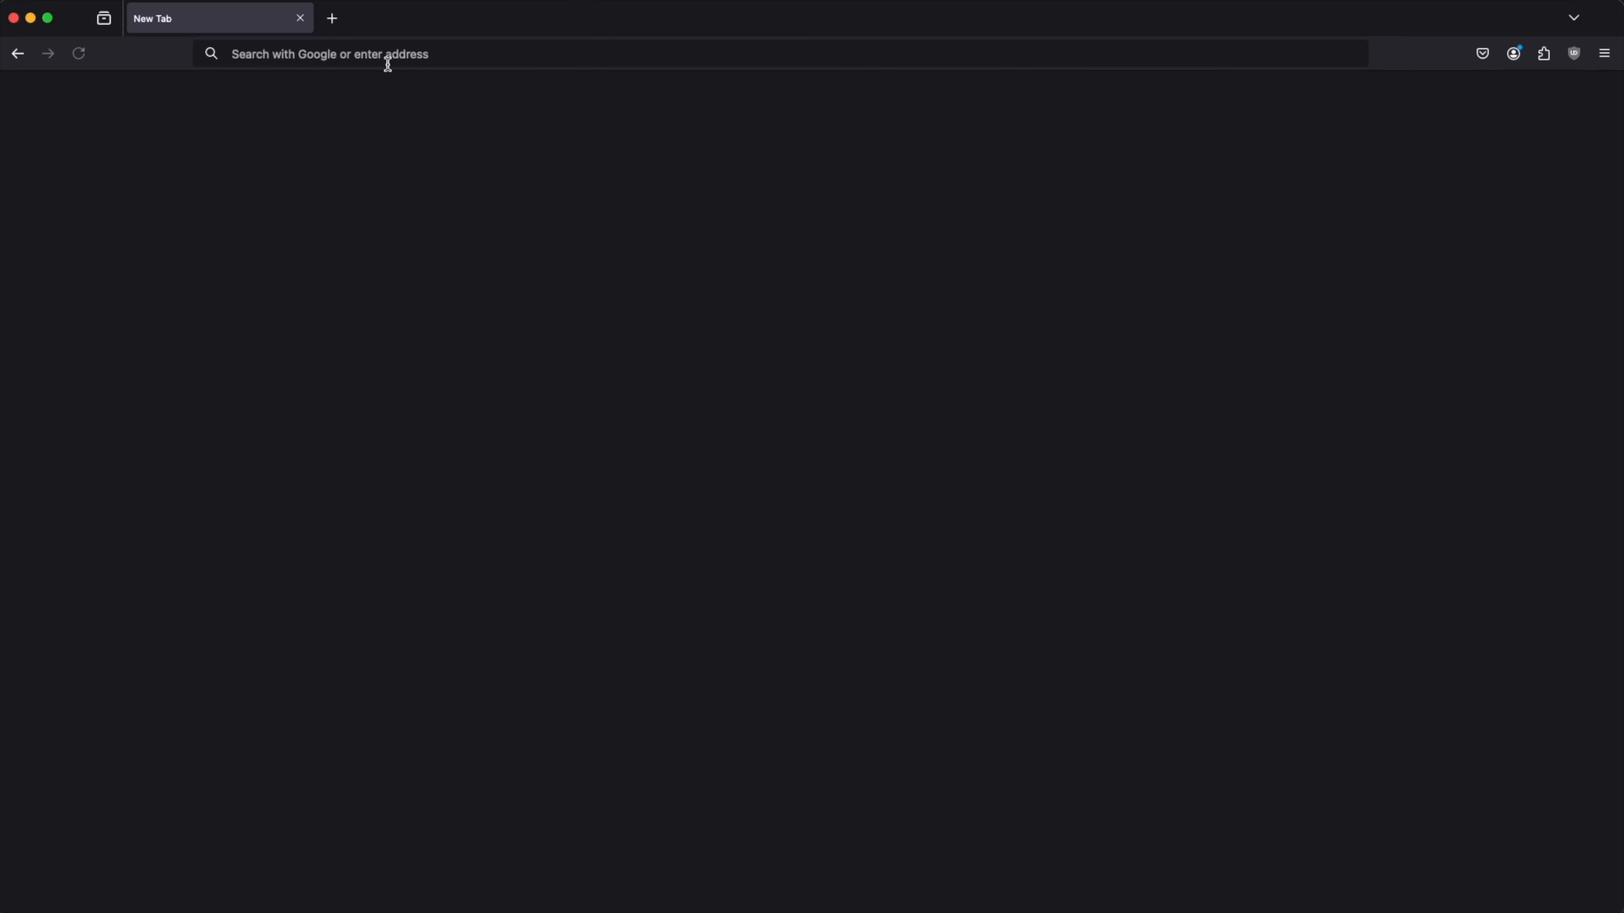
# - Log in to the GL.iNet router admin panel at 192.168.8.1 with the admin password
pyautogui.write('192.168.8.199/')
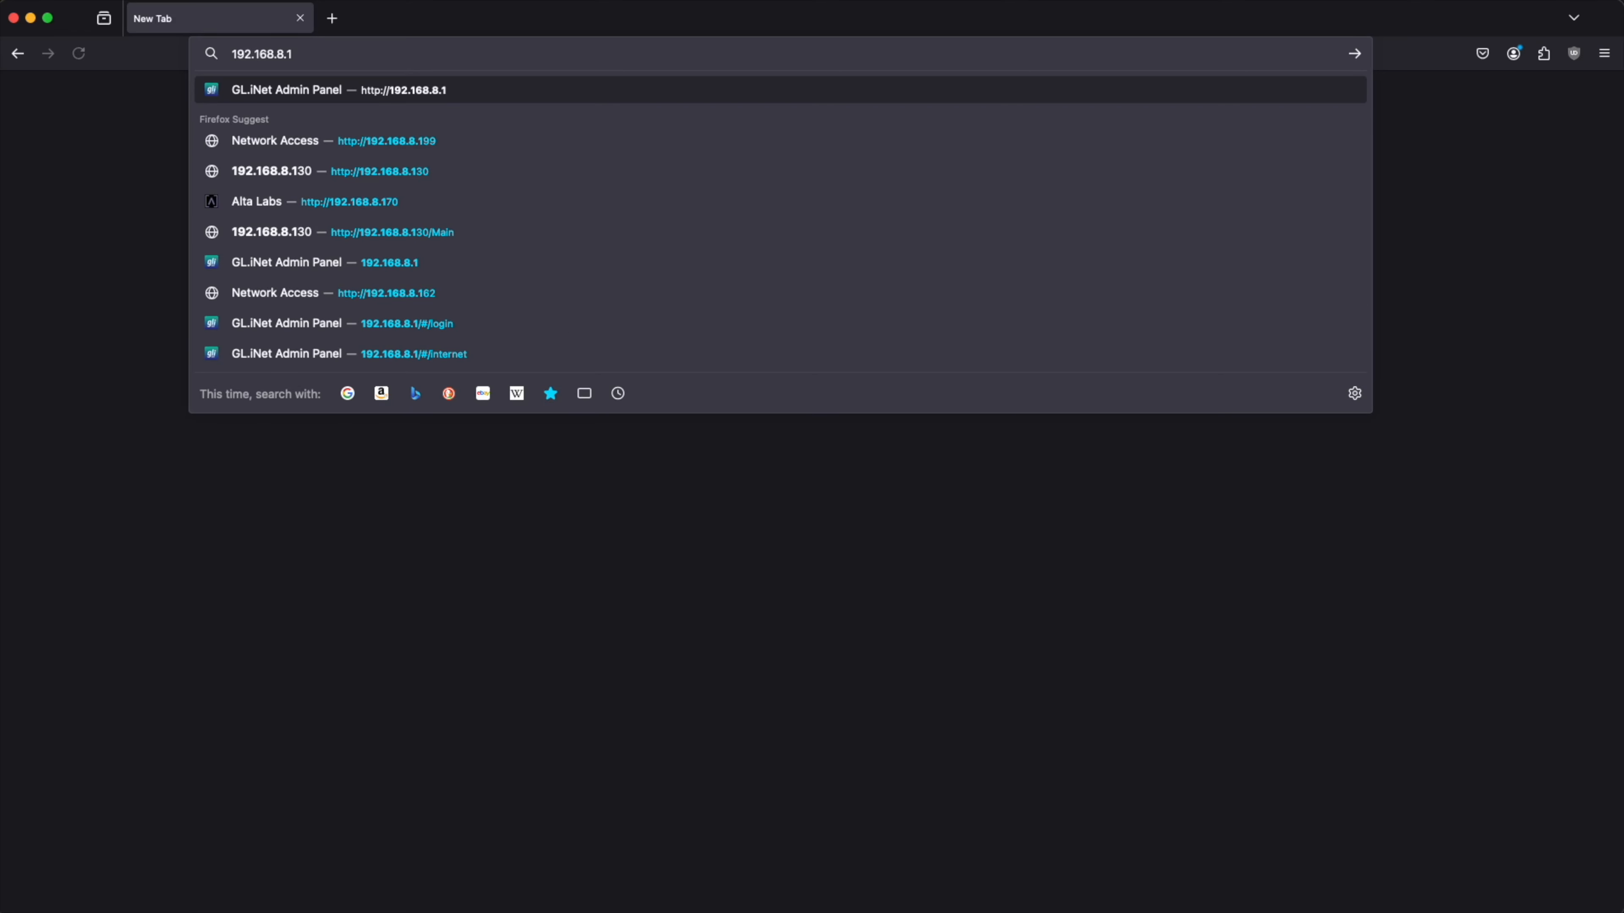
pyautogui.click(337, 89)
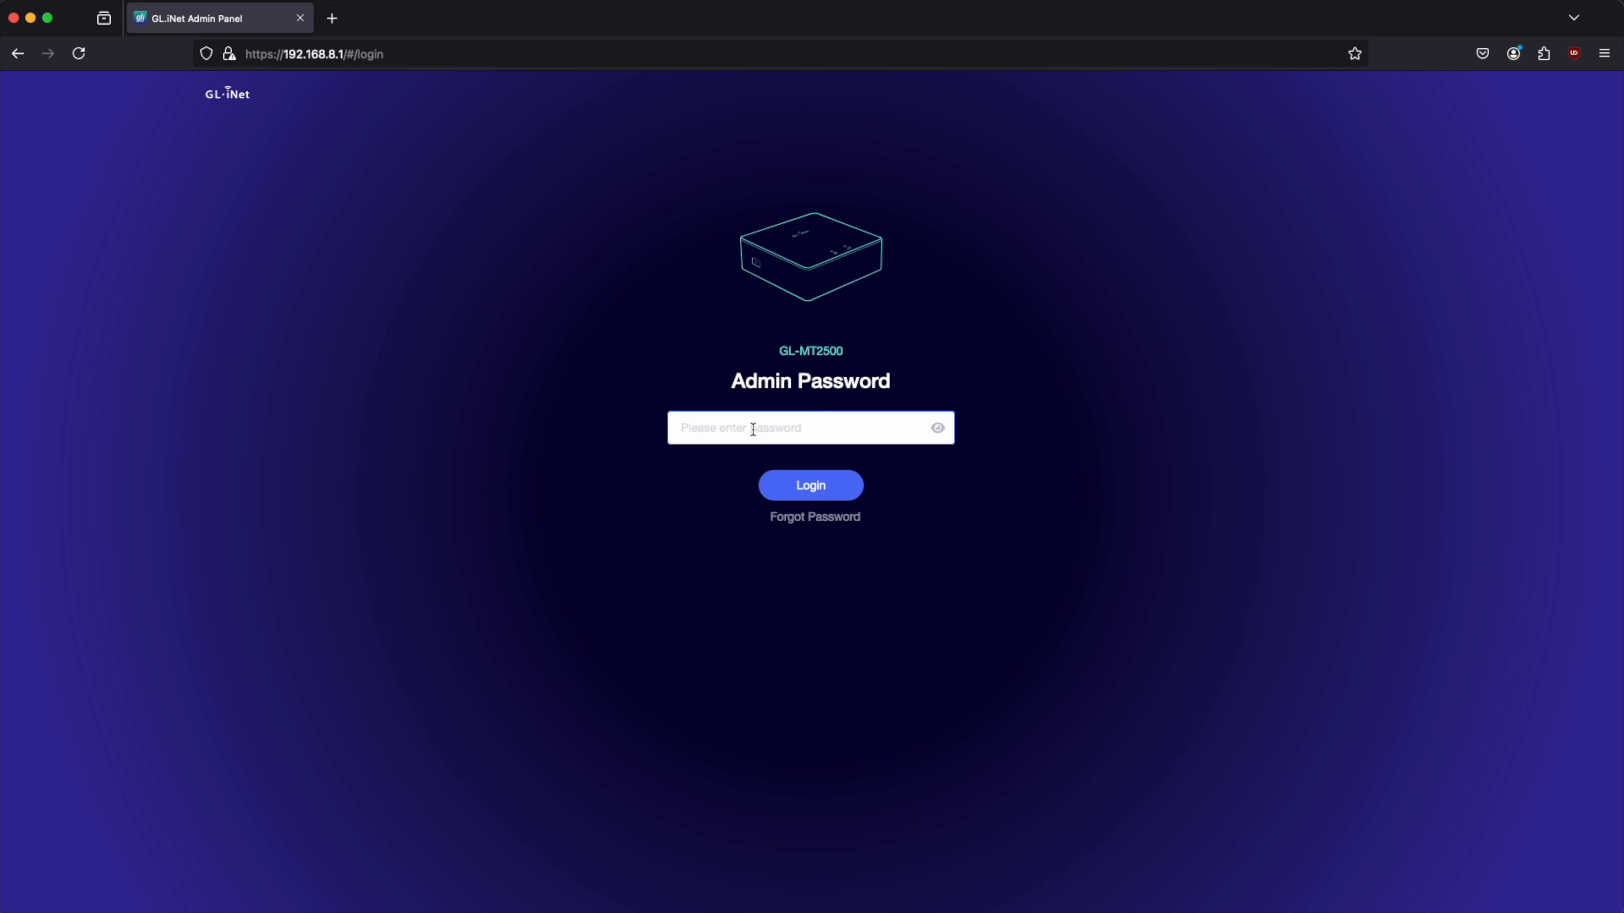
pyautogui.write('password')
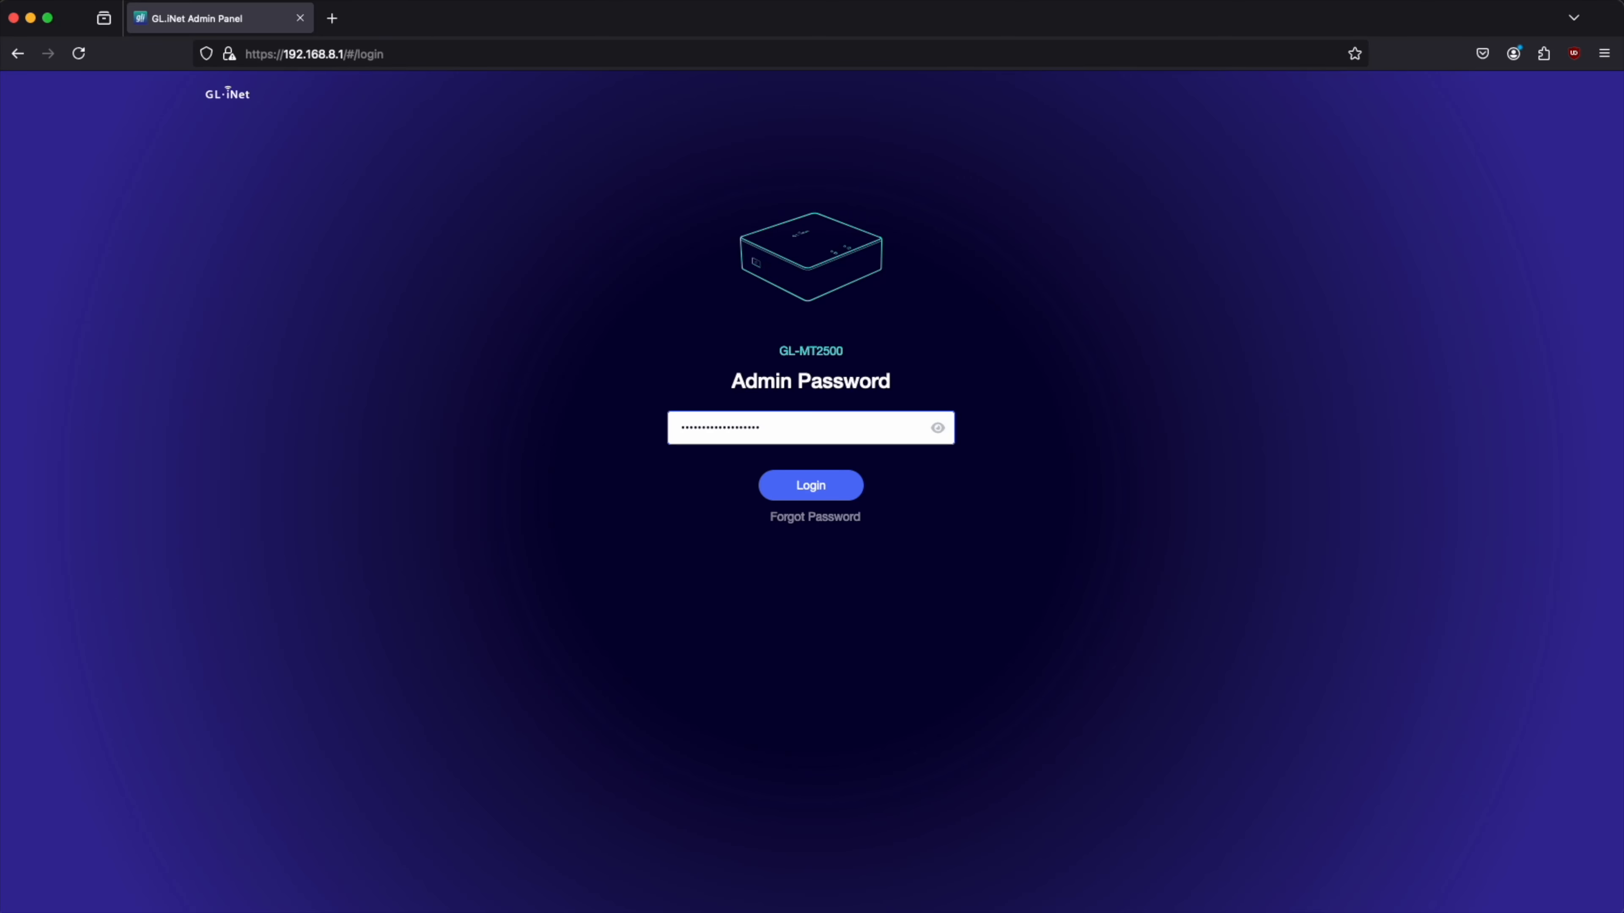
pyautogui.click(811, 485)
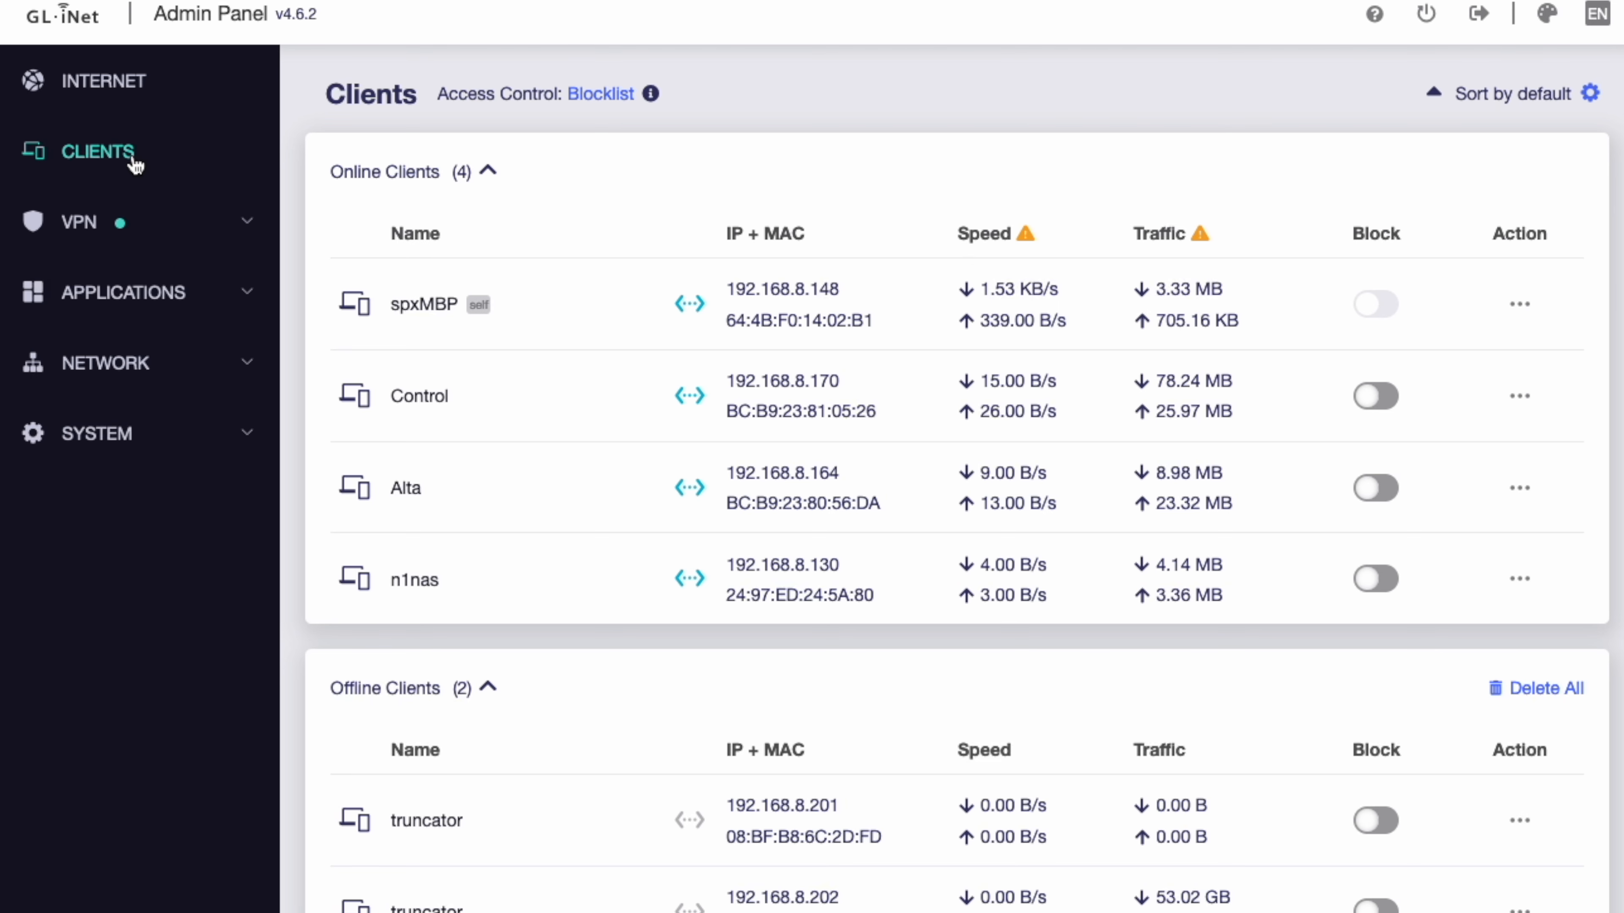
pyautogui.moveTo(396, 301)
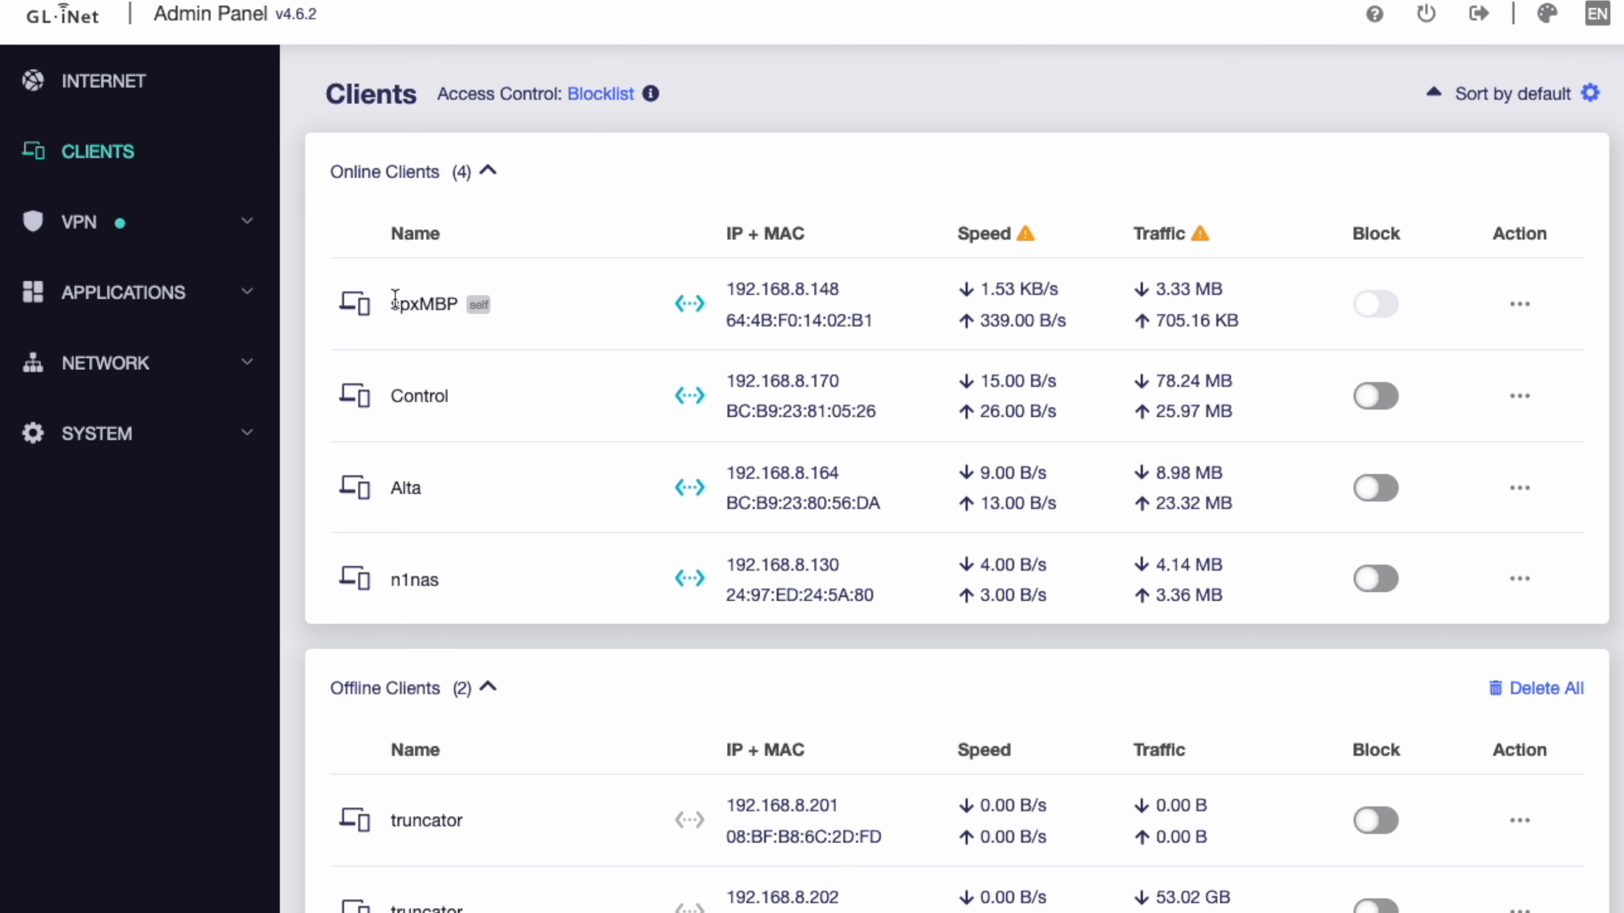
pyautogui.moveTo(394, 399)
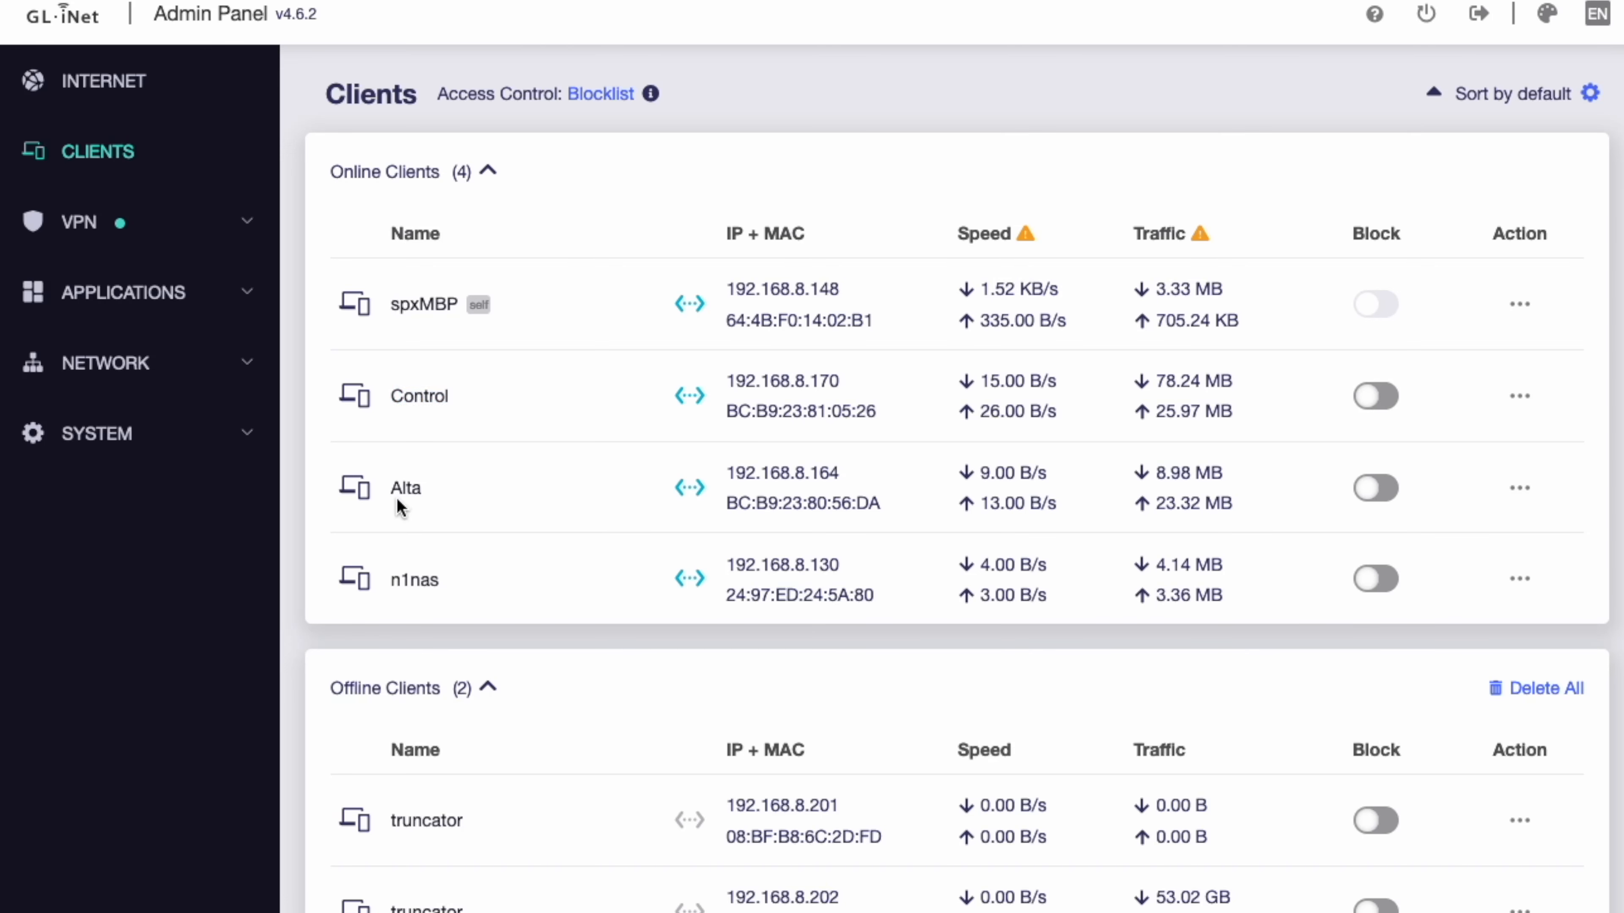
pyautogui.moveTo(624, 507)
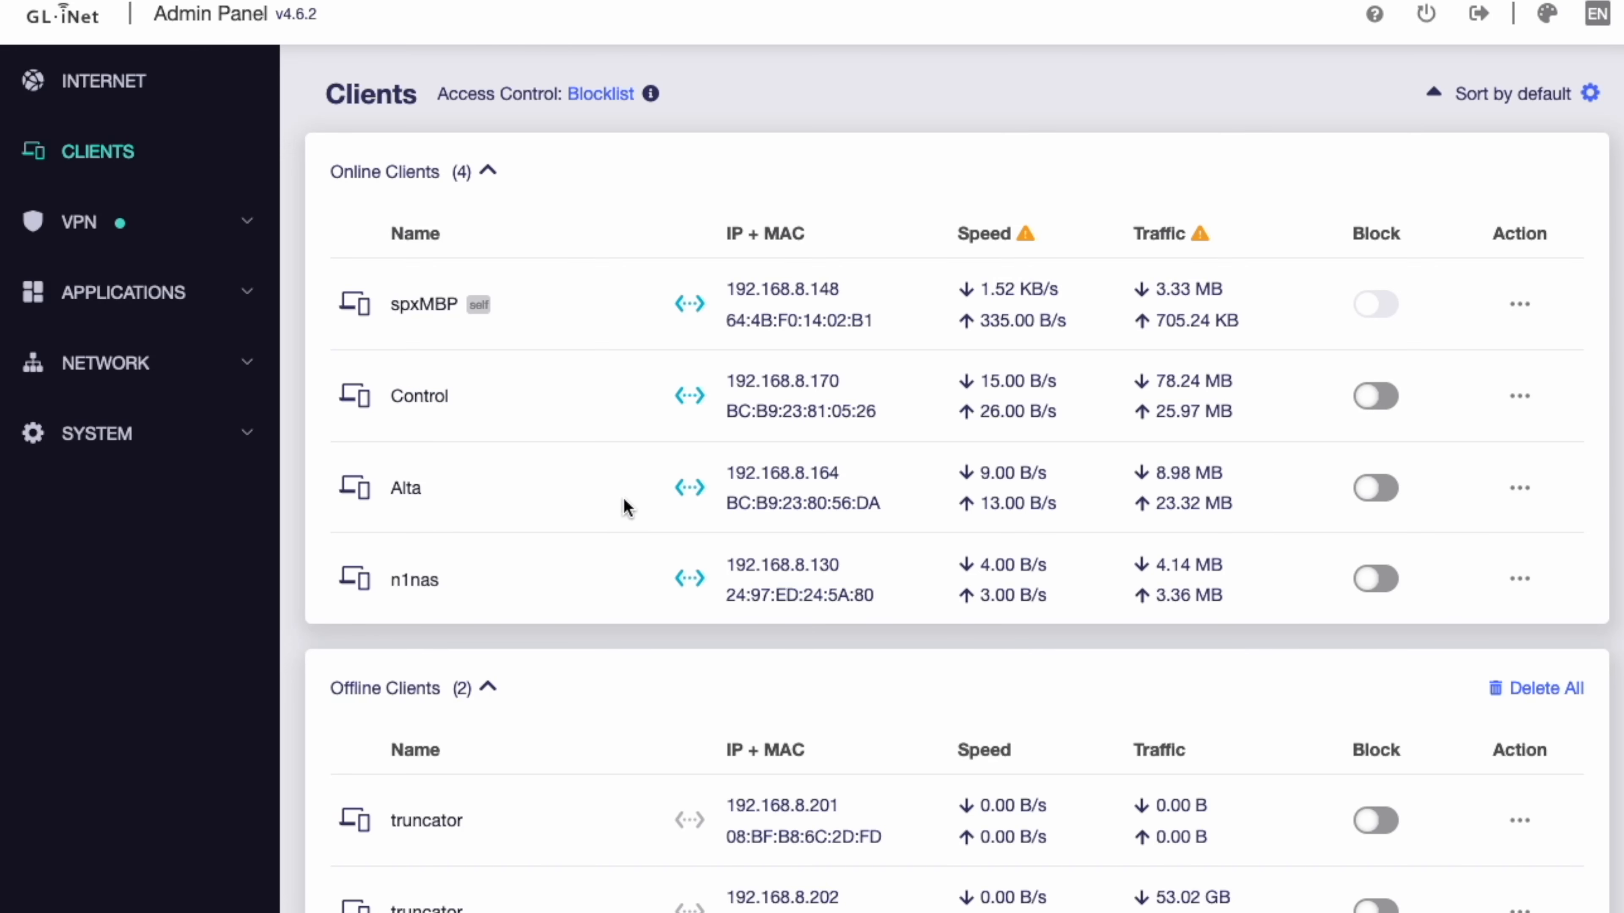
pyautogui.moveTo(469, 490)
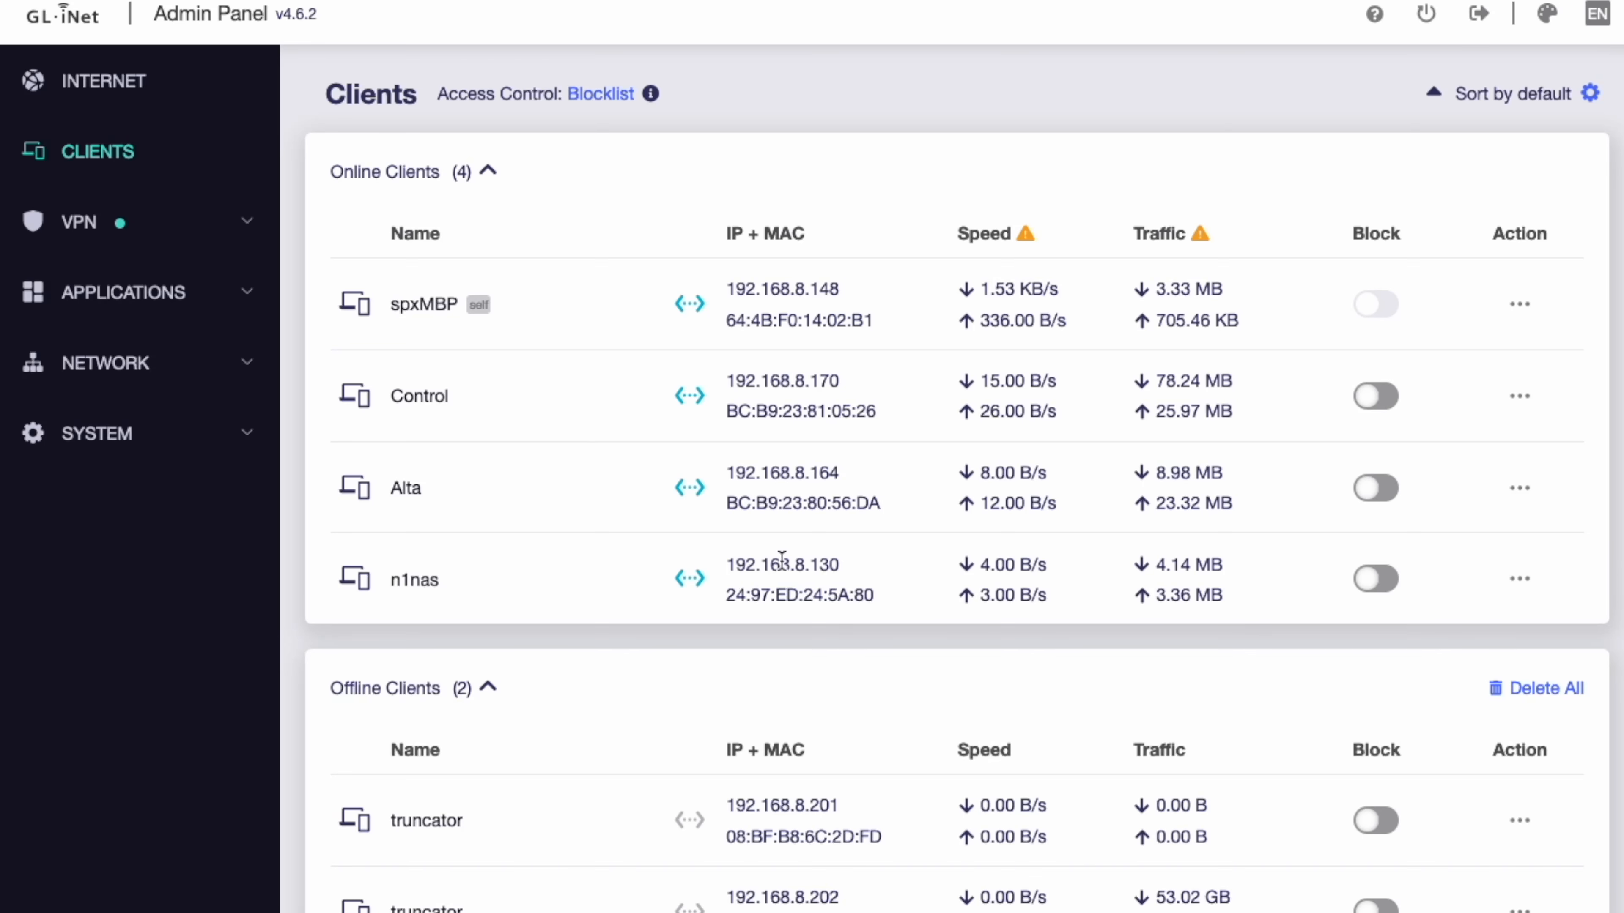
pyautogui.moveTo(500, 559)
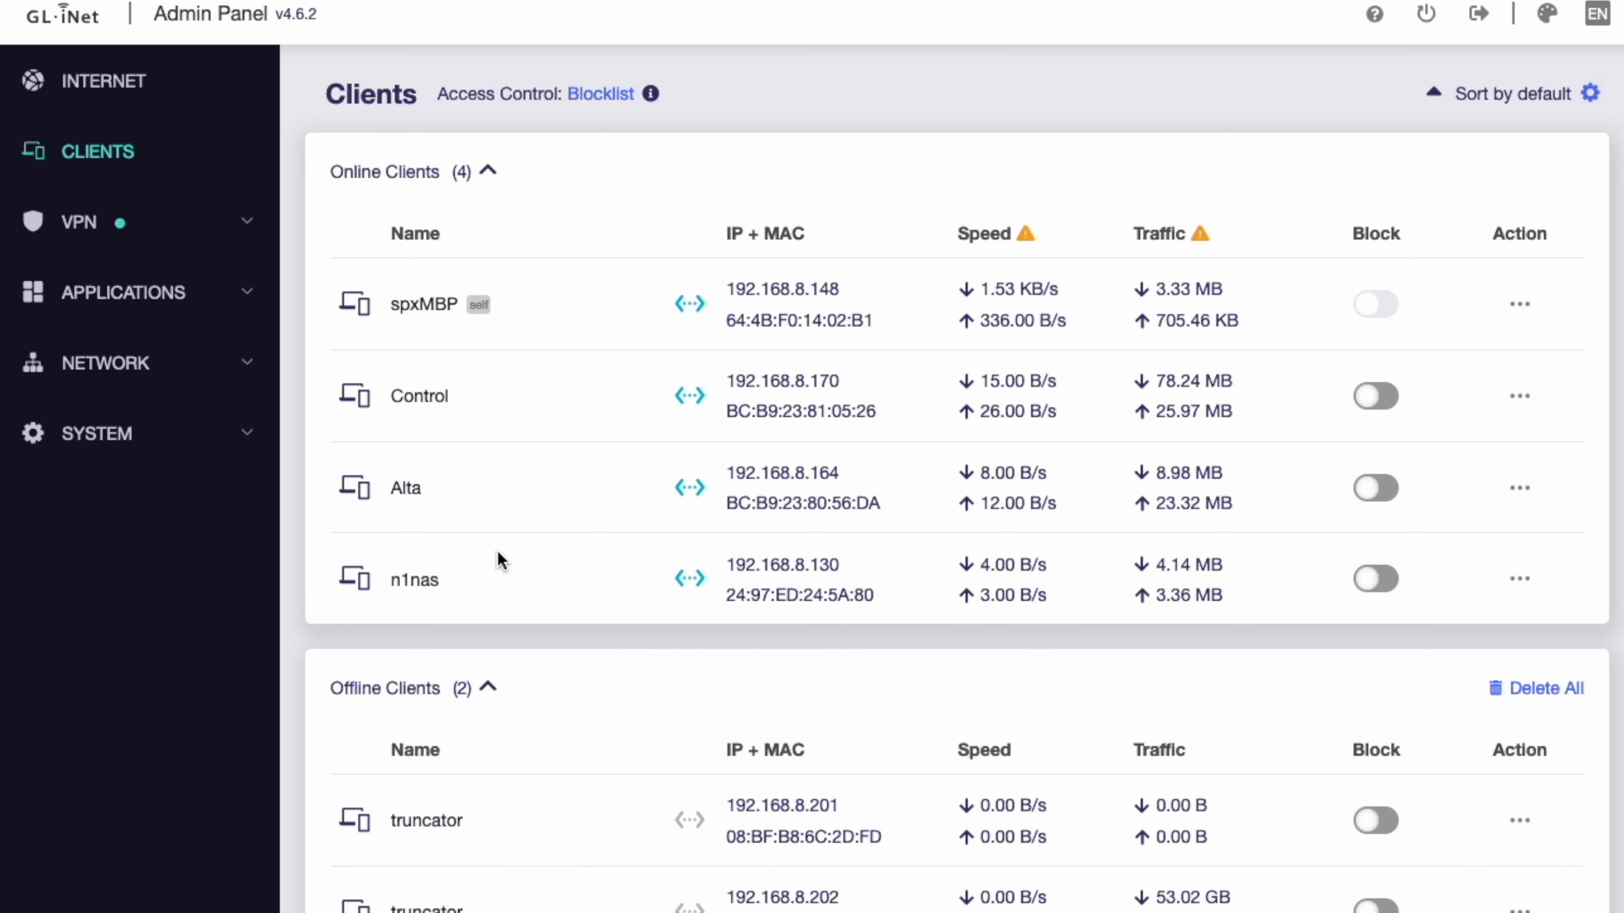
pyautogui.moveTo(461, 404)
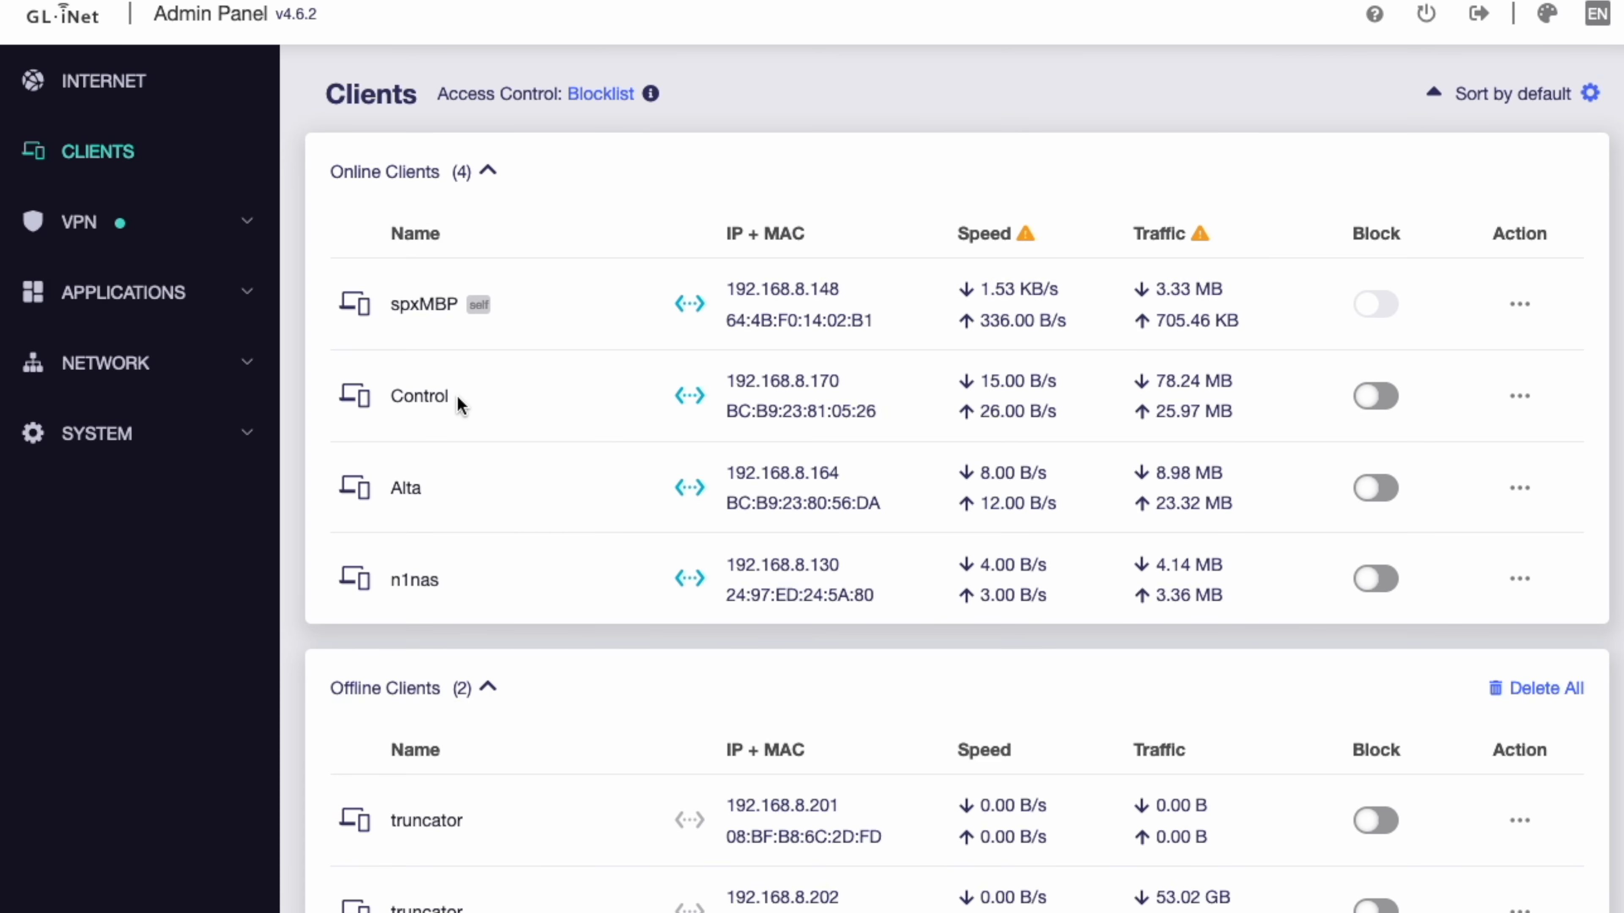
pyautogui.doubleClick(784, 339)
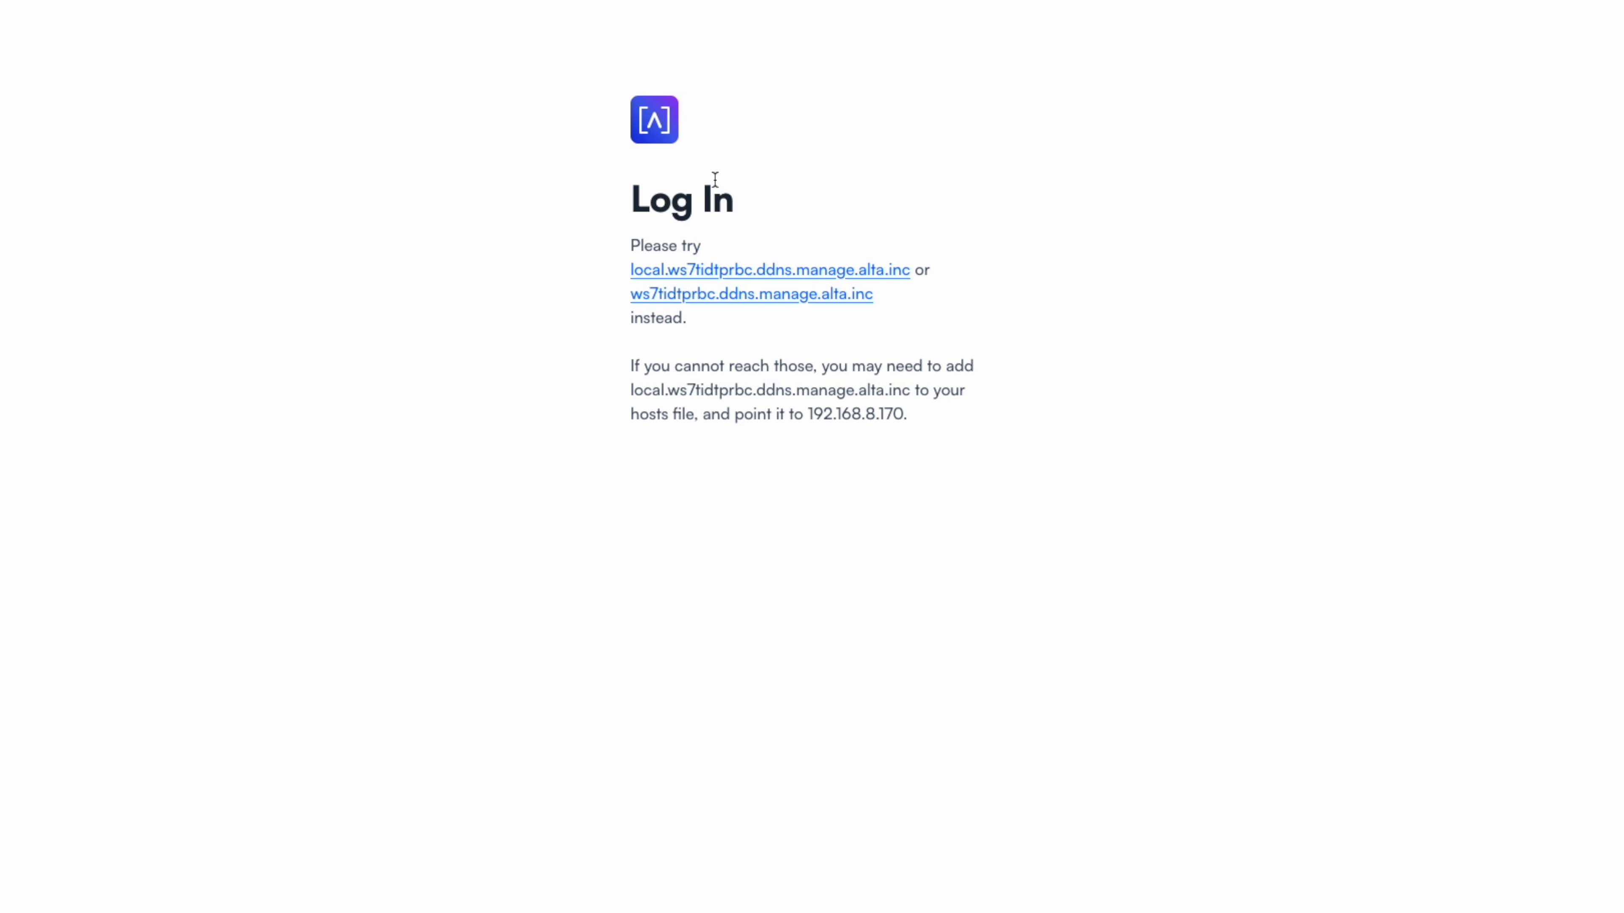
pyautogui.moveTo(668, 272)
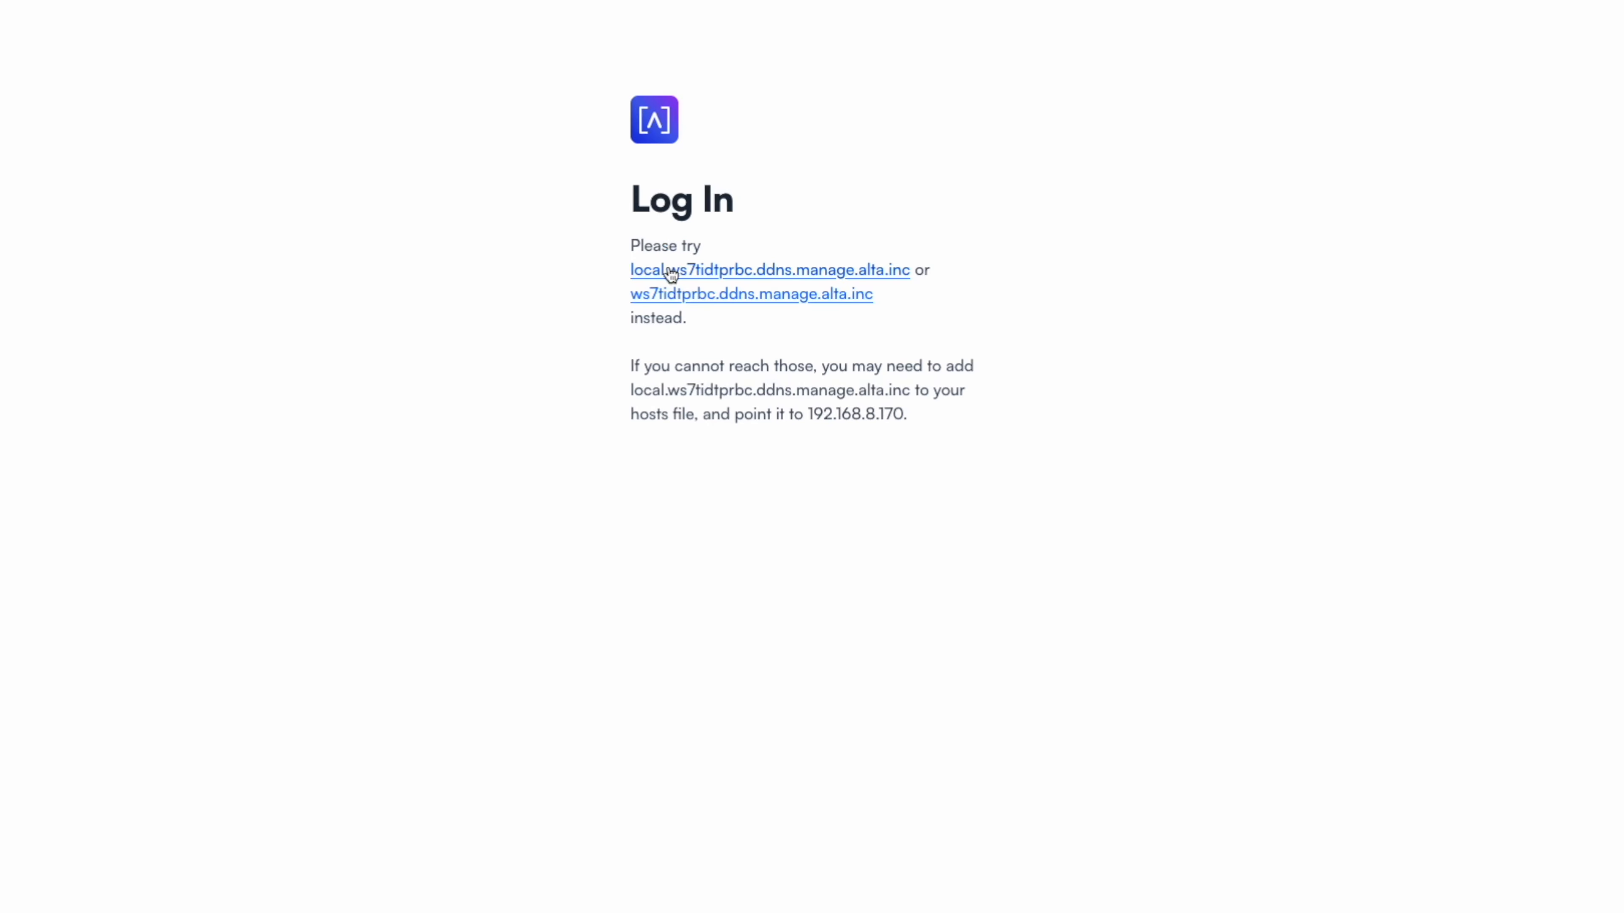
pyautogui.moveTo(840, 308)
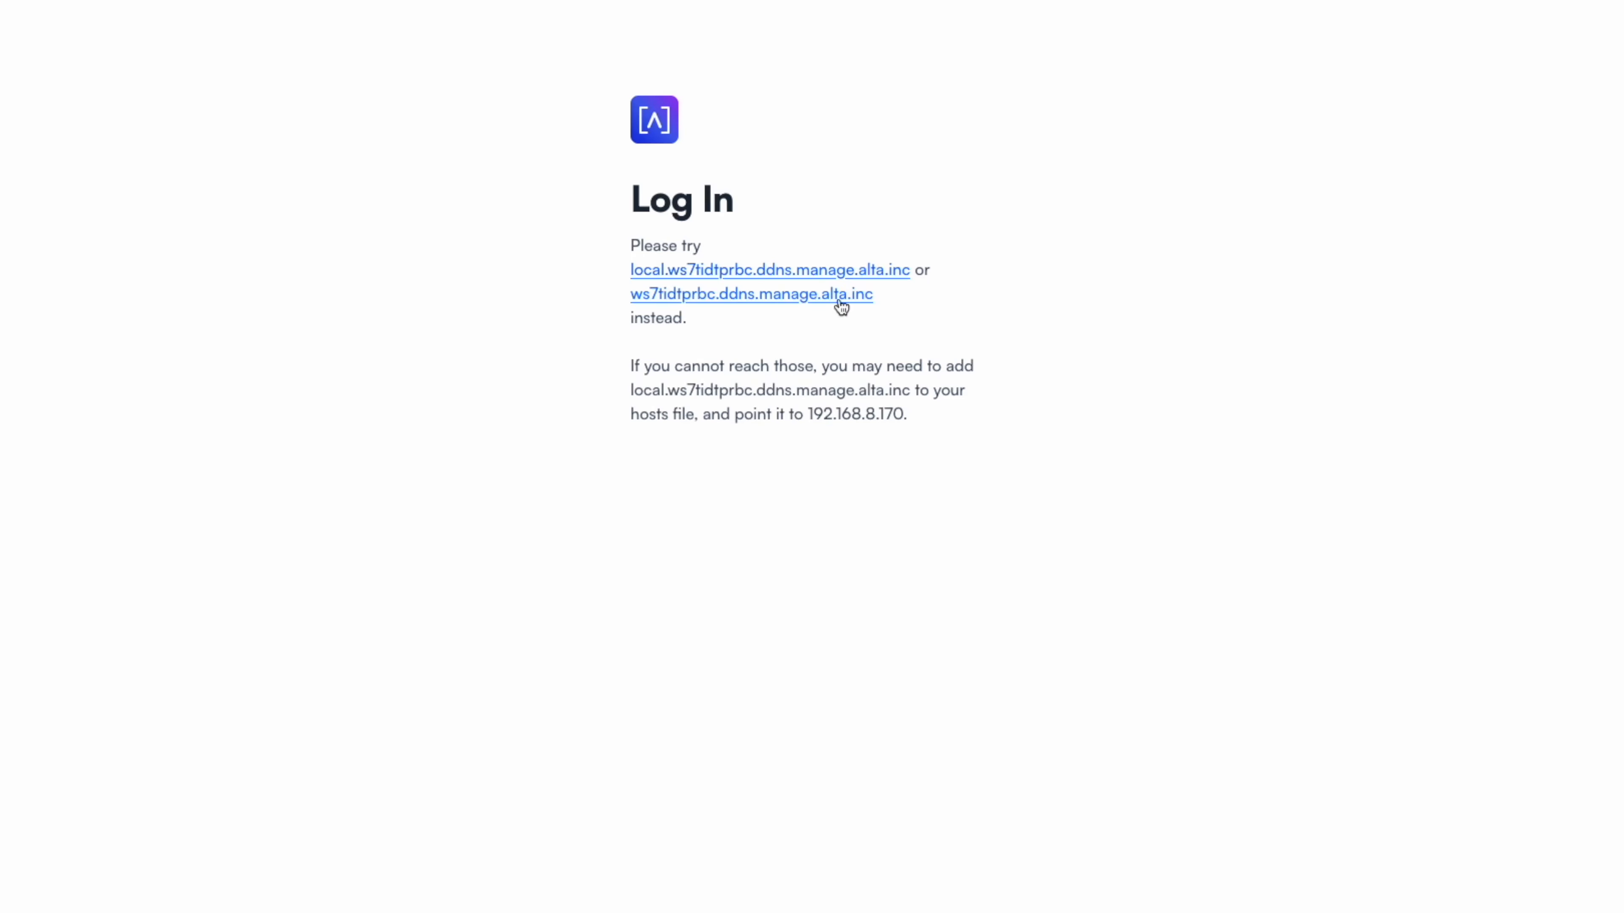
pyautogui.moveTo(651, 407)
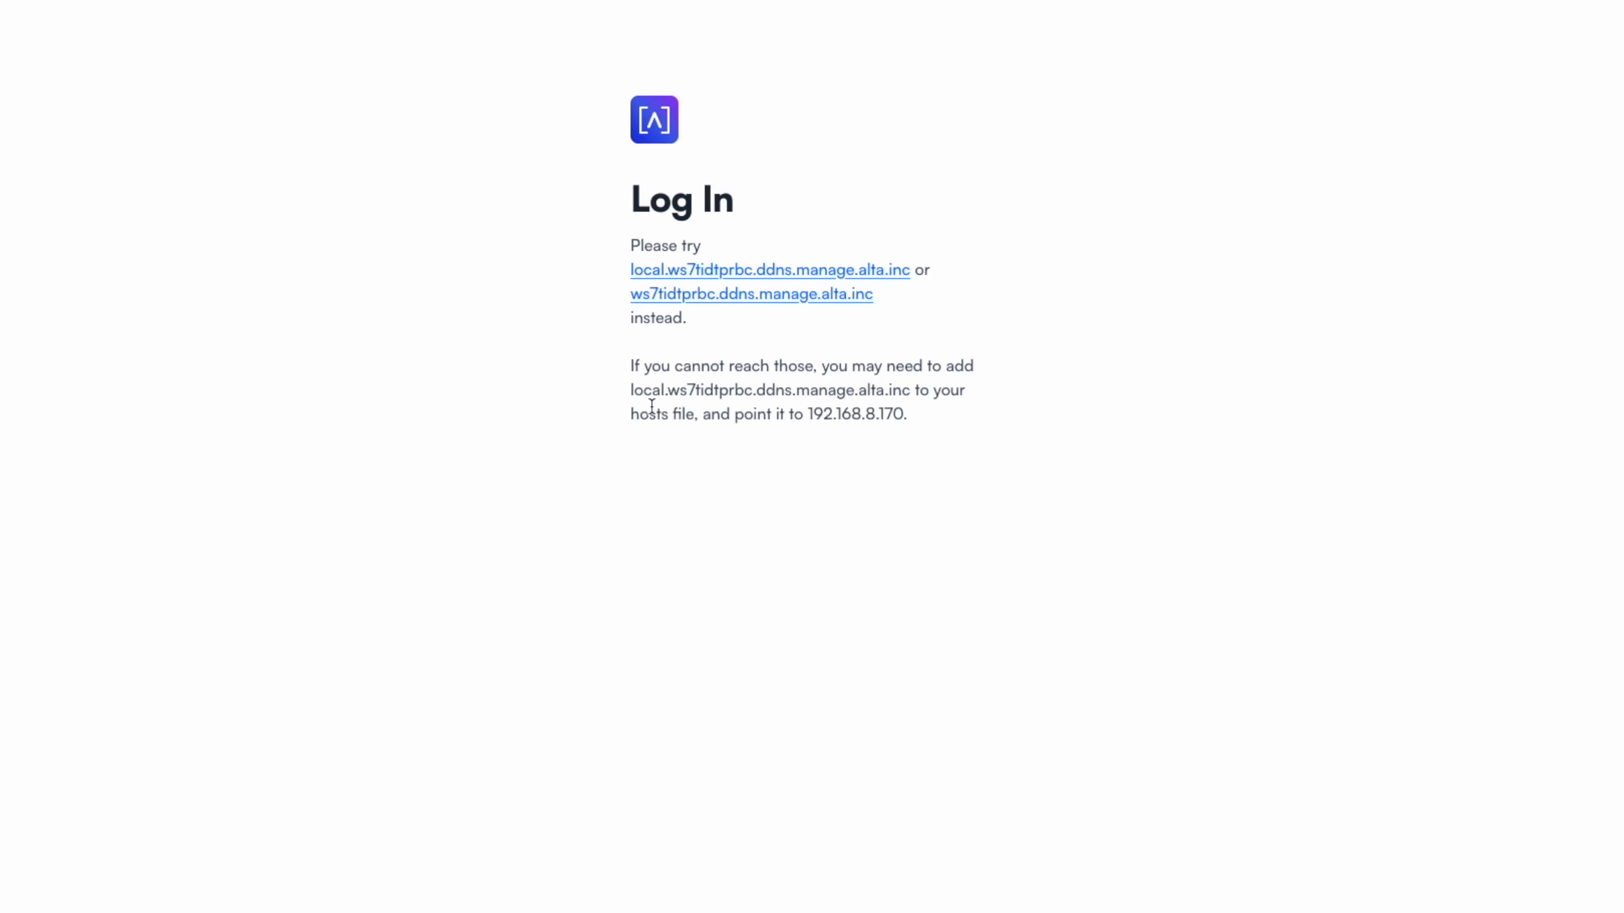
pyautogui.moveTo(617, 412)
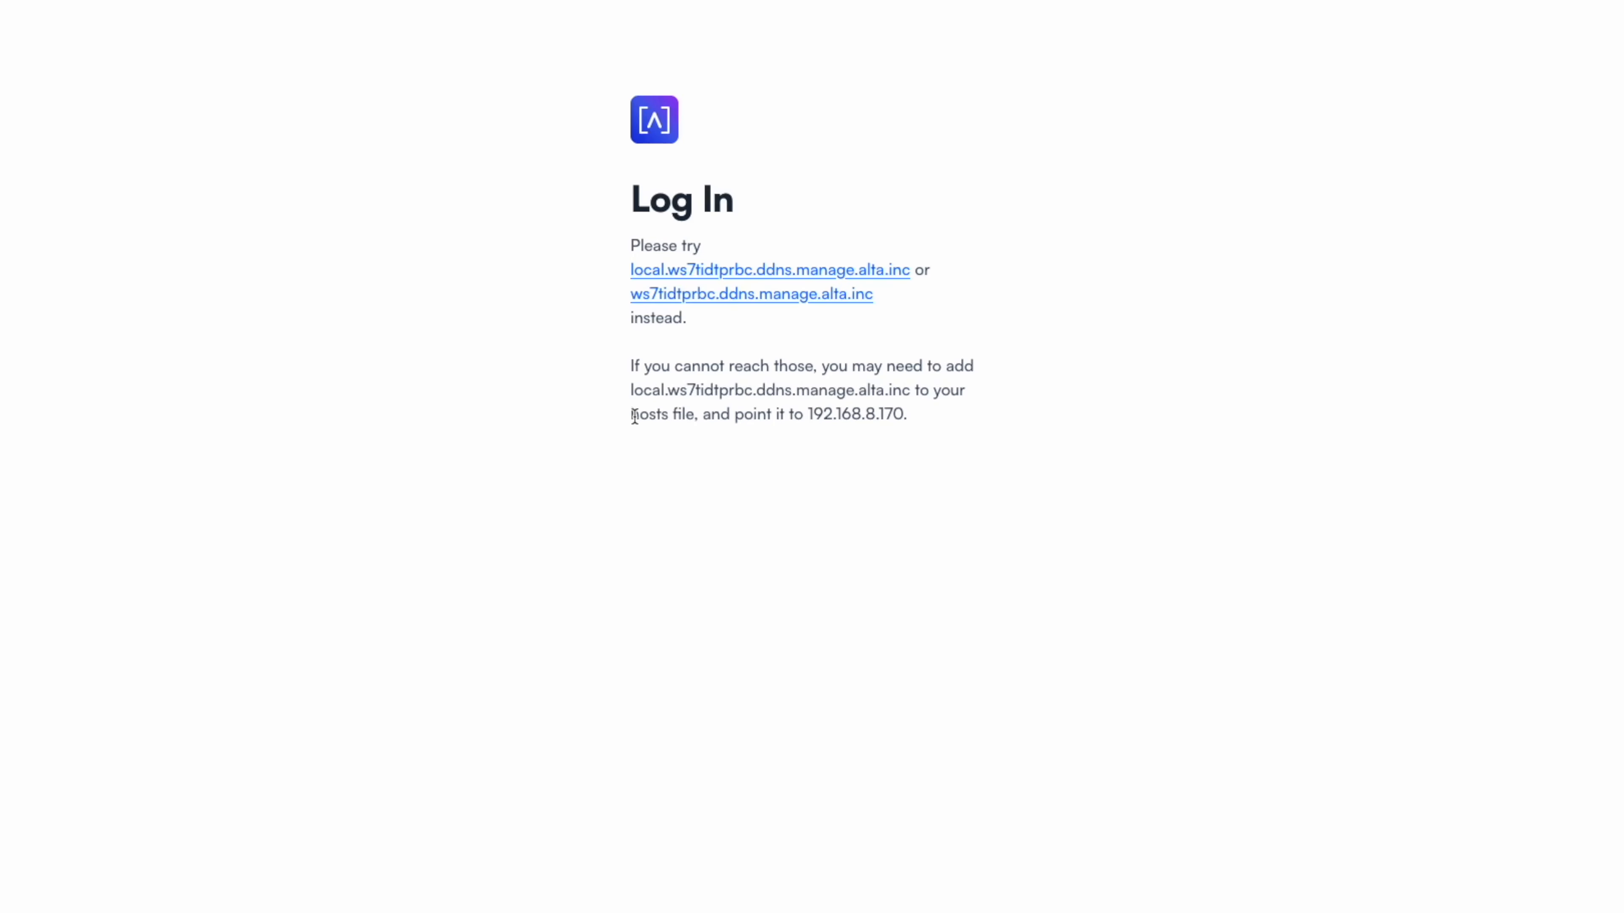
pyautogui.moveTo(875, 423)
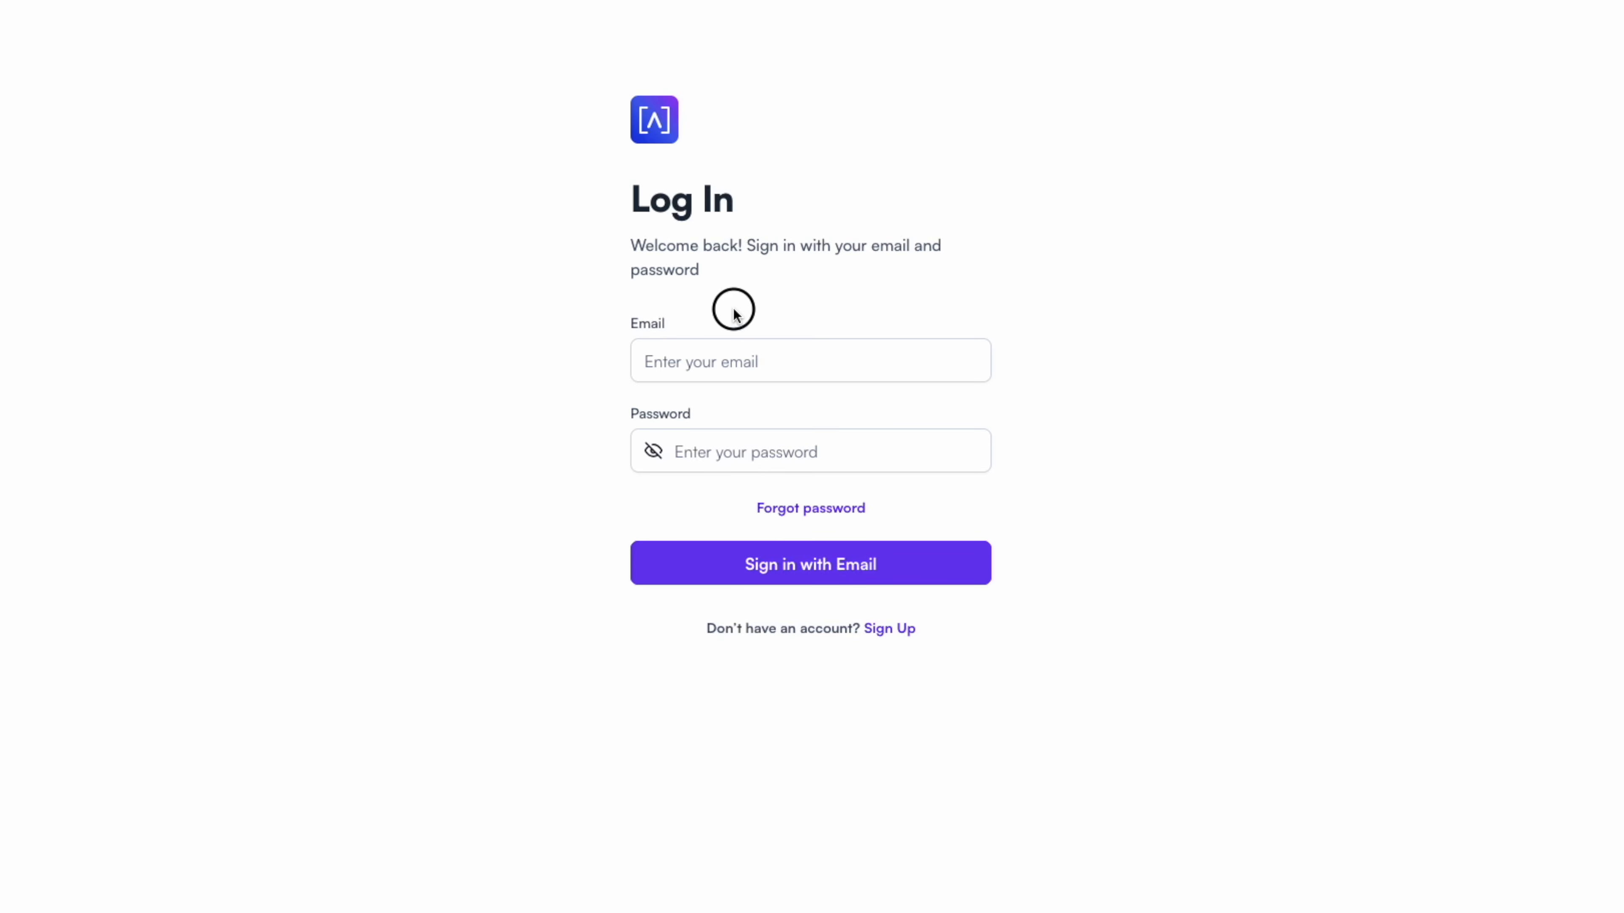
pyautogui.moveTo(696, 412)
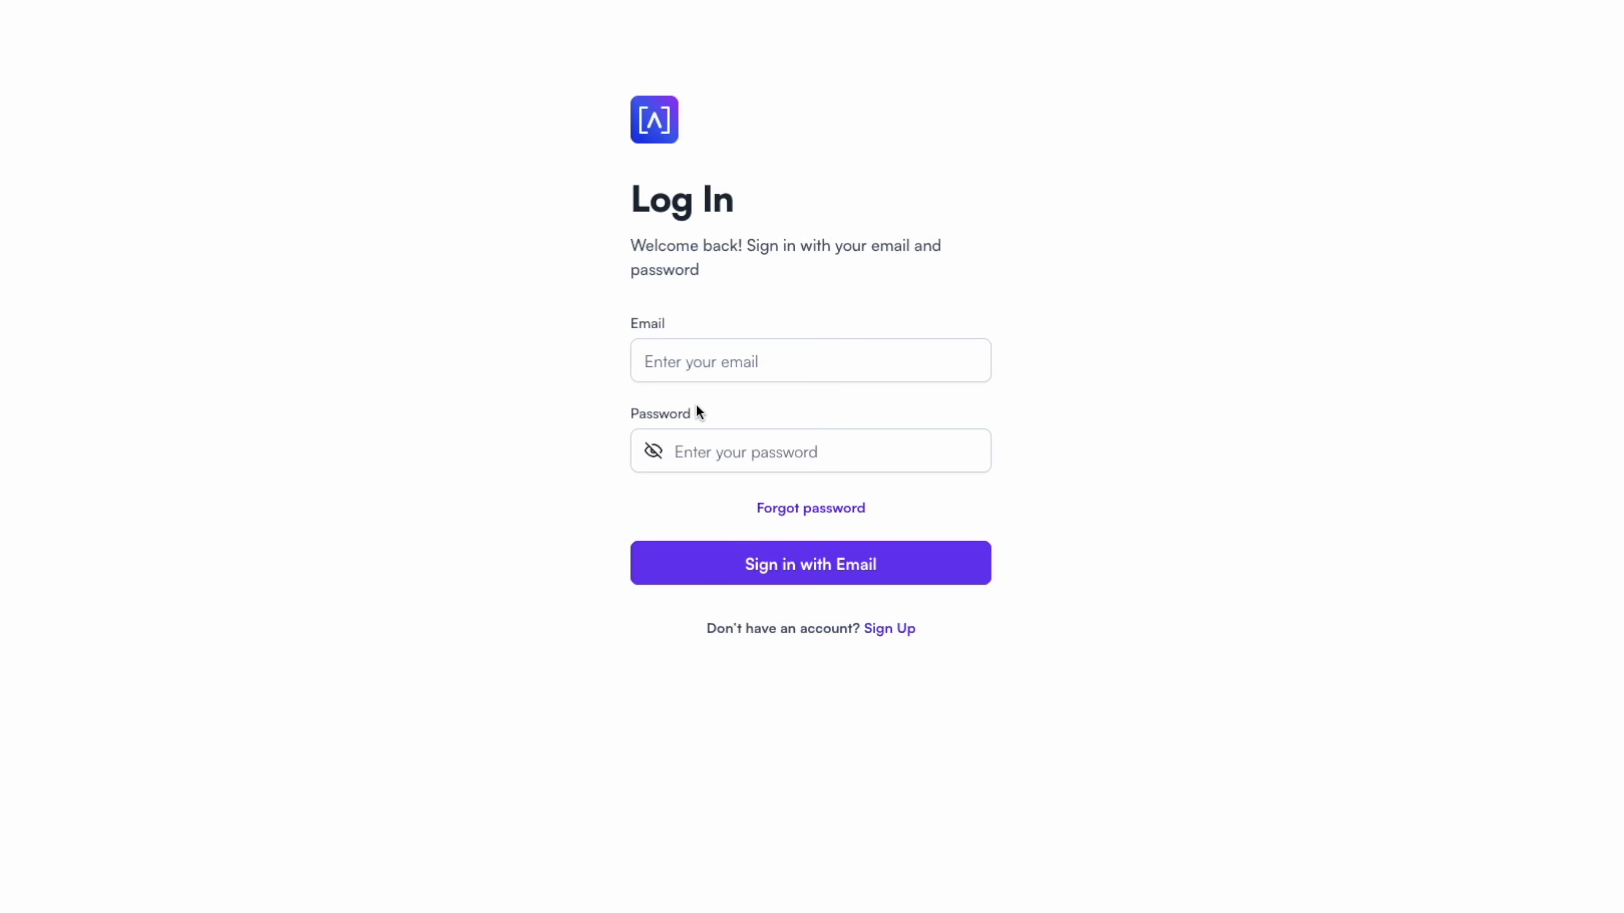
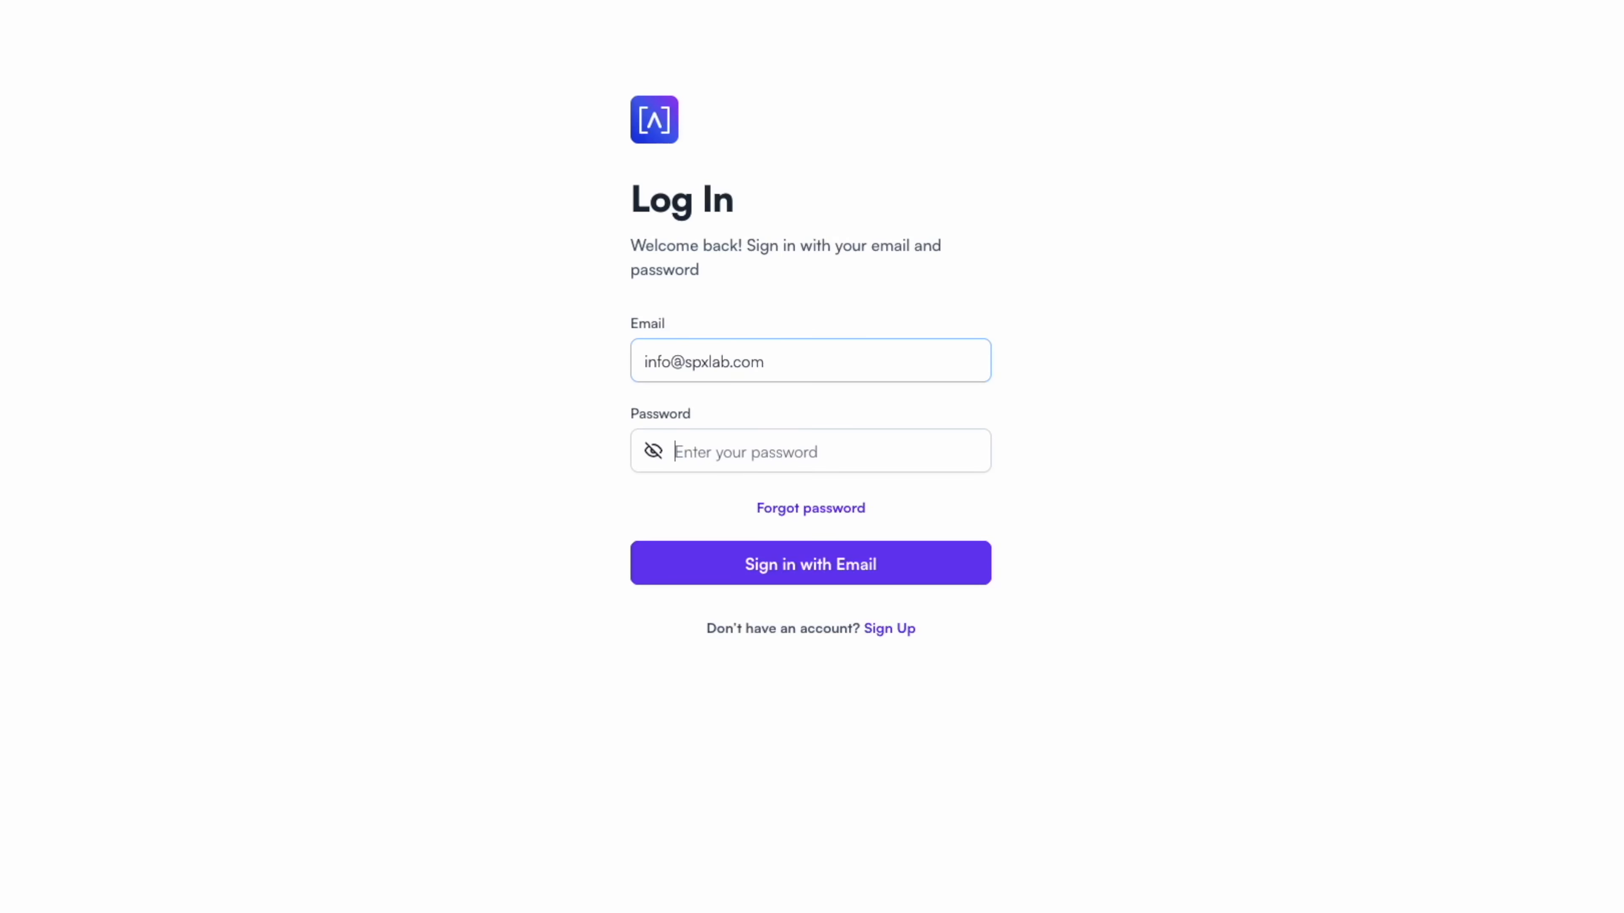
pyautogui.click(811, 451)
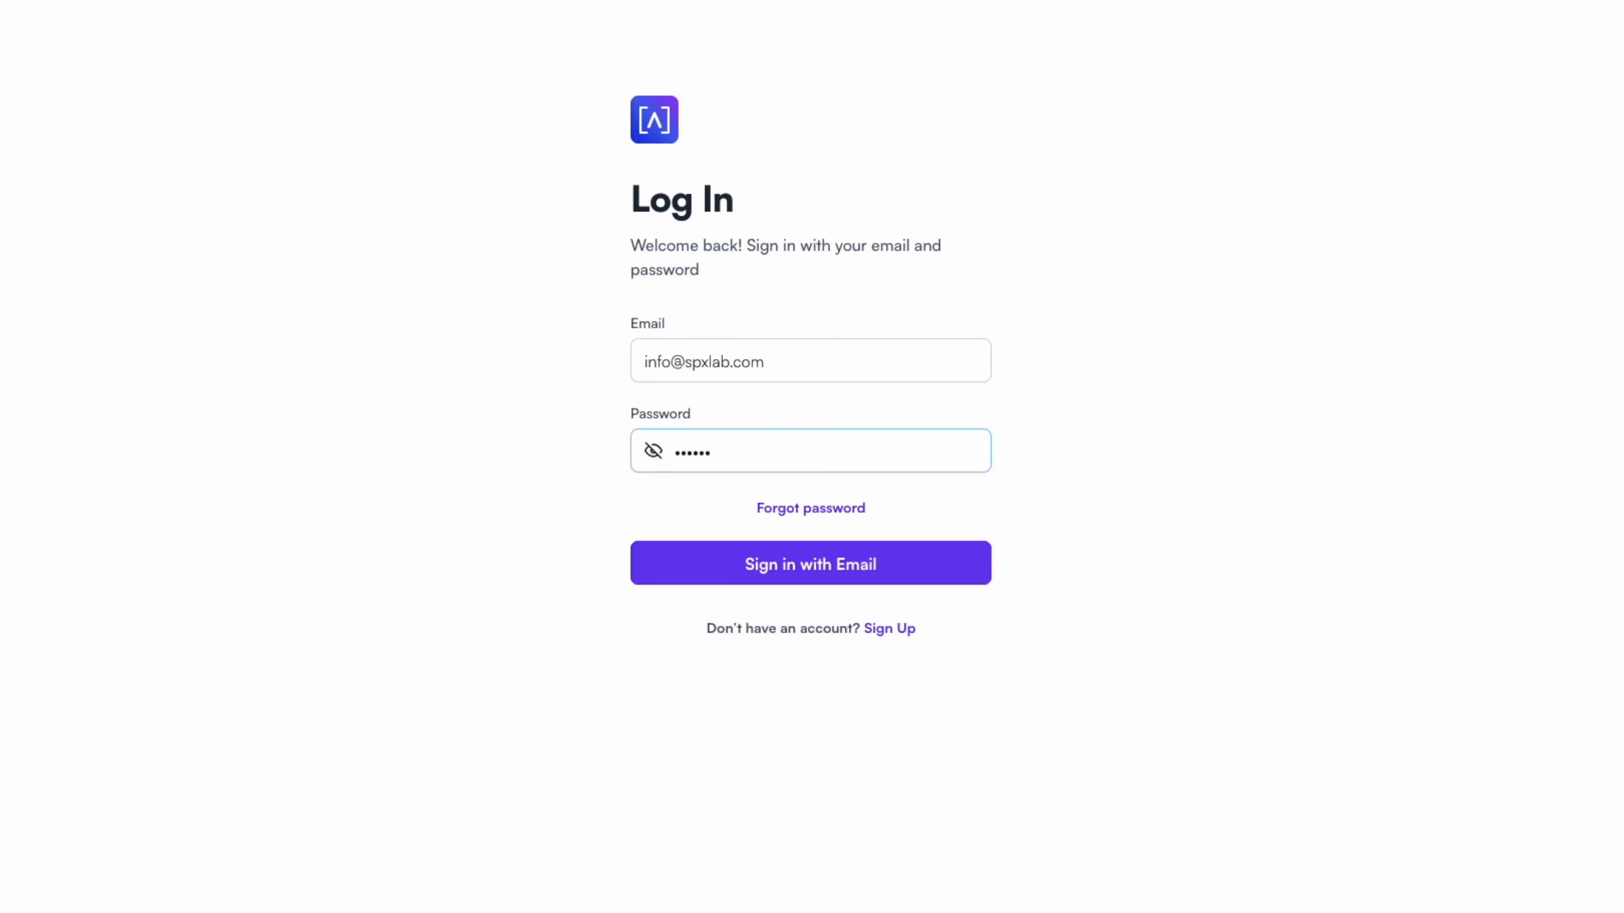
pyautogui.click(810, 562)
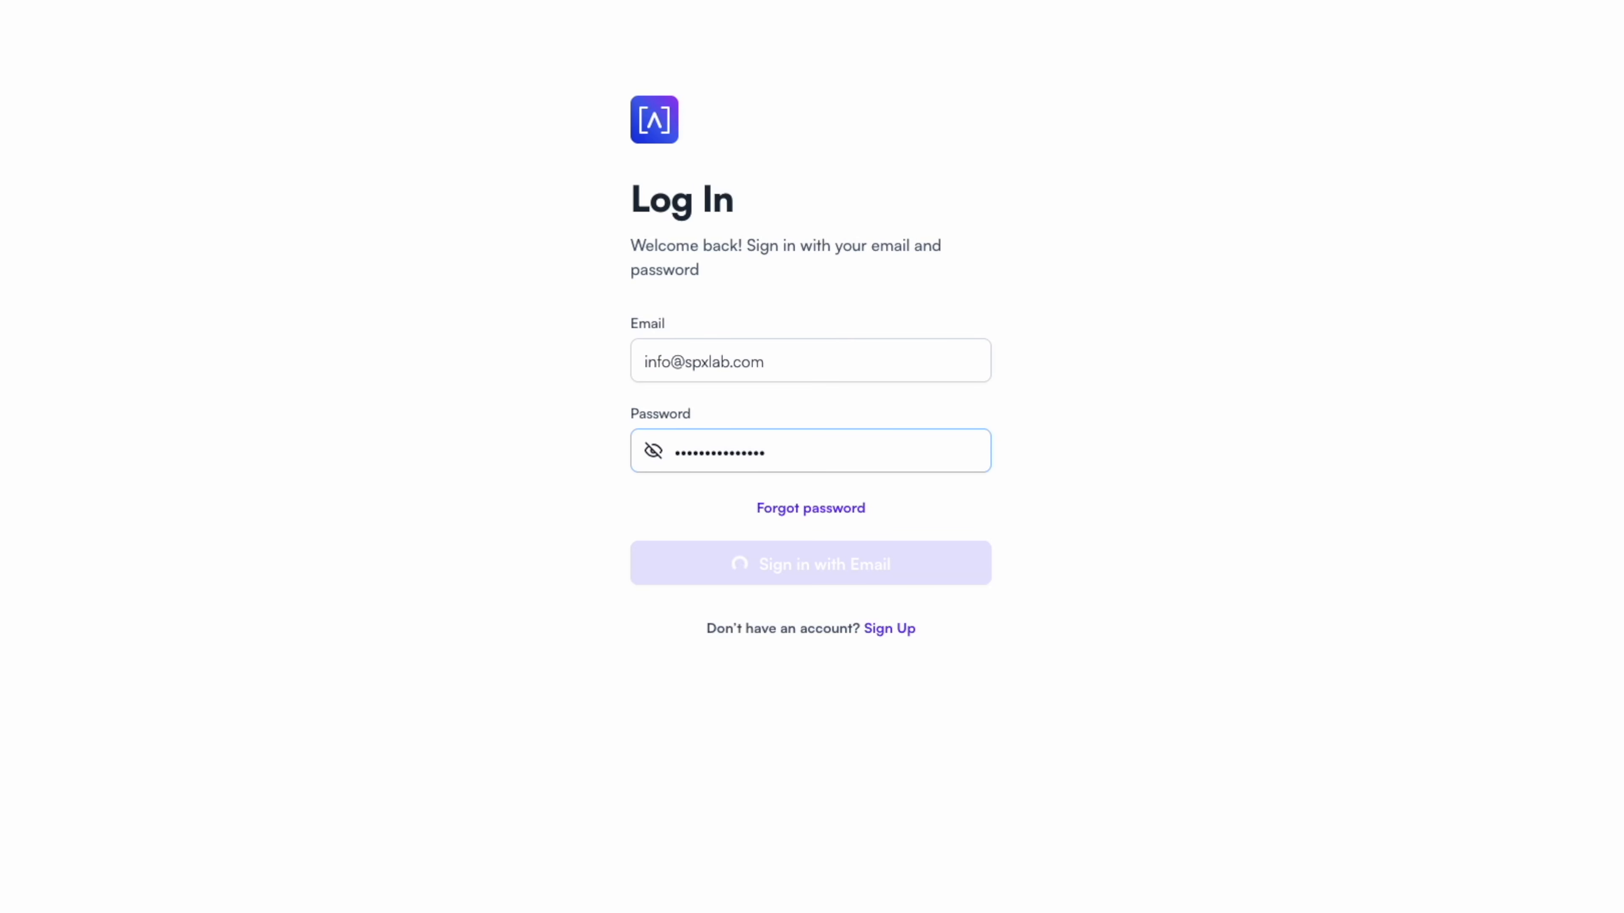
pyautogui.click(810, 563)
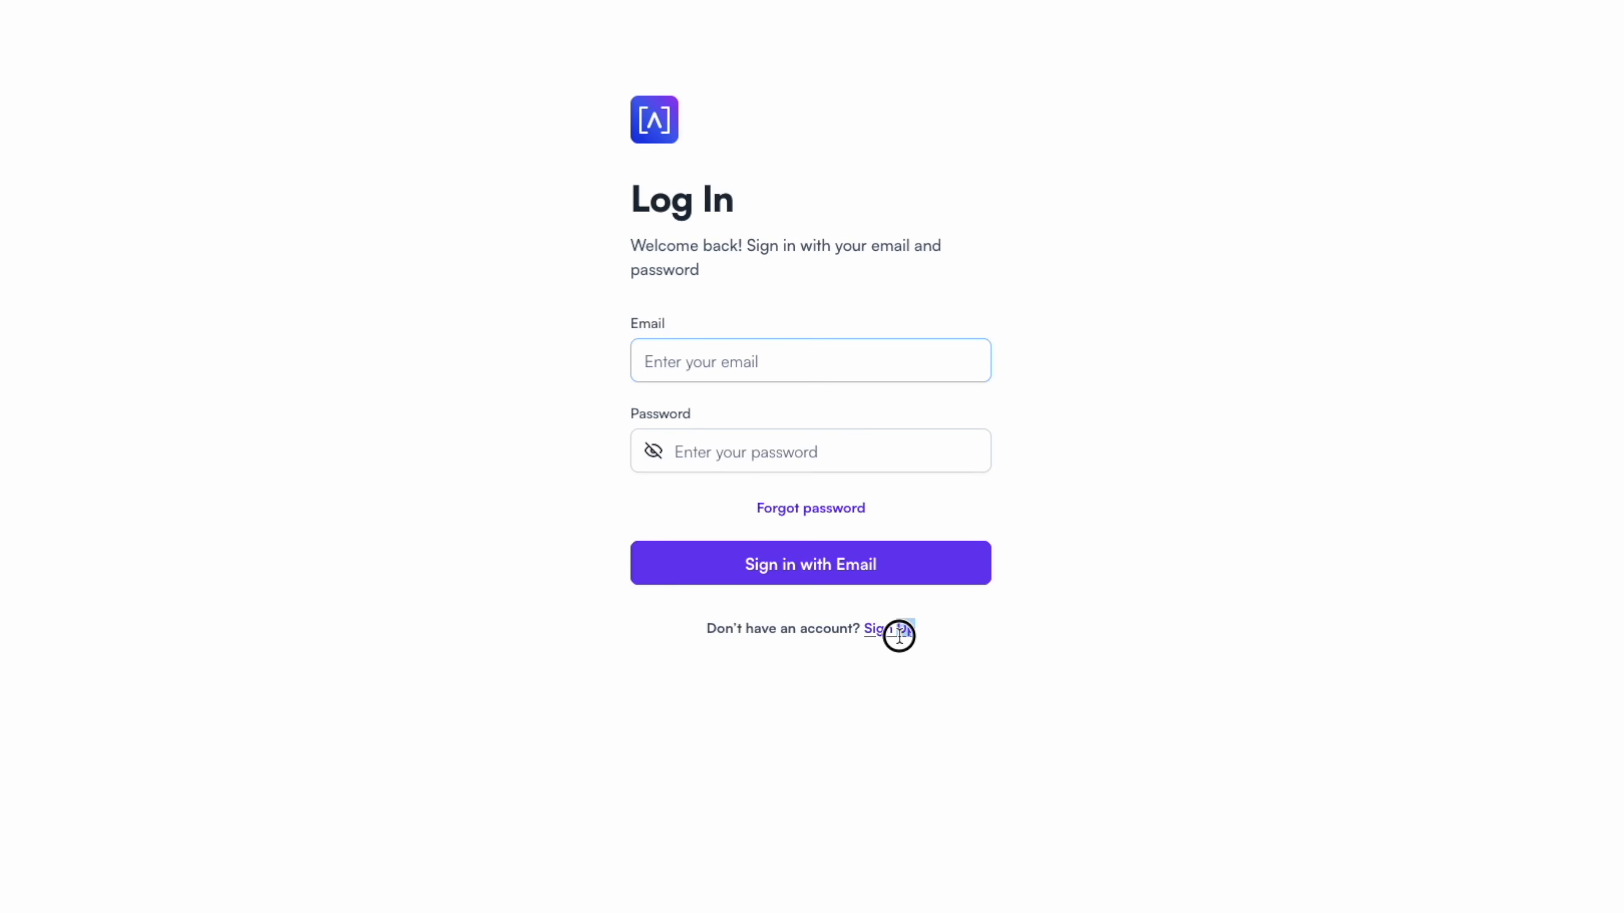
# - Register a new Alta Control account under the name Stefano, then return to the sign-in form
pyautogui.click(889, 629)
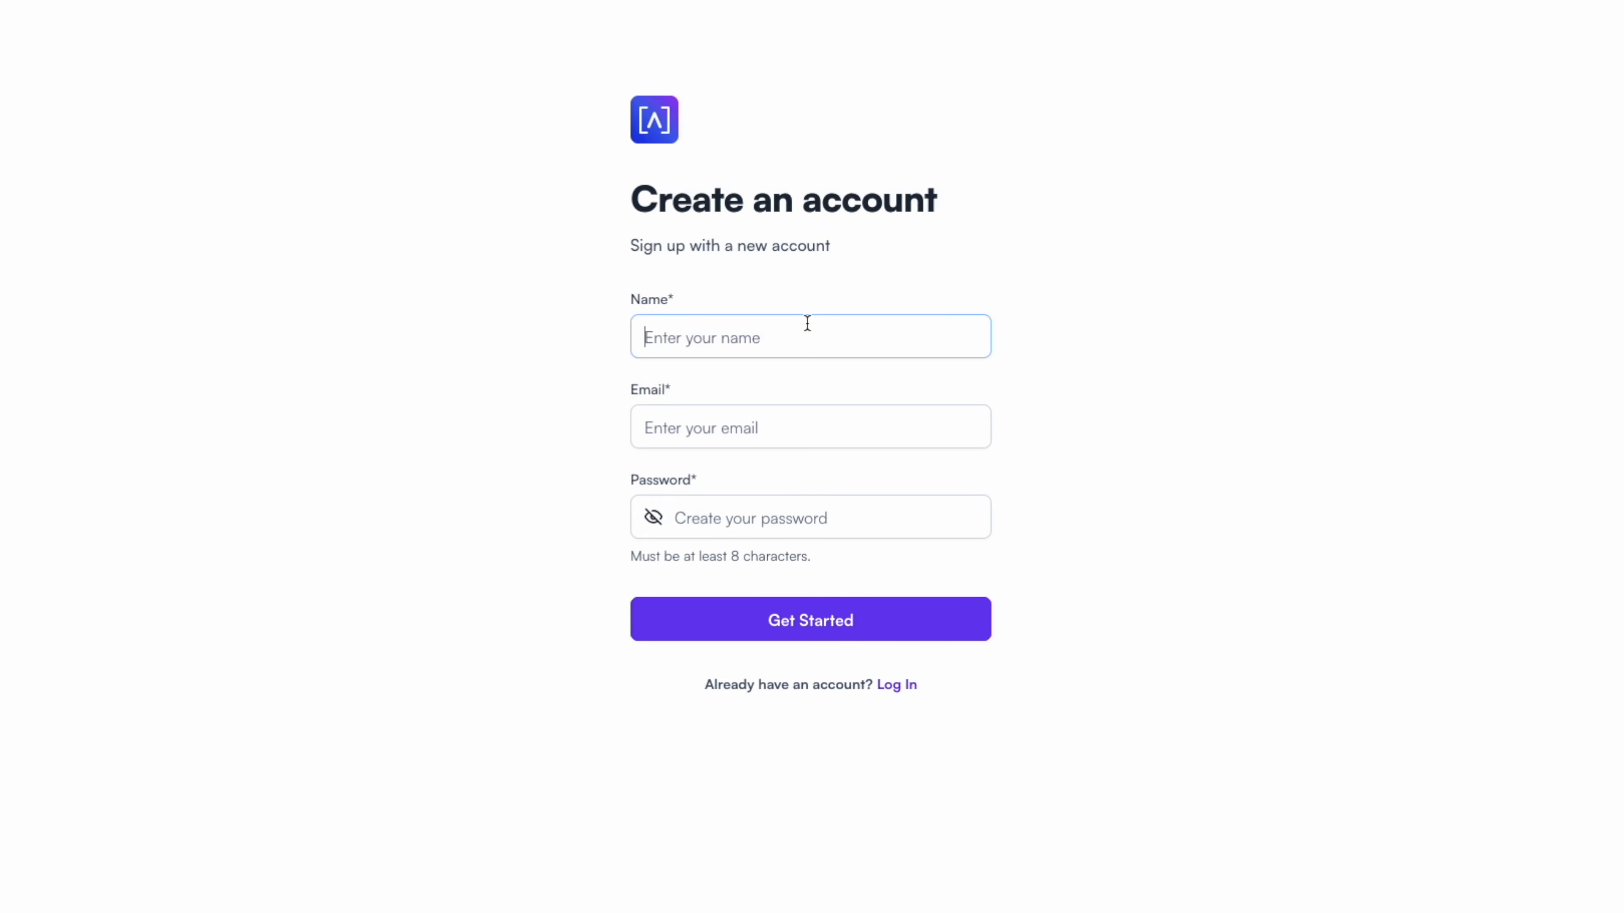
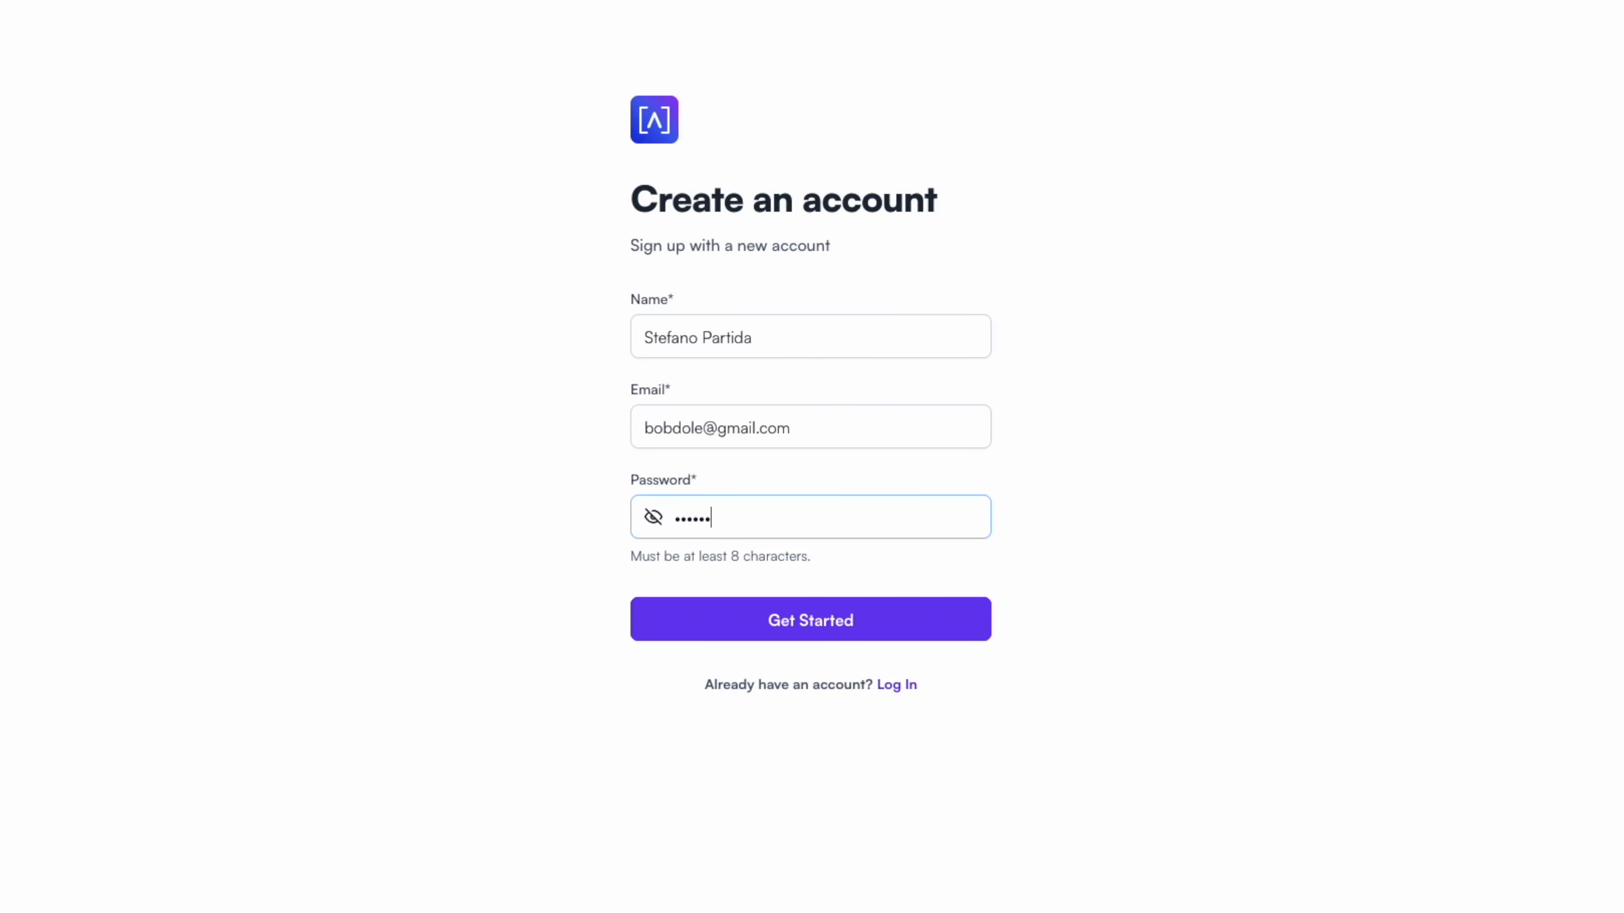
pyautogui.click(809, 619)
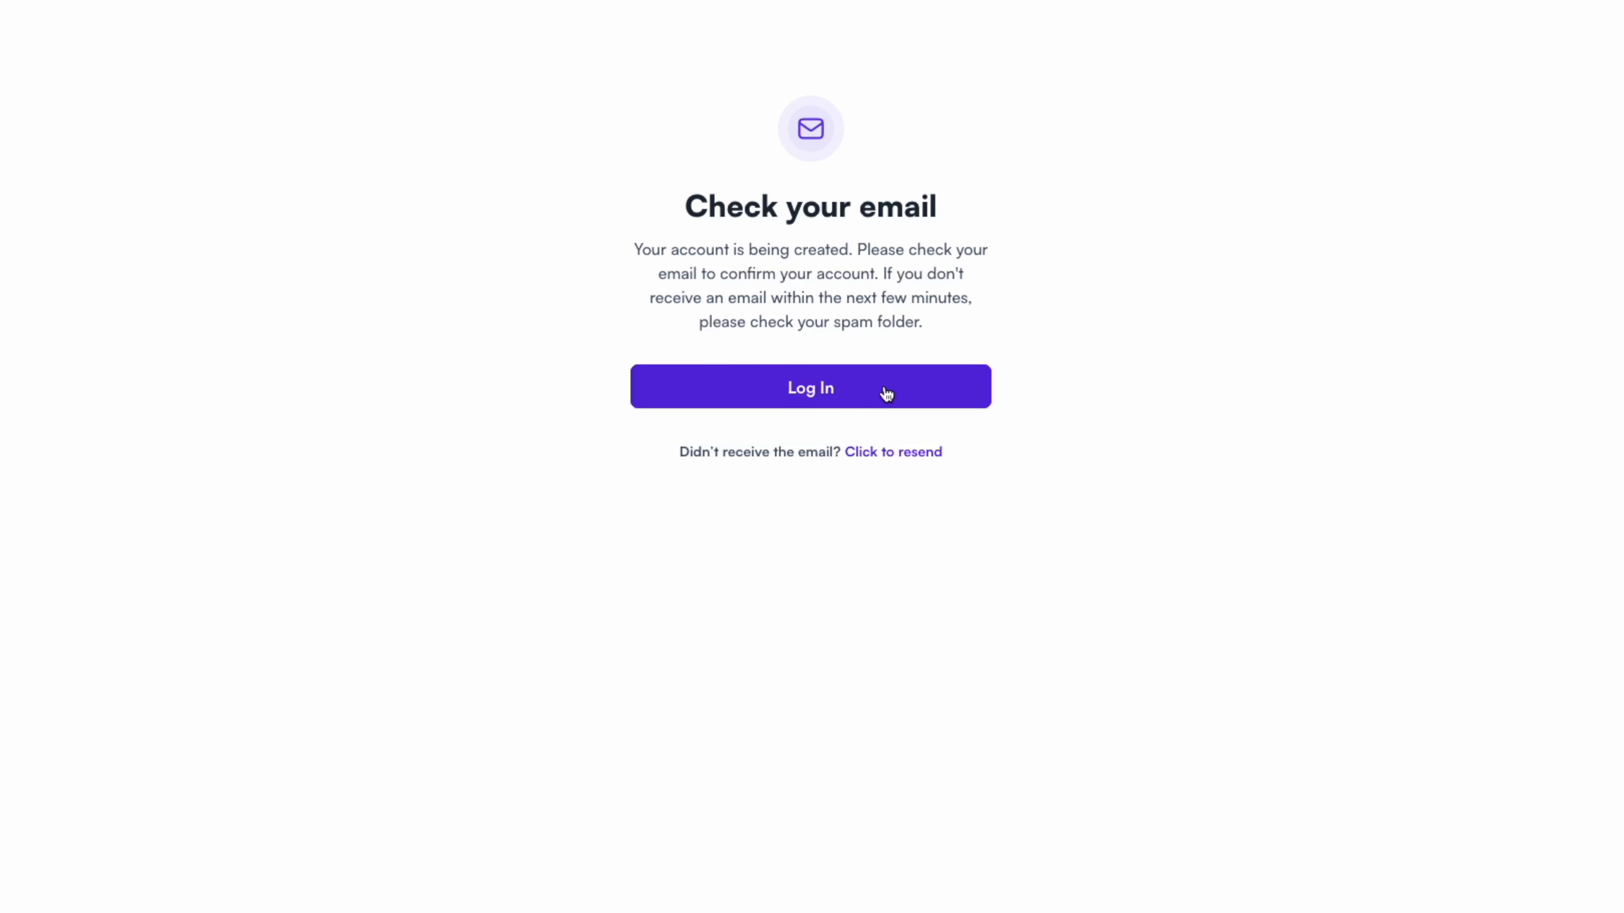
pyautogui.click(810, 386)
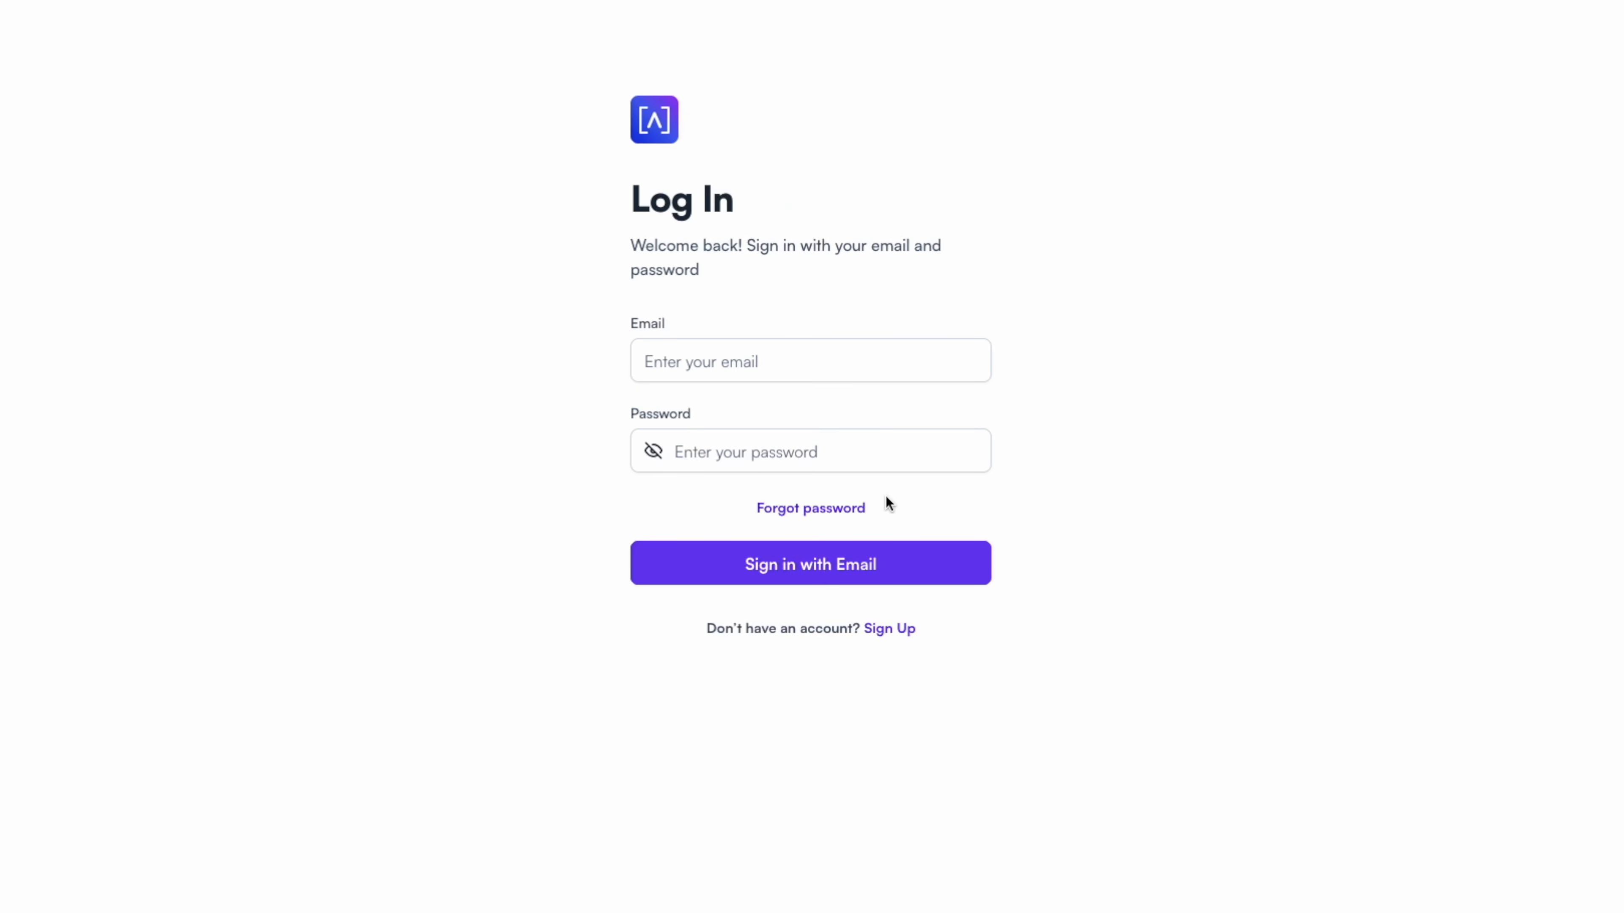
pyautogui.moveTo(915, 341)
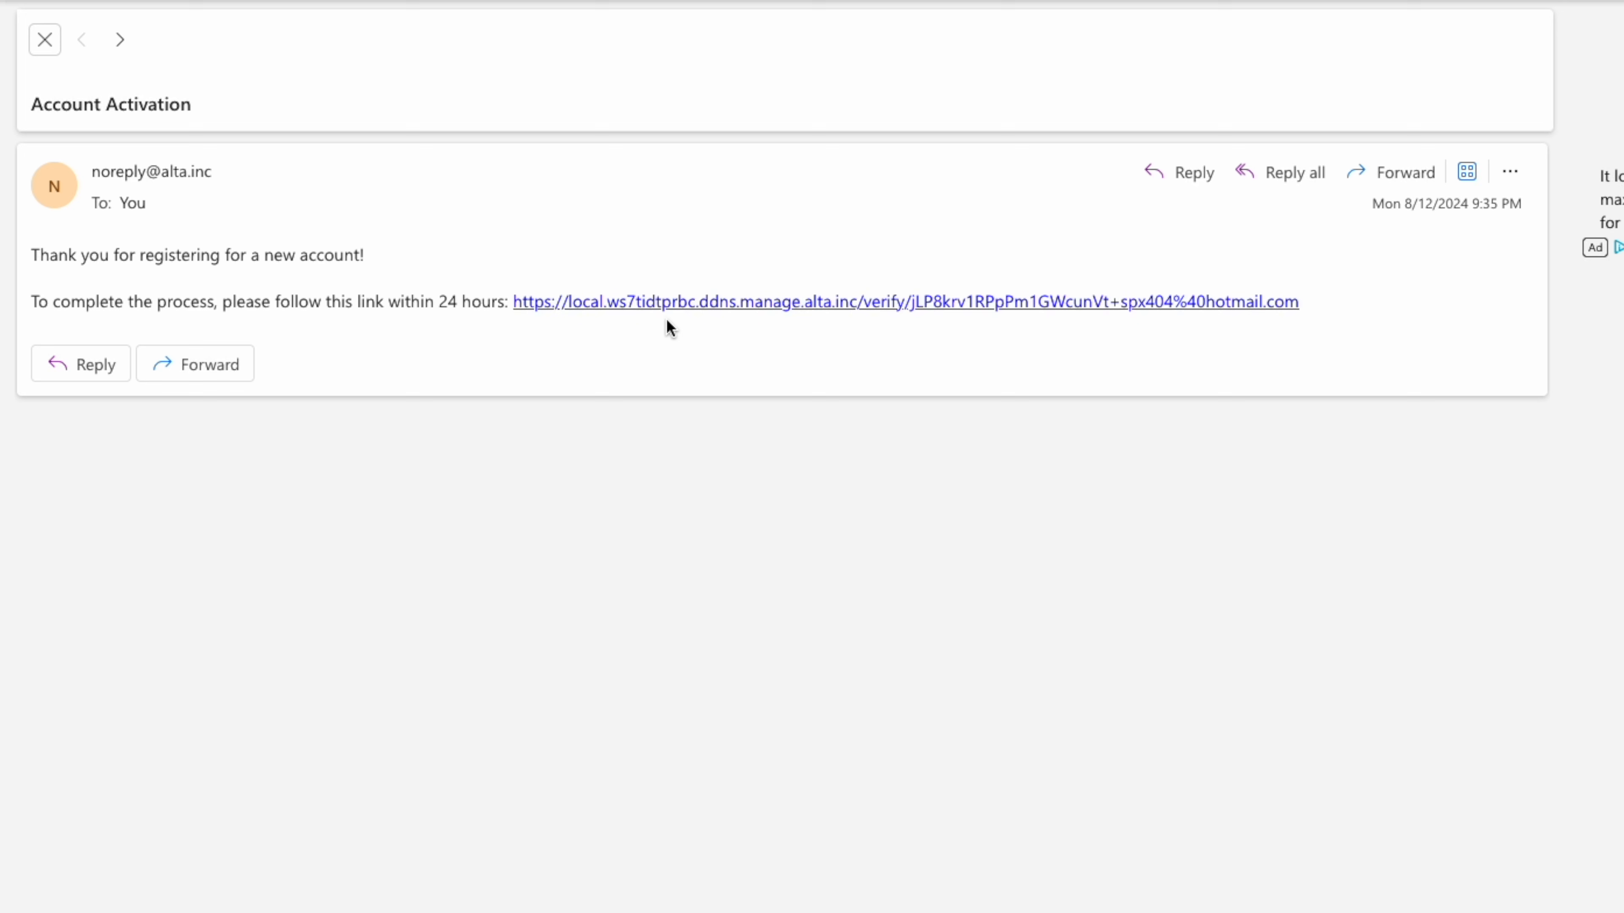
pyautogui.moveTo(608, 315)
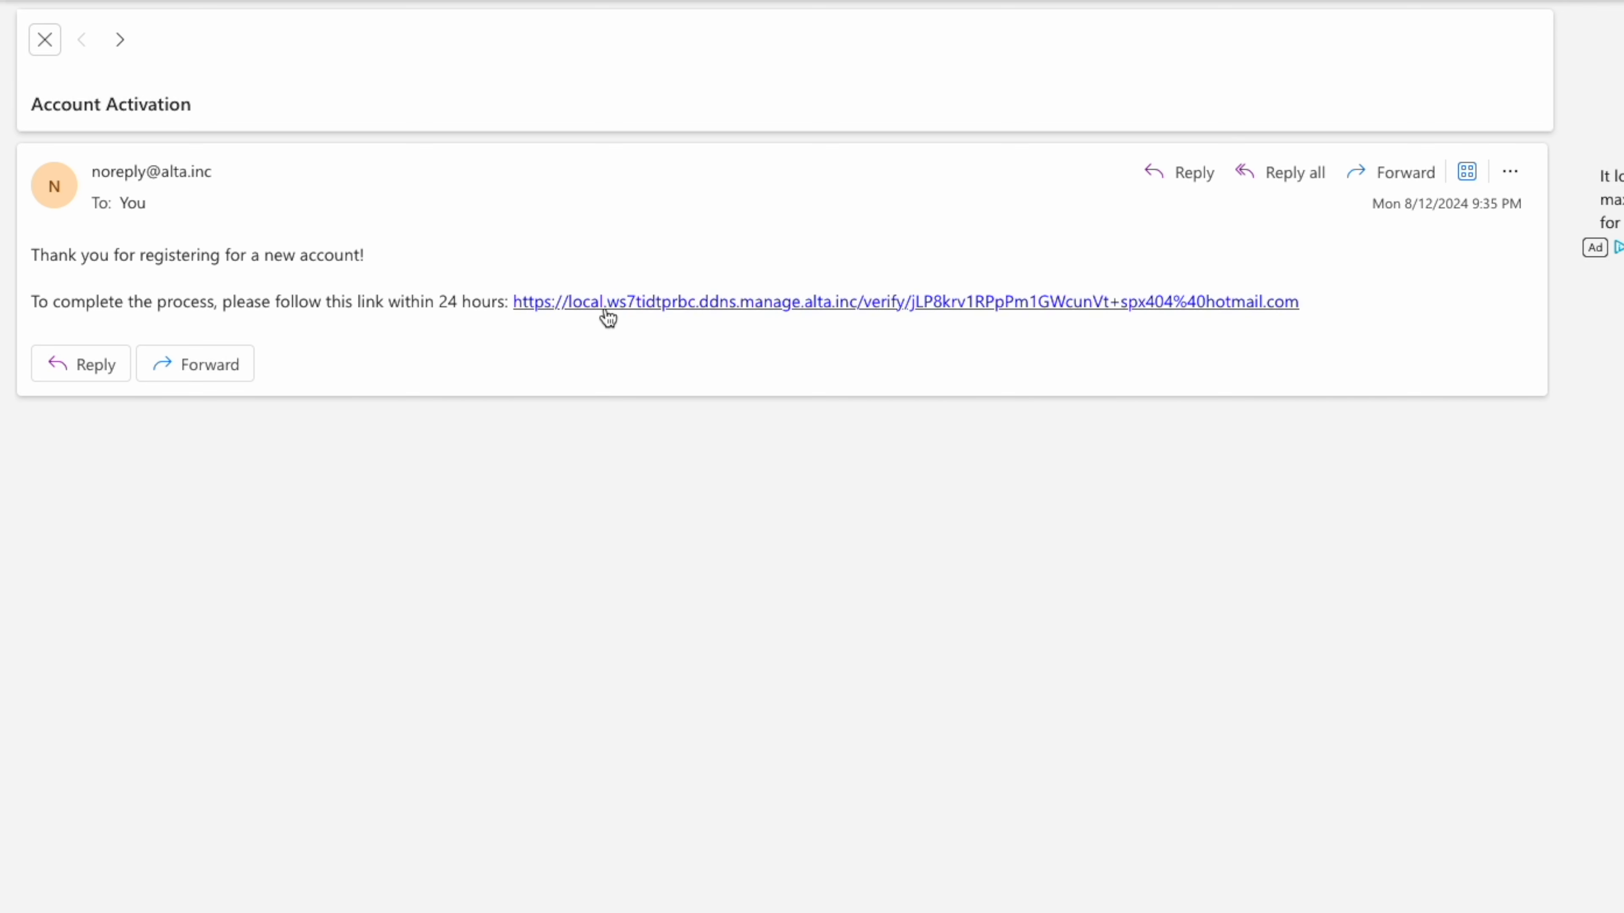
# - Follow the verification link in the Alta Account Activation email
pyautogui.click(606, 301)
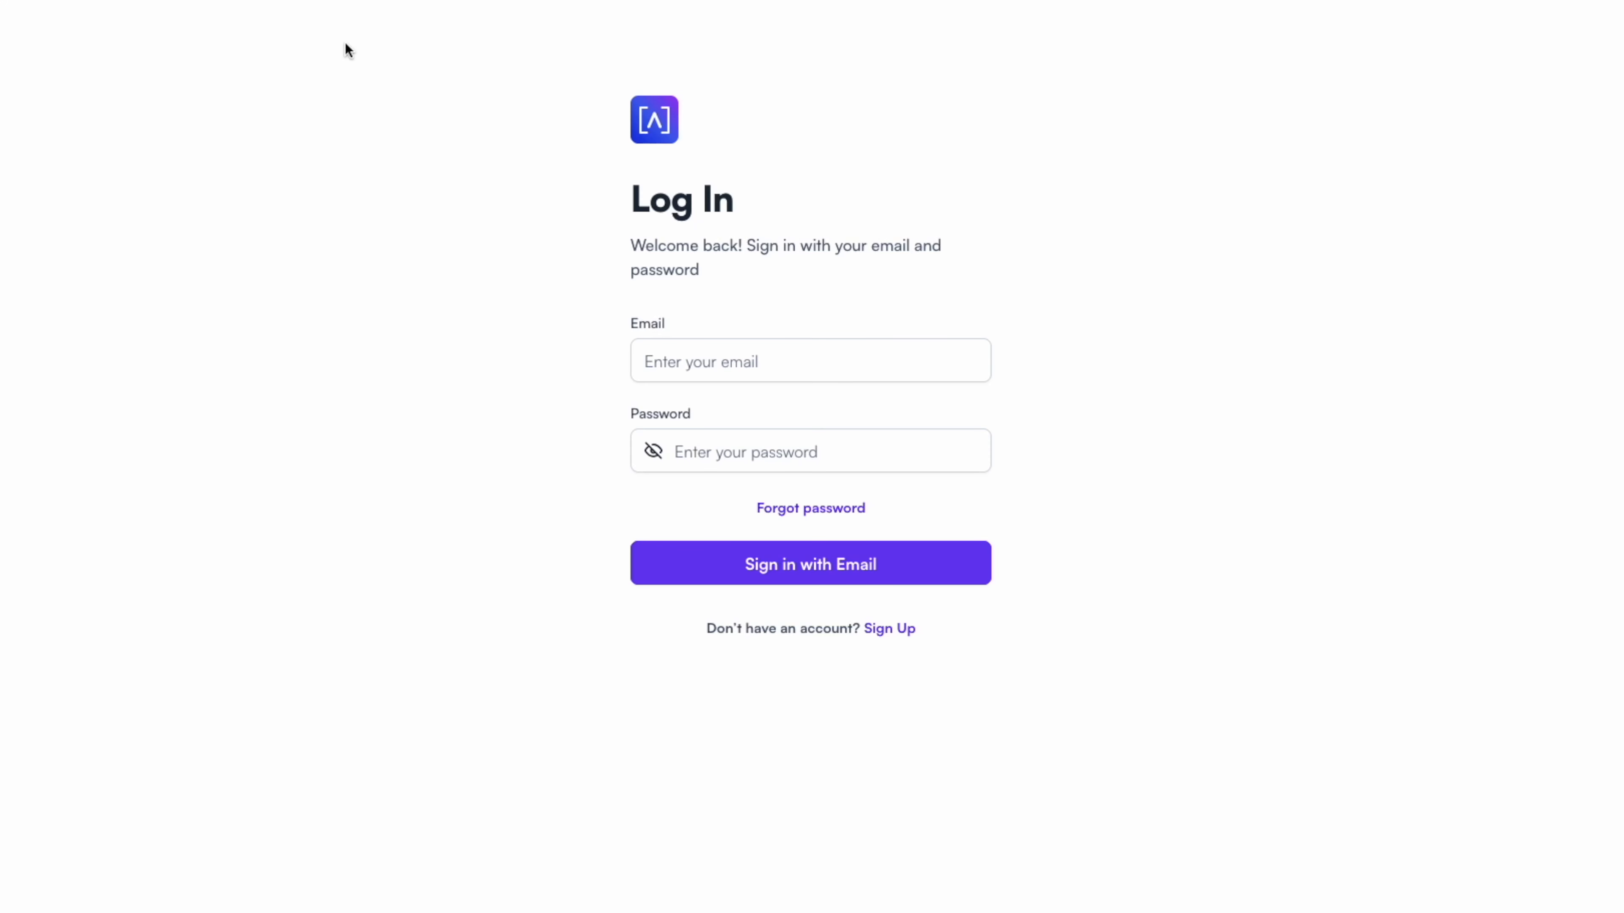
pyautogui.click(810, 360)
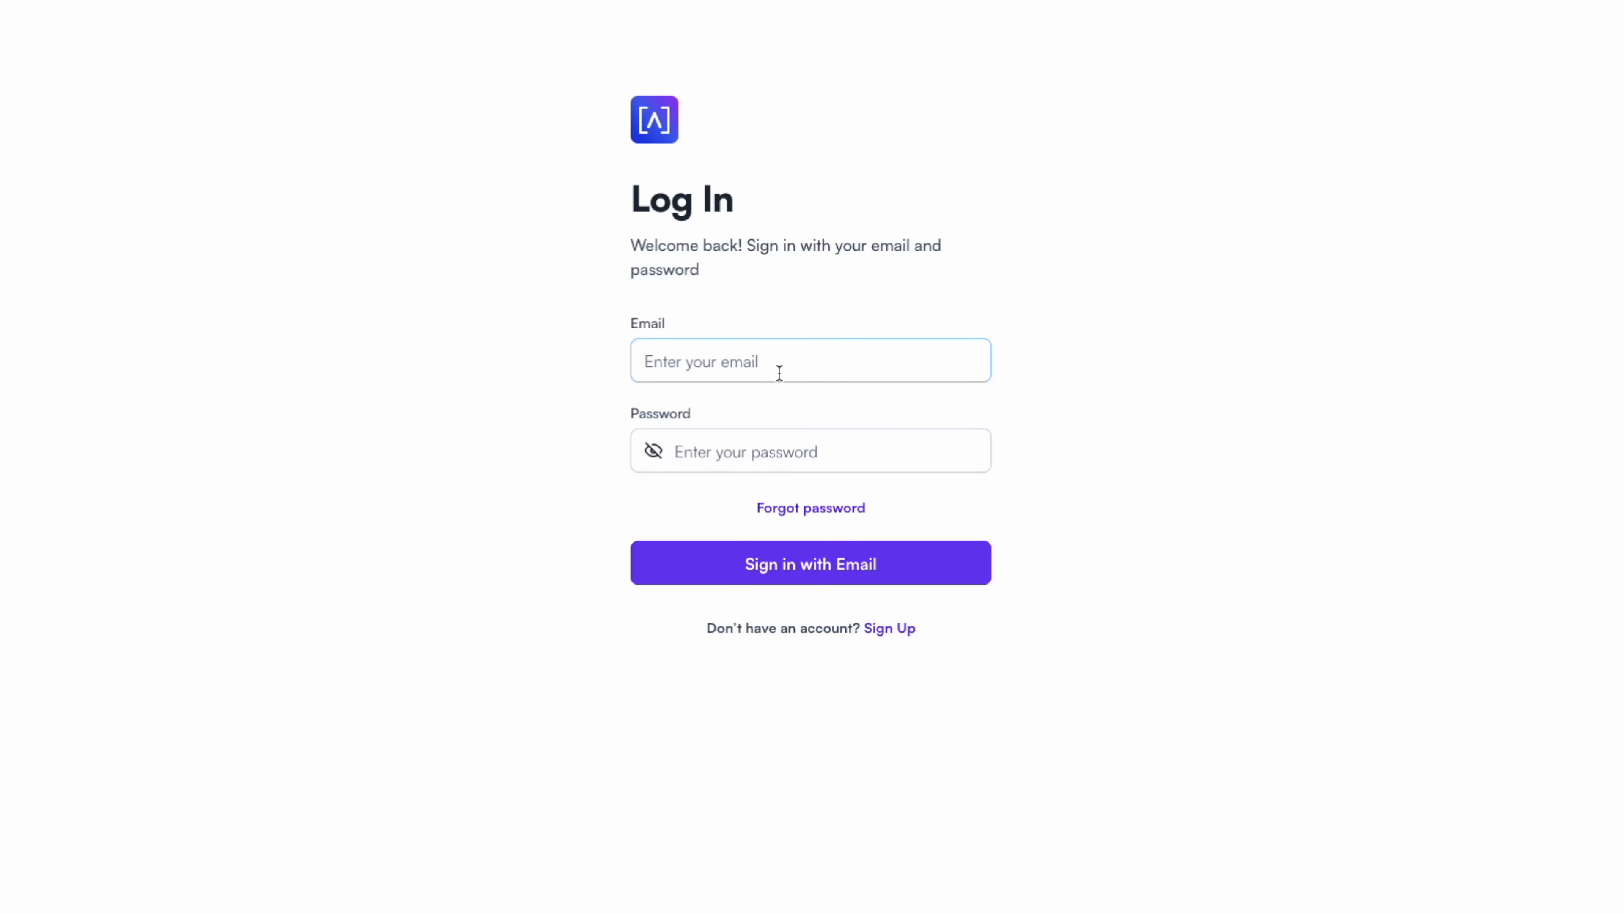
pyautogui.click(810, 563)
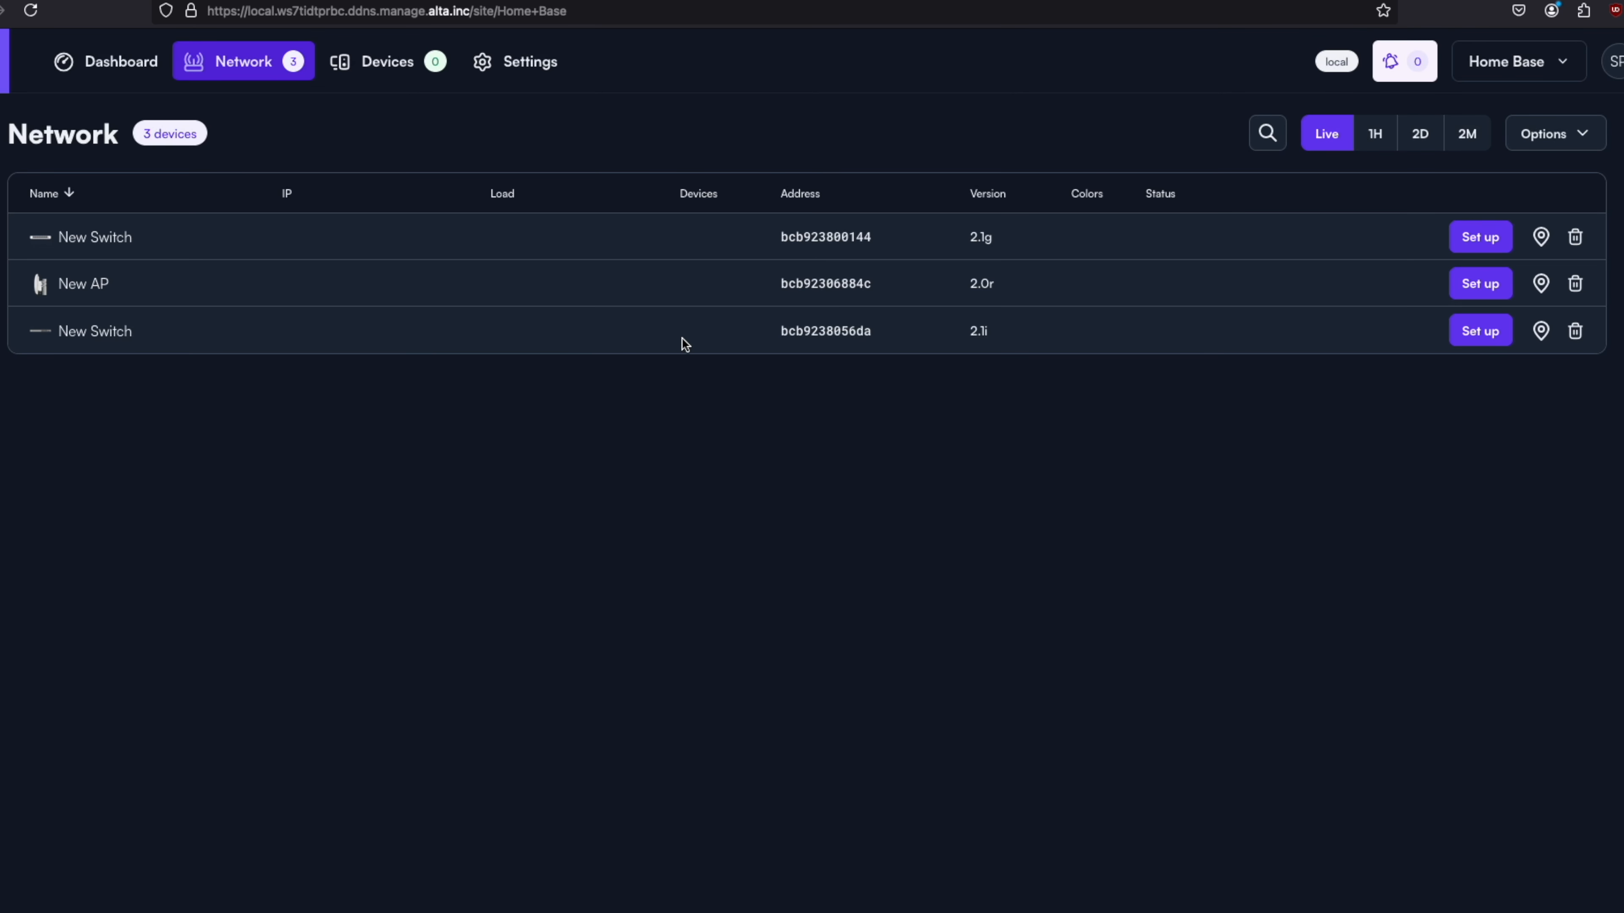
pyautogui.moveTo(100, 295)
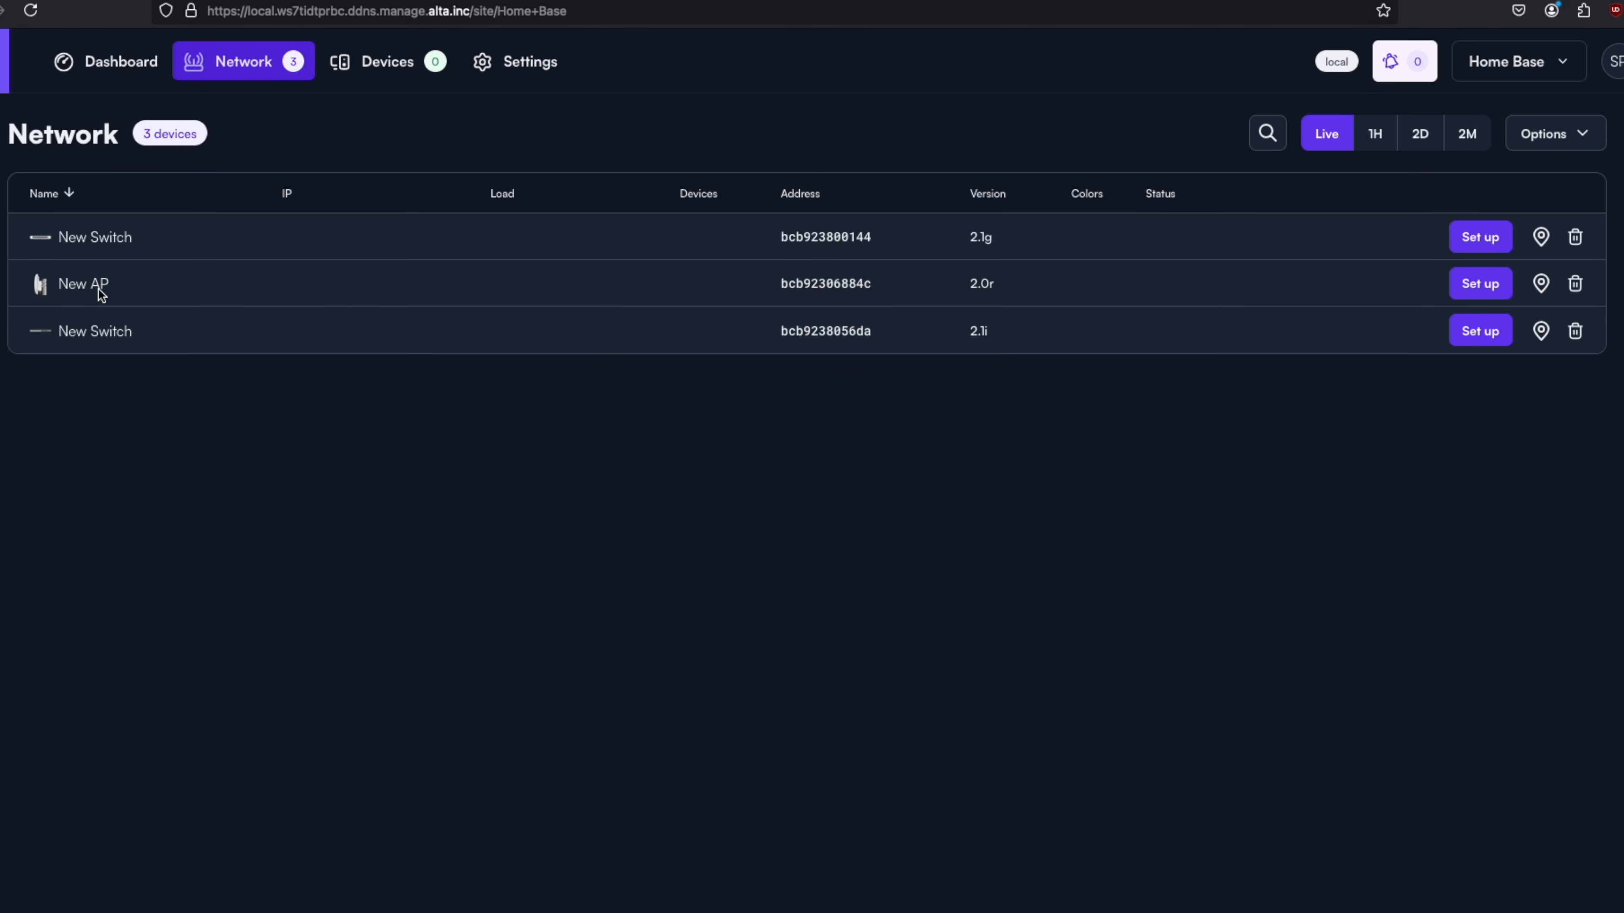
pyautogui.moveTo(269, 300)
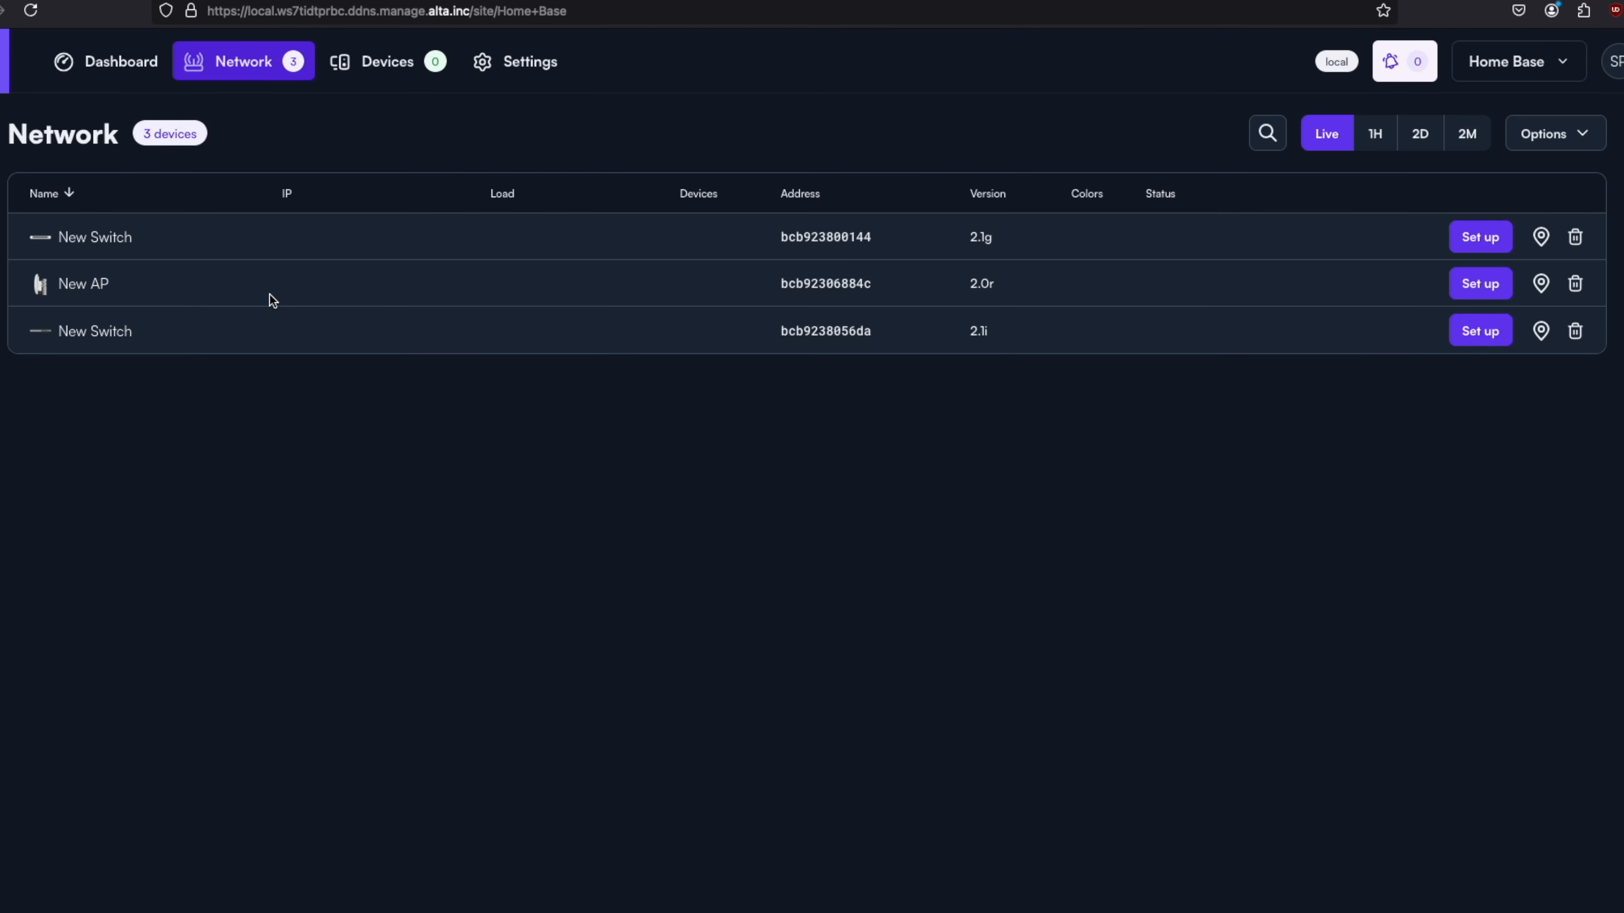
pyautogui.moveTo(306, 310)
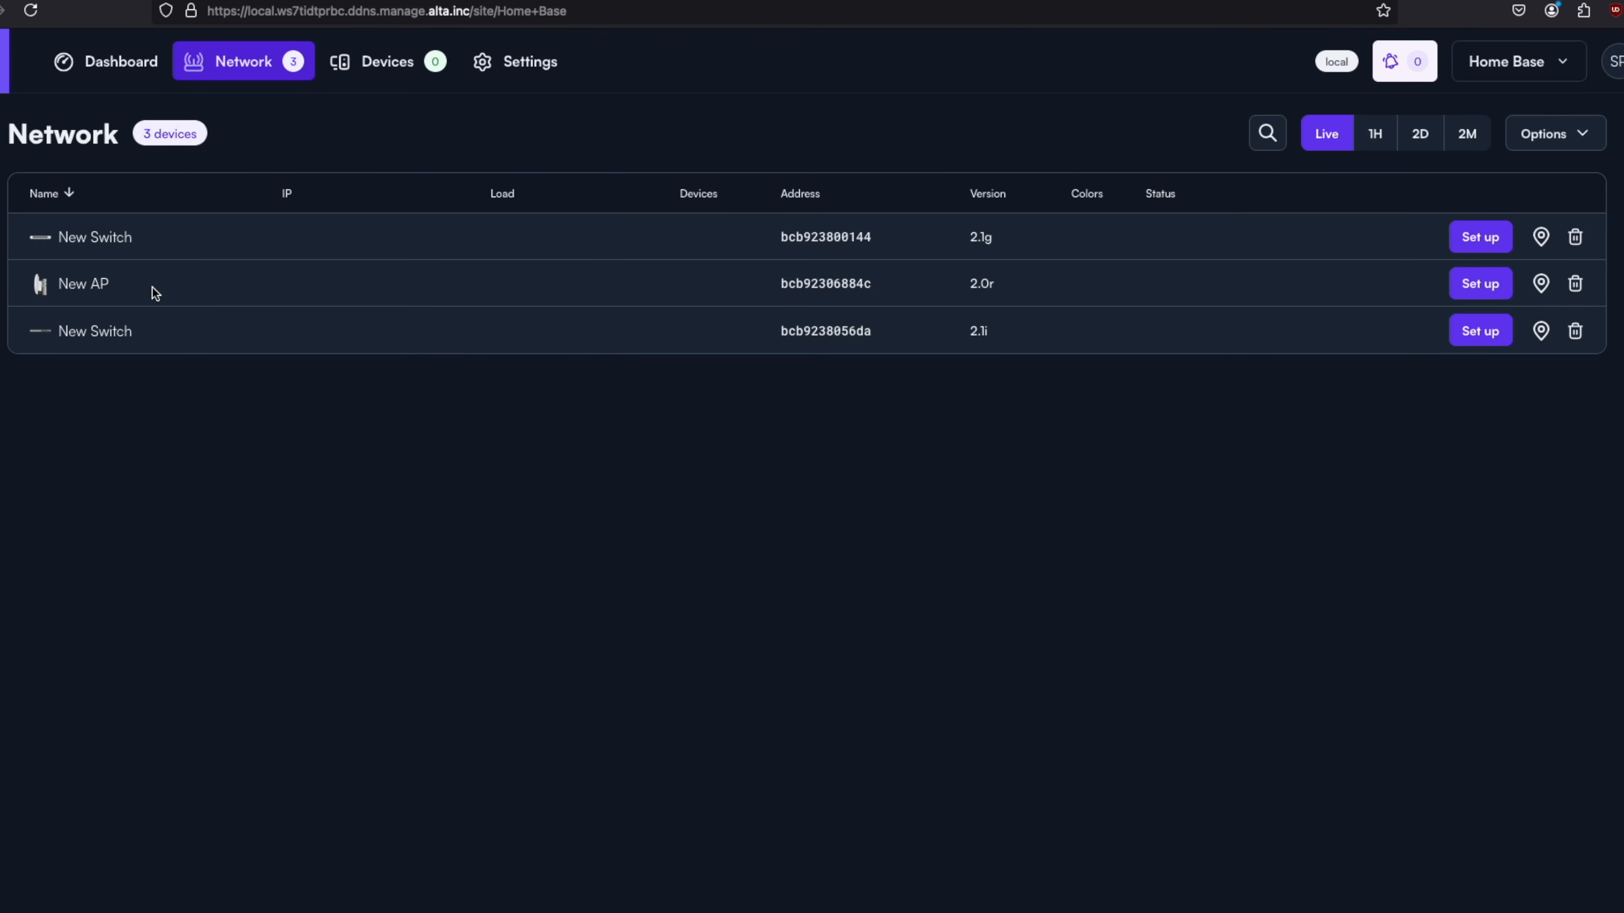
pyautogui.moveTo(175, 288)
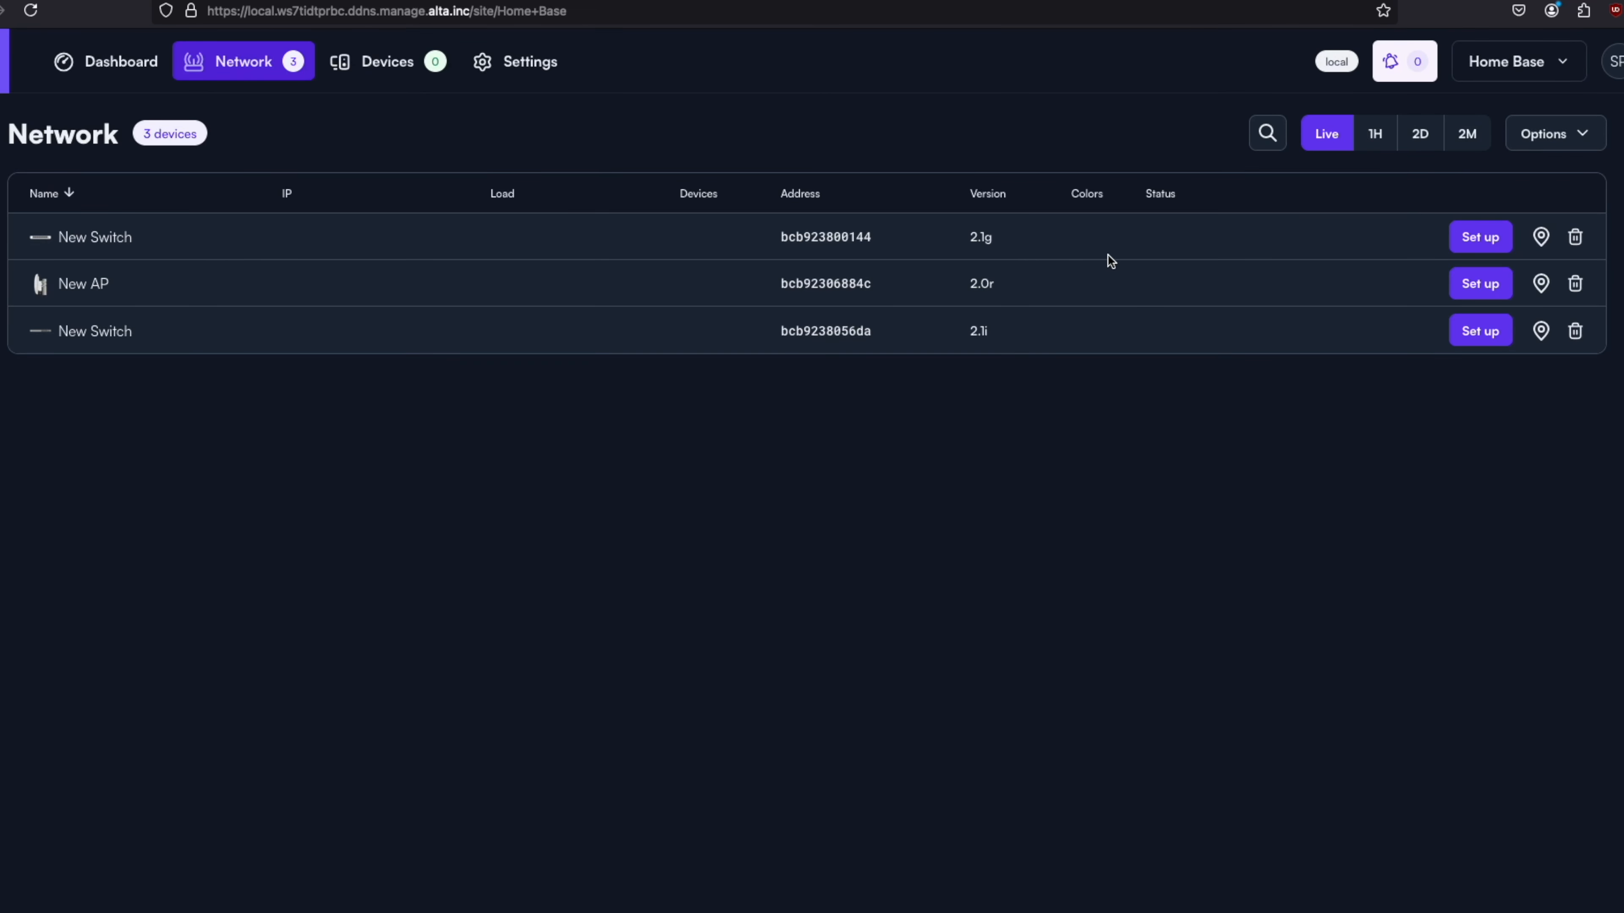
pyautogui.moveTo(1379, 246)
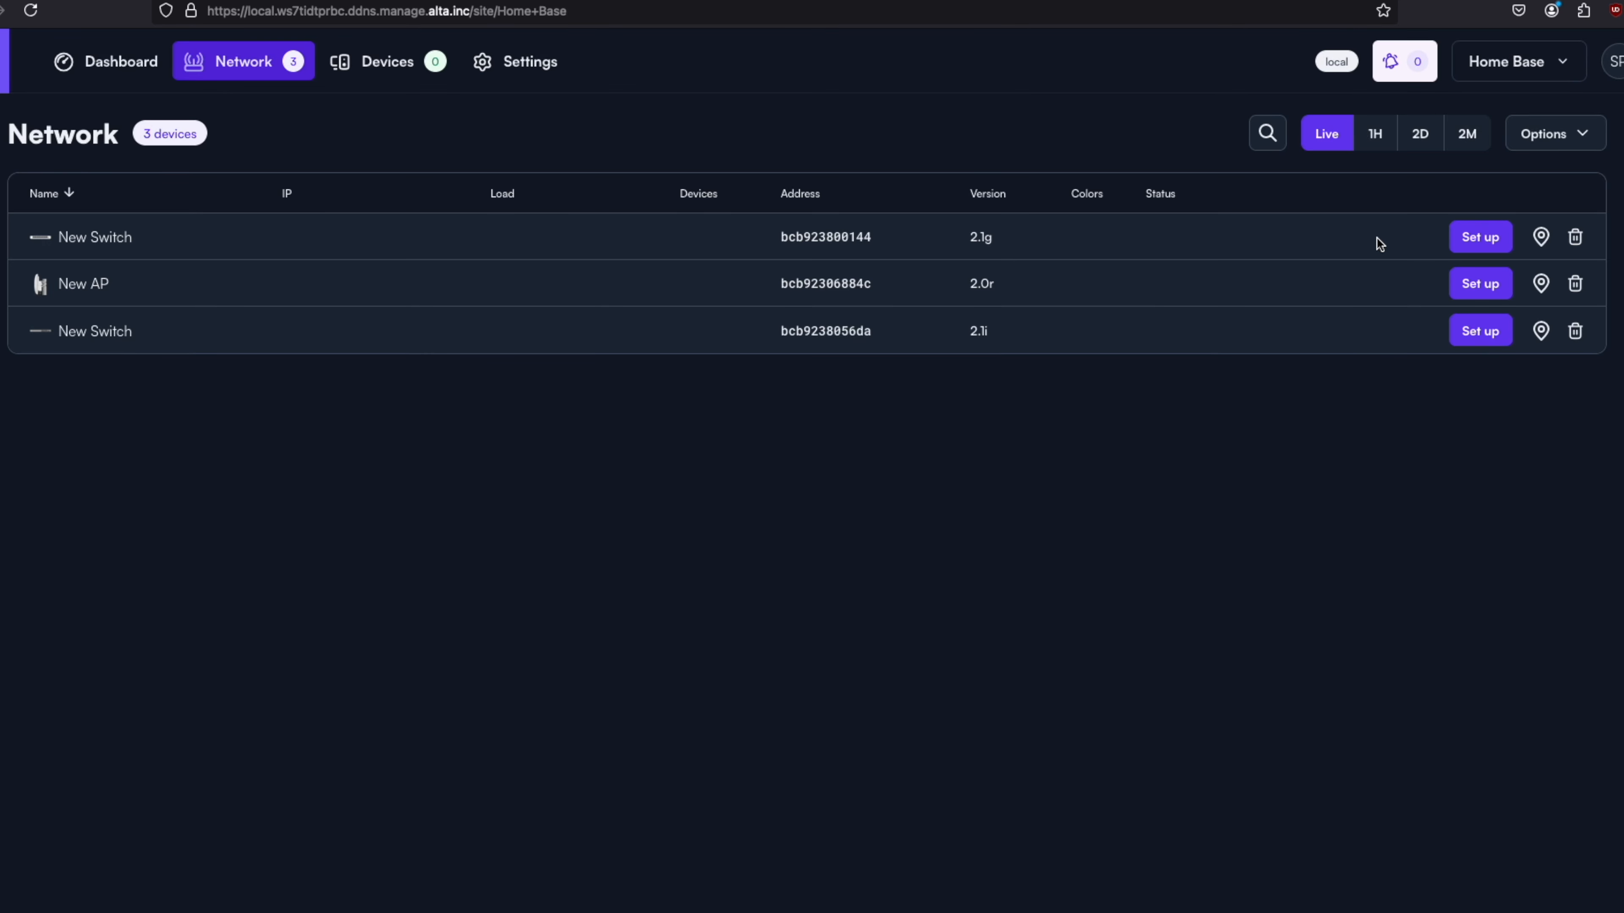
pyautogui.moveTo(109, 174)
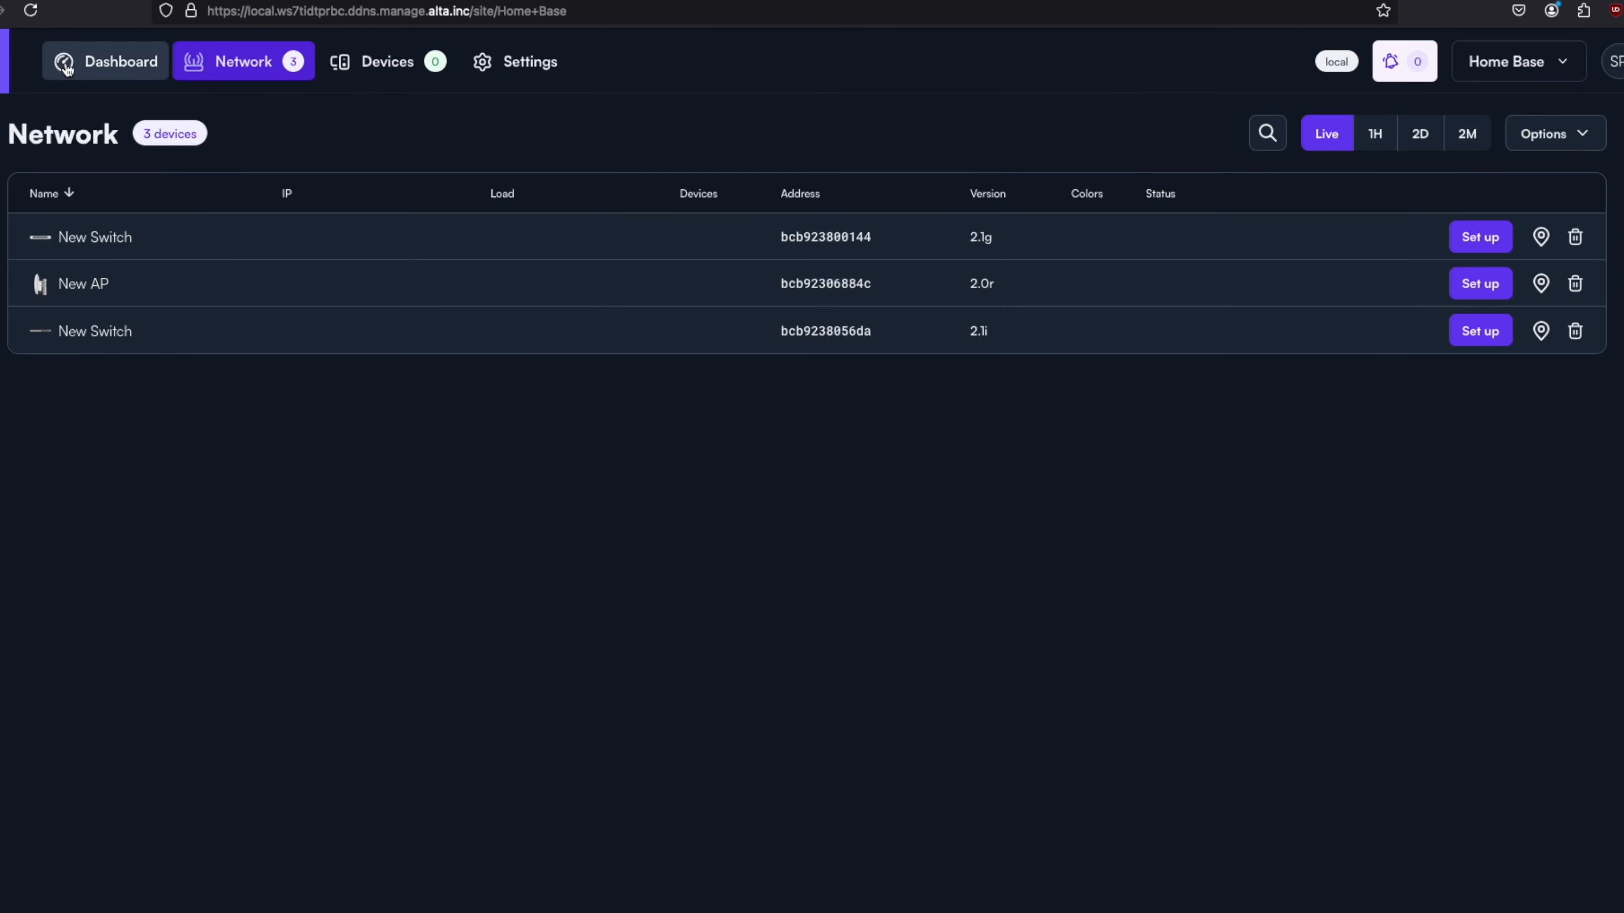
pyautogui.click(105, 61)
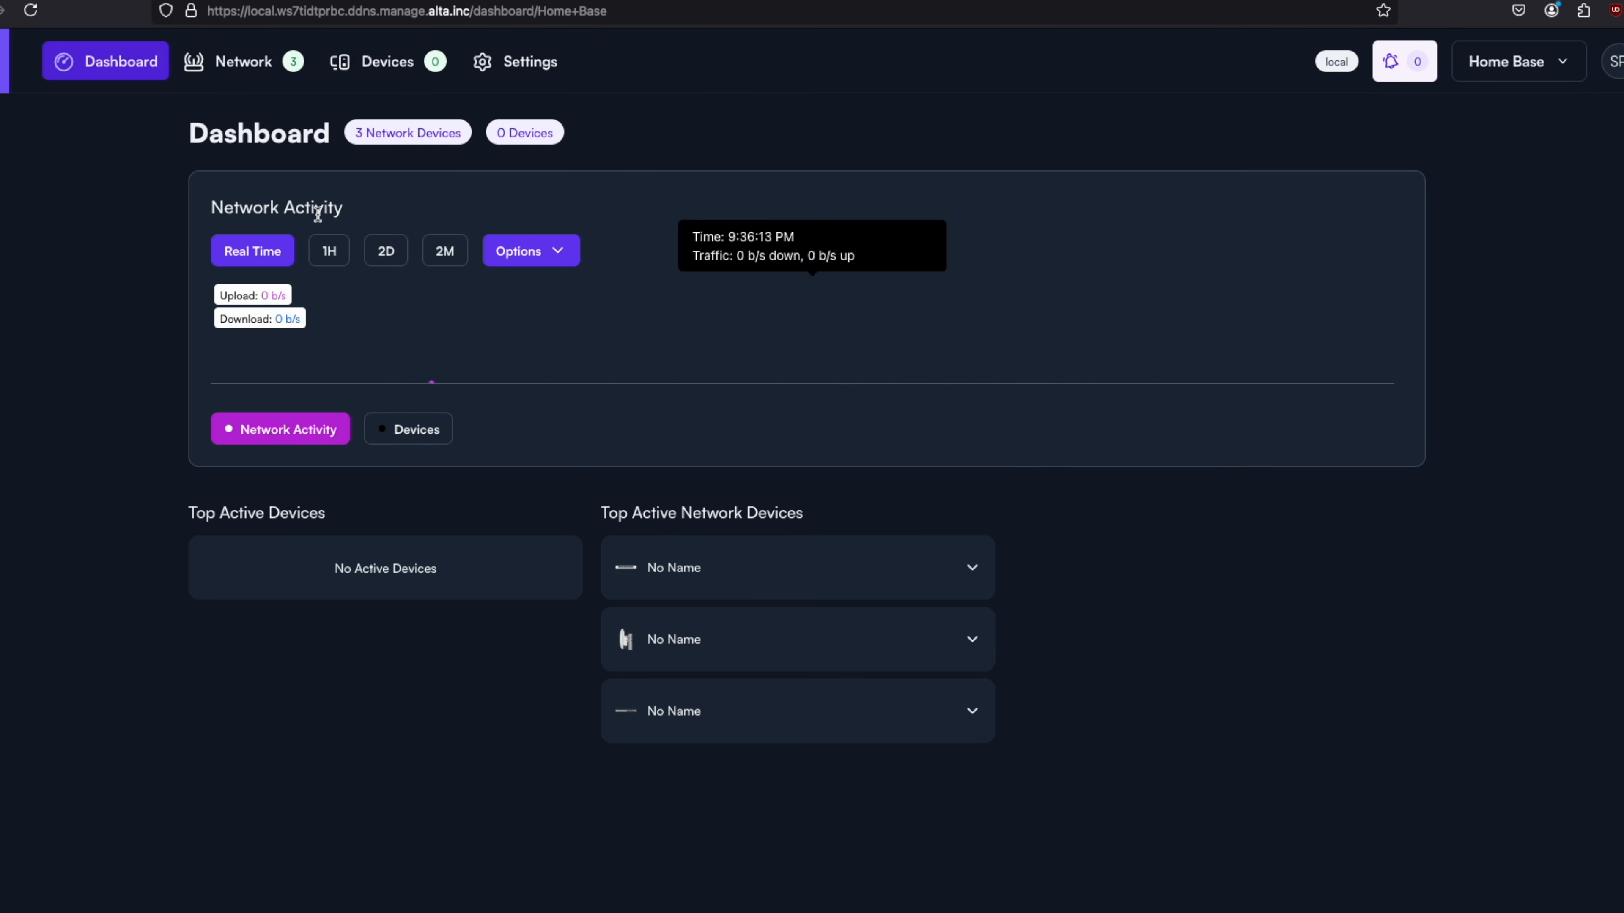
pyautogui.click(386, 61)
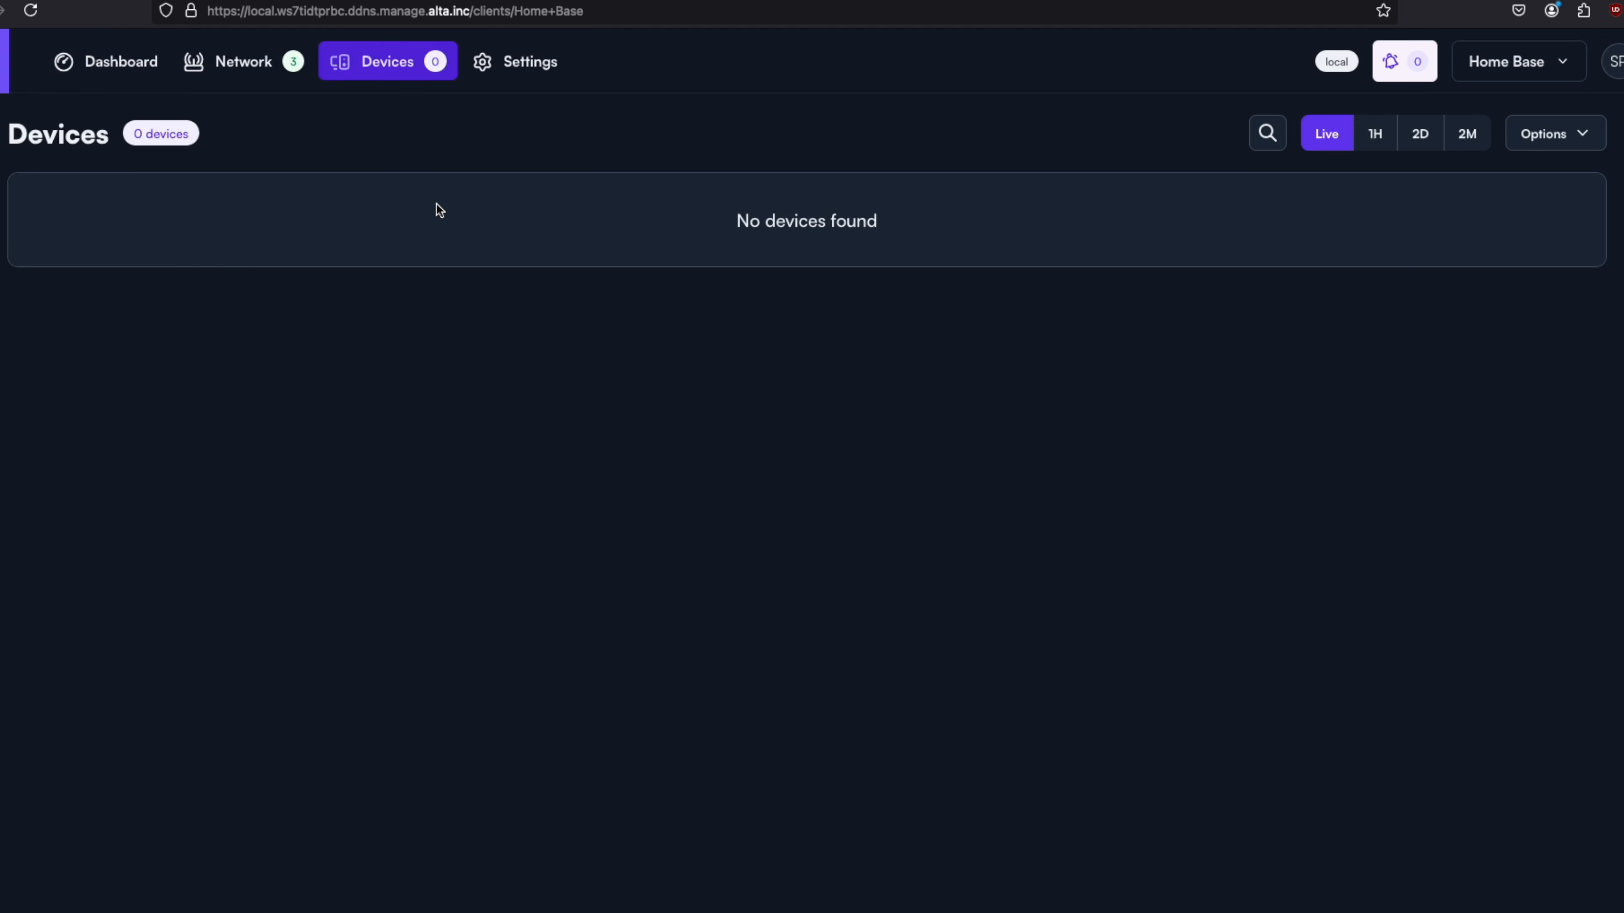
pyautogui.moveTo(598, 97)
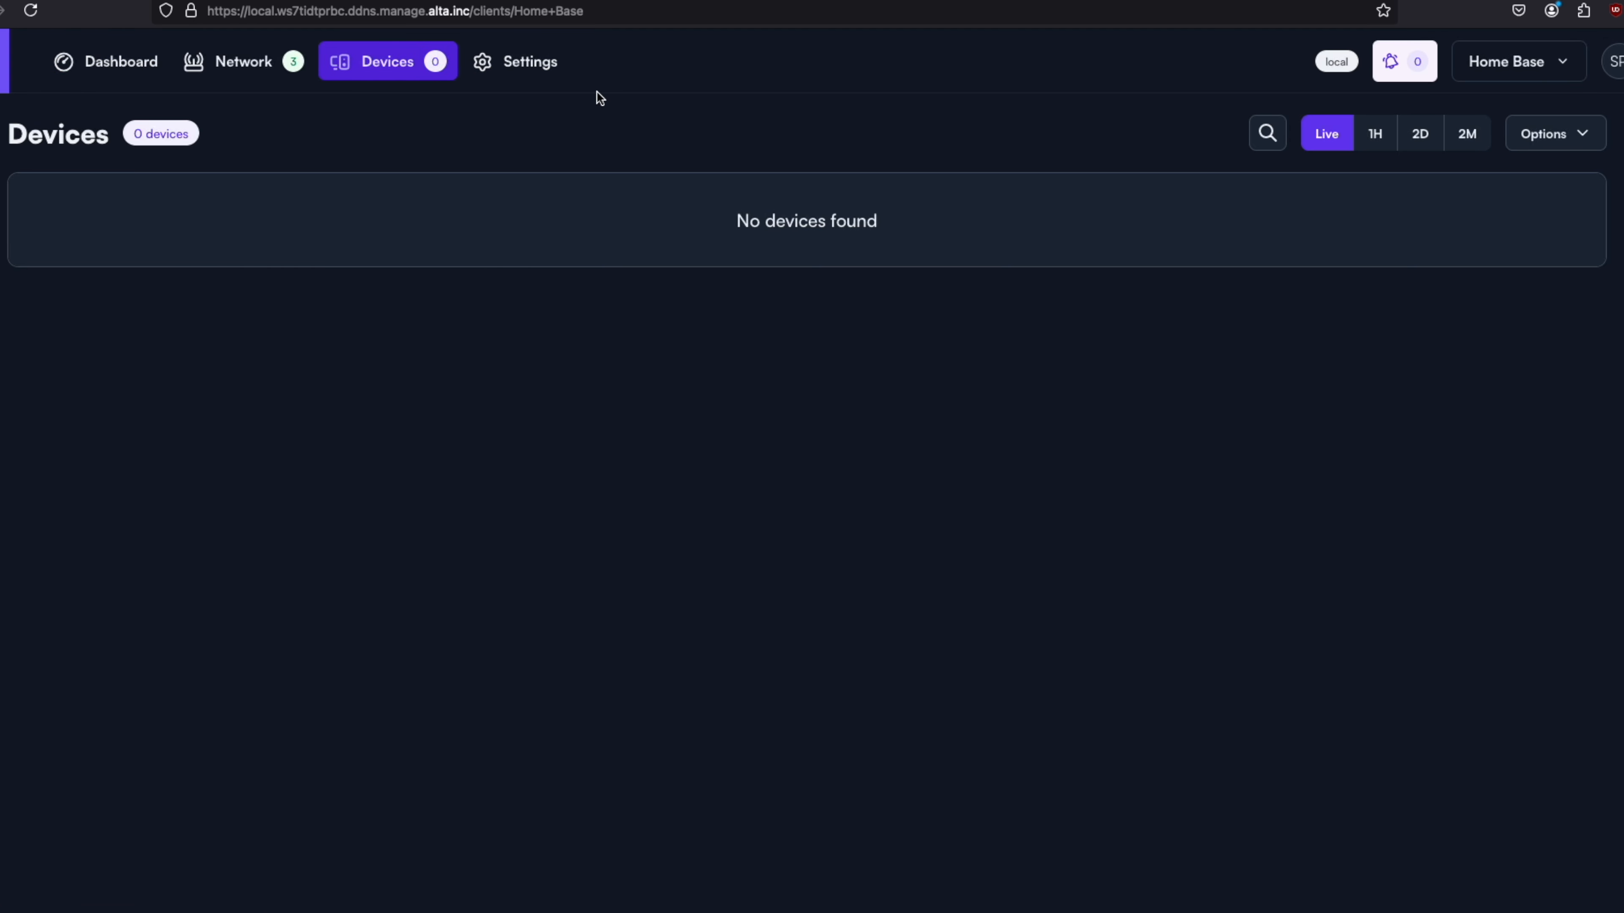
pyautogui.click(515, 61)
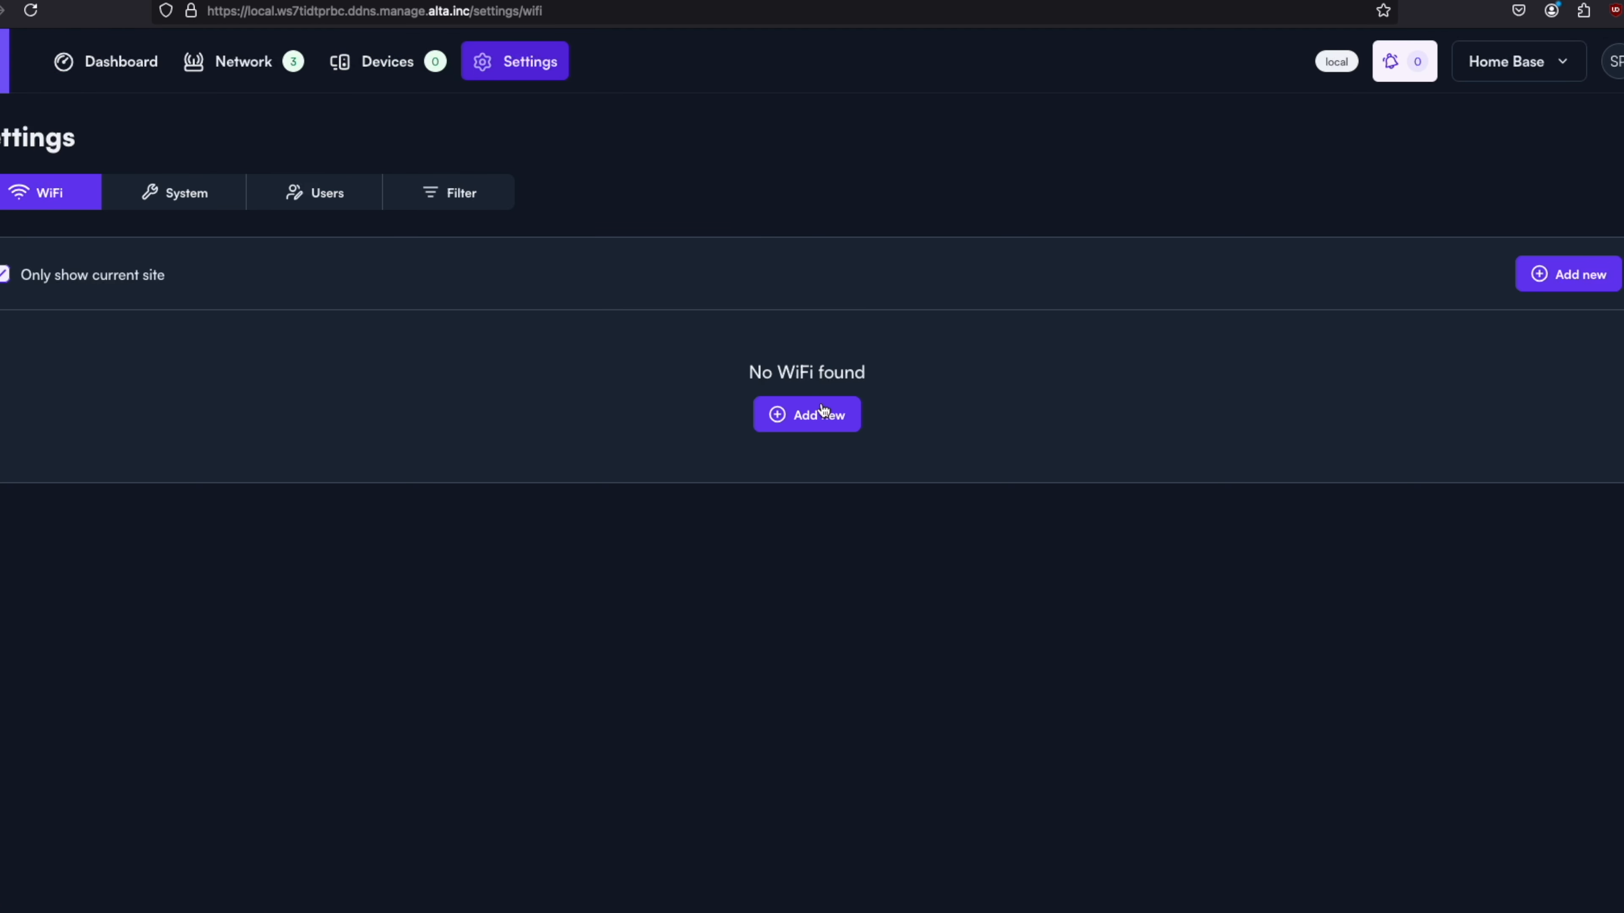
pyautogui.click(243, 60)
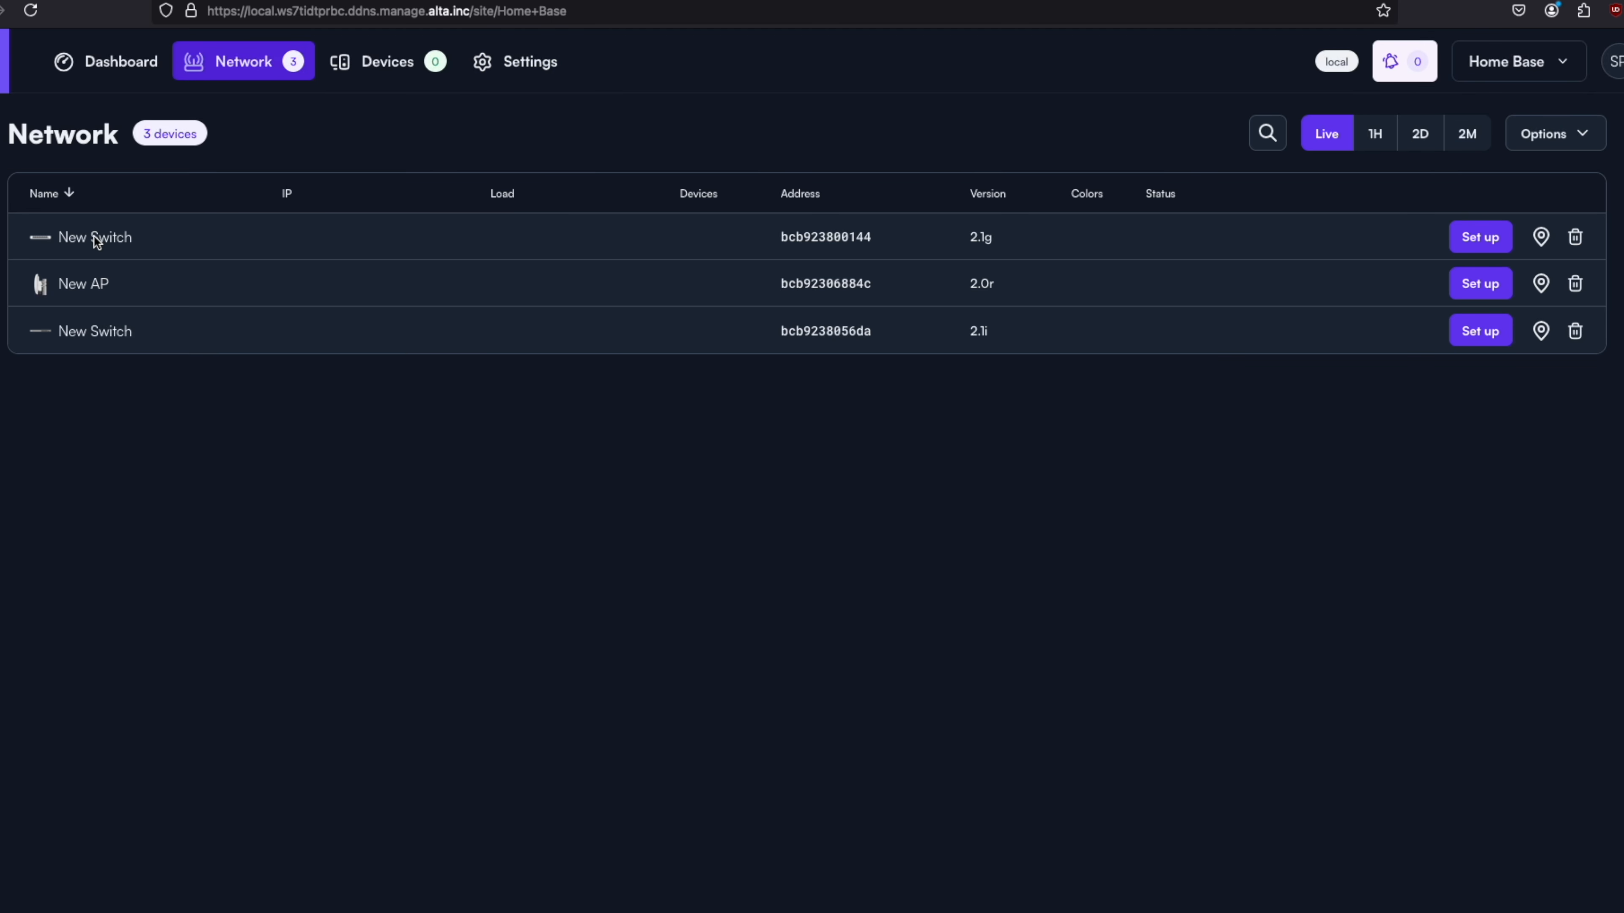
pyautogui.moveTo(942, 254)
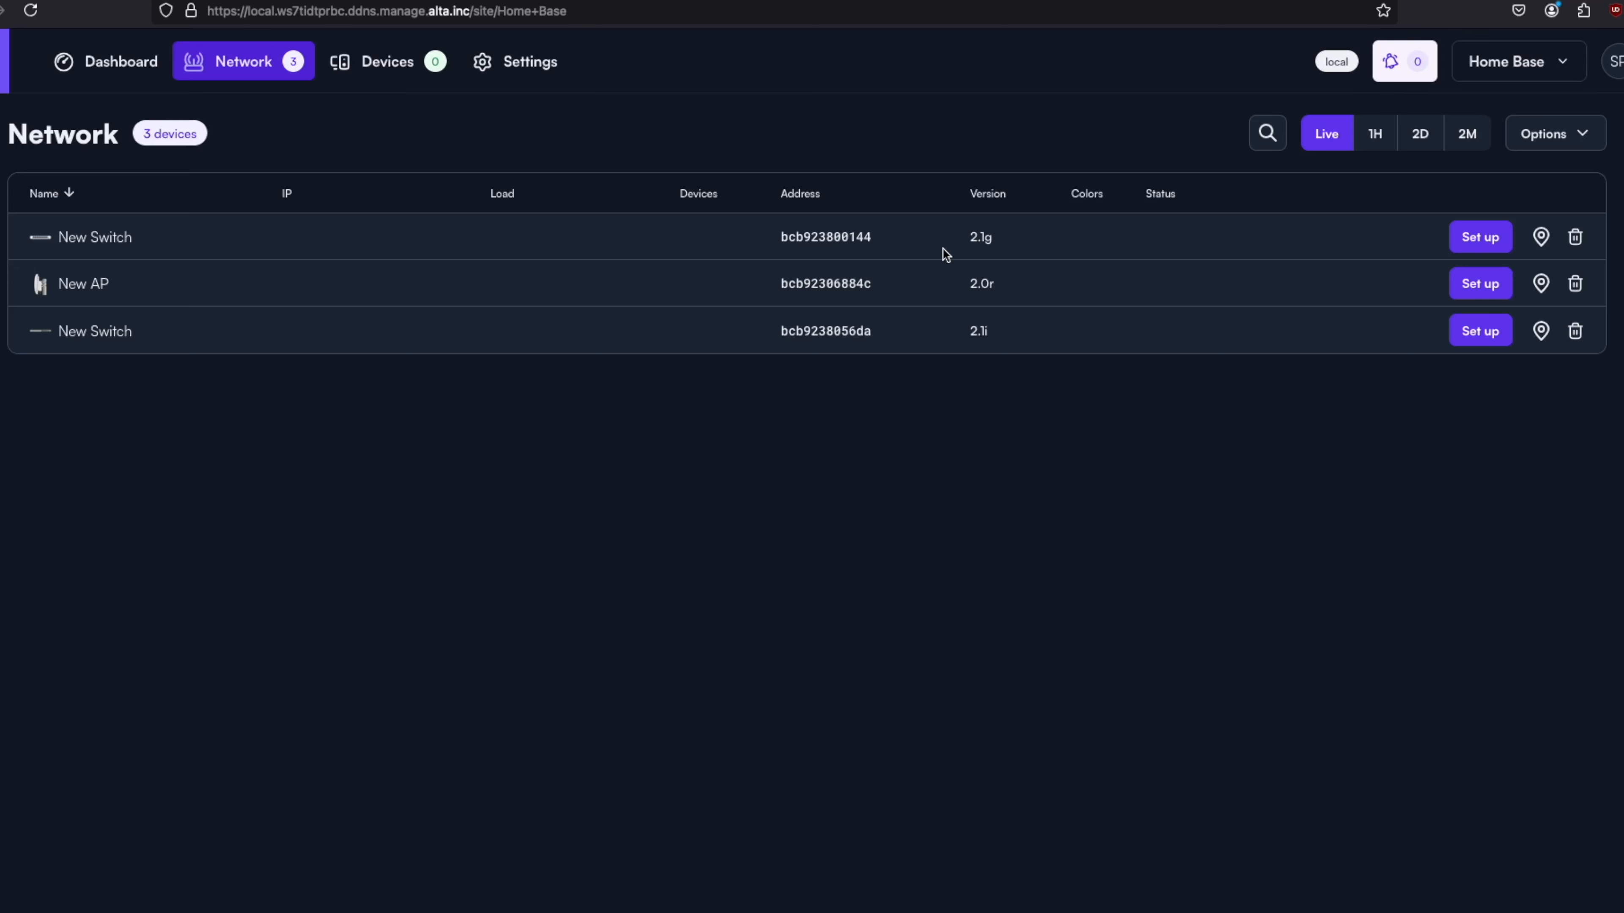
pyautogui.moveTo(191, 328)
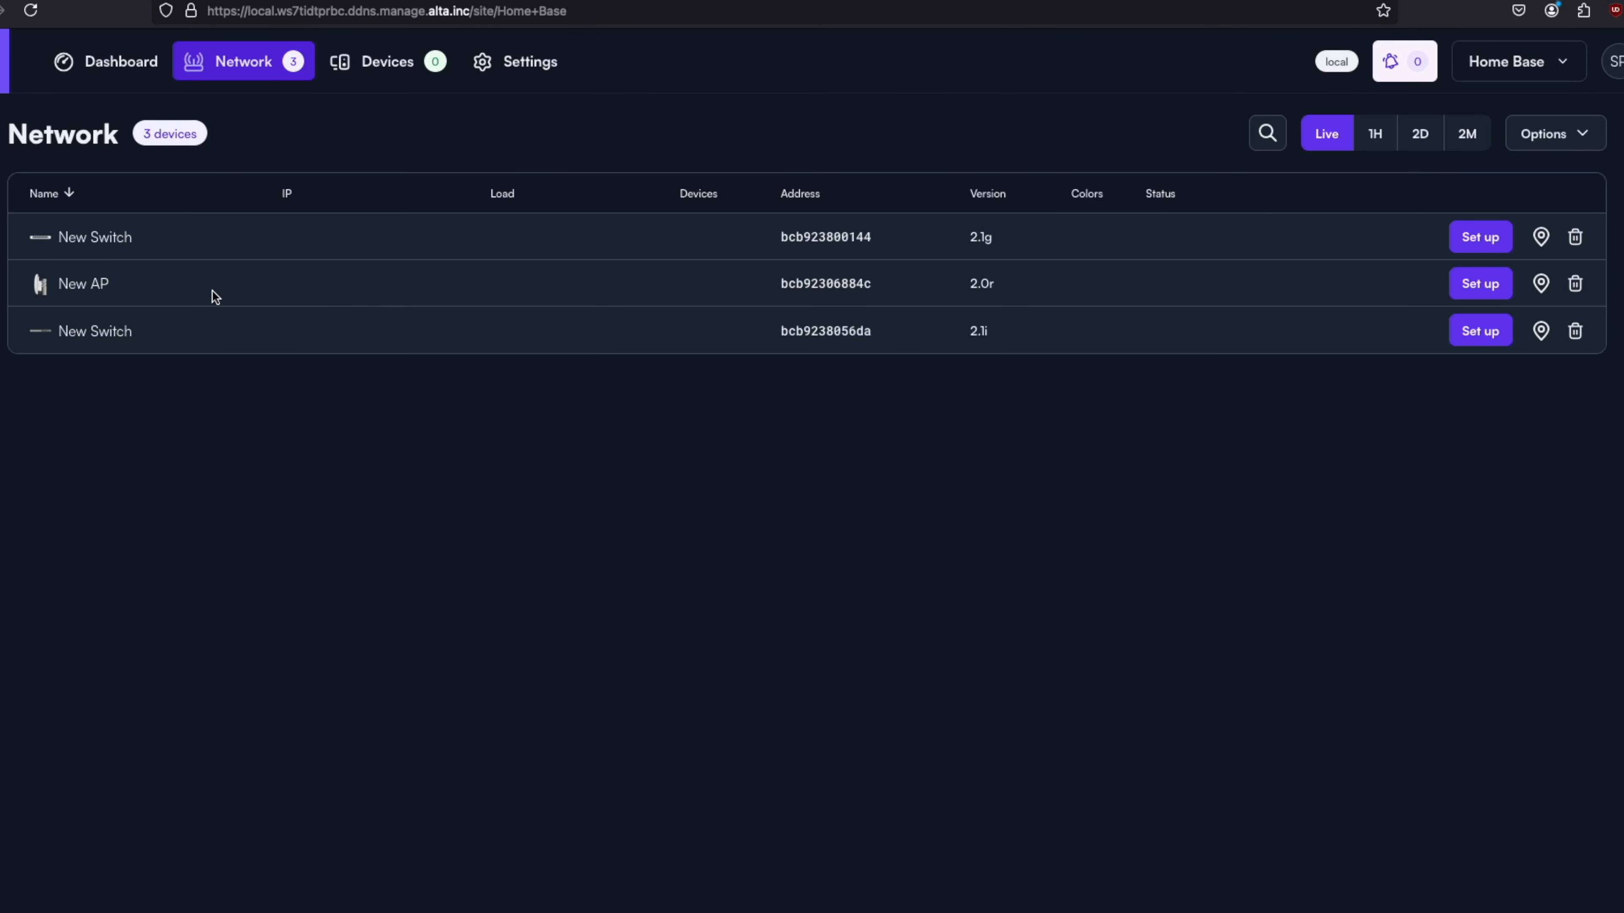
# - Delete the pending switches, confirming each Delete Device prompt
pyautogui.click(1574, 236)
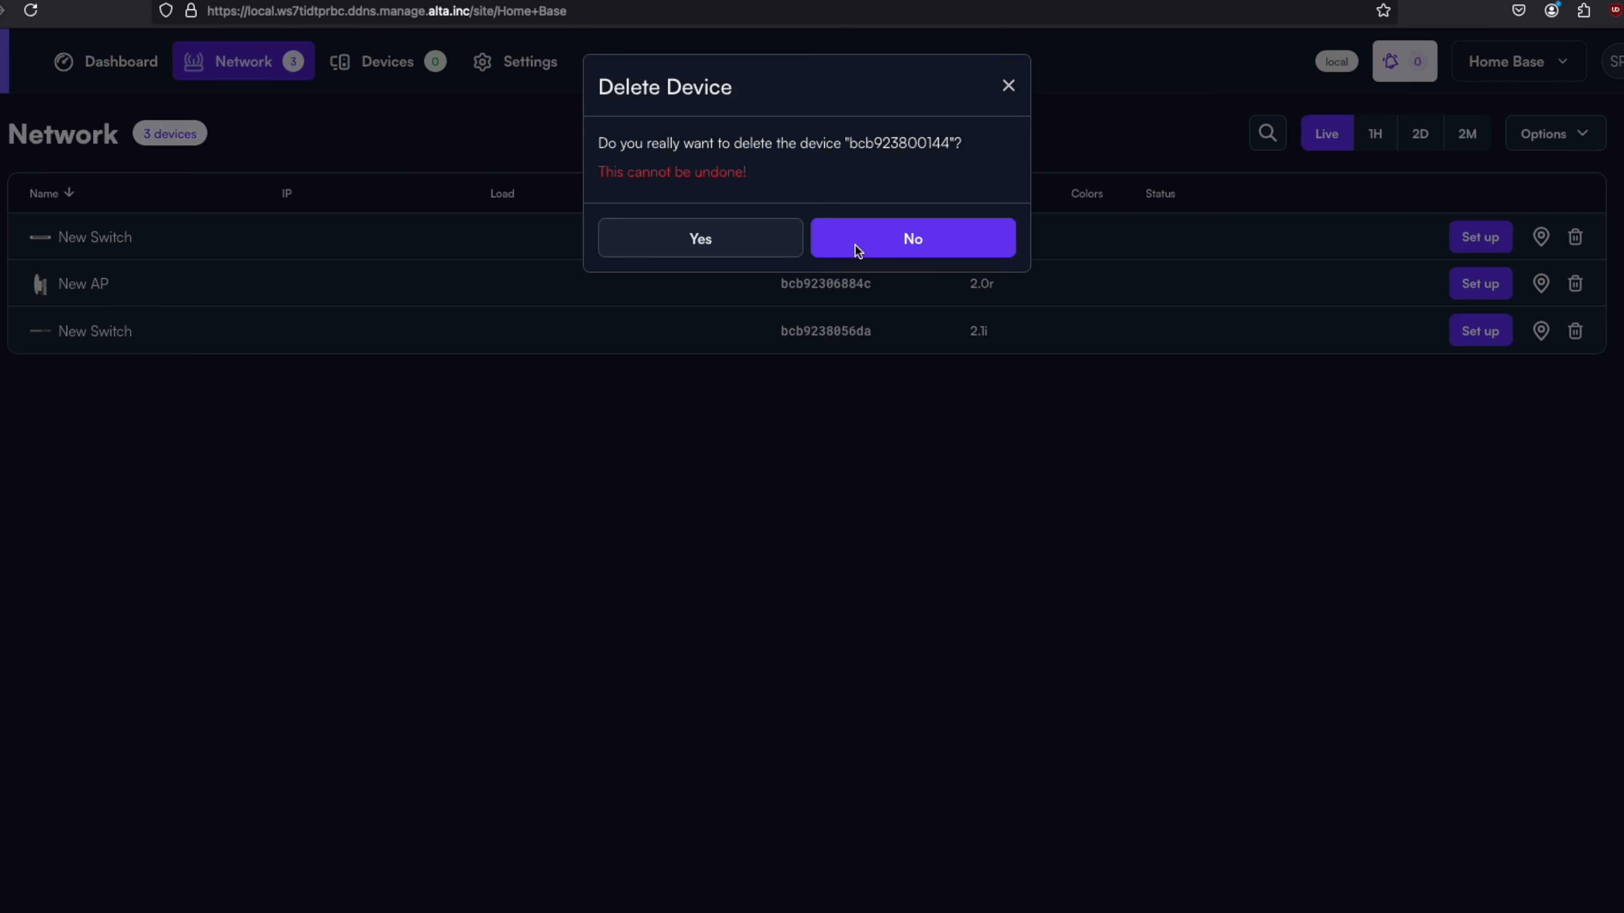
pyautogui.moveTo(741, 218)
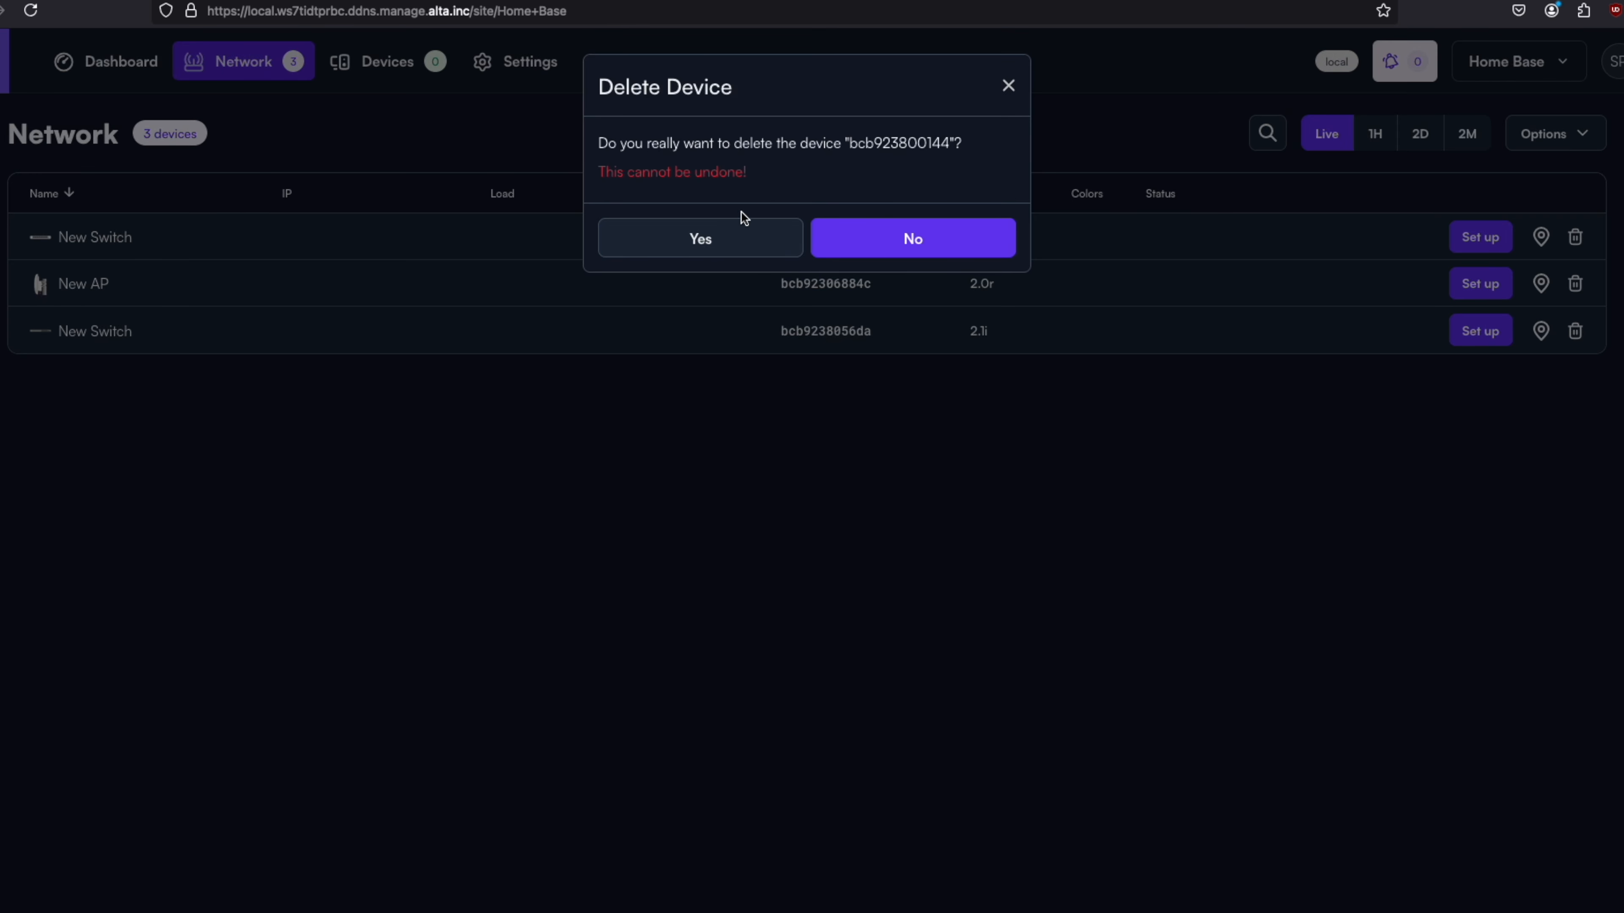
pyautogui.click(700, 237)
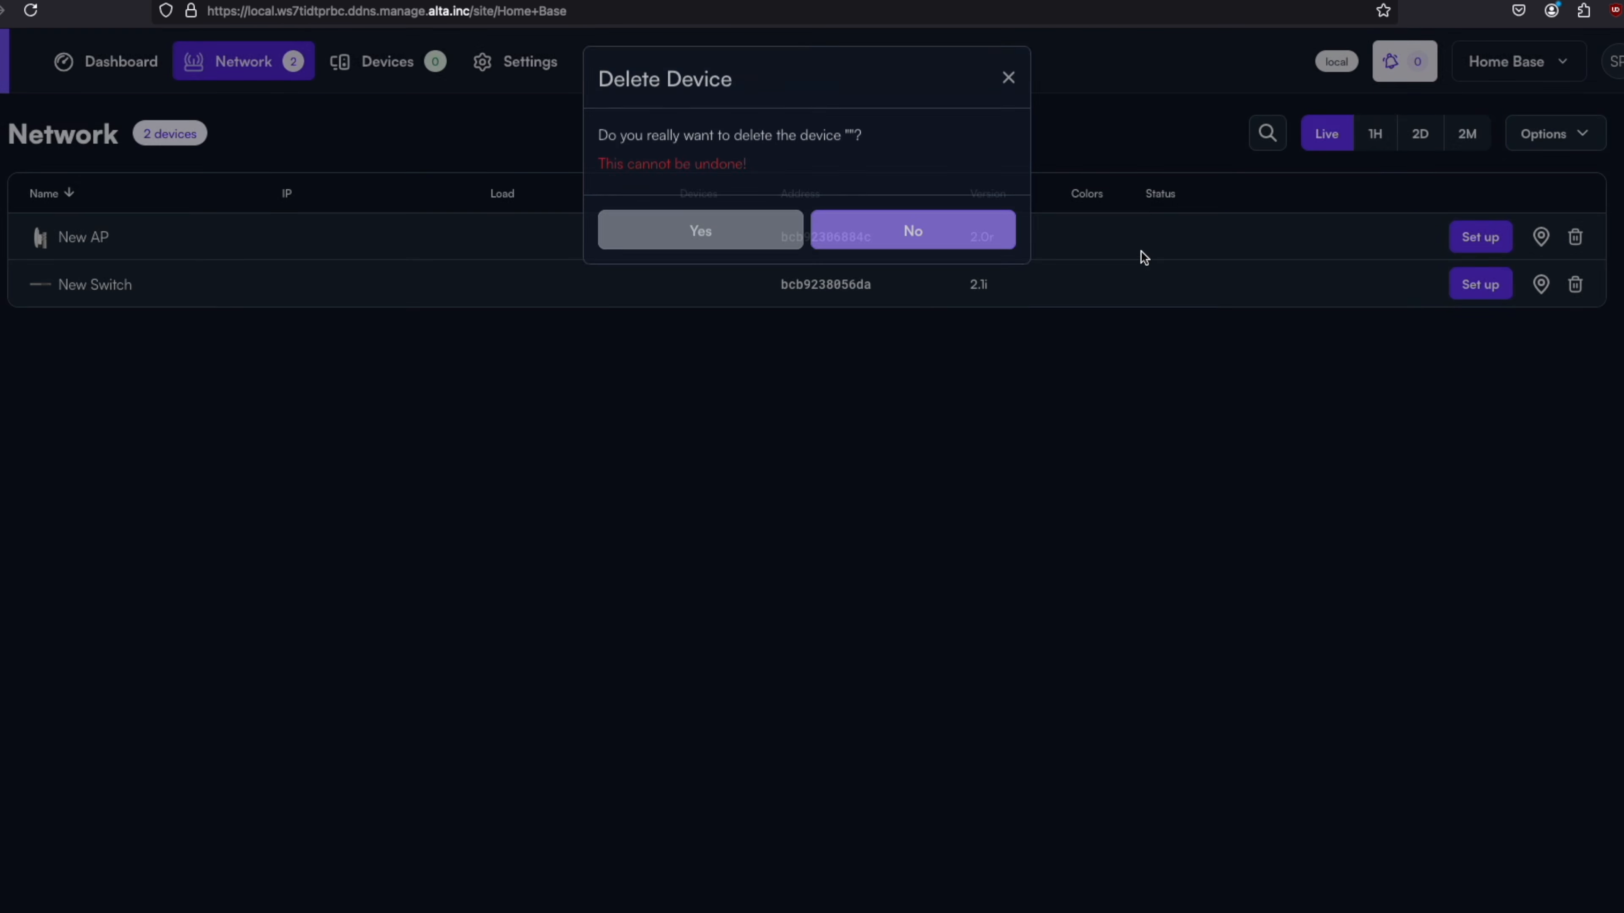
pyautogui.click(700, 230)
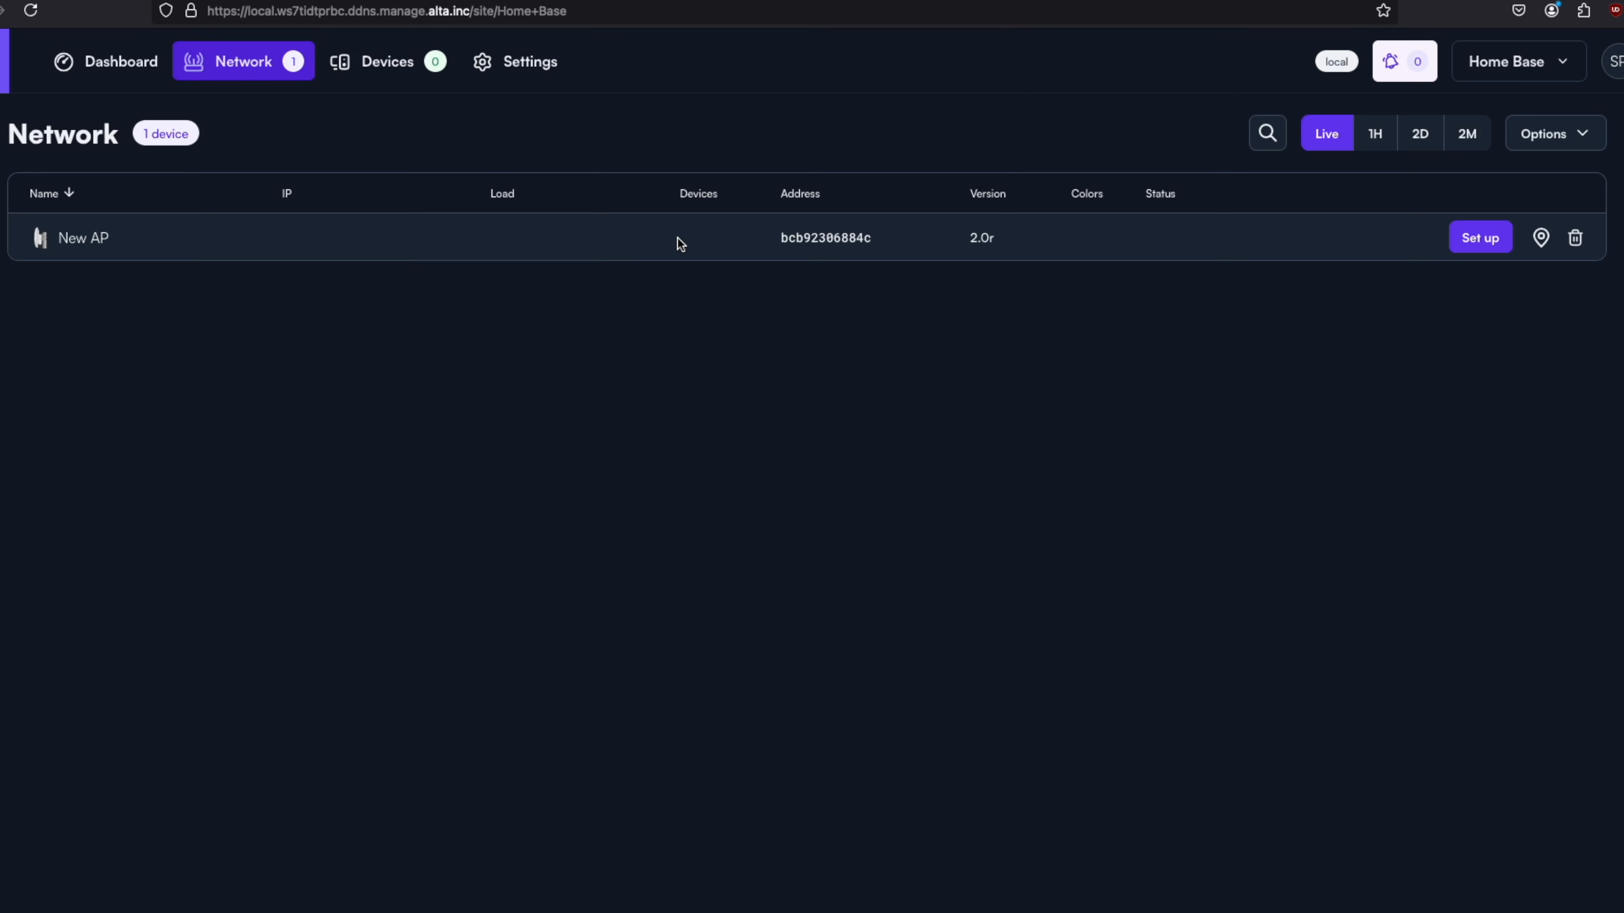
# - Check the Devices and Network pages to confirm no devices remain
pyautogui.click(387, 61)
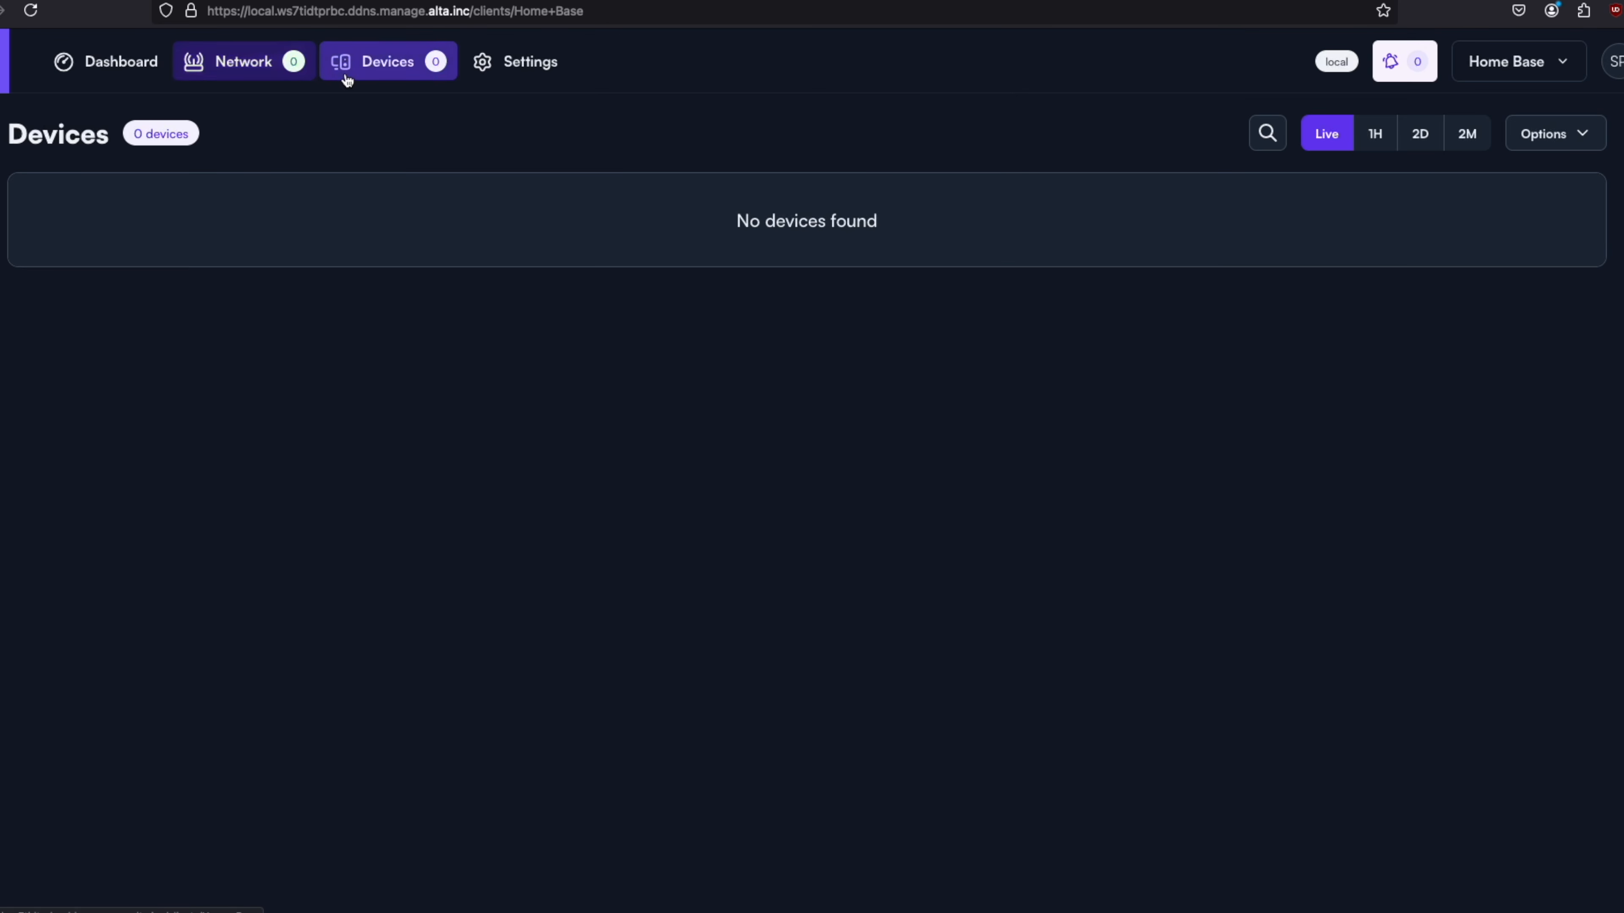
pyautogui.click(243, 61)
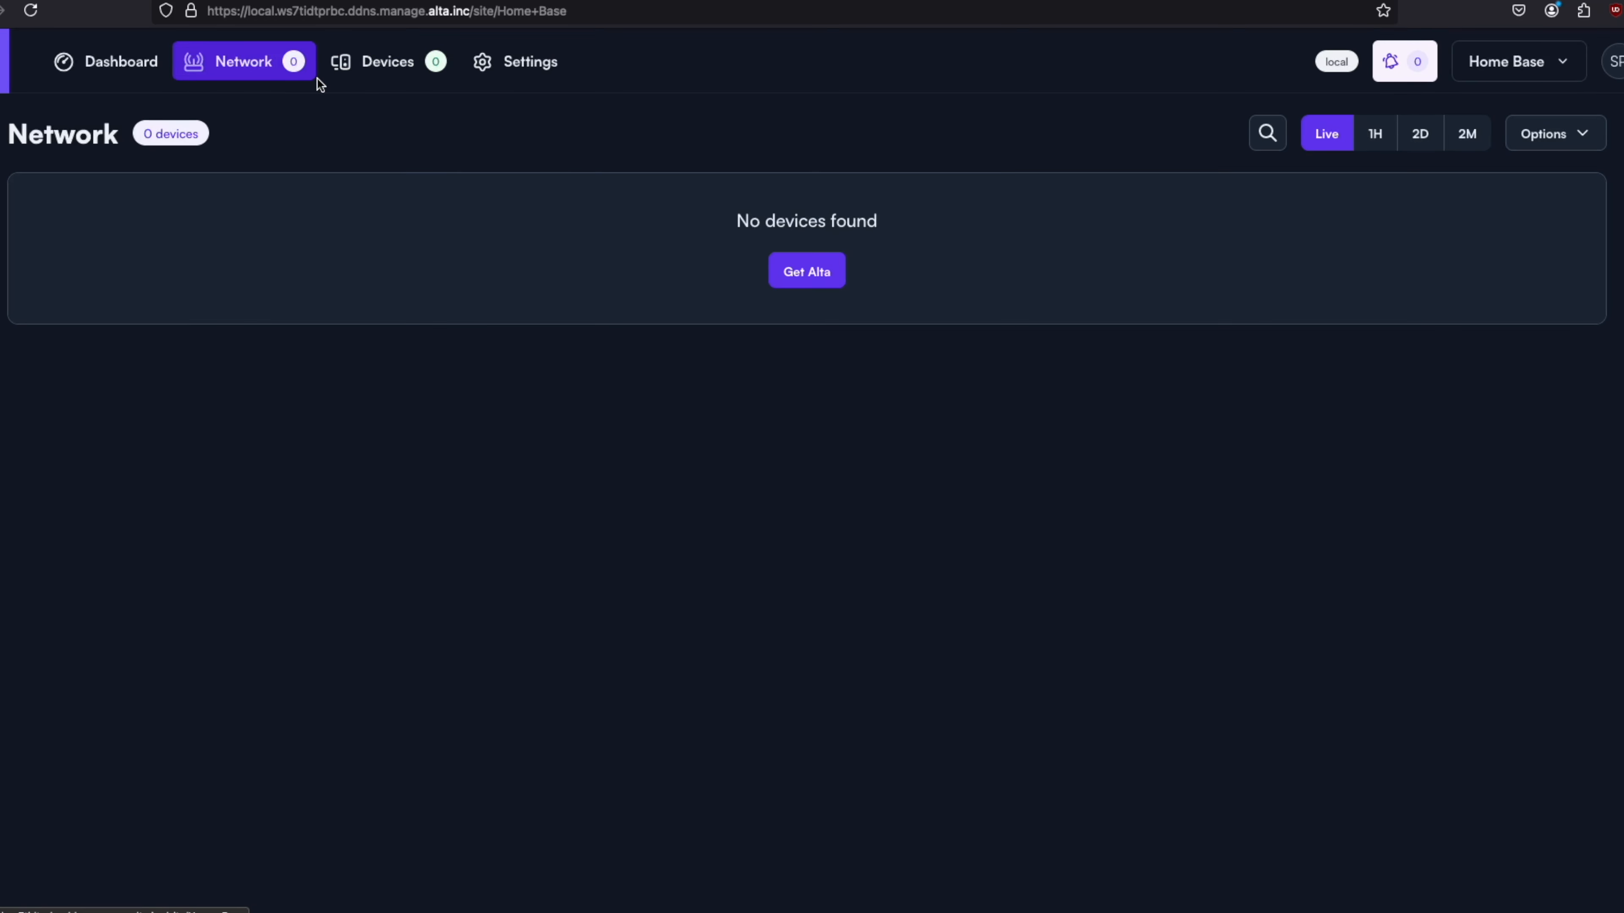
pyautogui.click(388, 61)
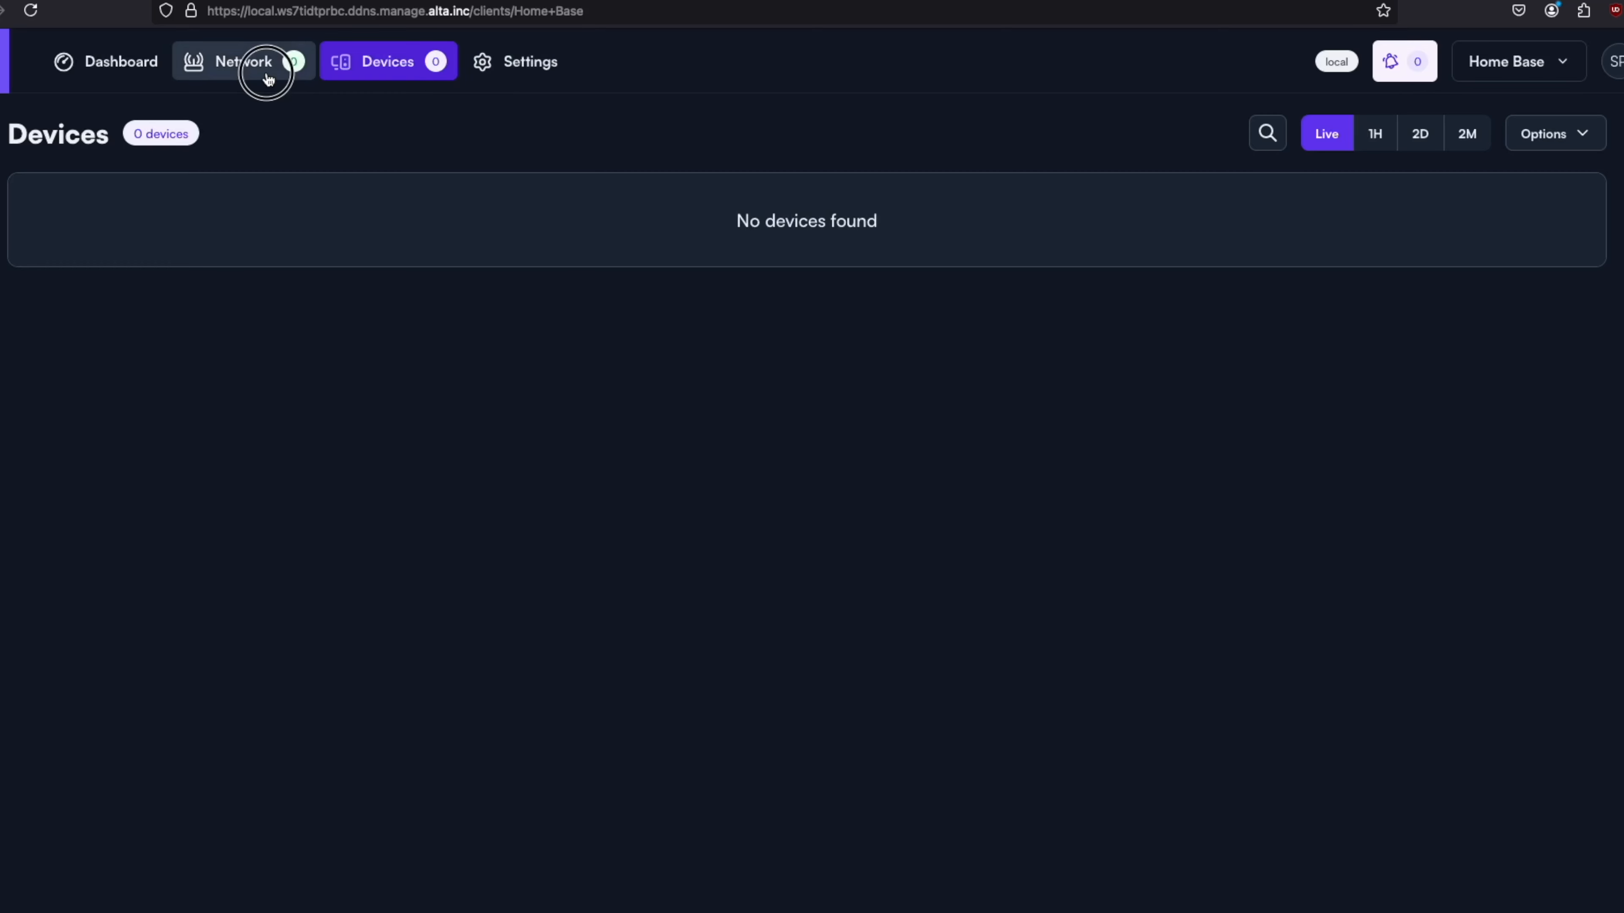
pyautogui.click(244, 61)
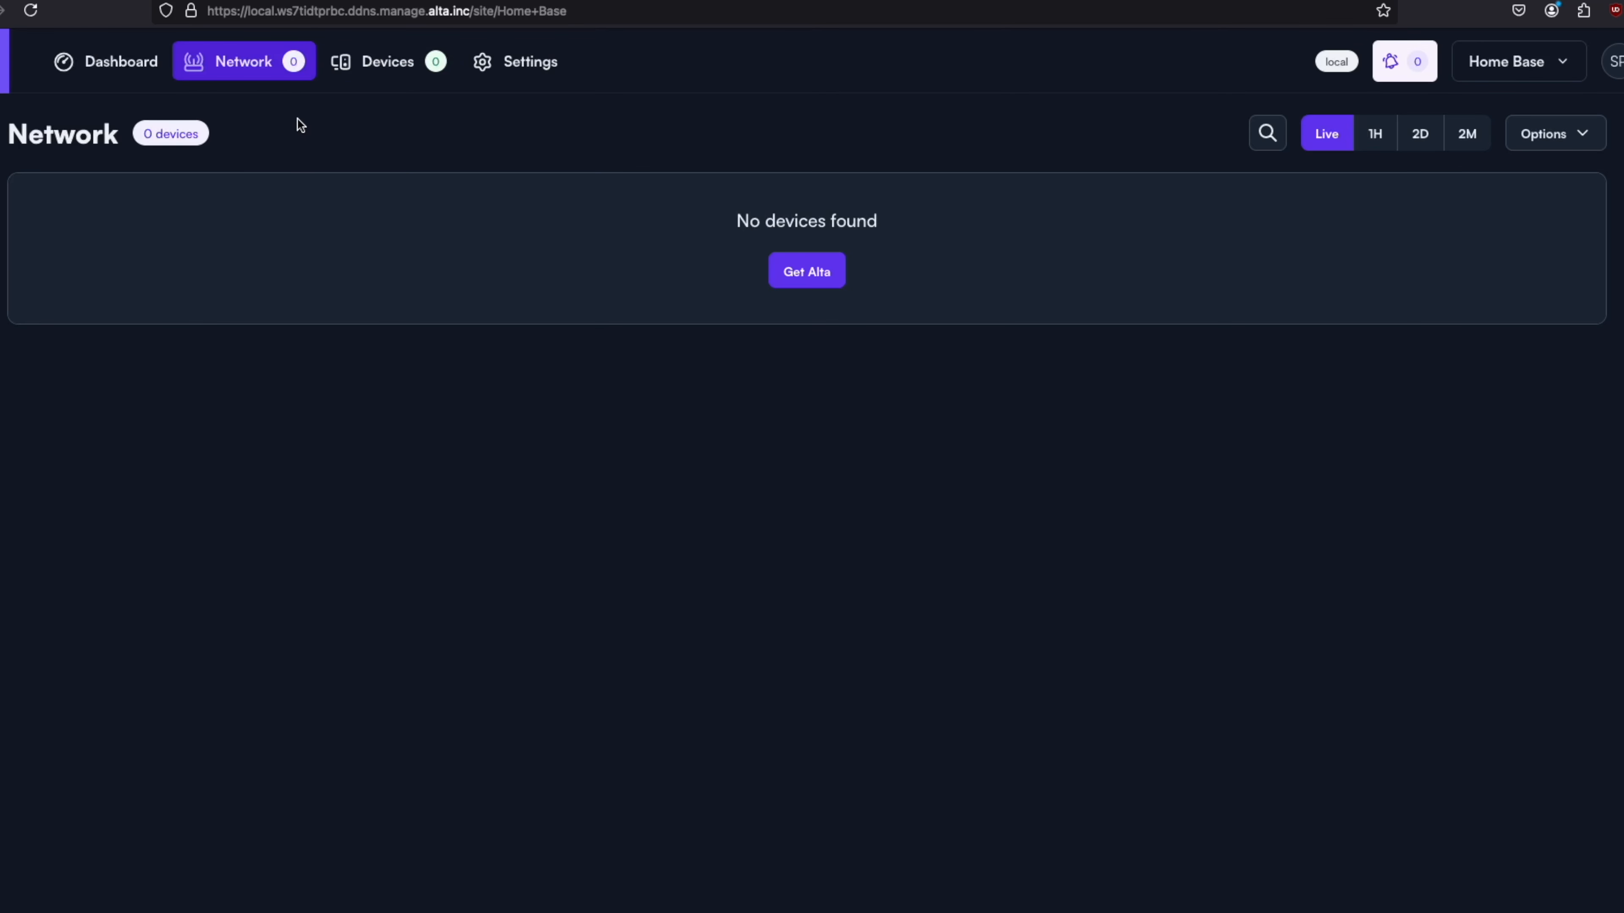
pyautogui.moveTo(301, 137)
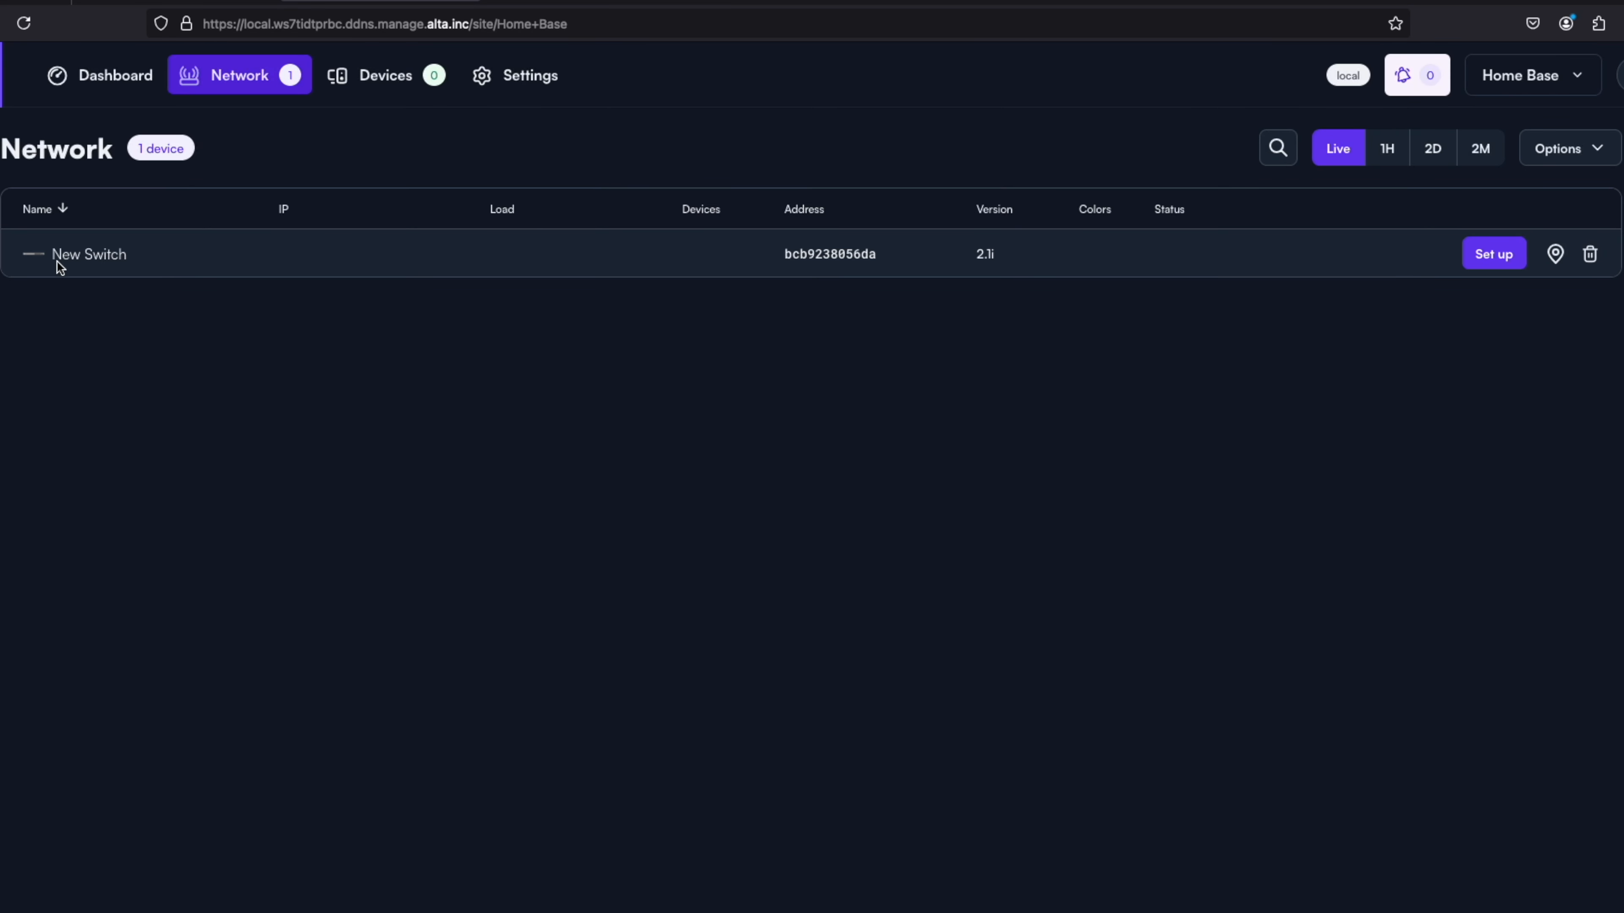
pyautogui.moveTo(873, 286)
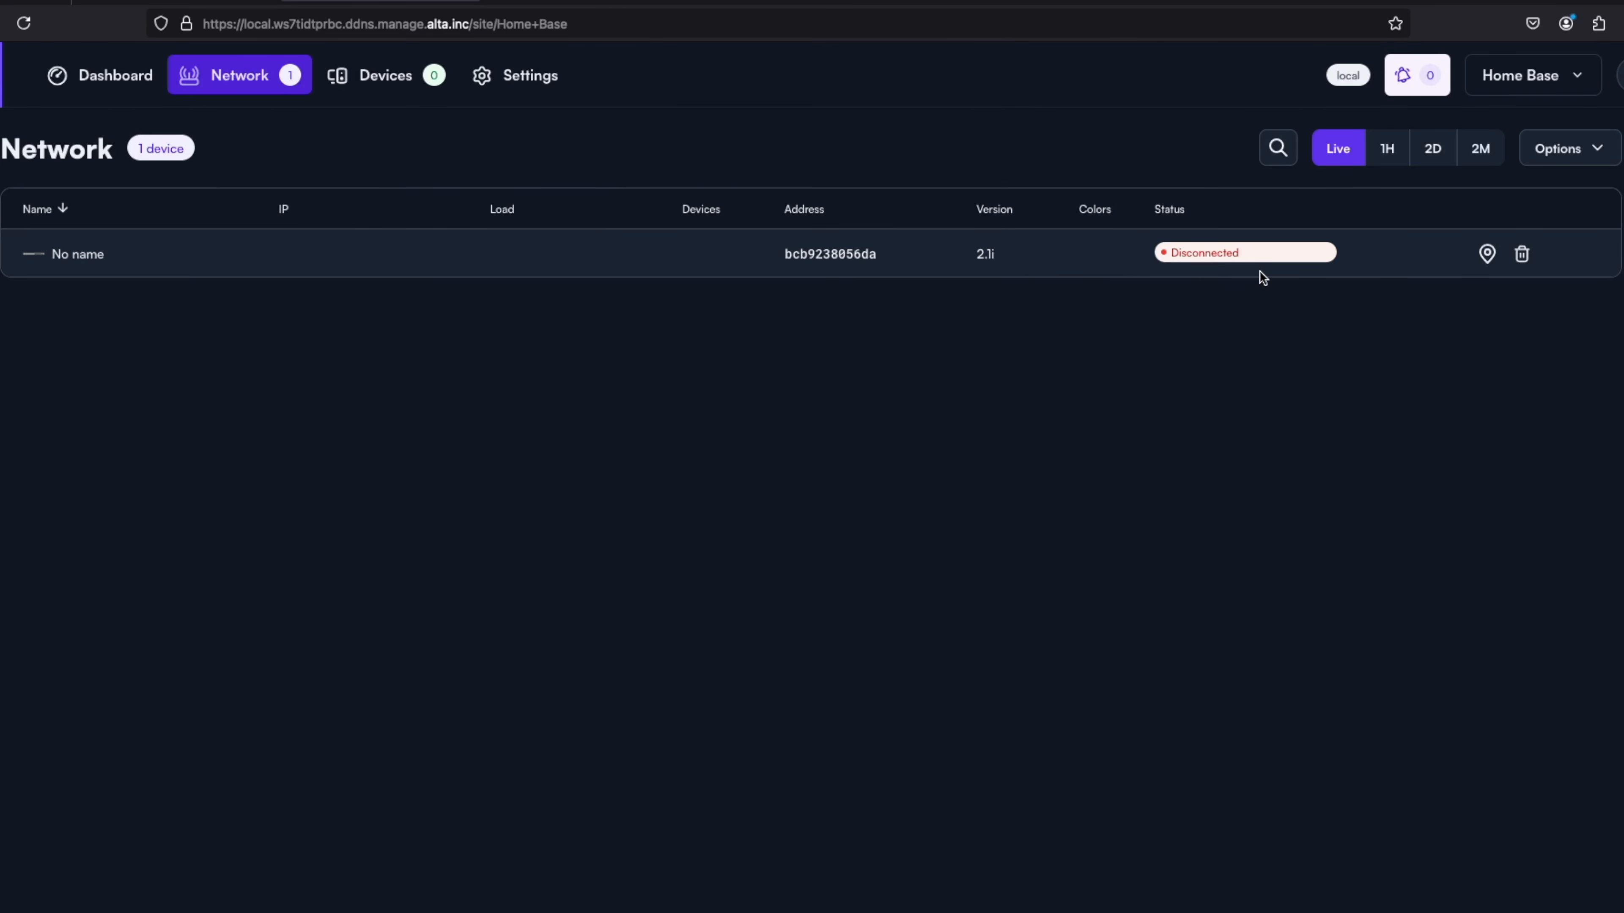
pyautogui.moveTo(1181, 259)
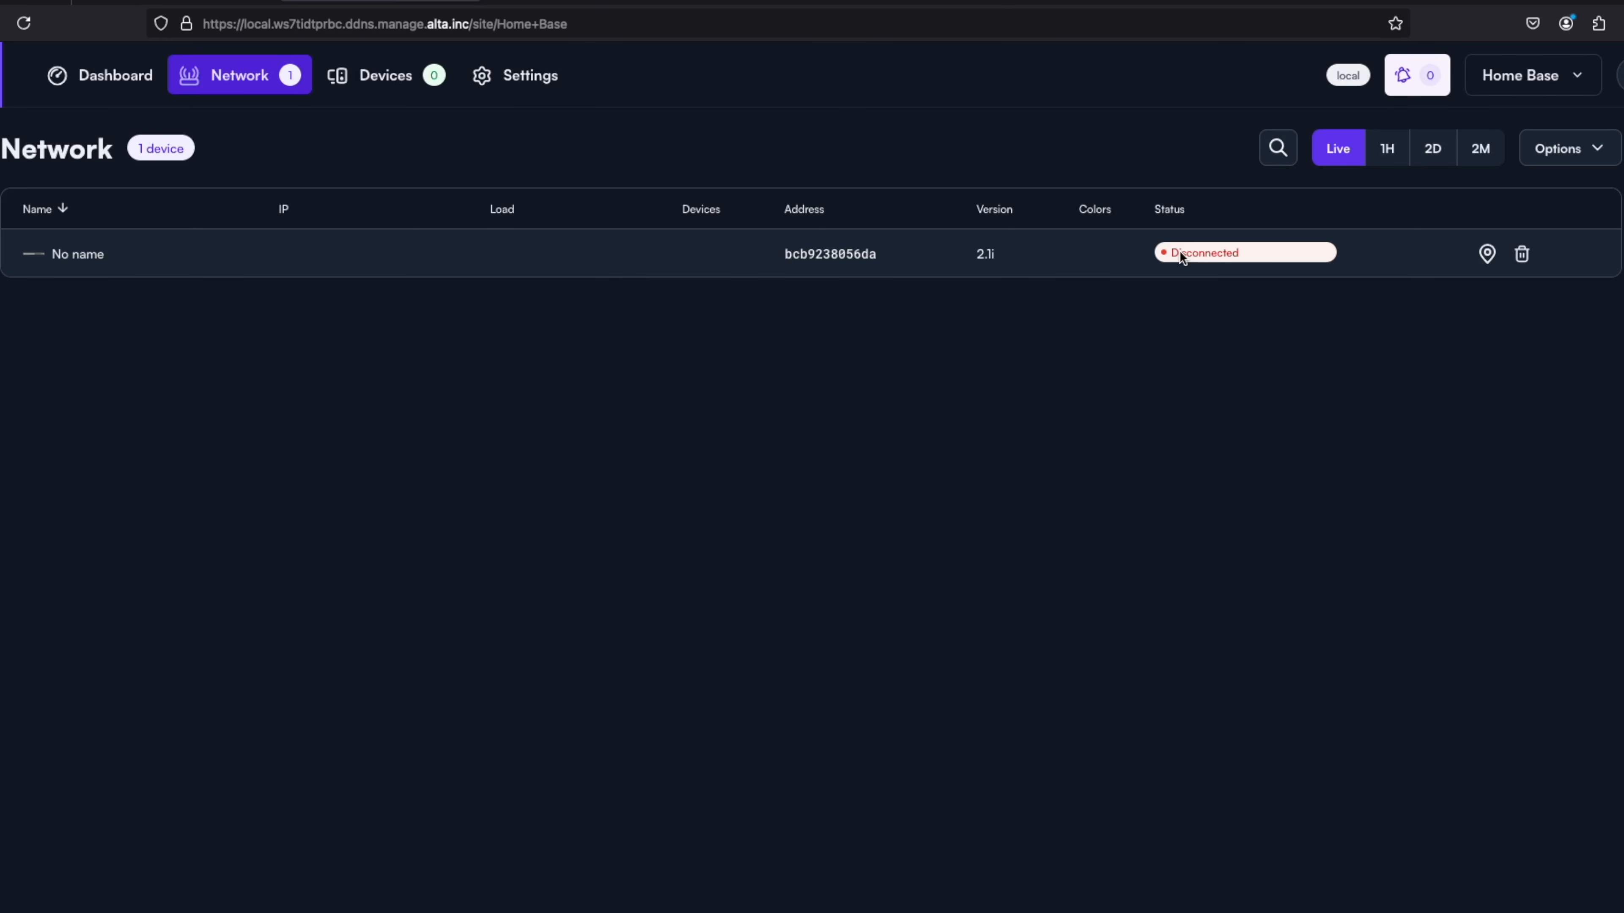
pyautogui.moveTo(1058, 268)
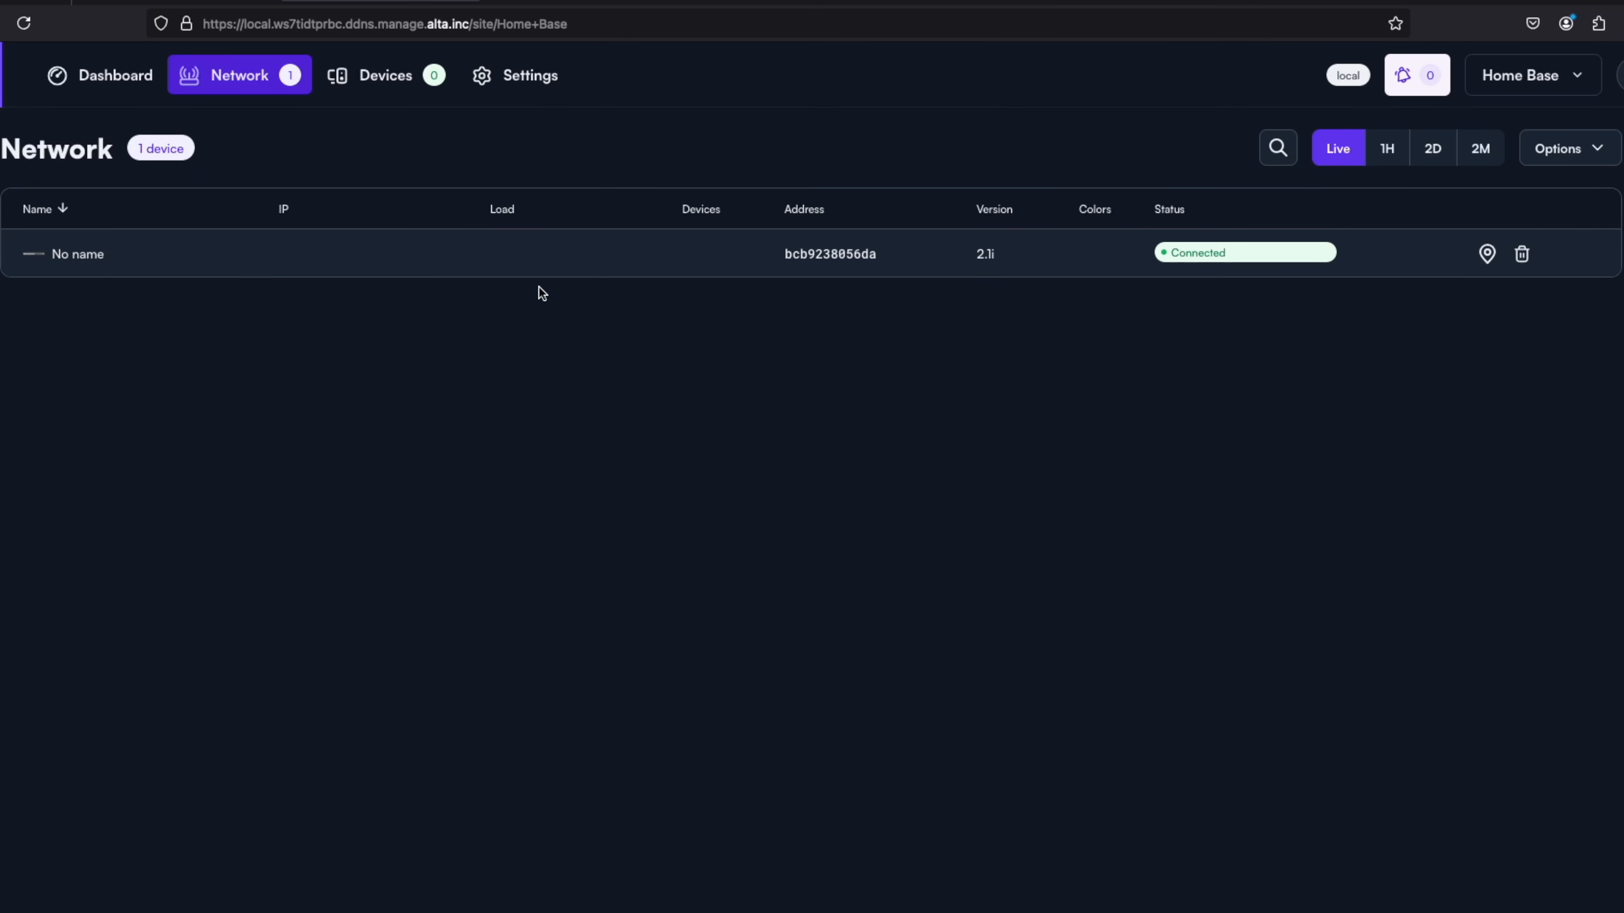
# - Name the connected switch 'Alta 16 PoE' in the network list
pyautogui.click(77, 253)
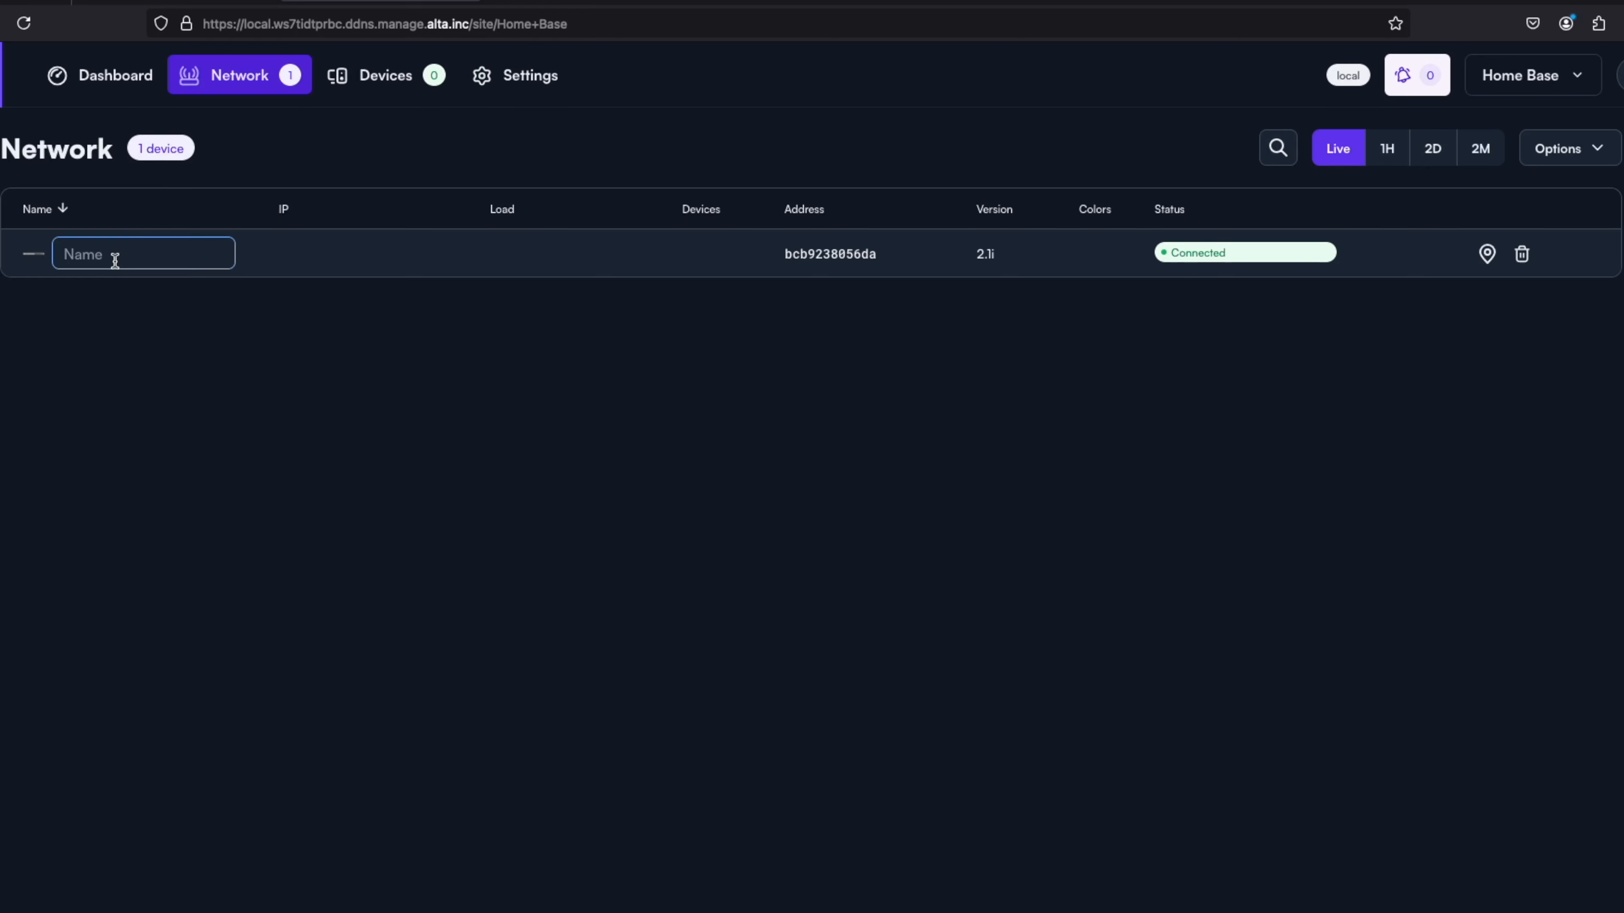
pyautogui.write('Alta 16')
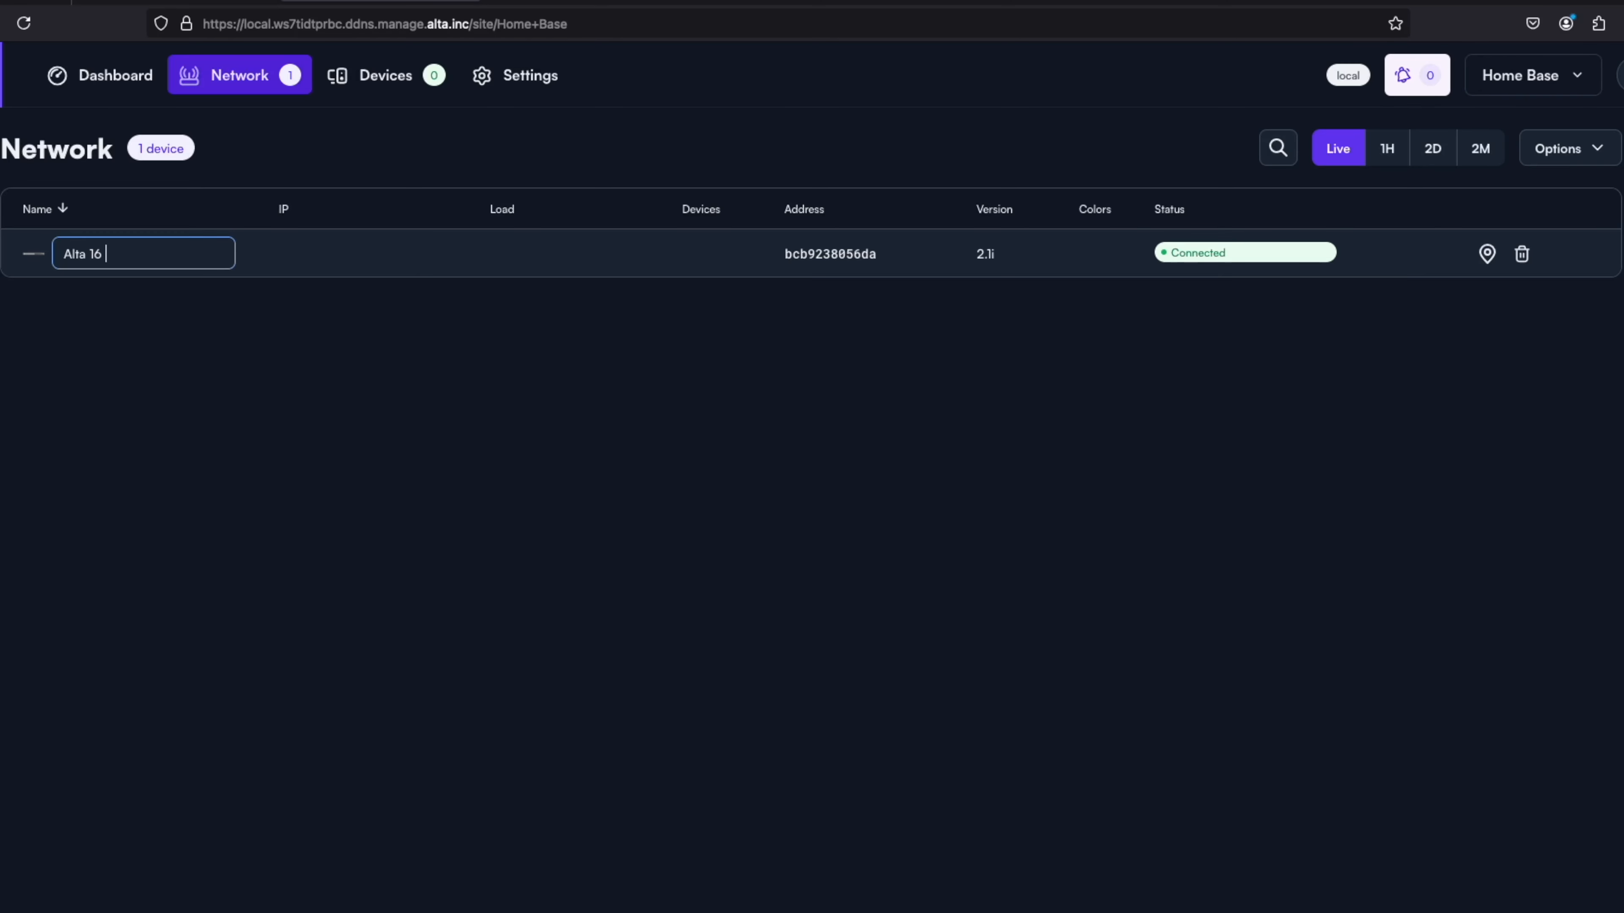
pyautogui.write('POER')
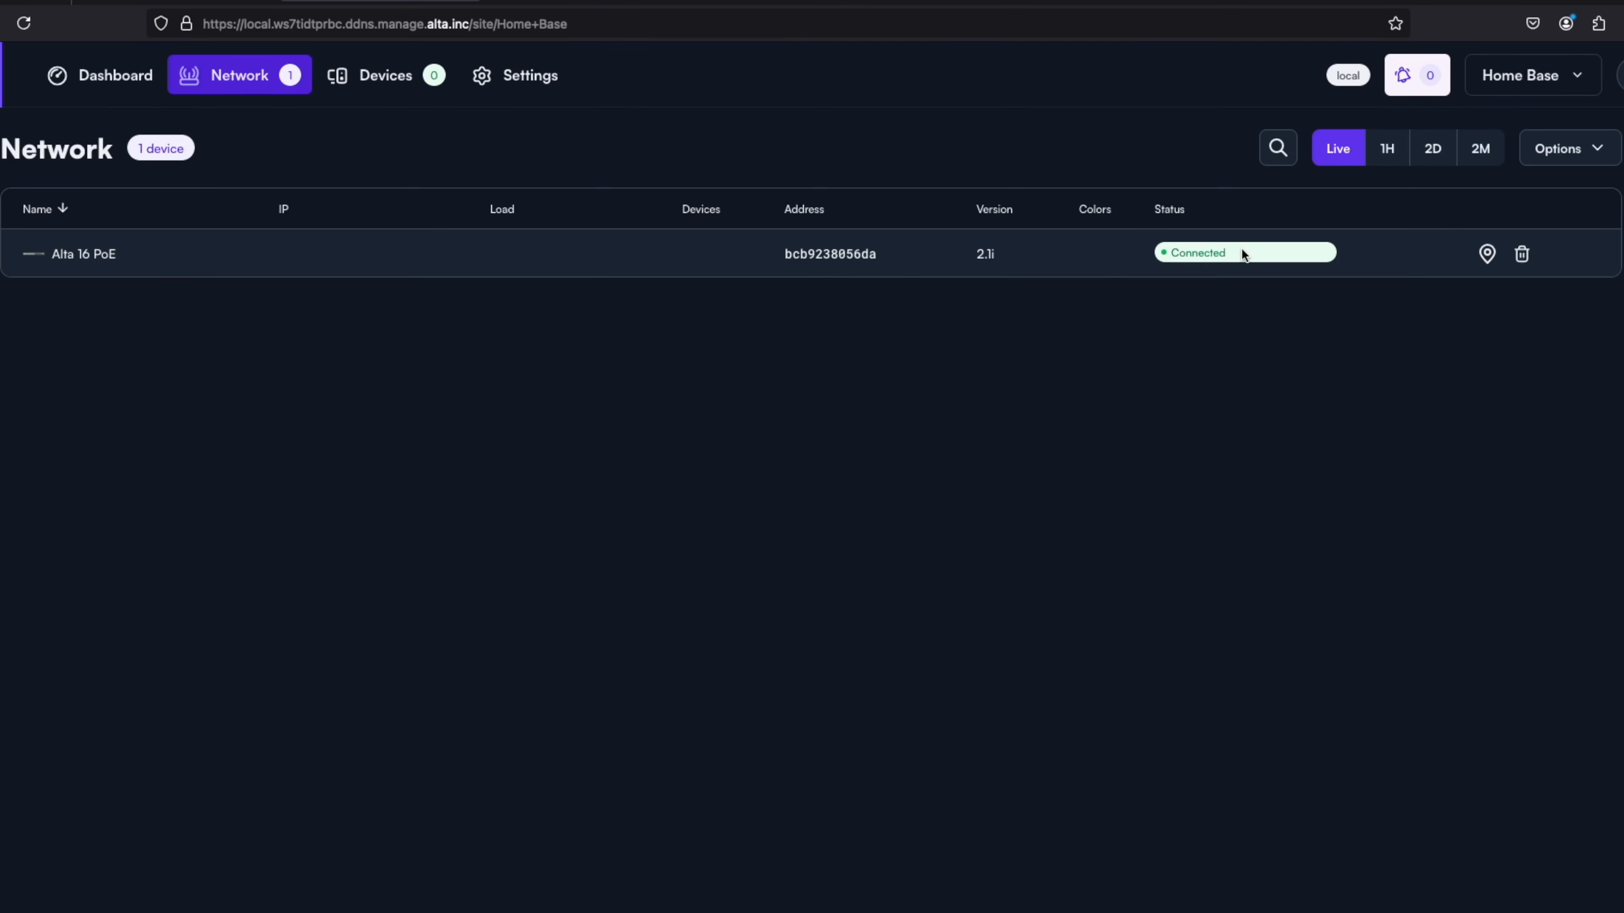
pyautogui.moveTo(997, 267)
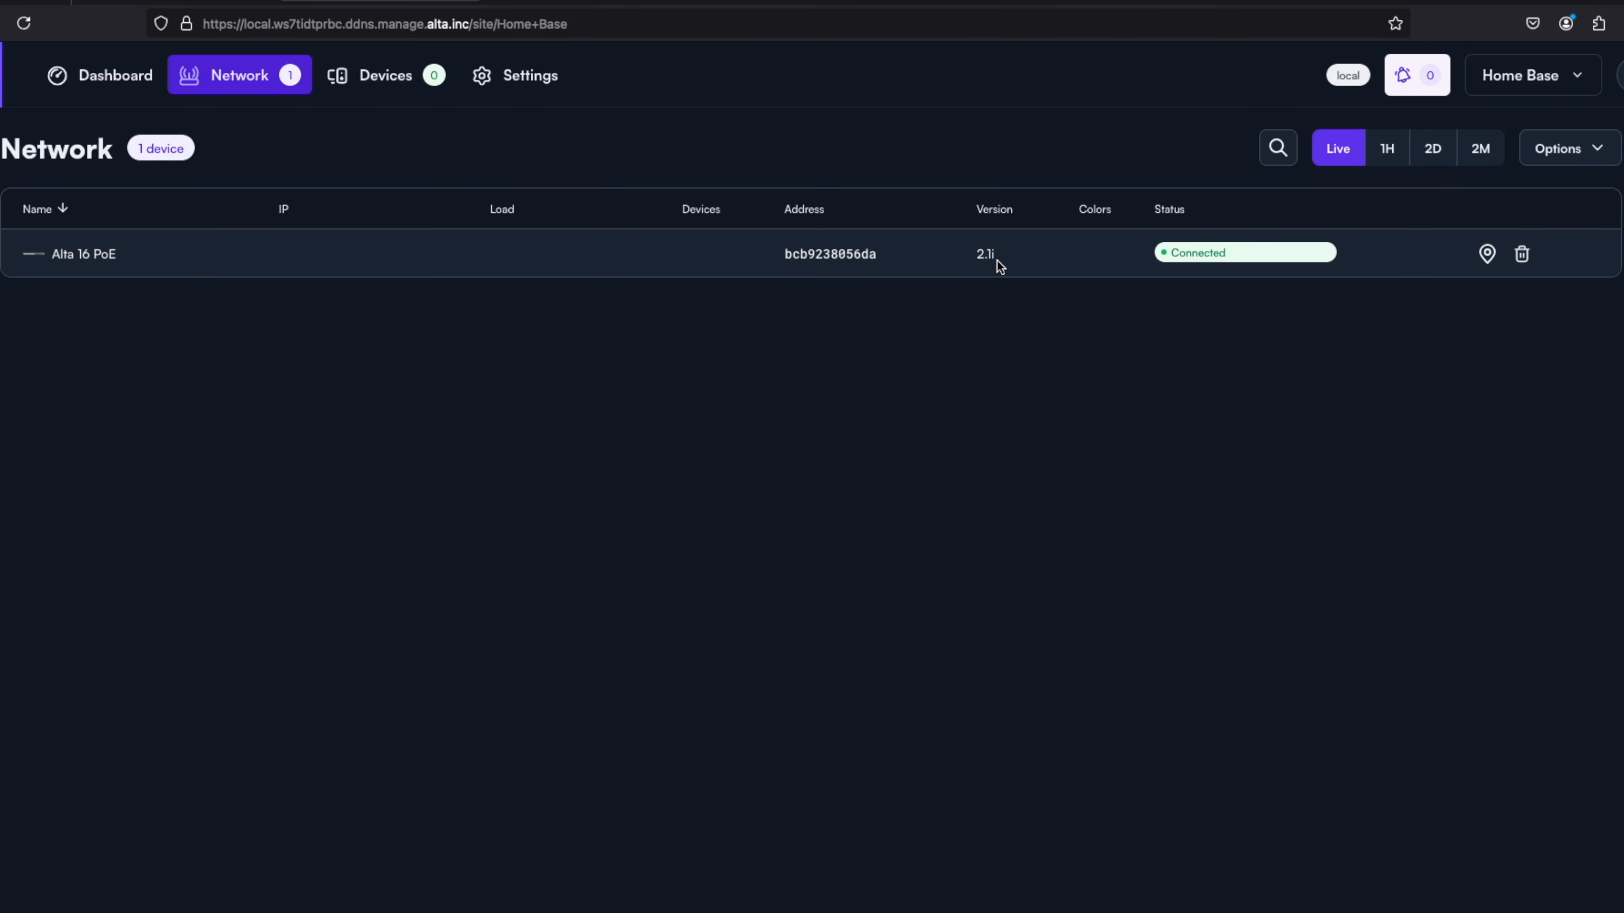
pyautogui.moveTo(978, 281)
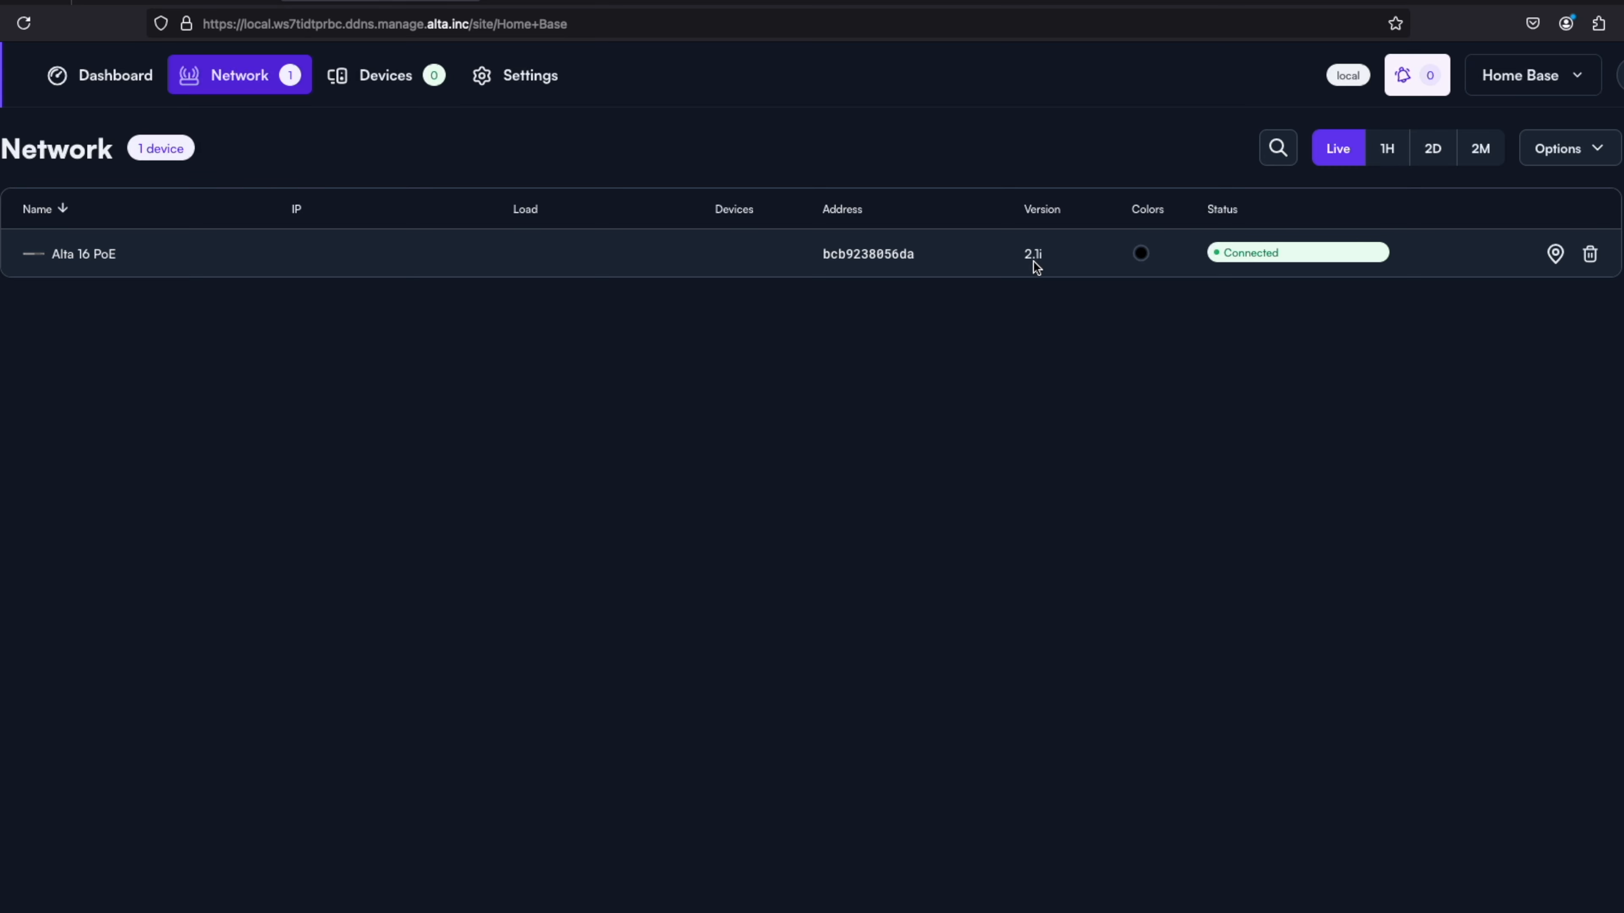
# - Name two client devices Control and Brume2 on the Devices page
pyautogui.click(386, 75)
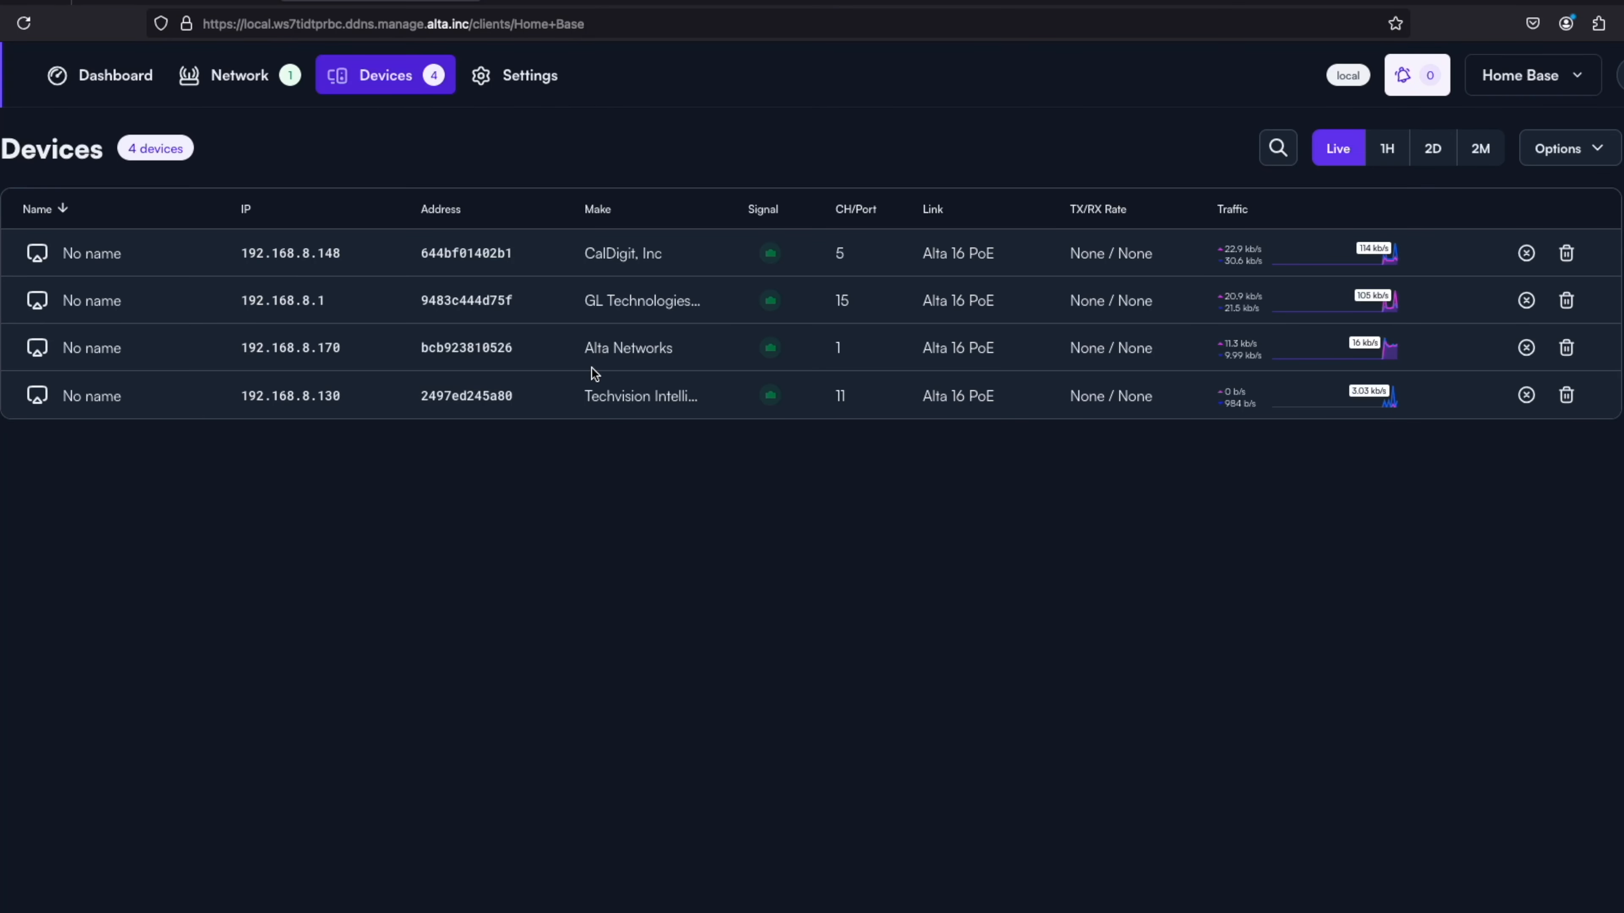
pyautogui.moveTo(1394, 342)
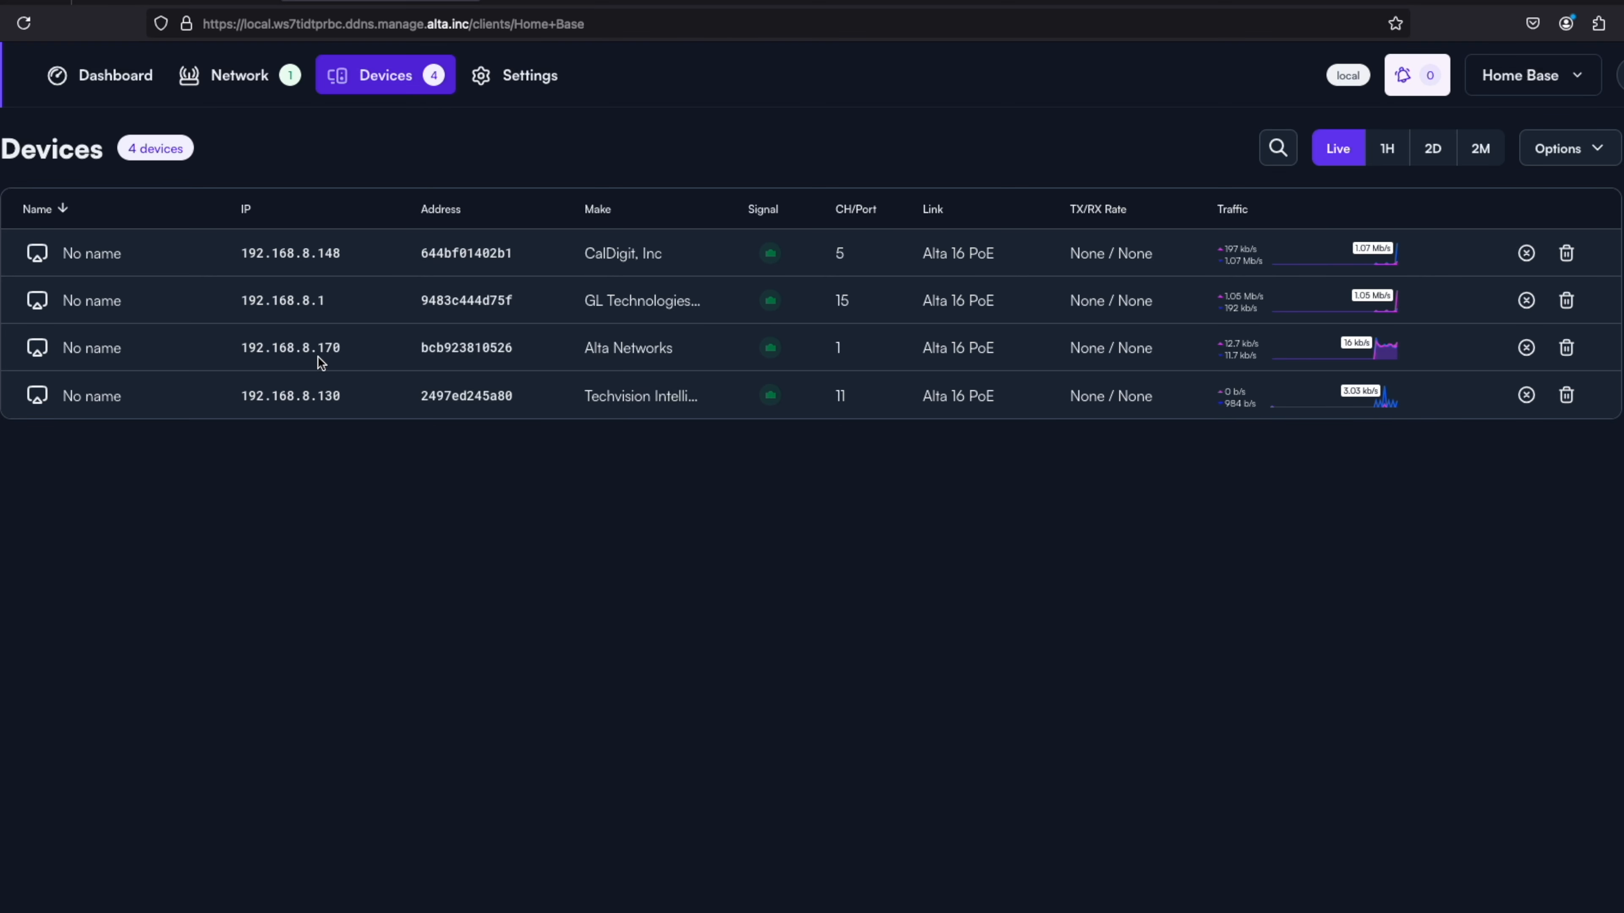
pyautogui.moveTo(97, 363)
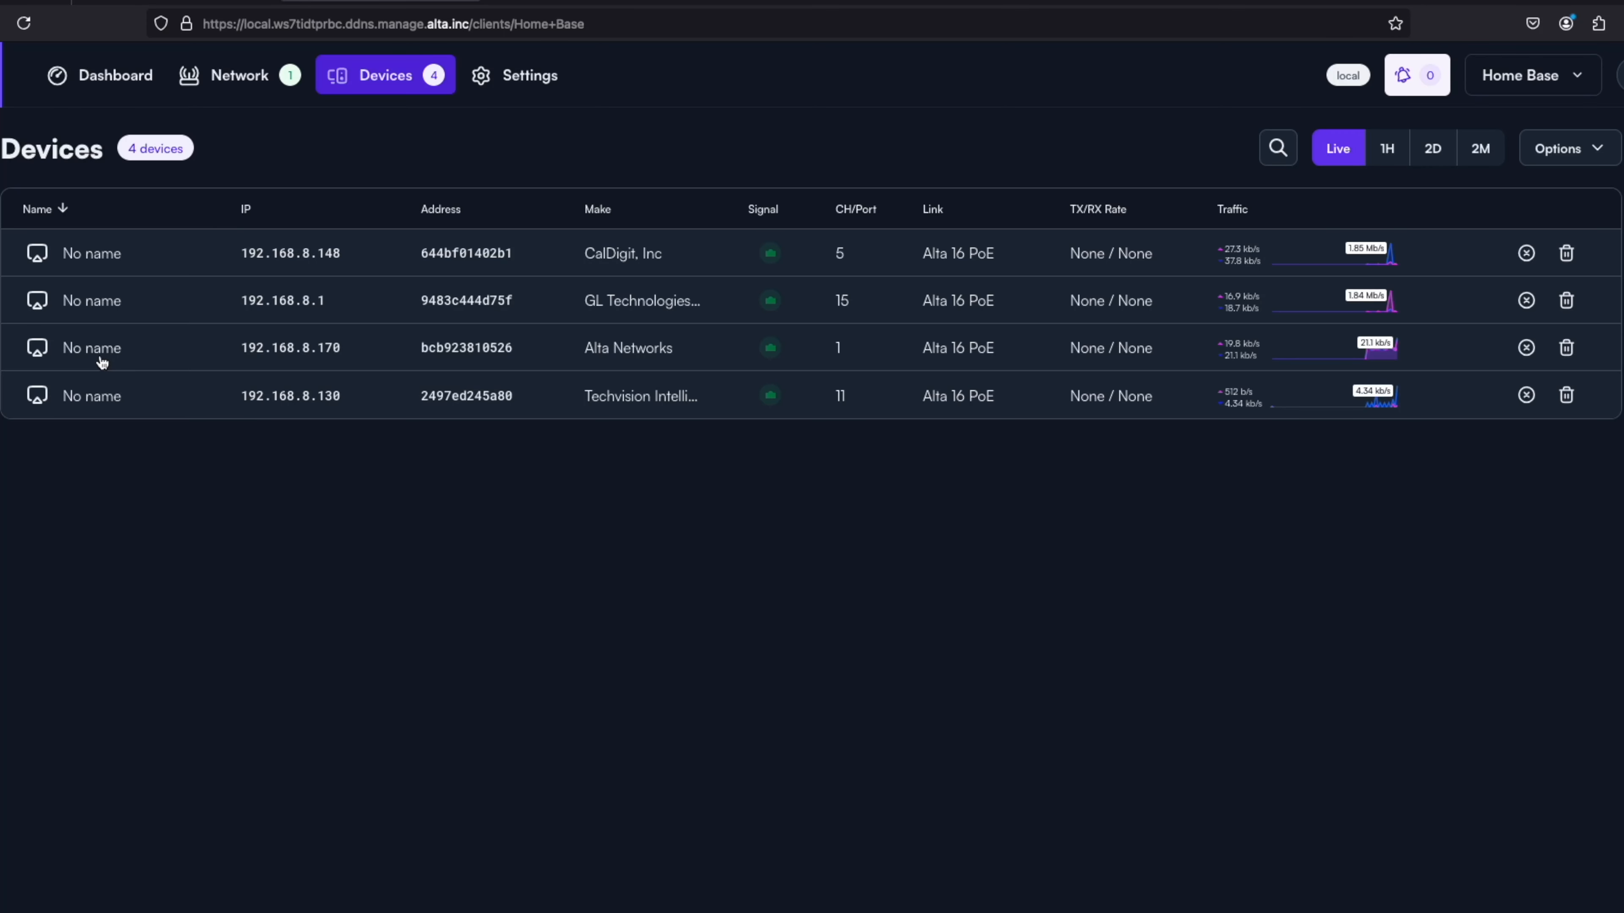
pyautogui.write('Control')
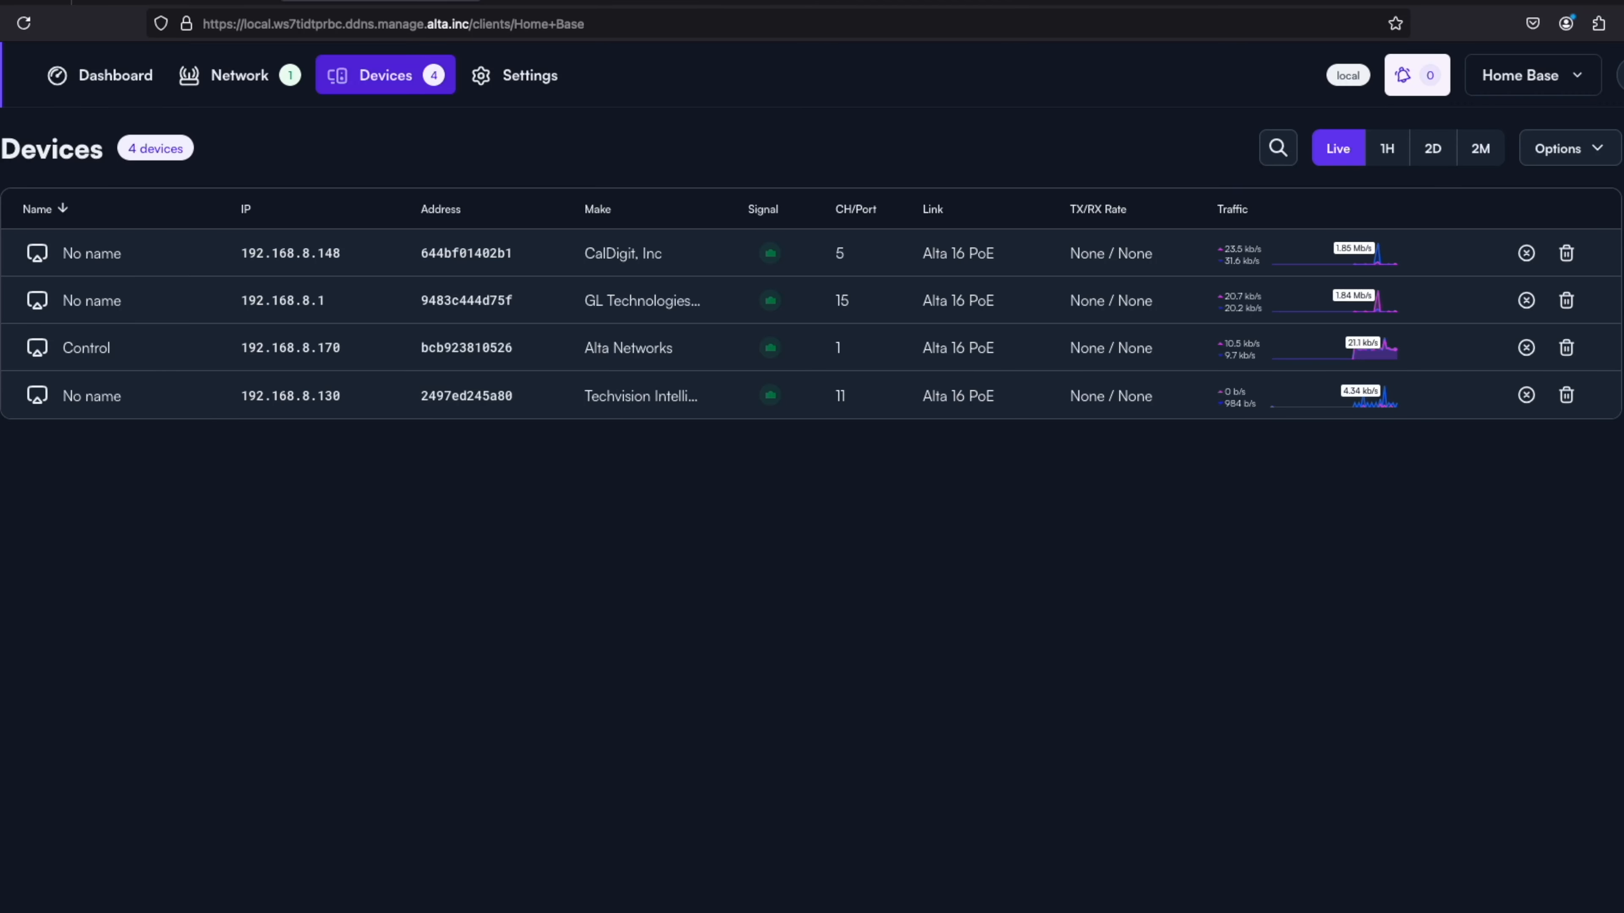
pyautogui.moveTo(635, 411)
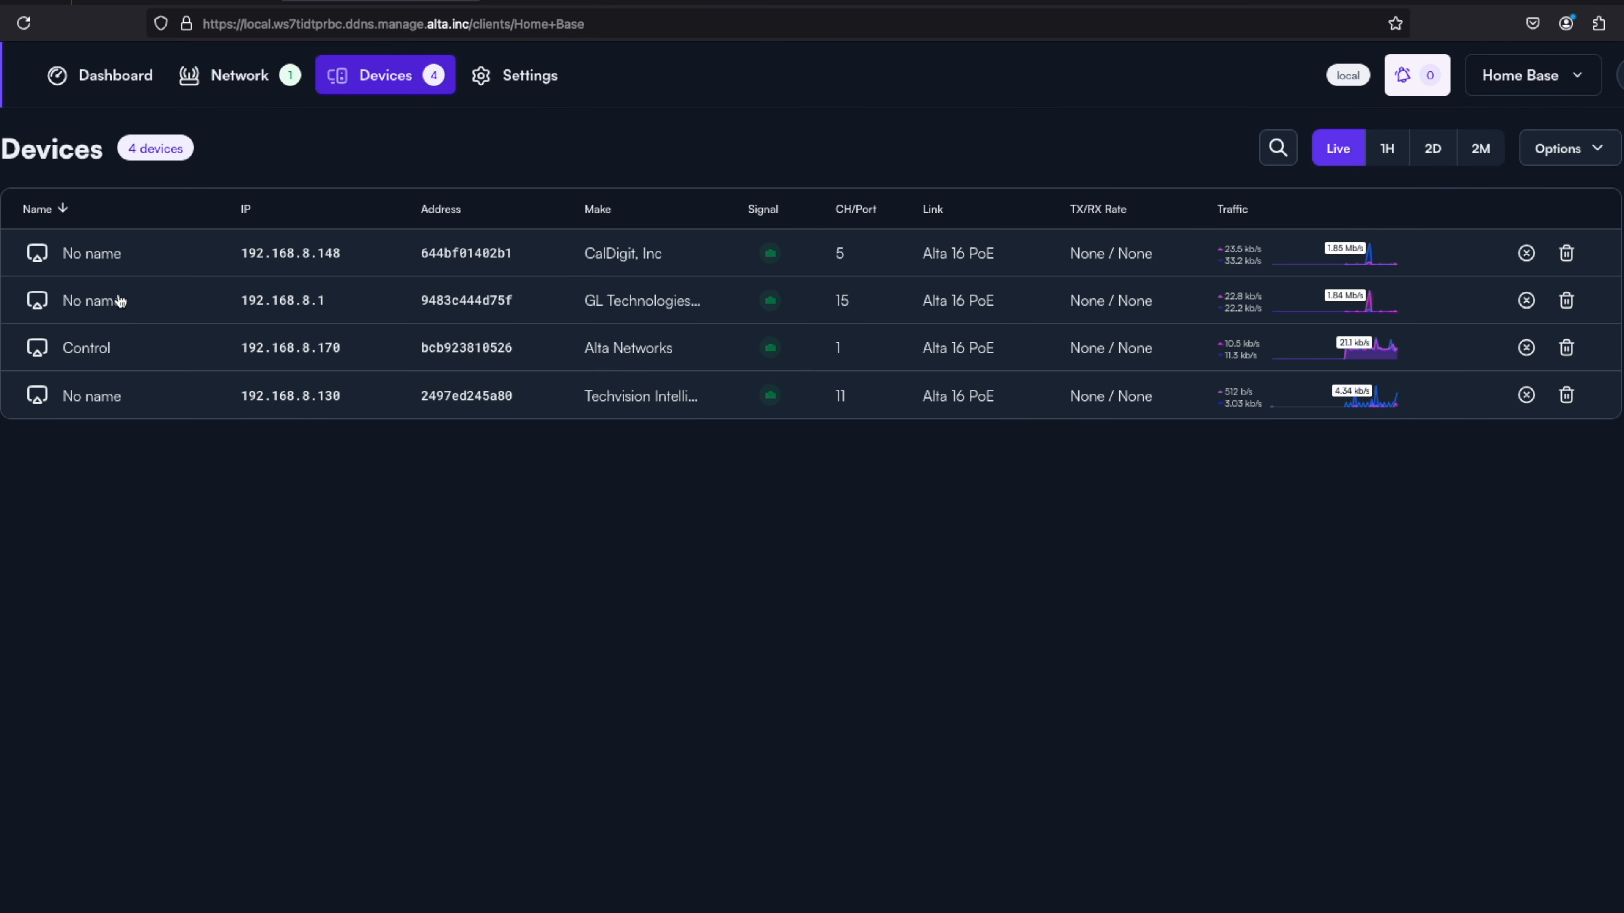
pyautogui.write('Brume2')
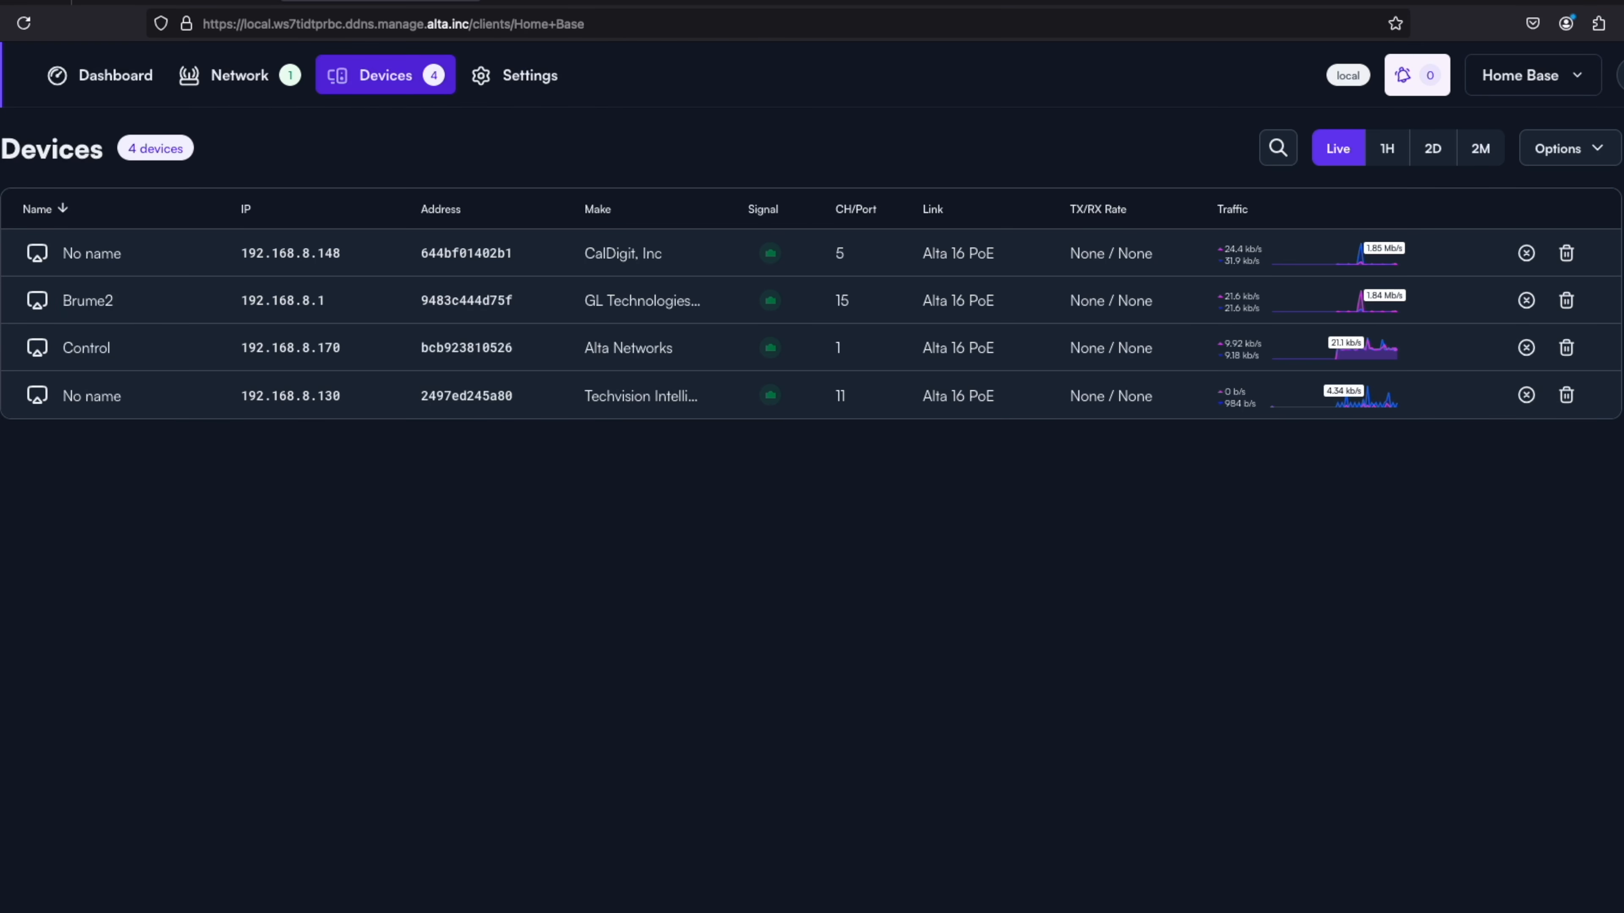
# - Name the client at 192.168.8.148 MBP and the one at 192.168.8.130 A16
pyautogui.click(91, 253)
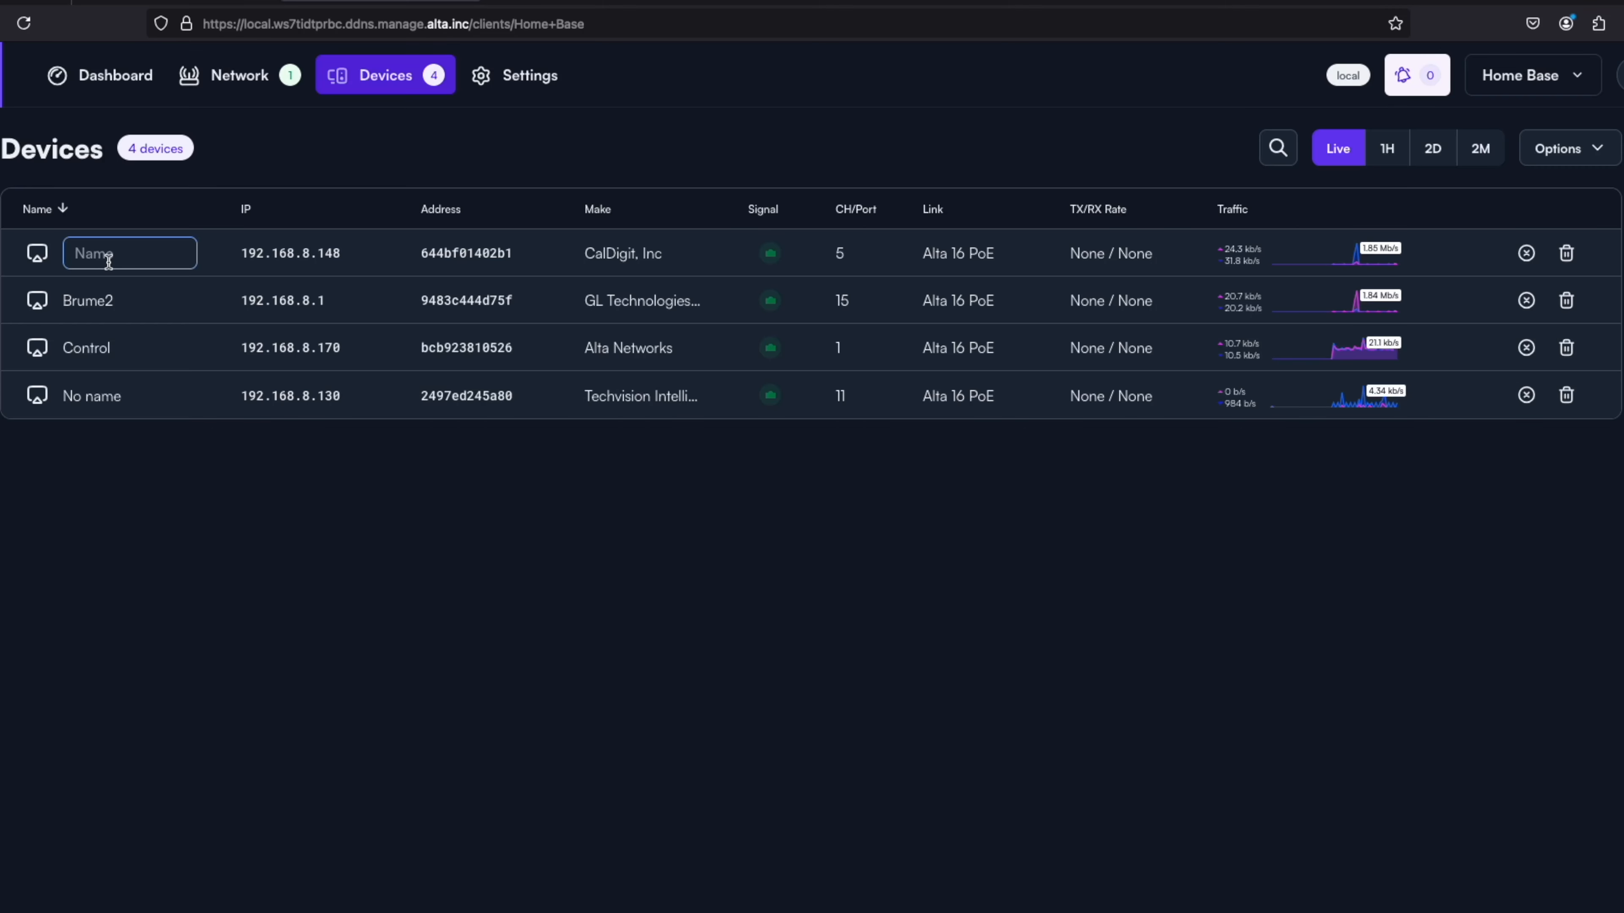
pyautogui.write('MB')
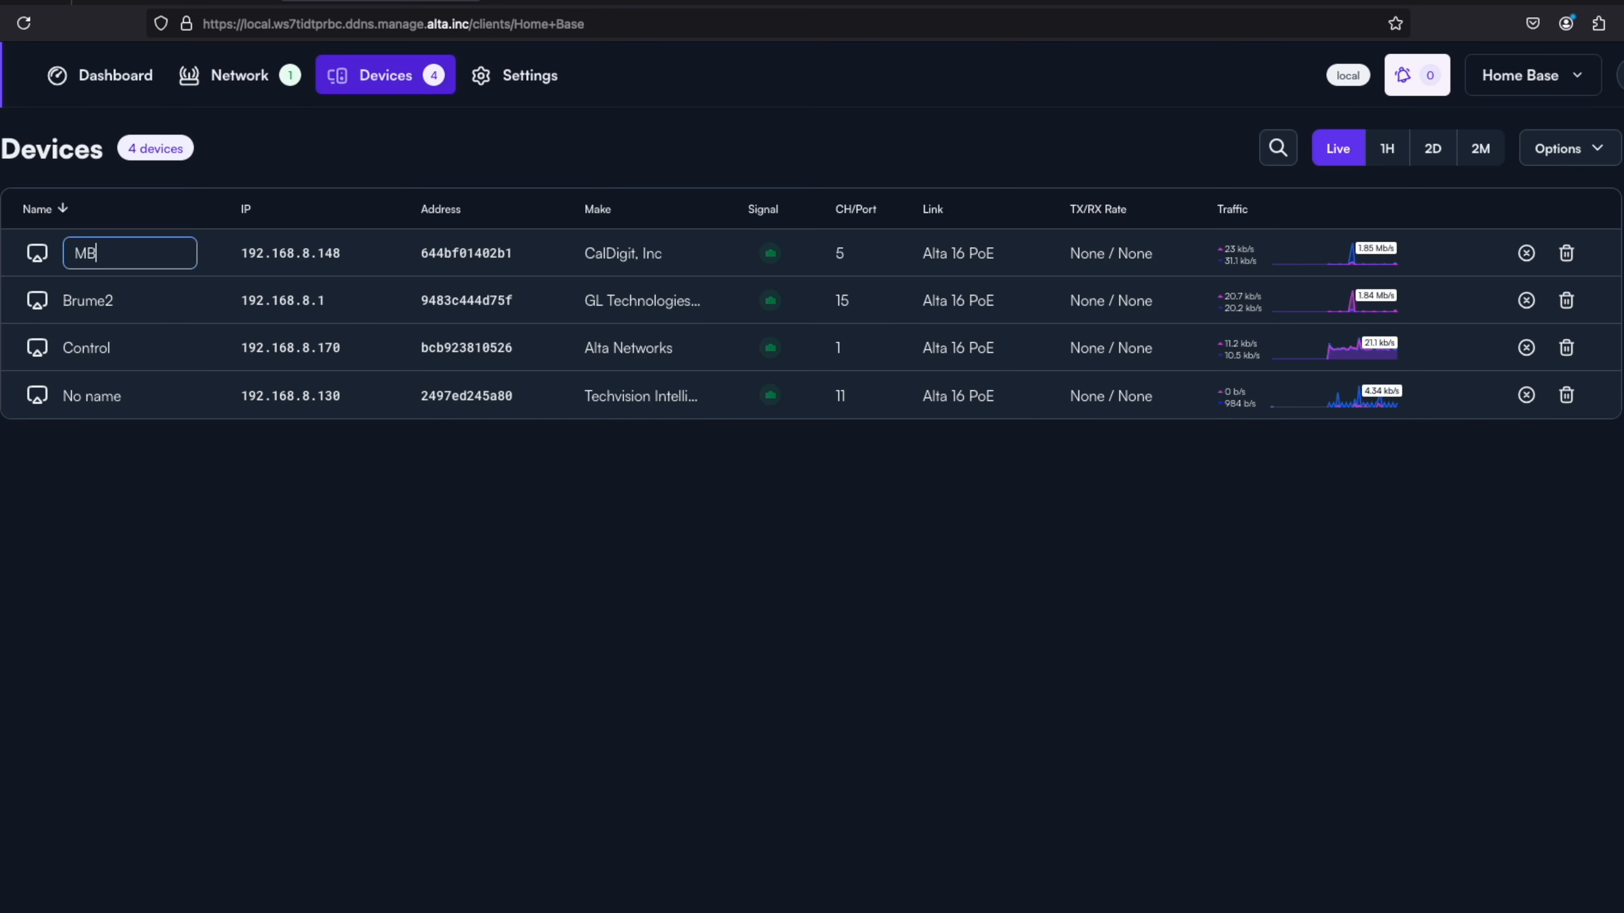
pyautogui.write('P')
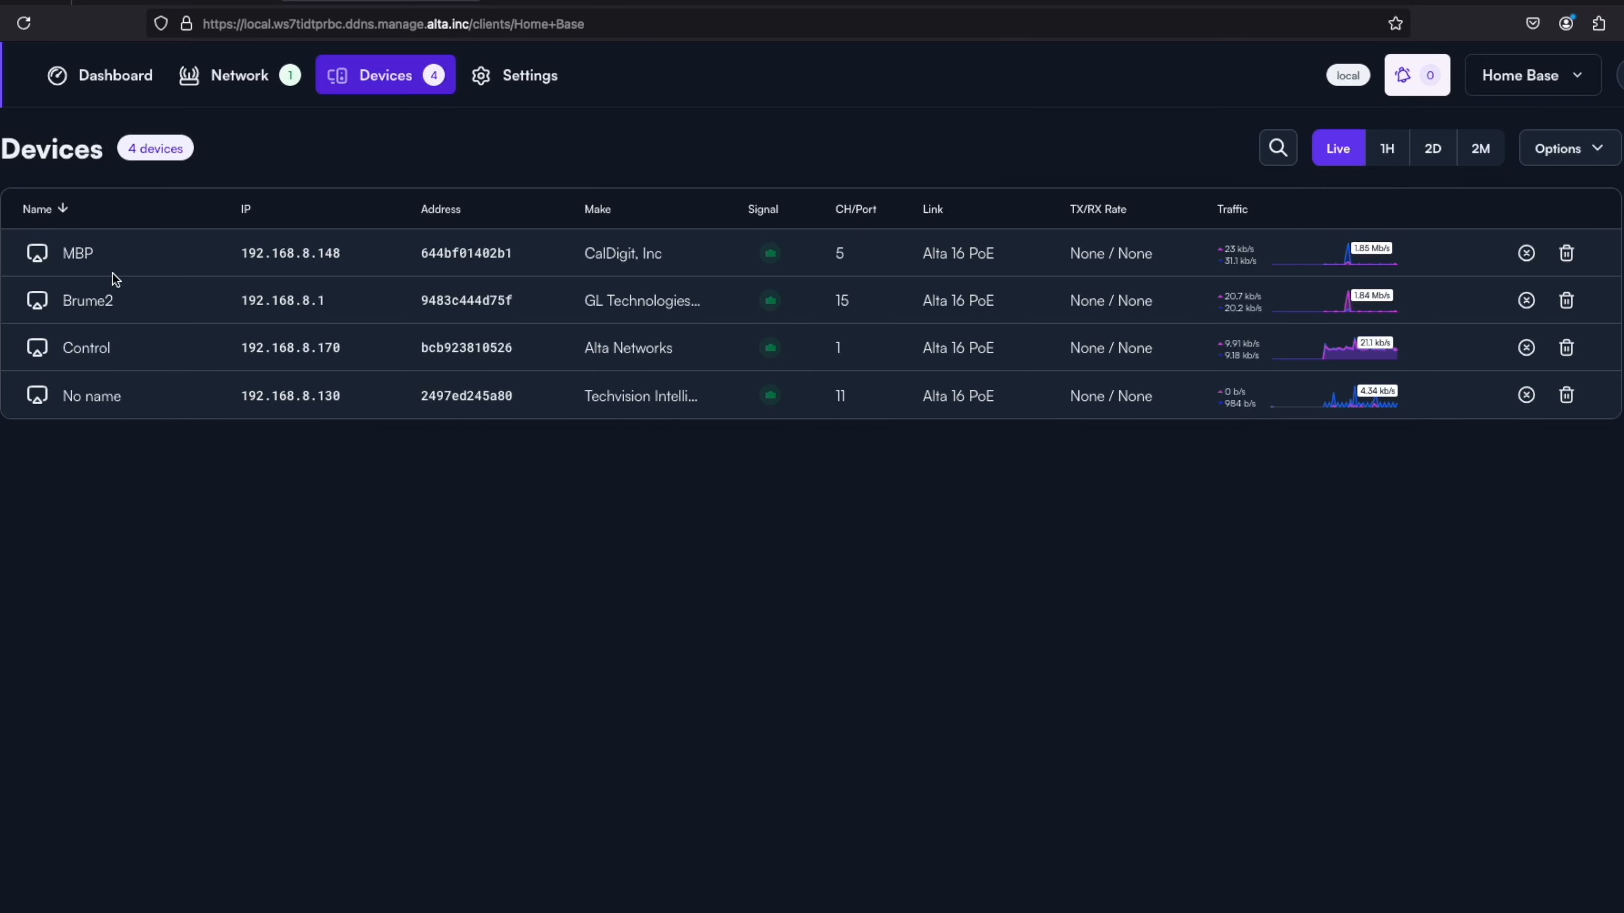
pyautogui.click(91, 396)
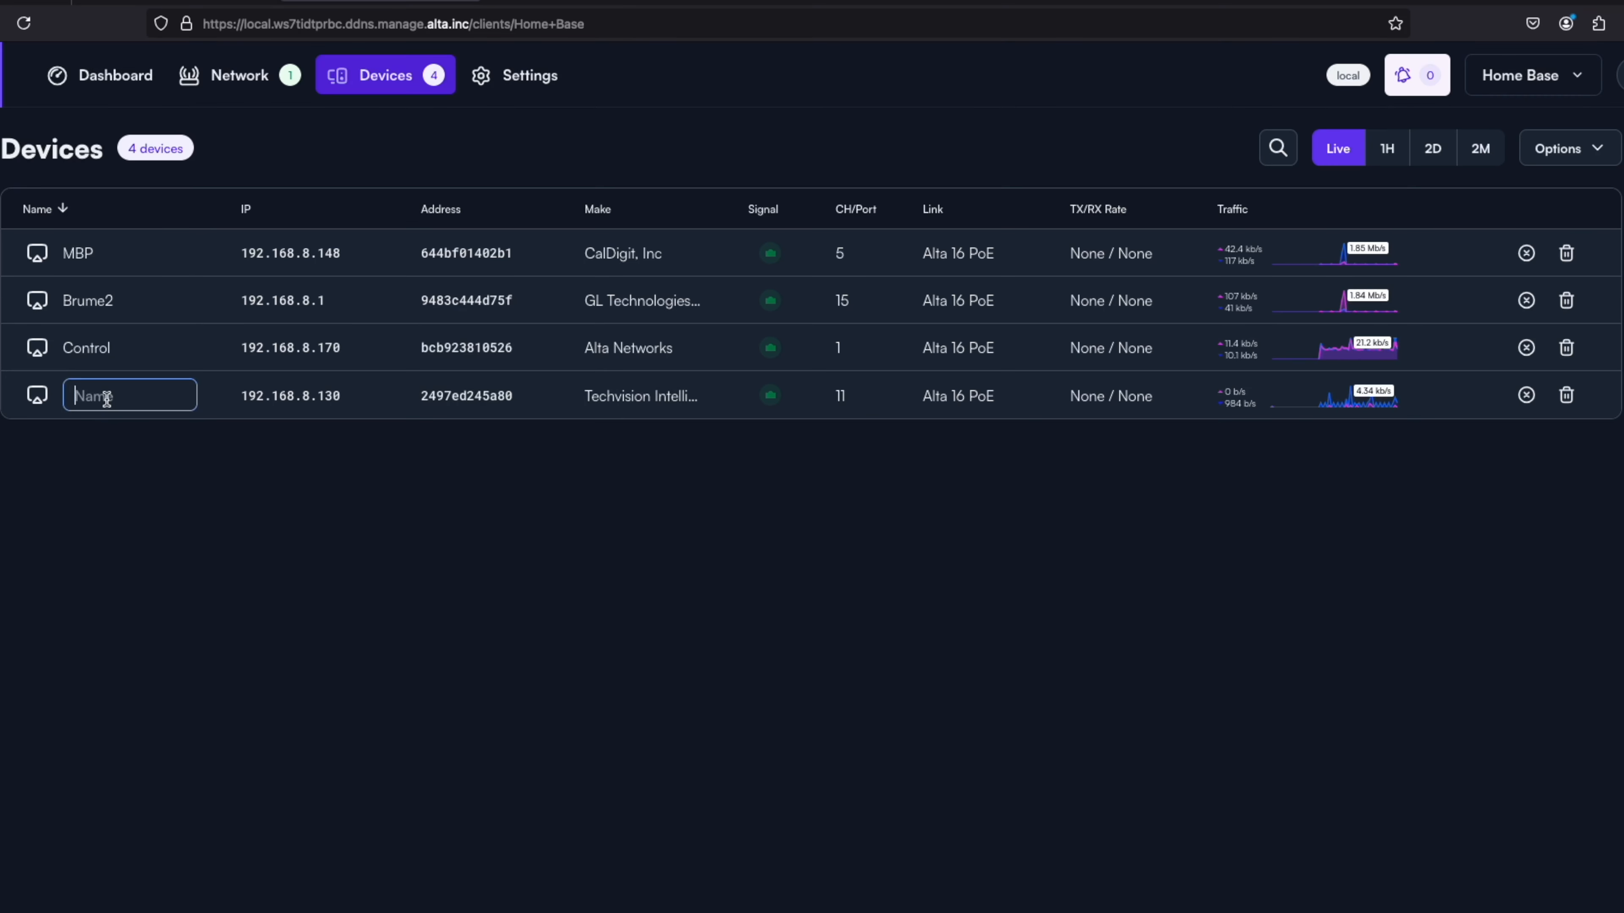
pyautogui.write('A')
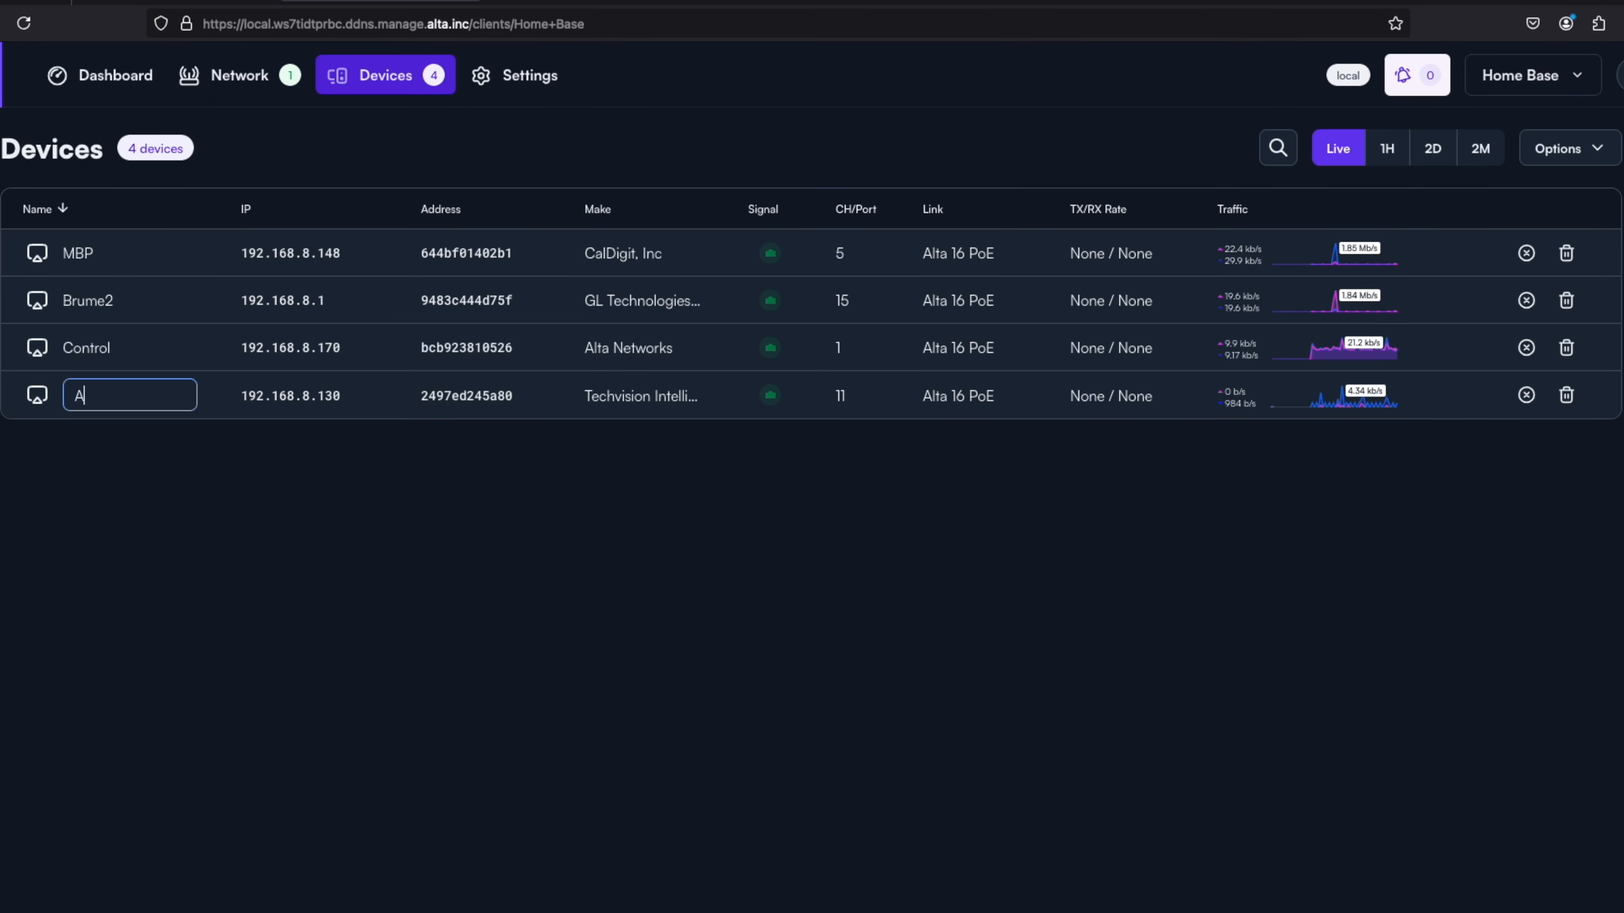
pyautogui.write('S16')
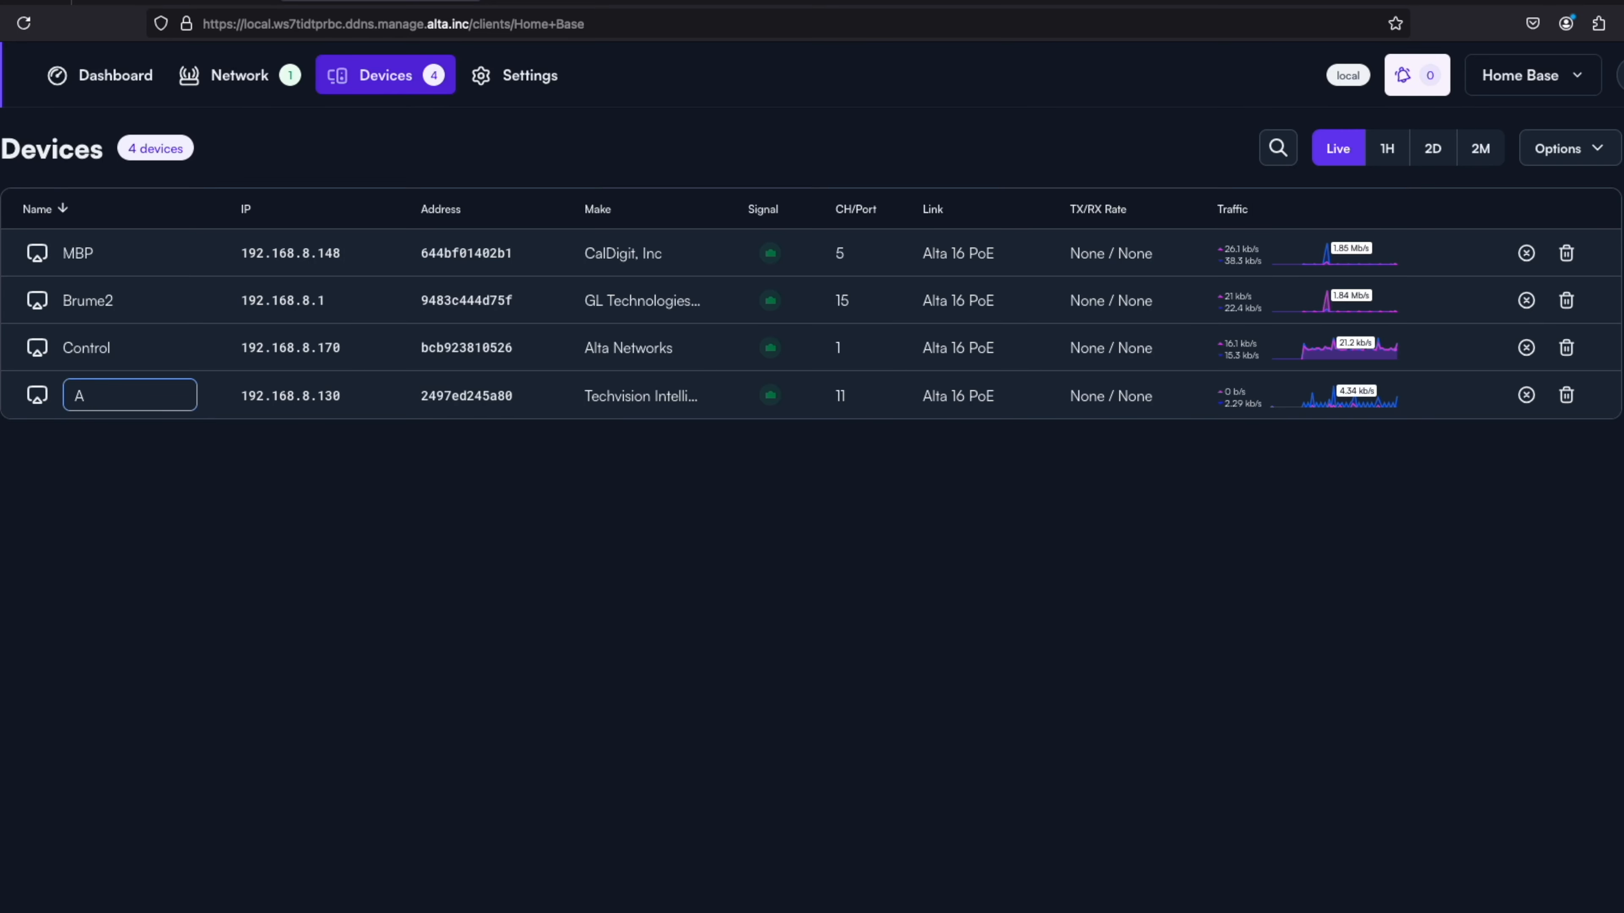
pyautogui.write('16')
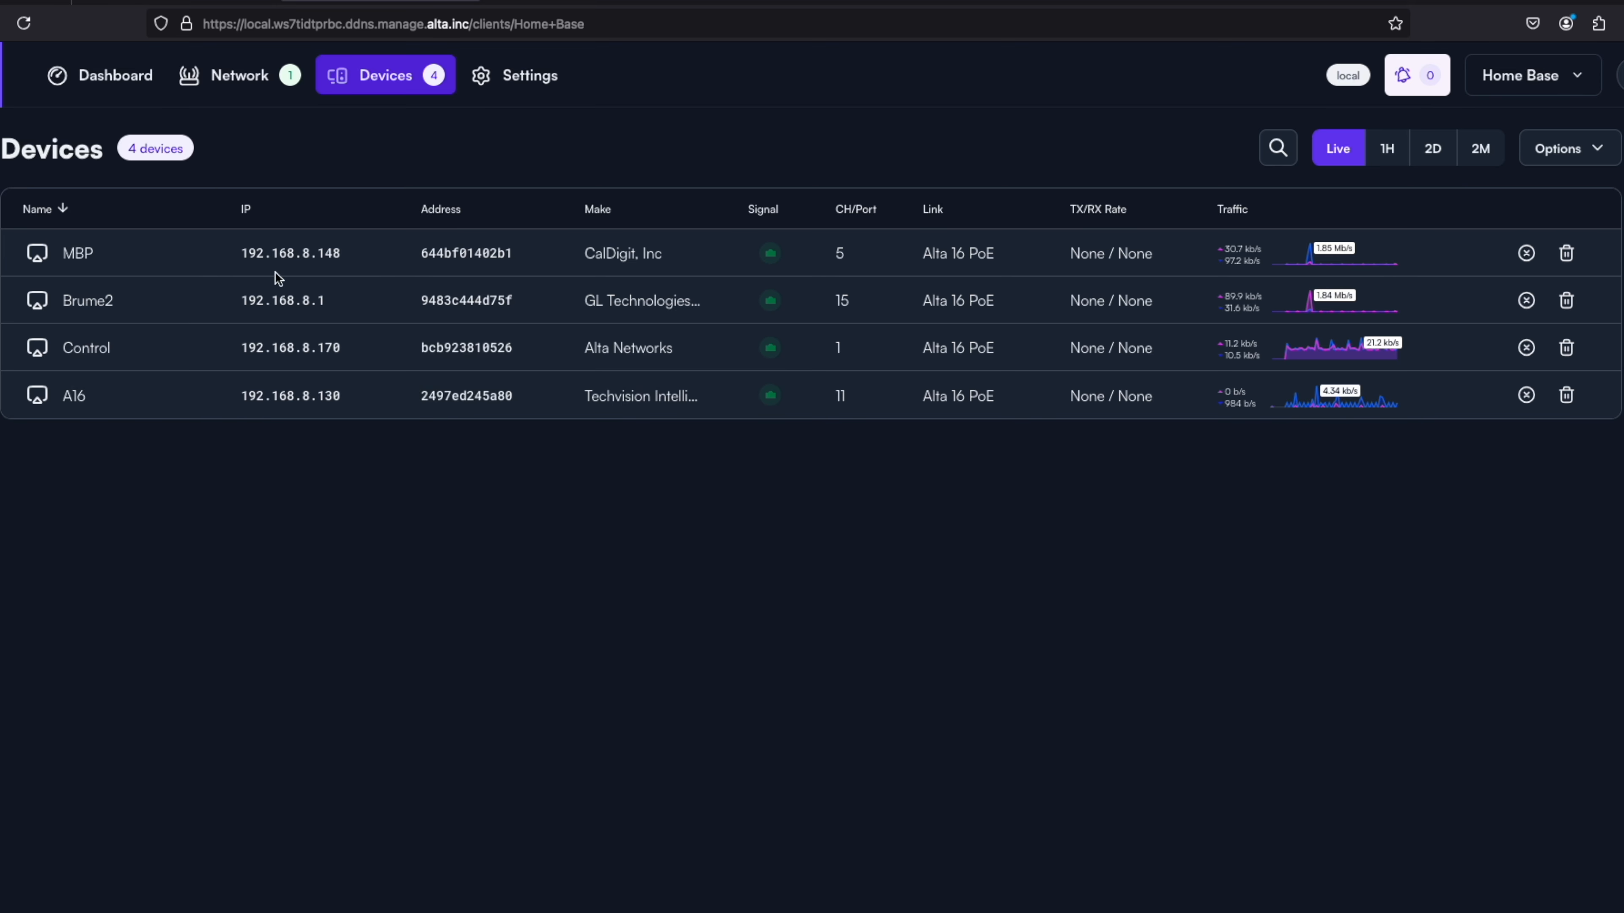
pyautogui.click(238, 74)
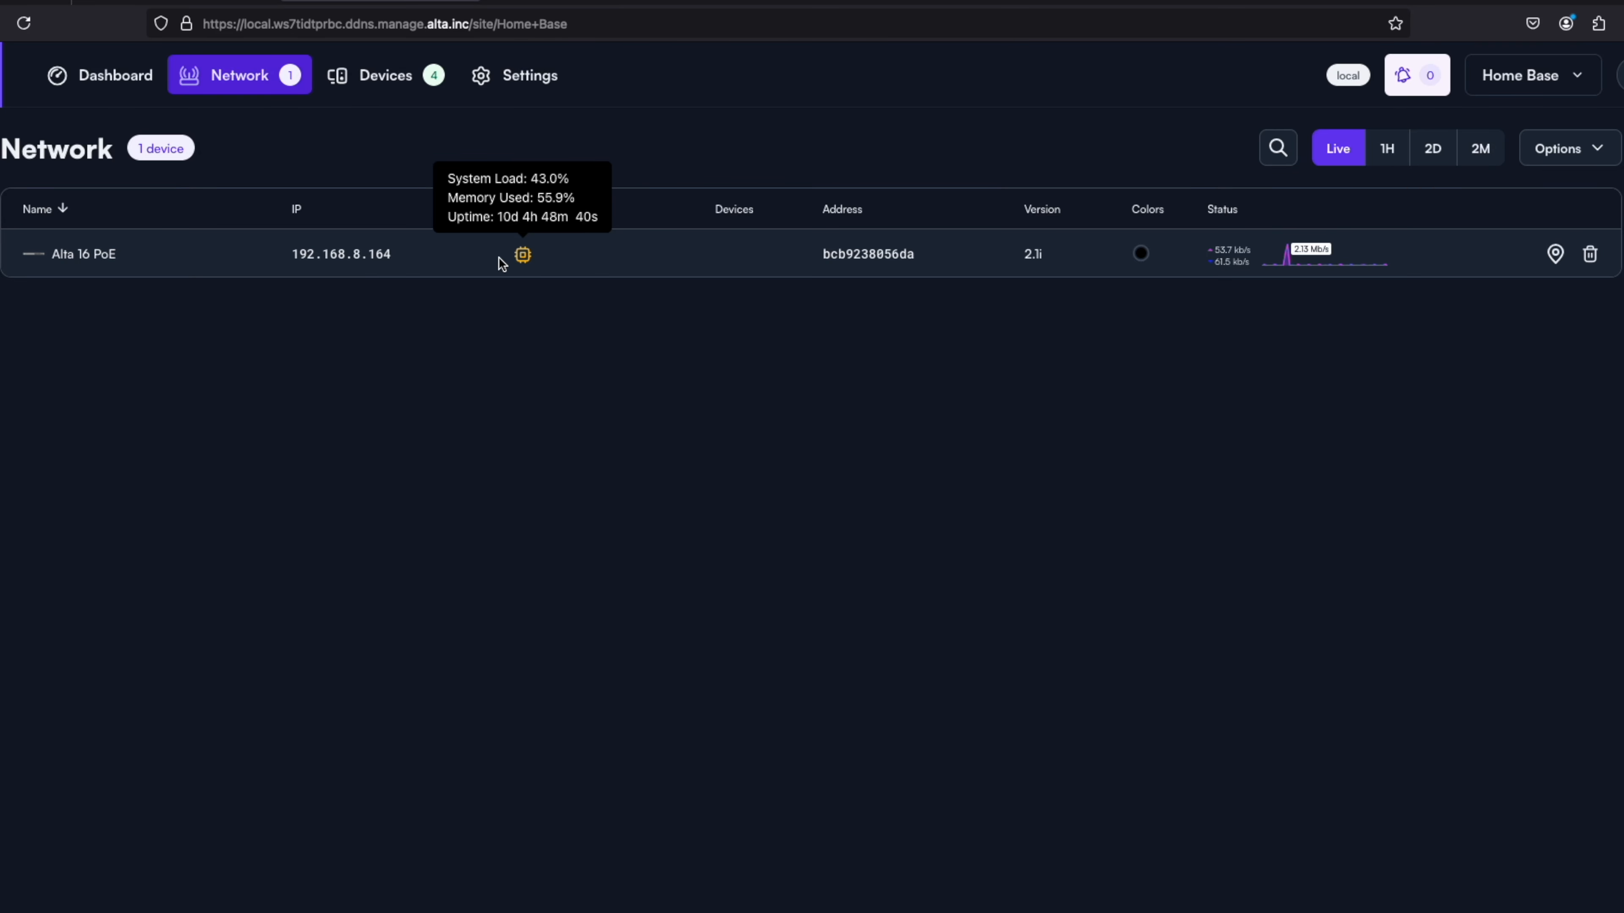
# - Review the Devices and Network overviews, then bring up the router's connected client list
pyautogui.click(386, 74)
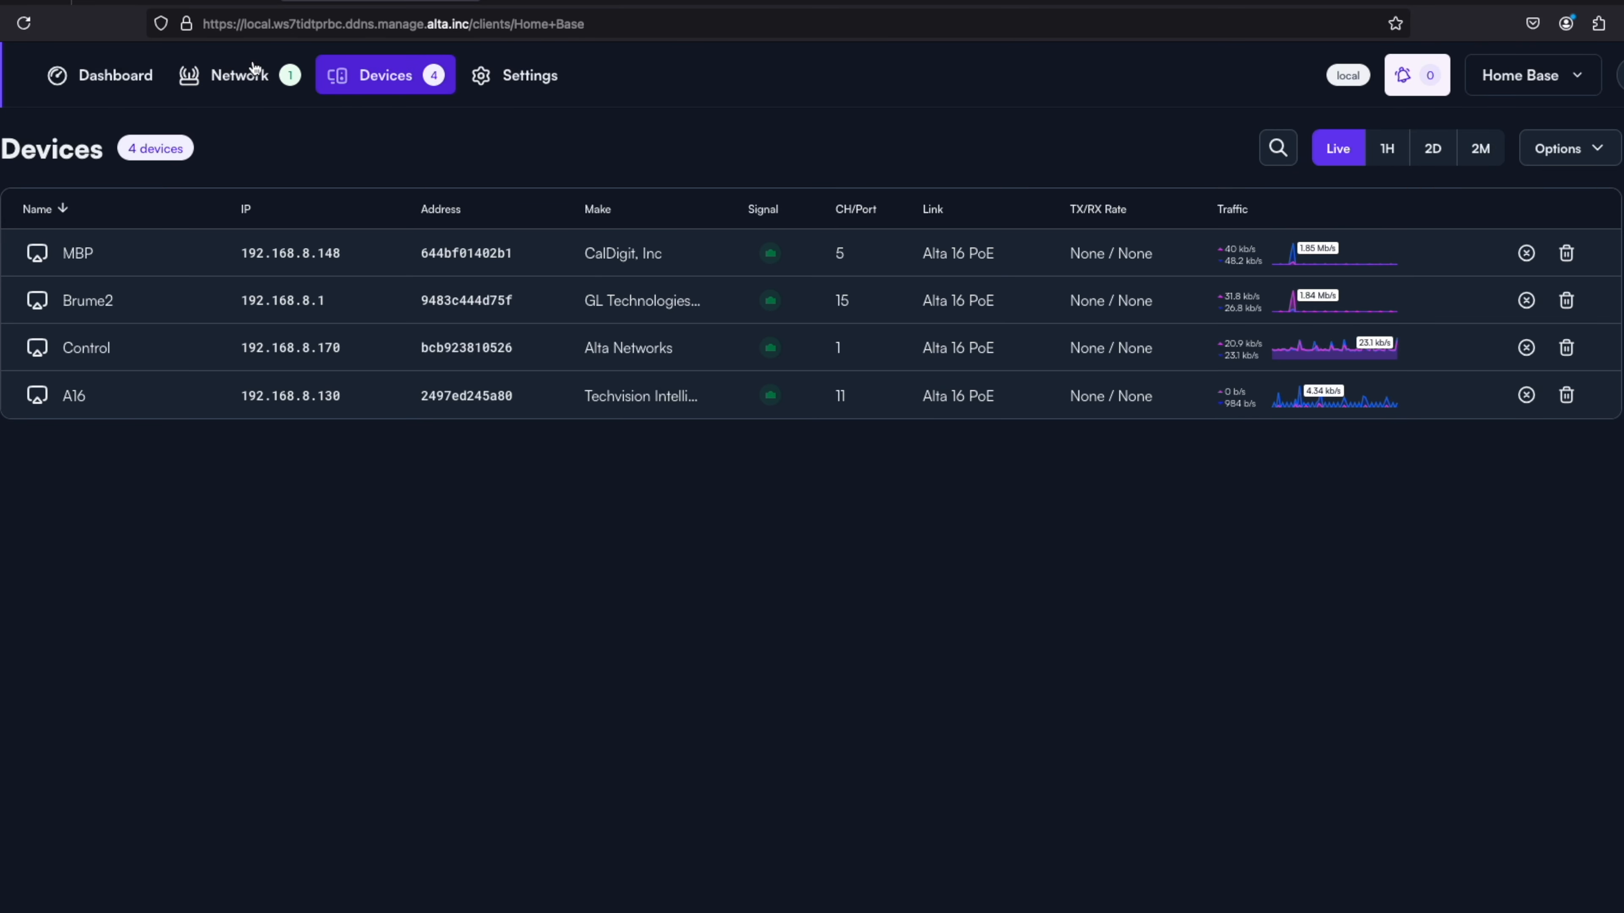
pyautogui.click(239, 74)
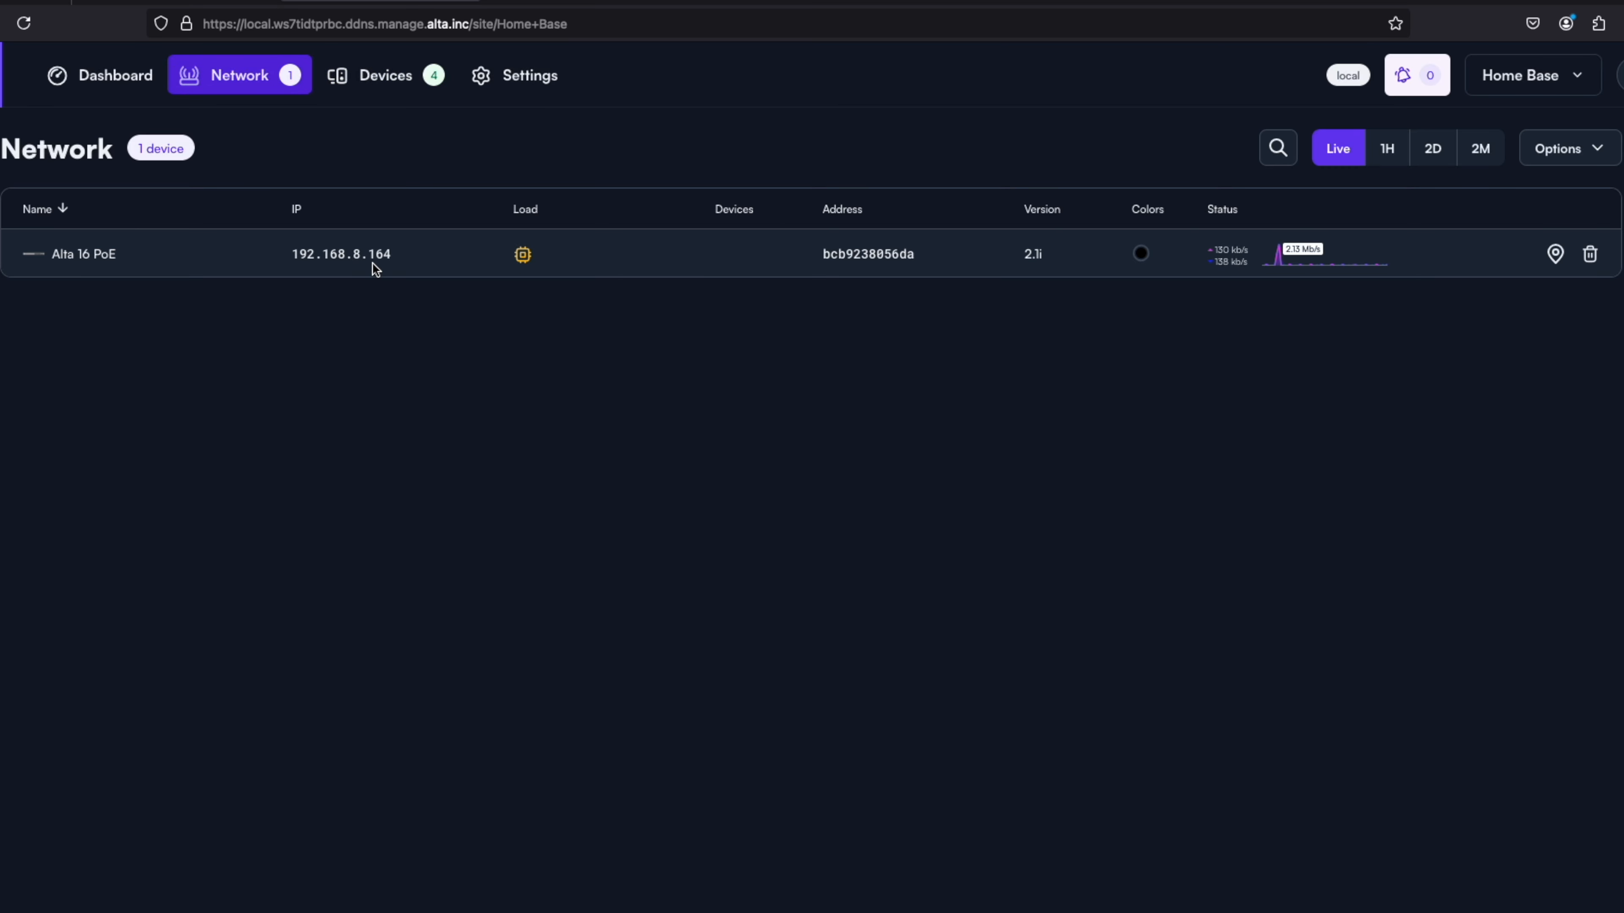
pyautogui.click(385, 74)
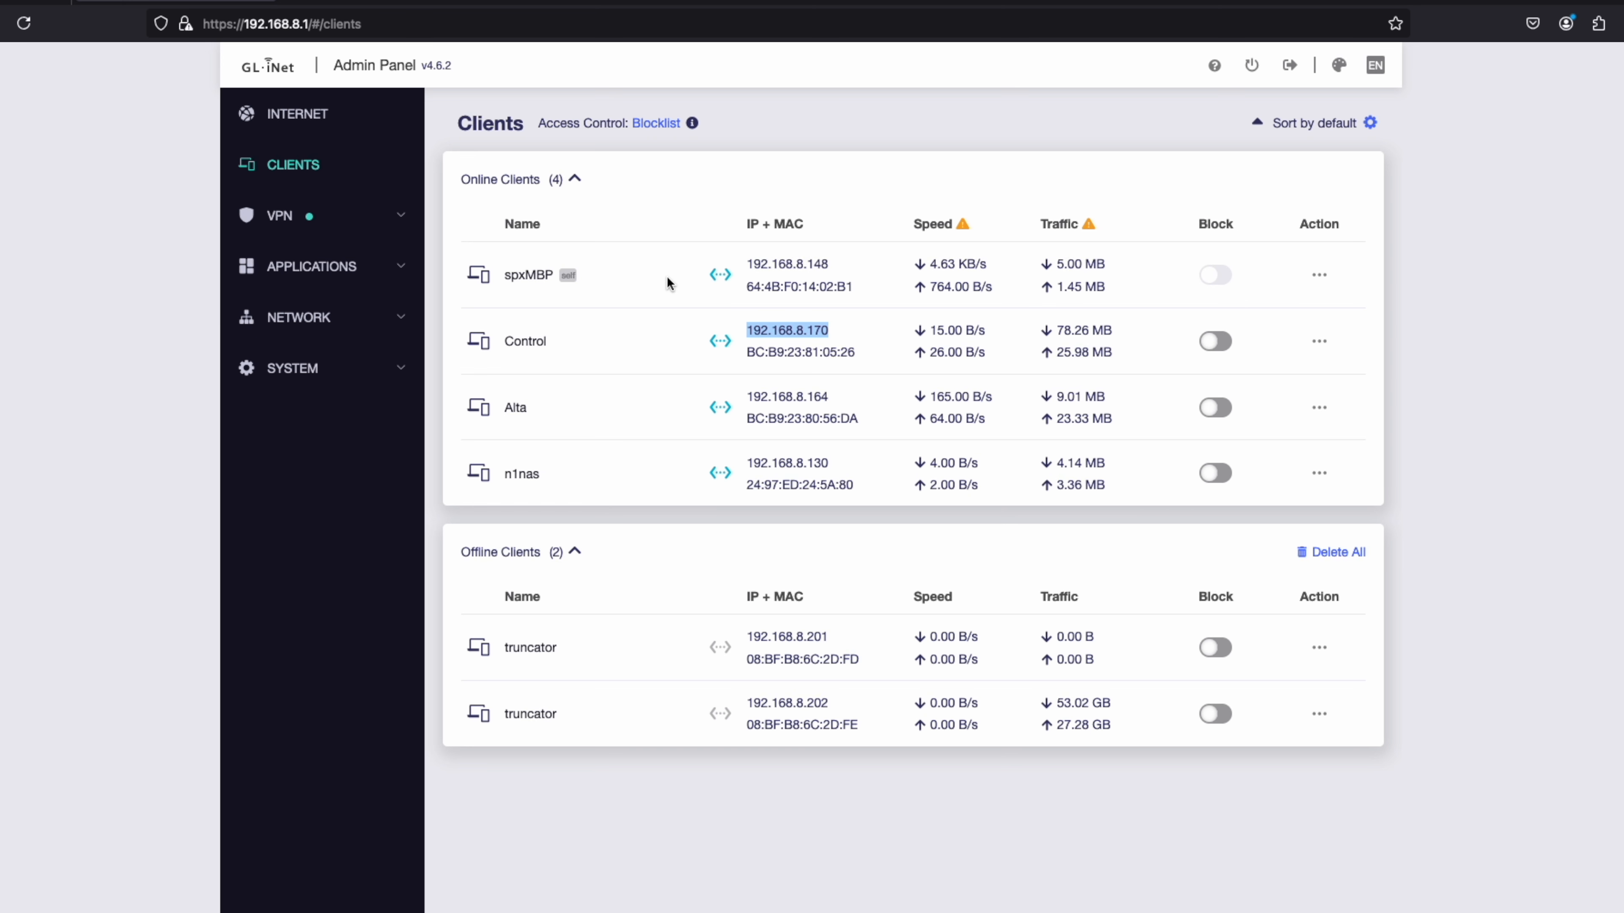
# - Look up a client's details in the GL.iNet Clients list
pyautogui.doubleClick(787, 462)
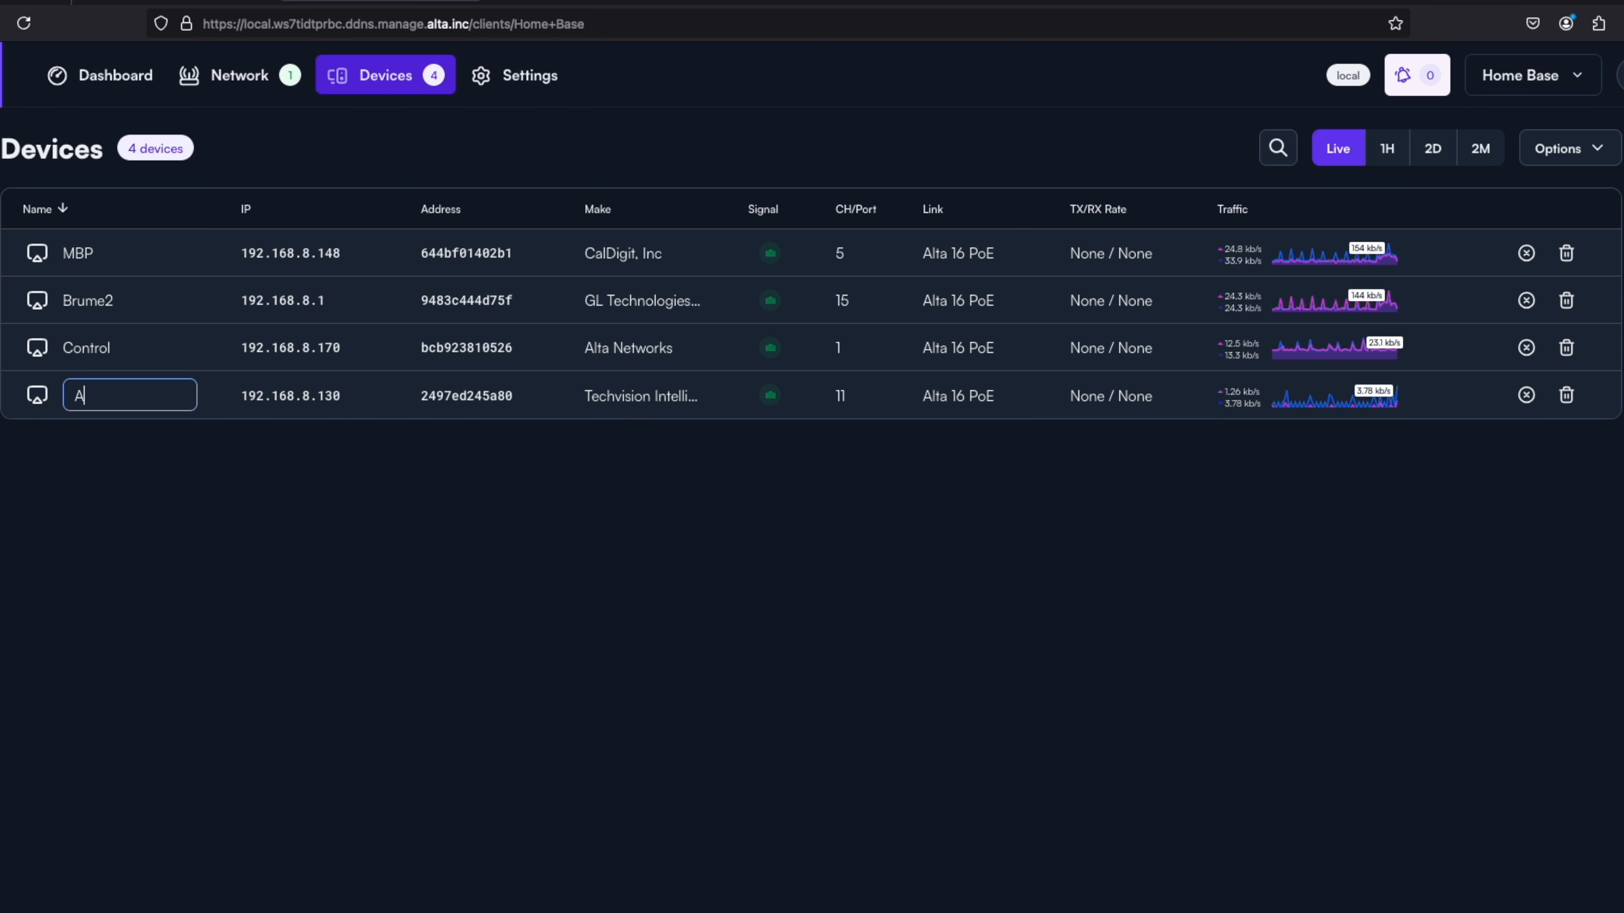
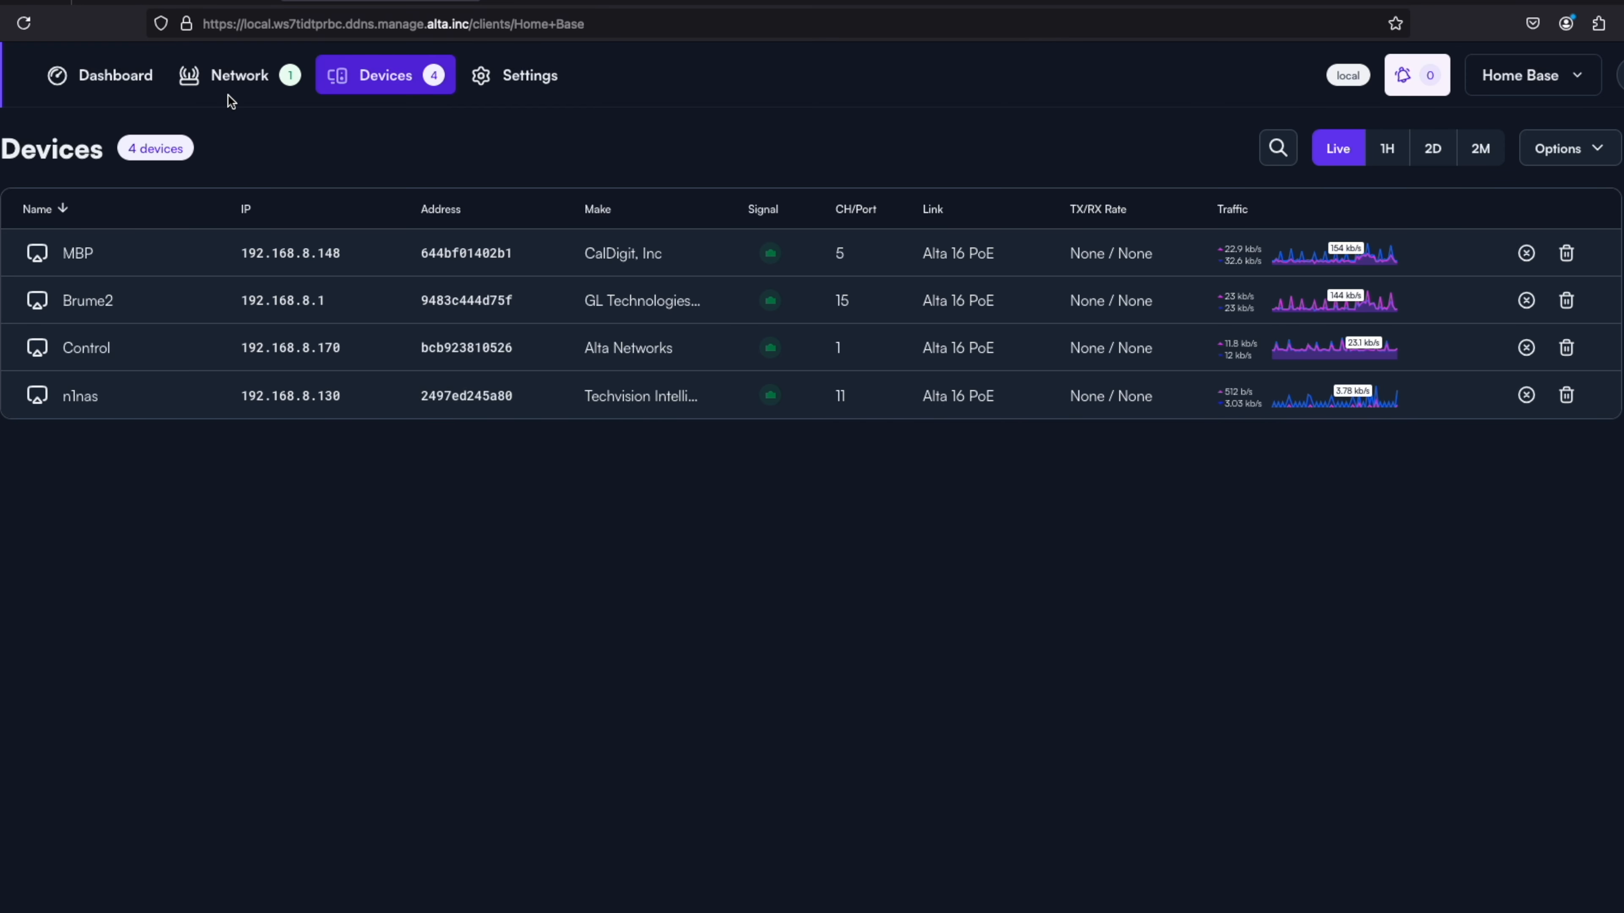
# - Finish the client rename and reach the controller's WiFi settings
pyautogui.click(238, 74)
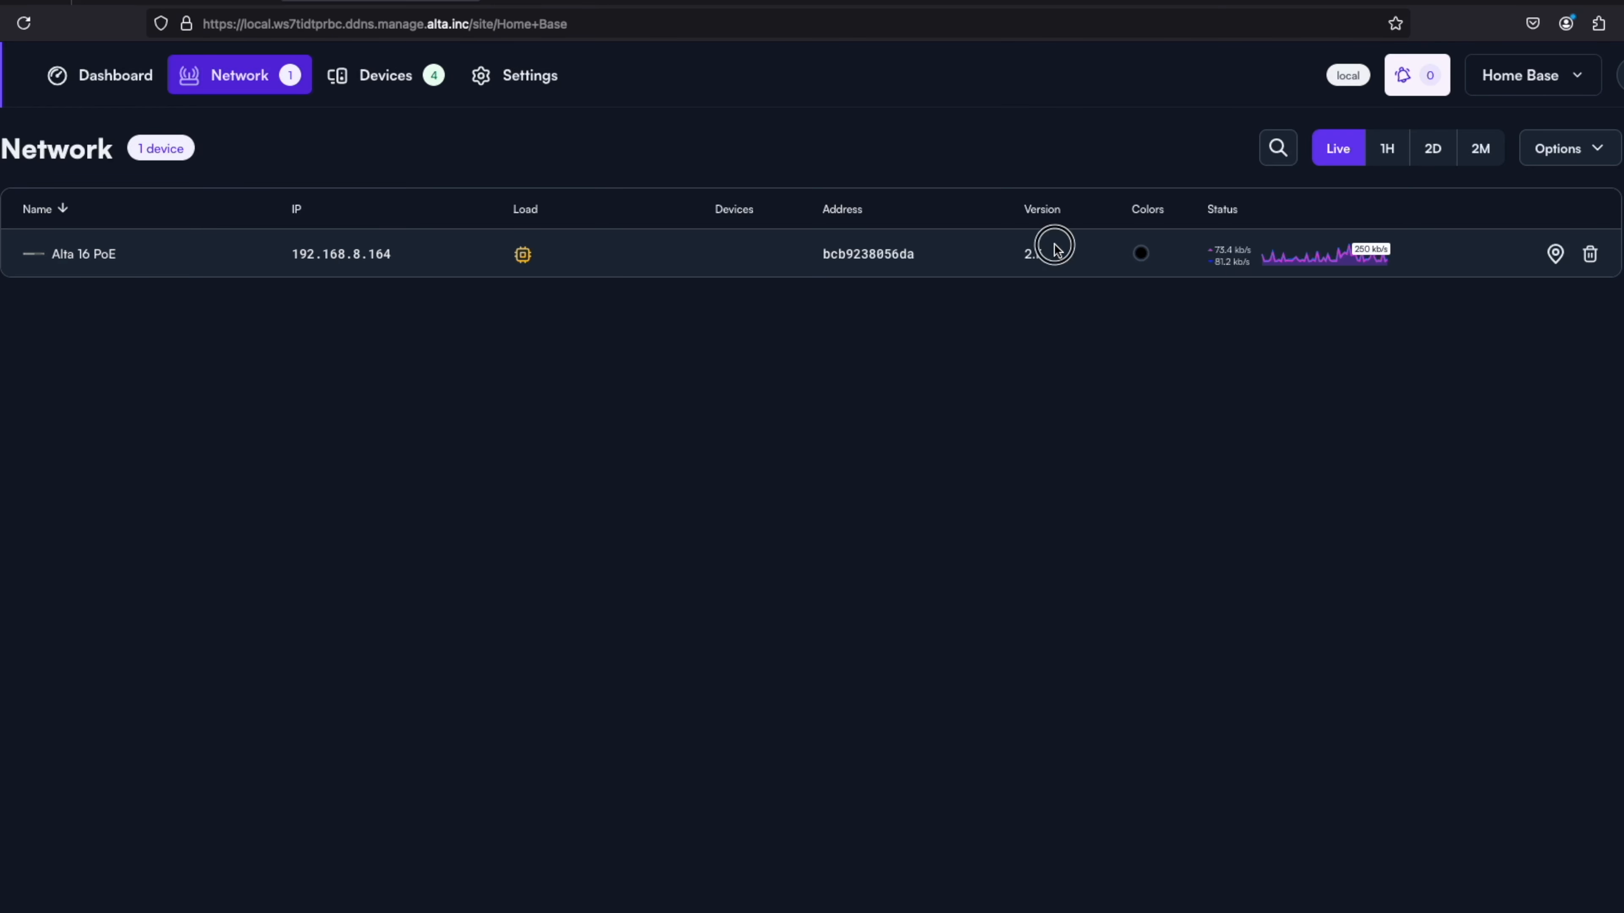
pyautogui.moveTo(379, 101)
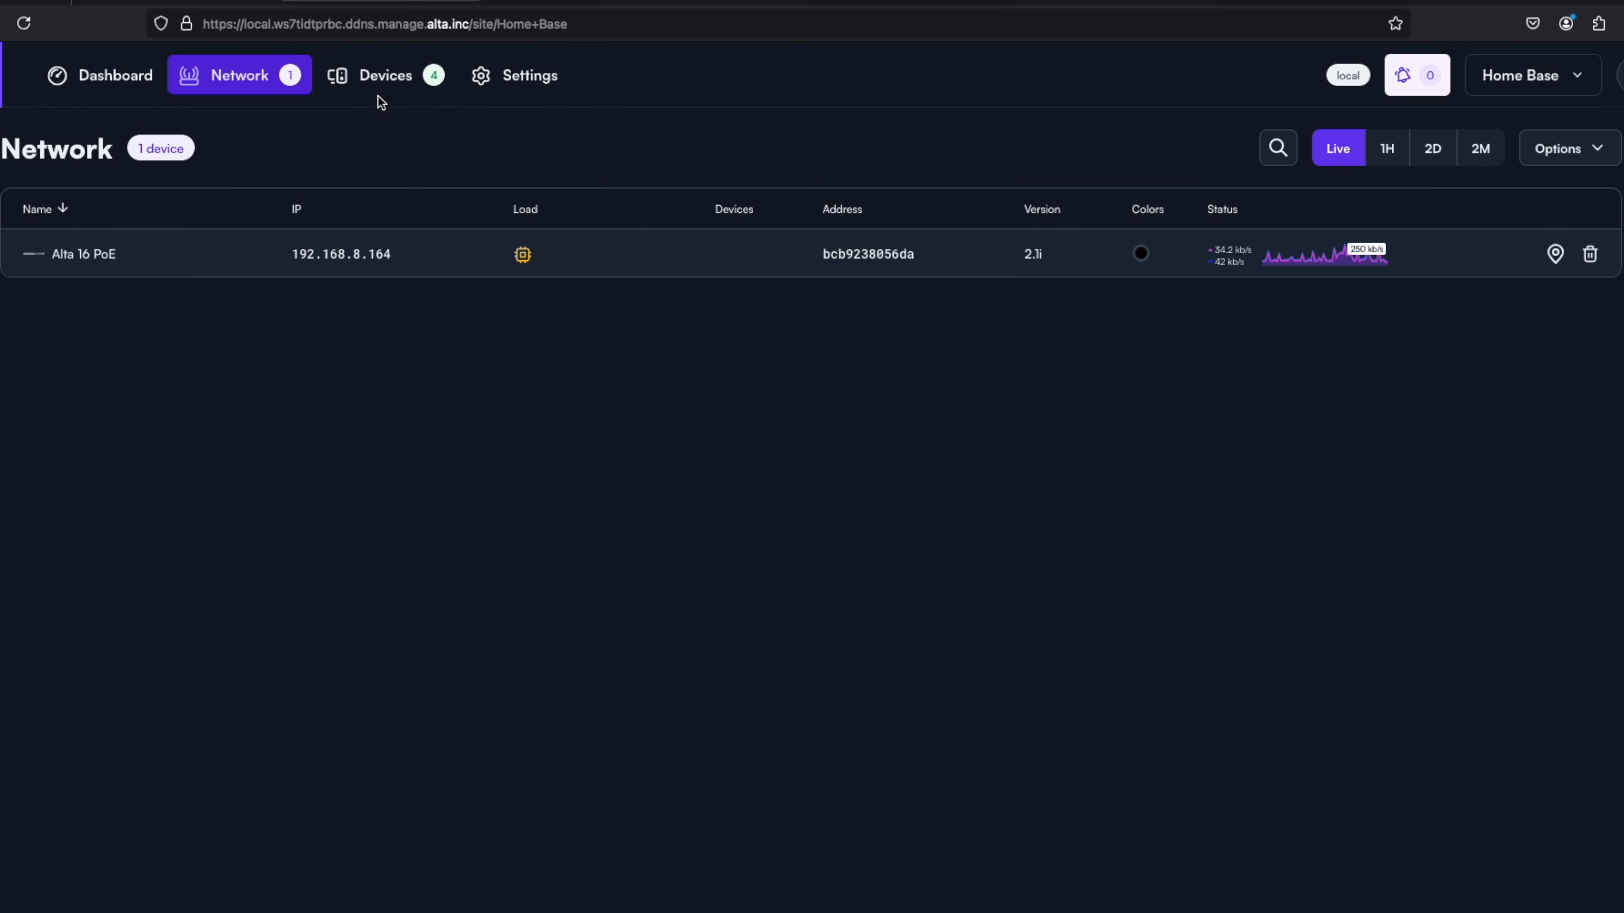
pyautogui.click(386, 74)
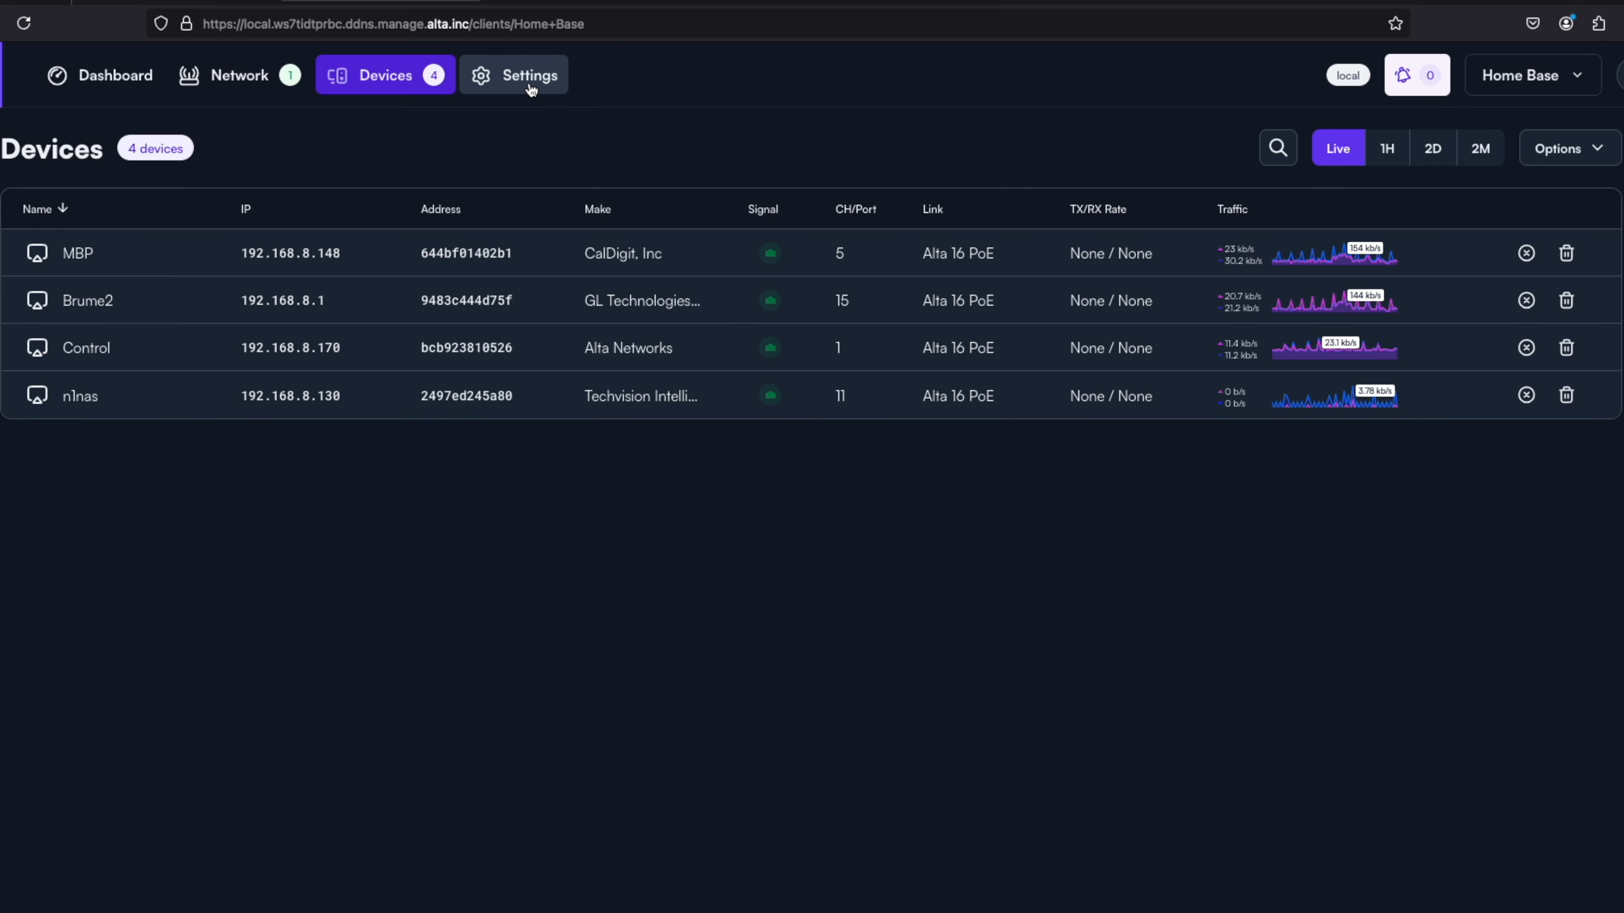
pyautogui.click(513, 74)
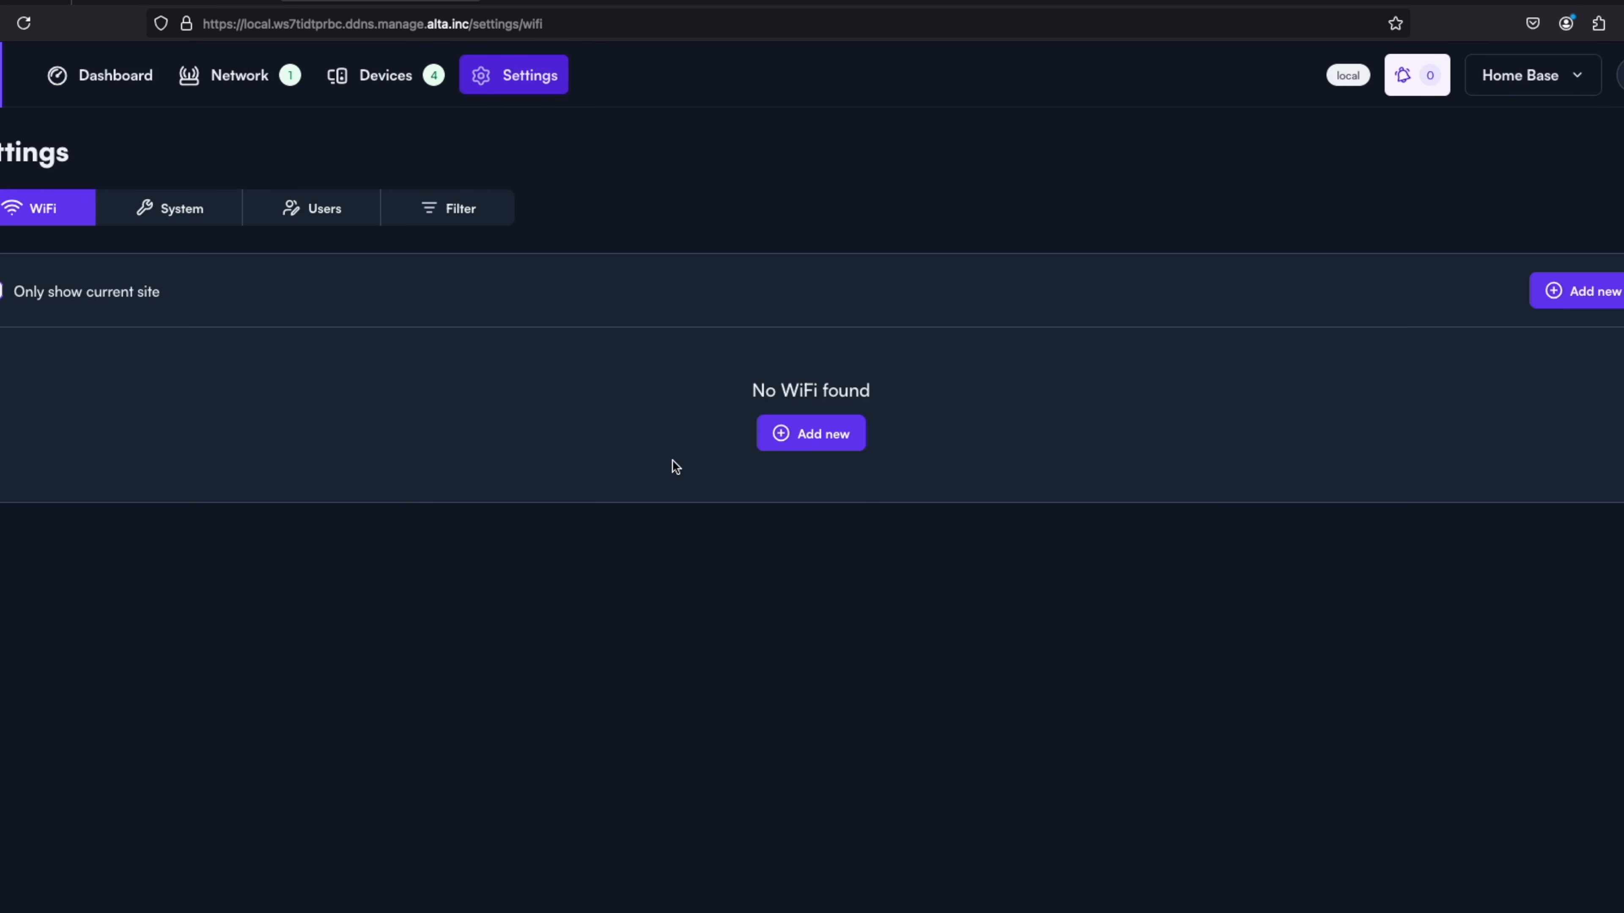
# - Create a WiFi network with SSID 'ligma' and a password, saving it under Home Base
pyautogui.click(810, 433)
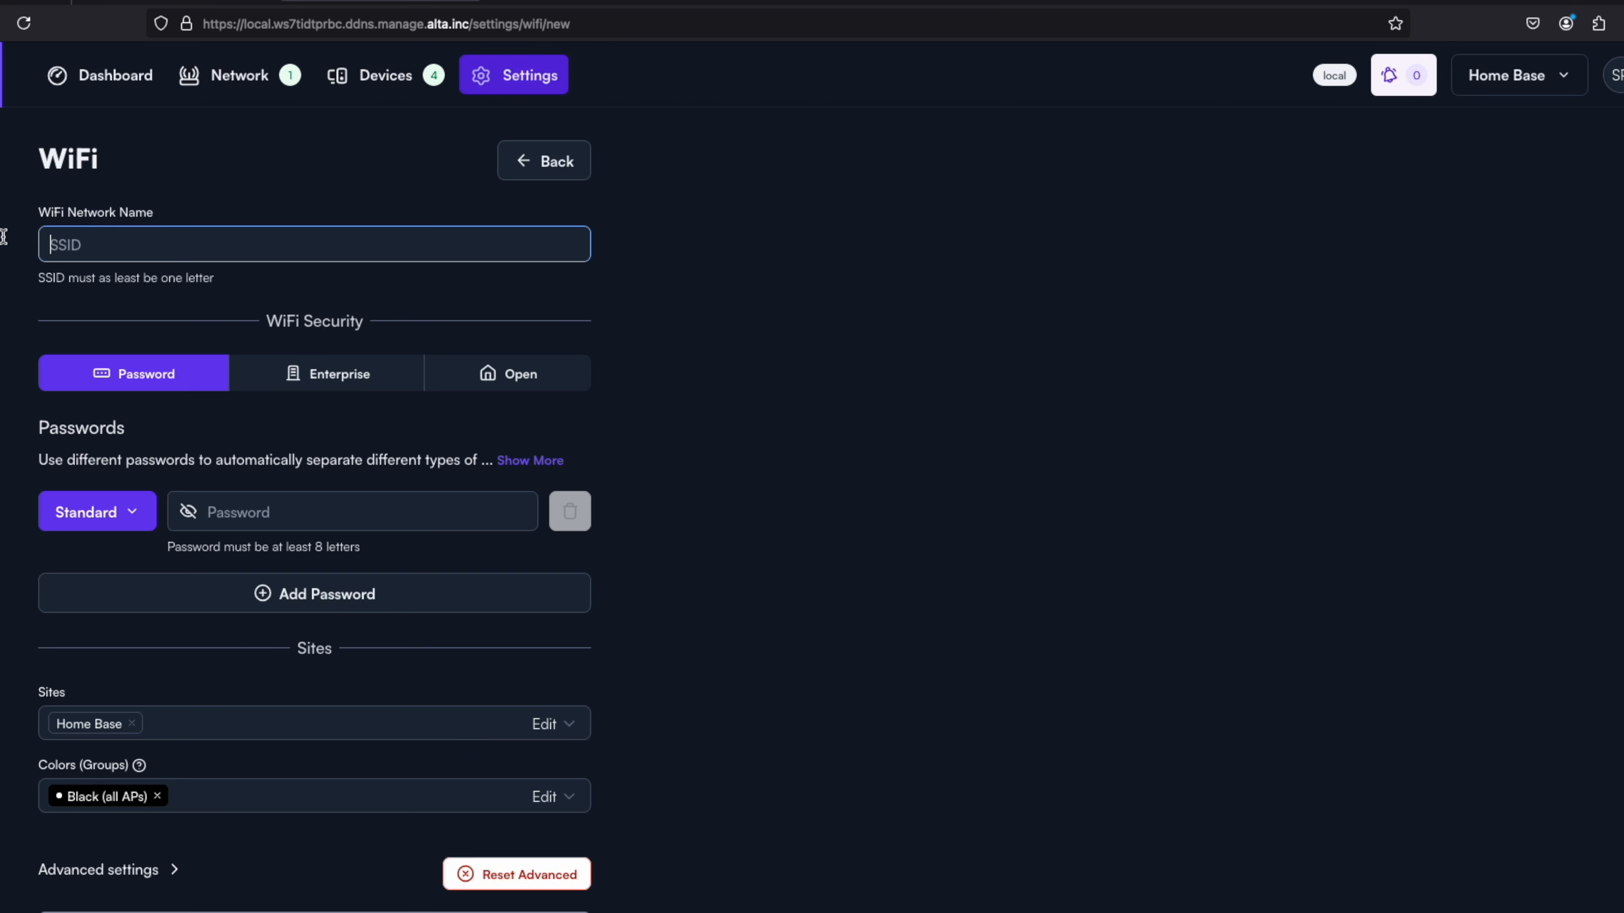
pyautogui.write('ligma')
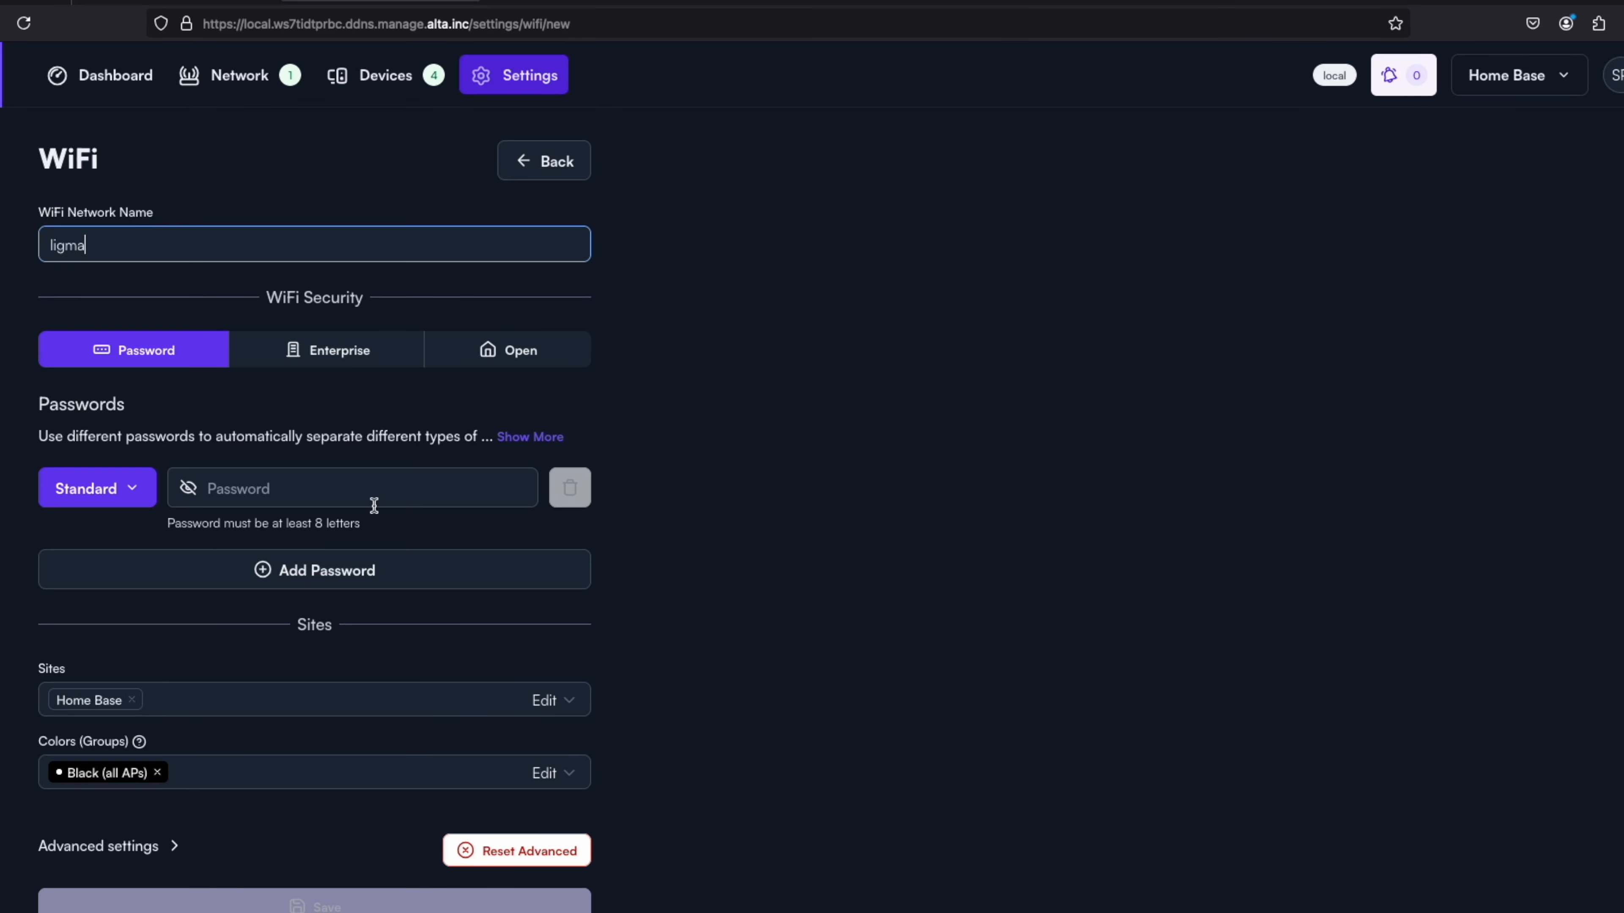
pyautogui.click(352, 487)
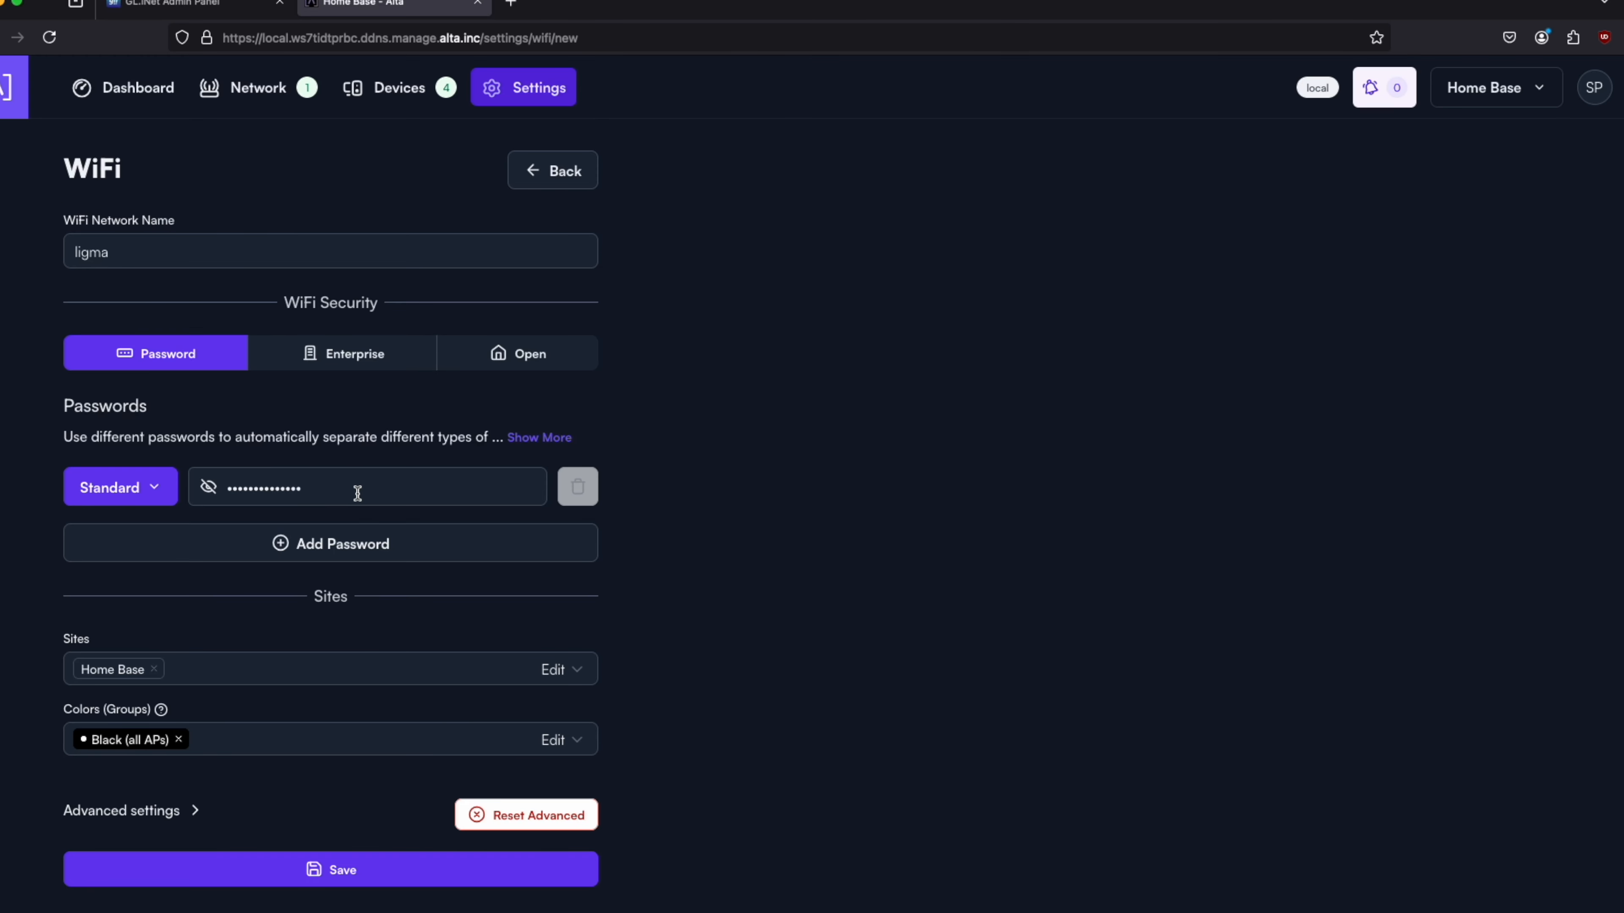
pyautogui.scroll(-3)
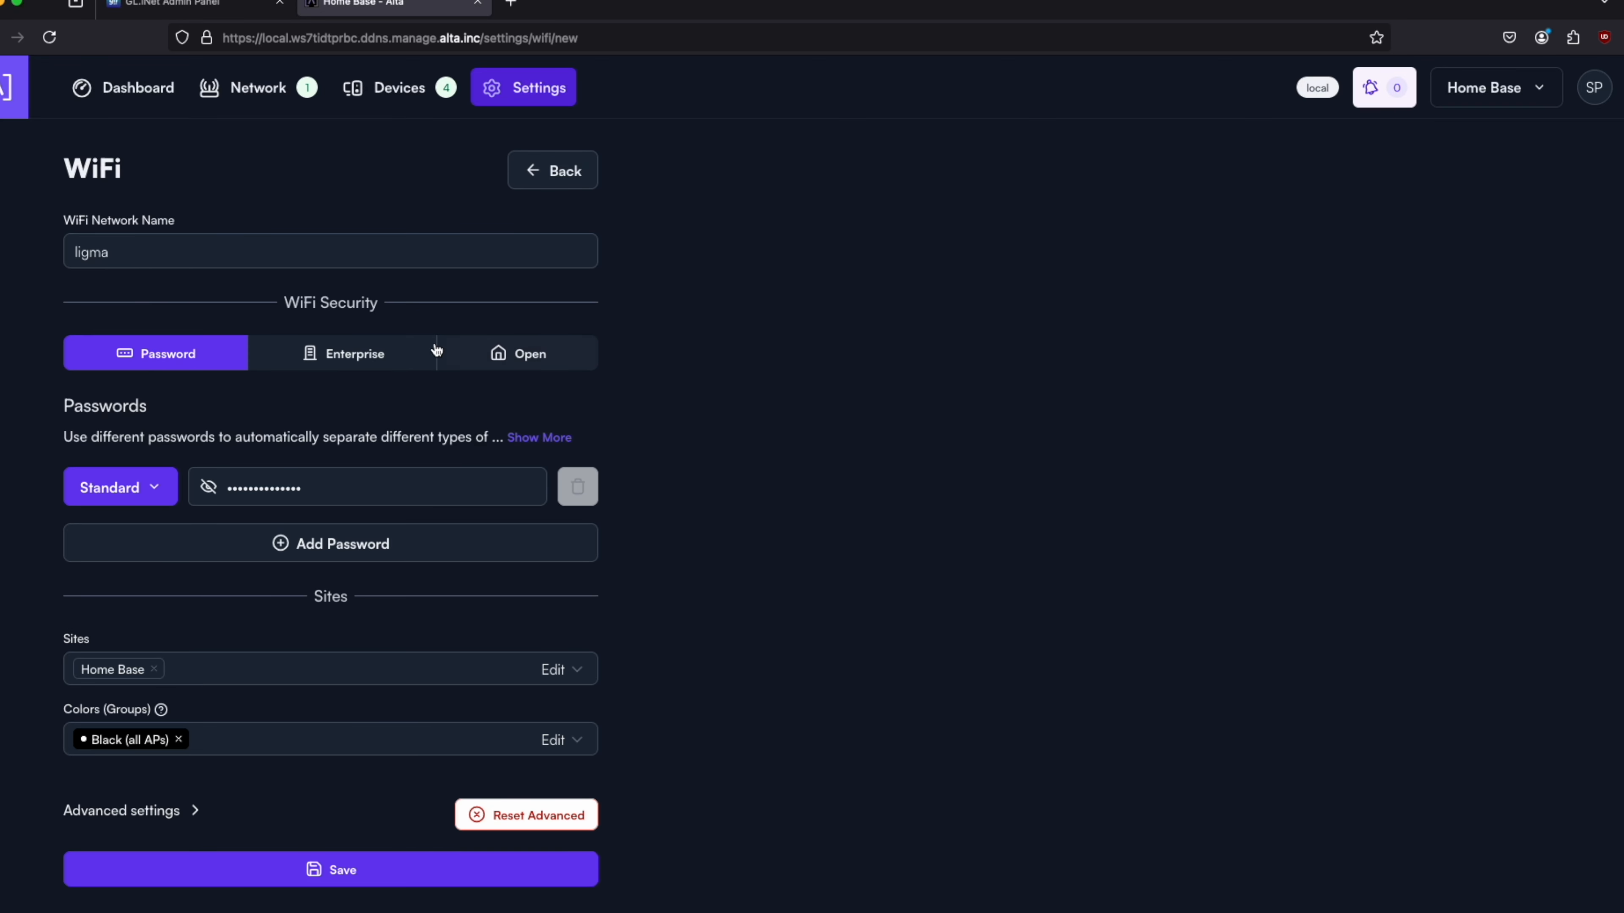
pyautogui.click(331, 869)
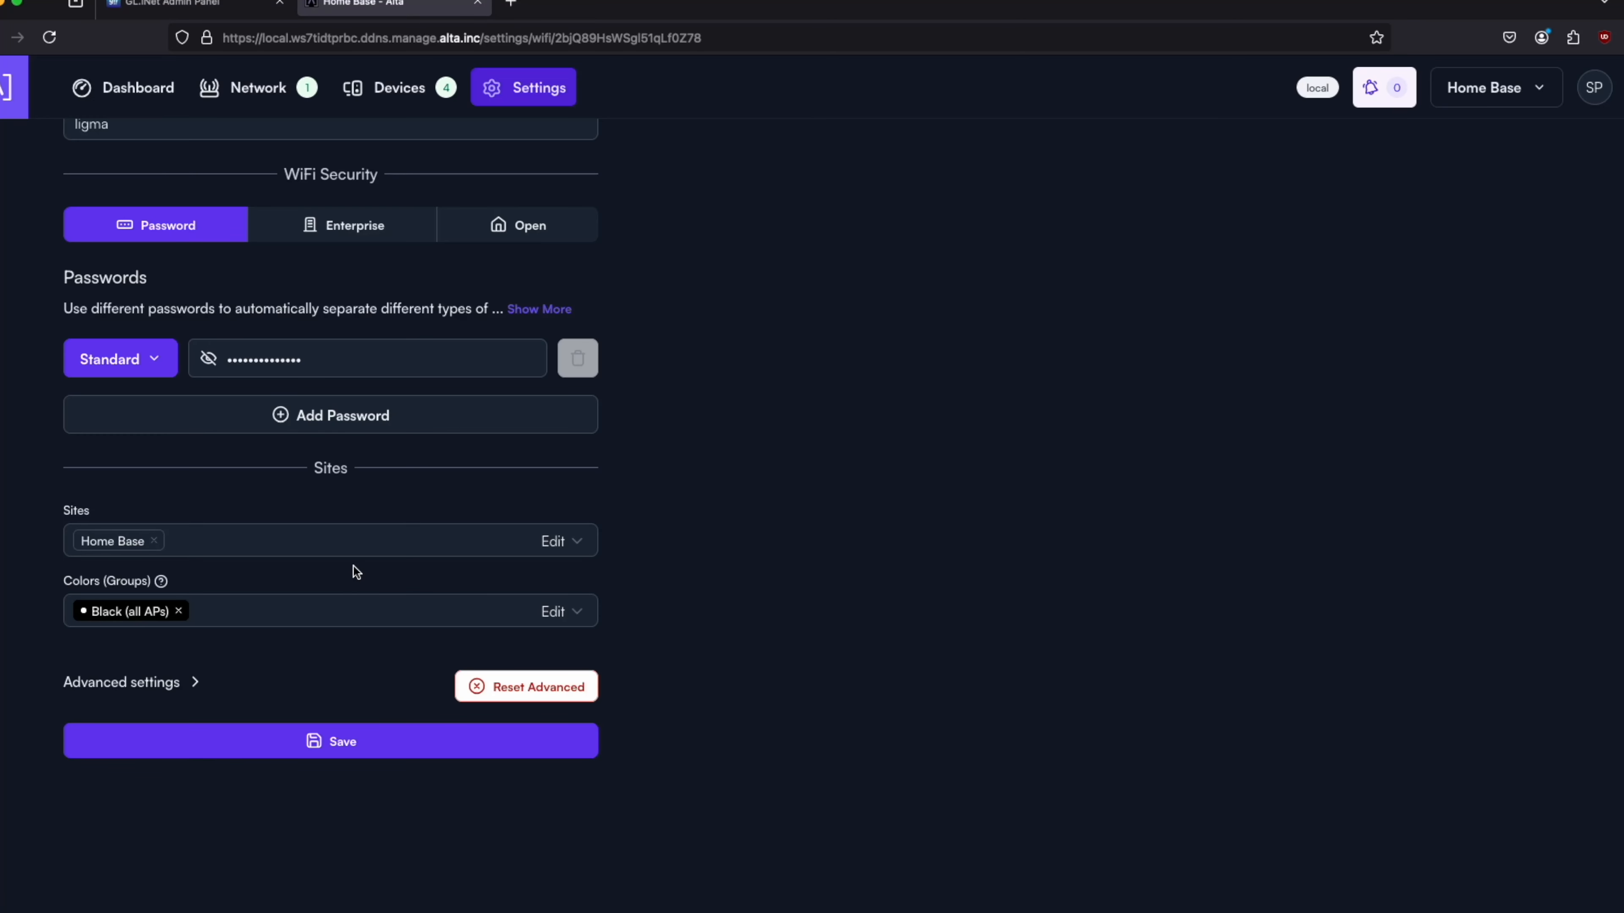
pyautogui.moveTo(360, 741)
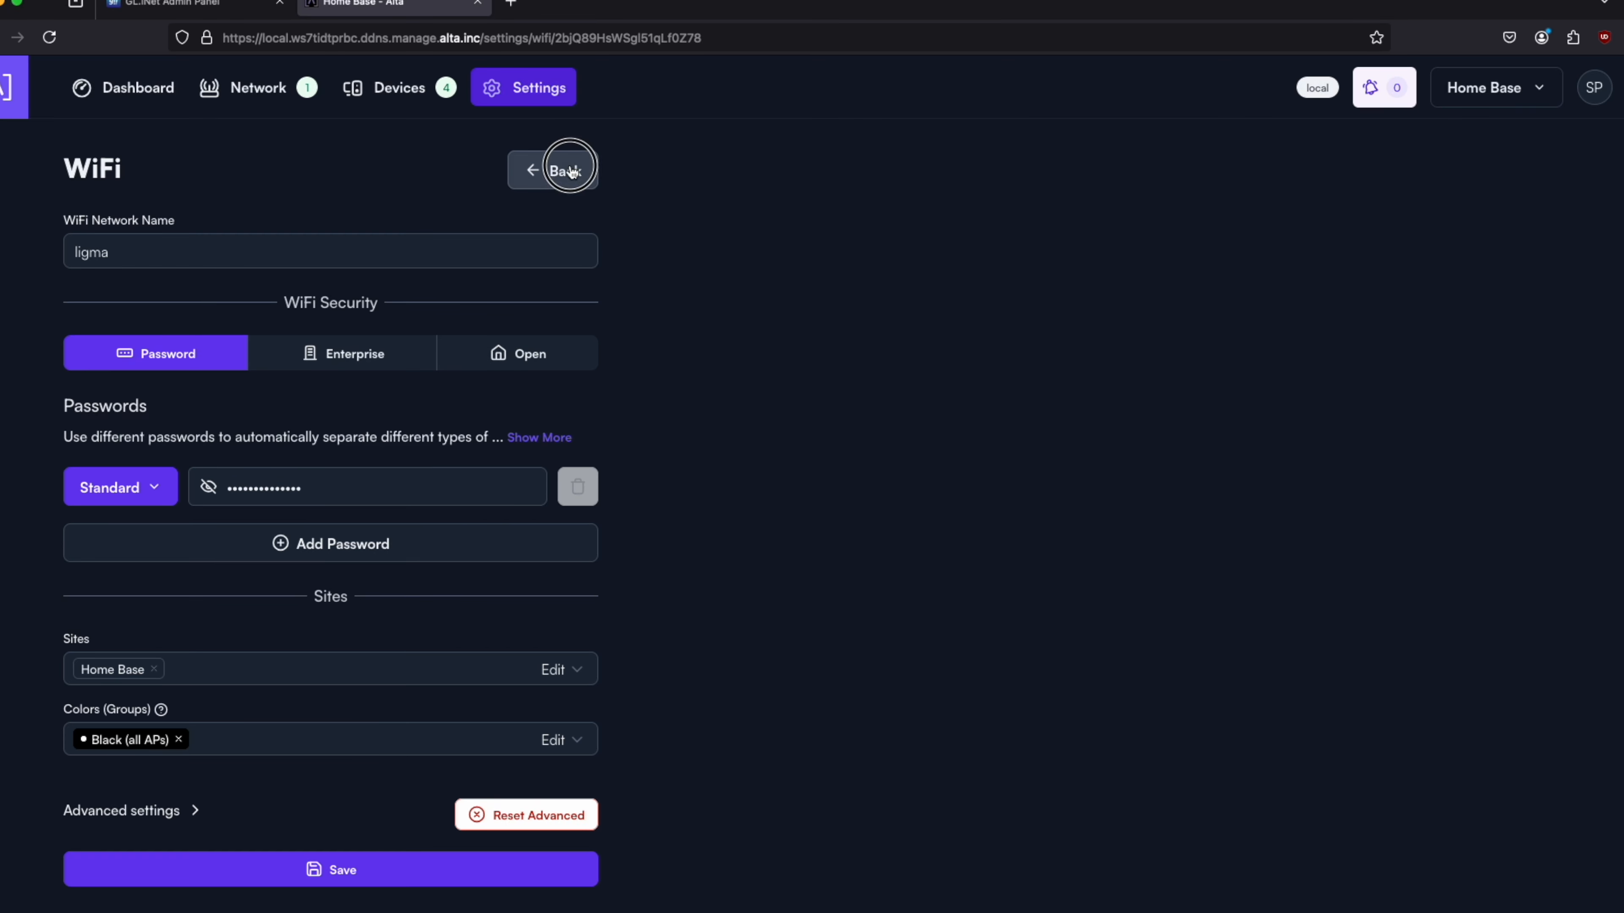
pyautogui.click(563, 169)
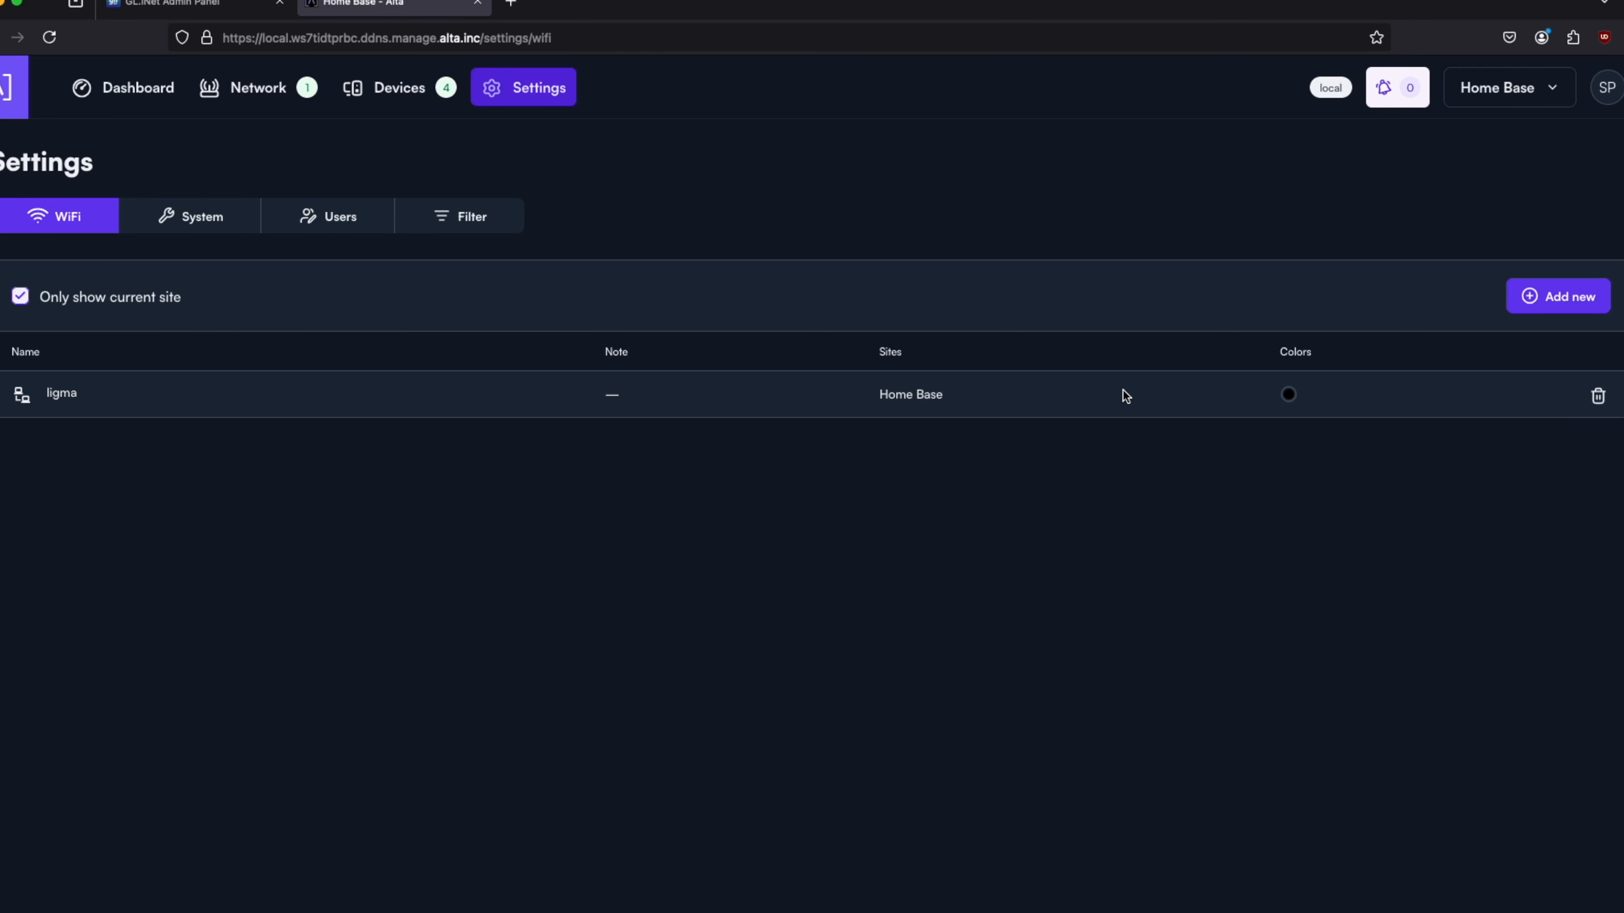
# - Switch between Network and Devices until the two new access points awaiting setup appear
pyautogui.click(257, 87)
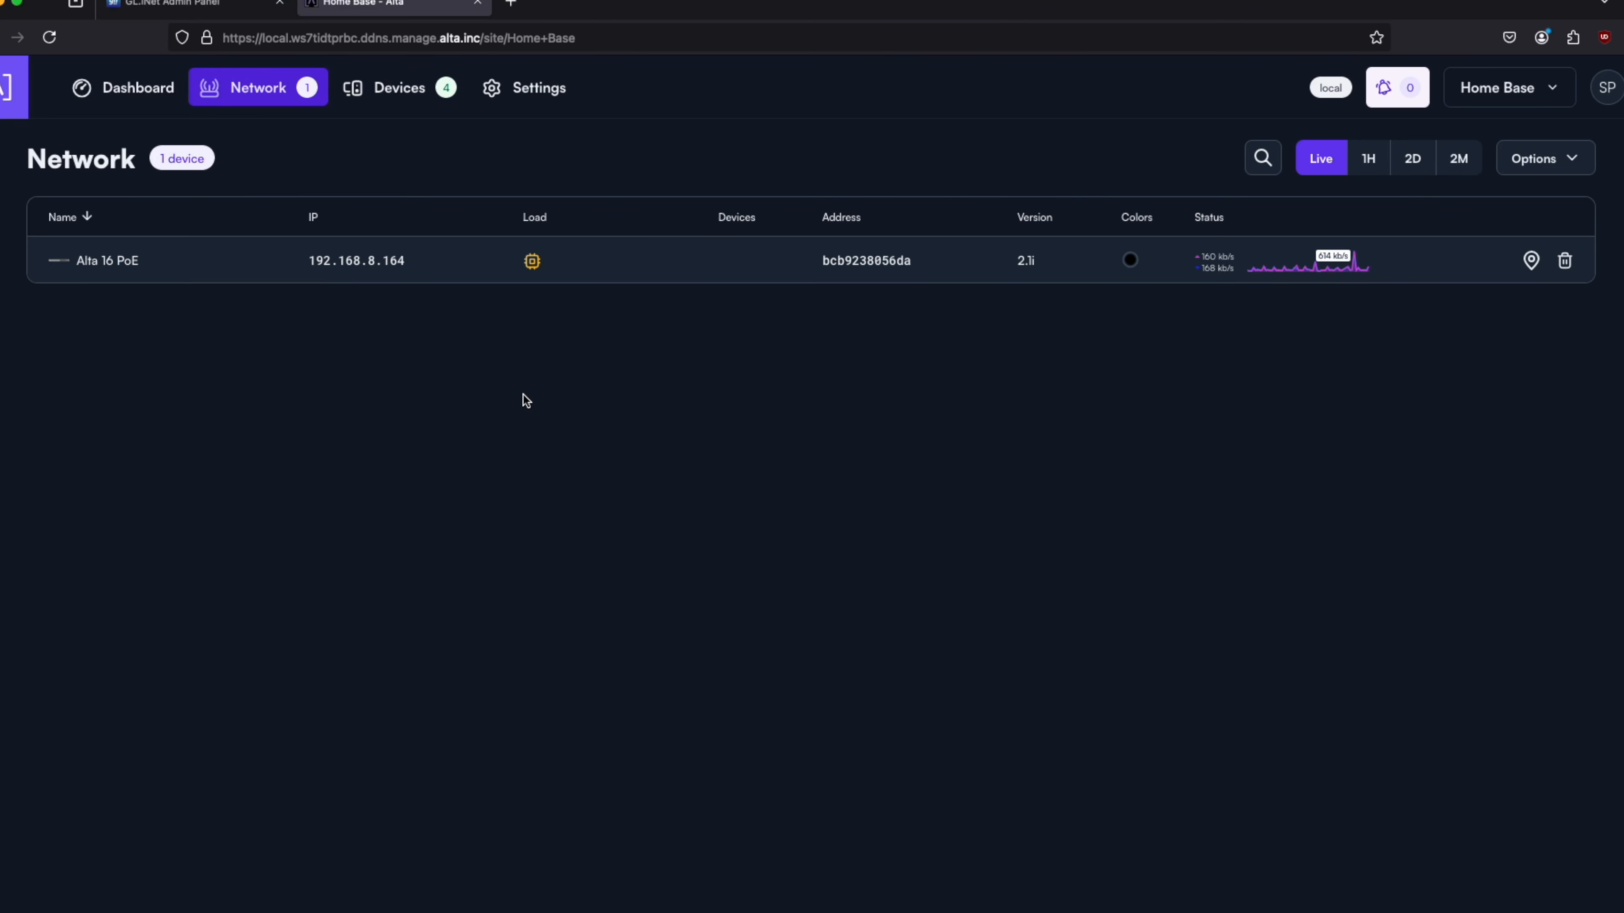
pyautogui.click(391, 81)
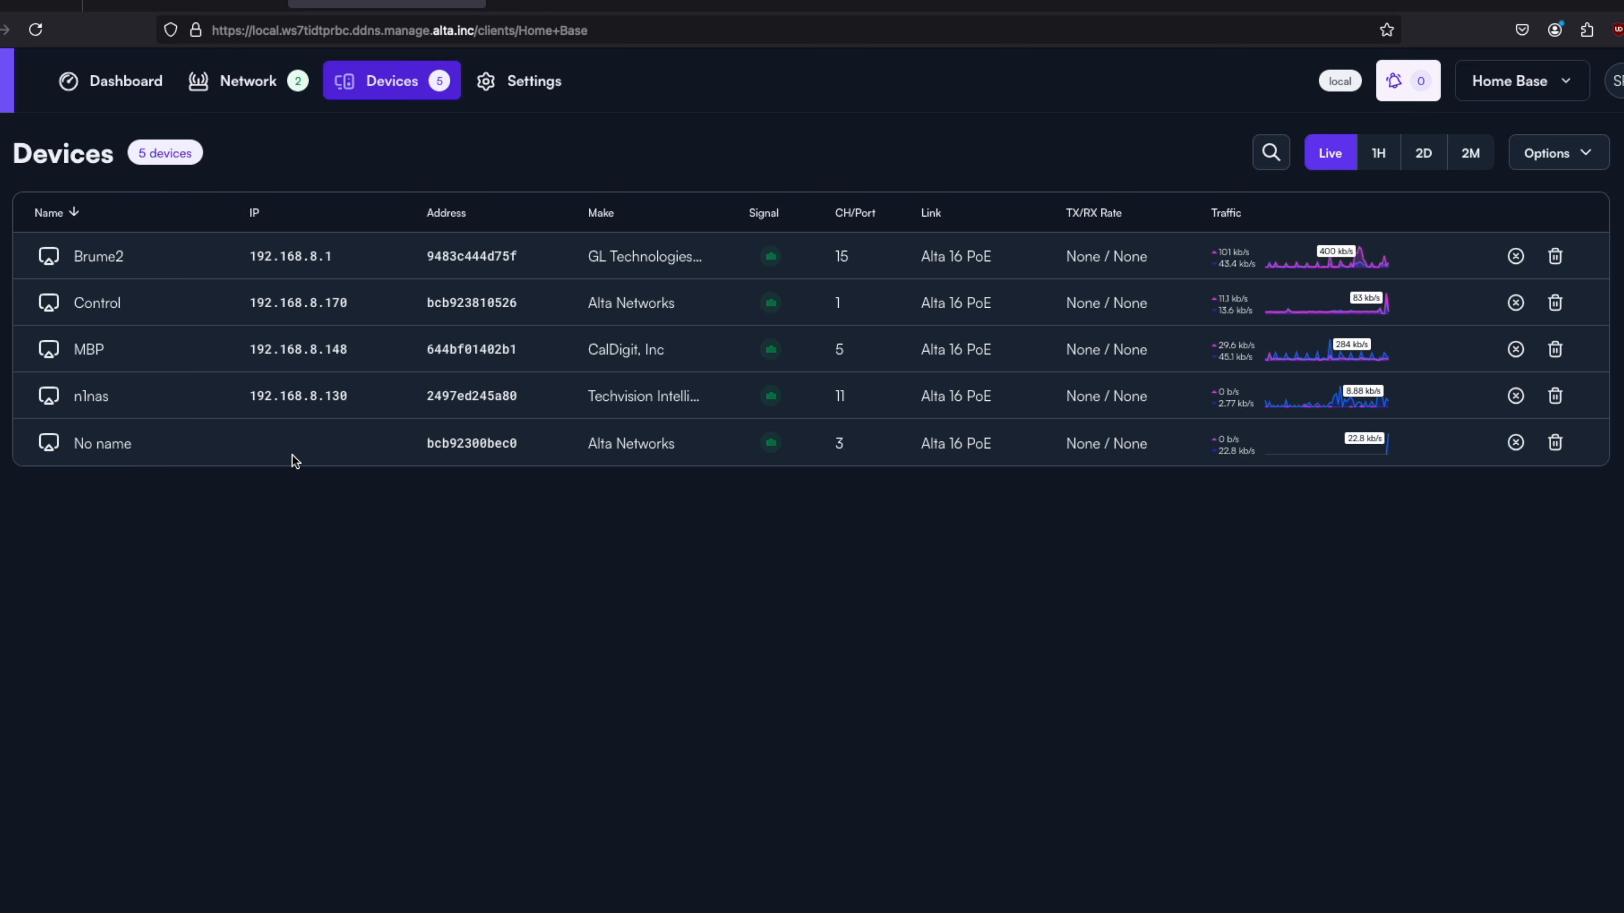
pyautogui.moveTo(456, 462)
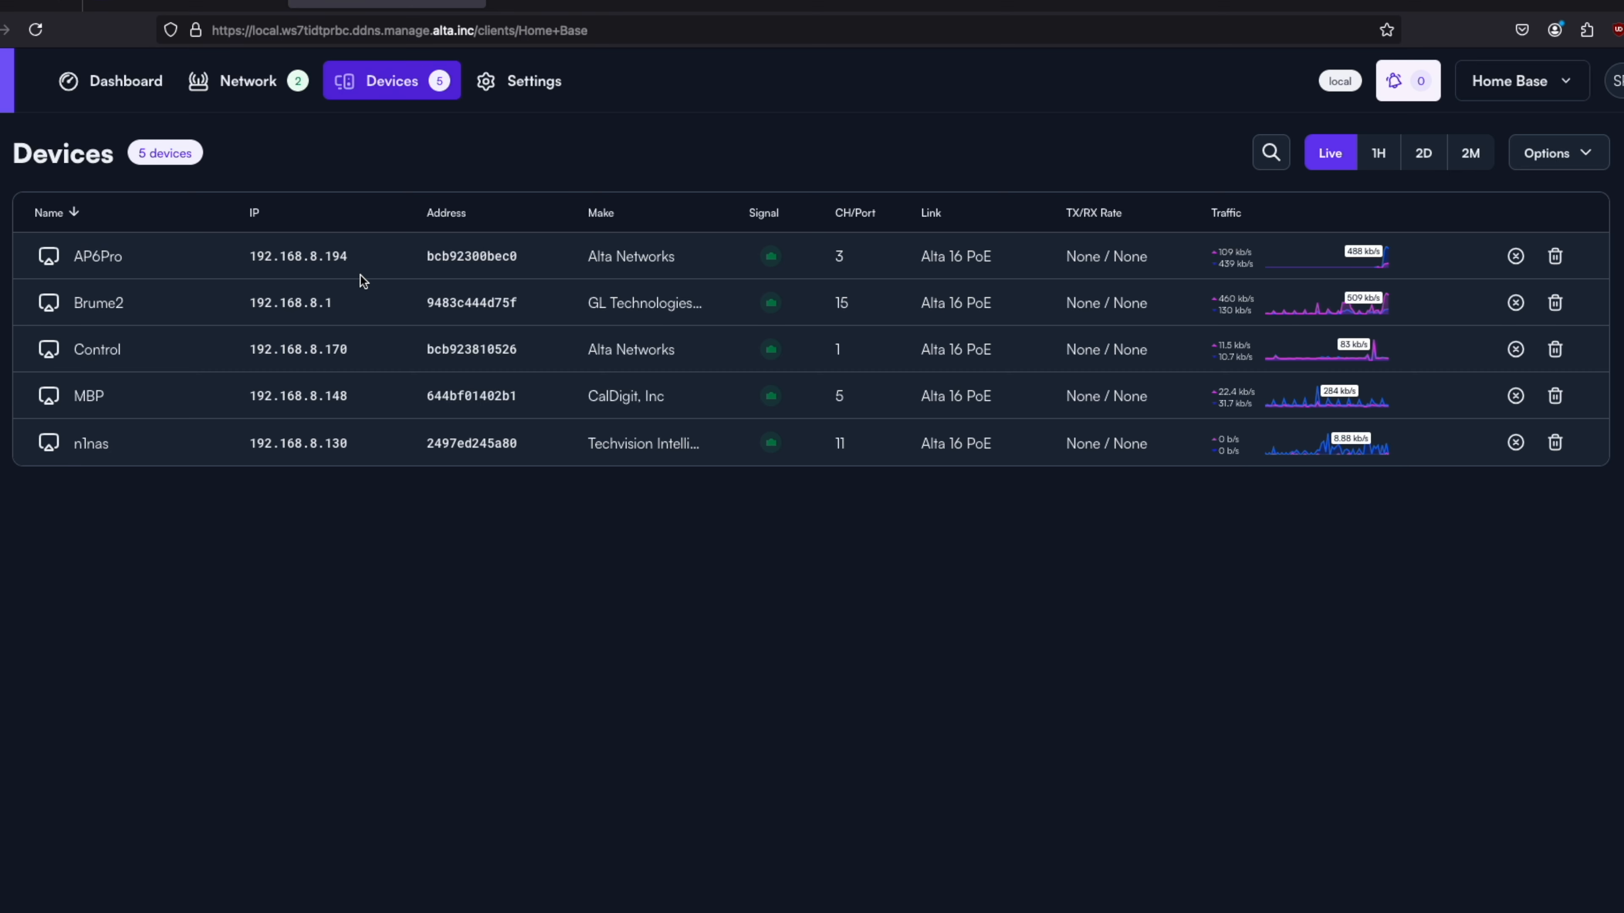
pyautogui.moveTo(439, 271)
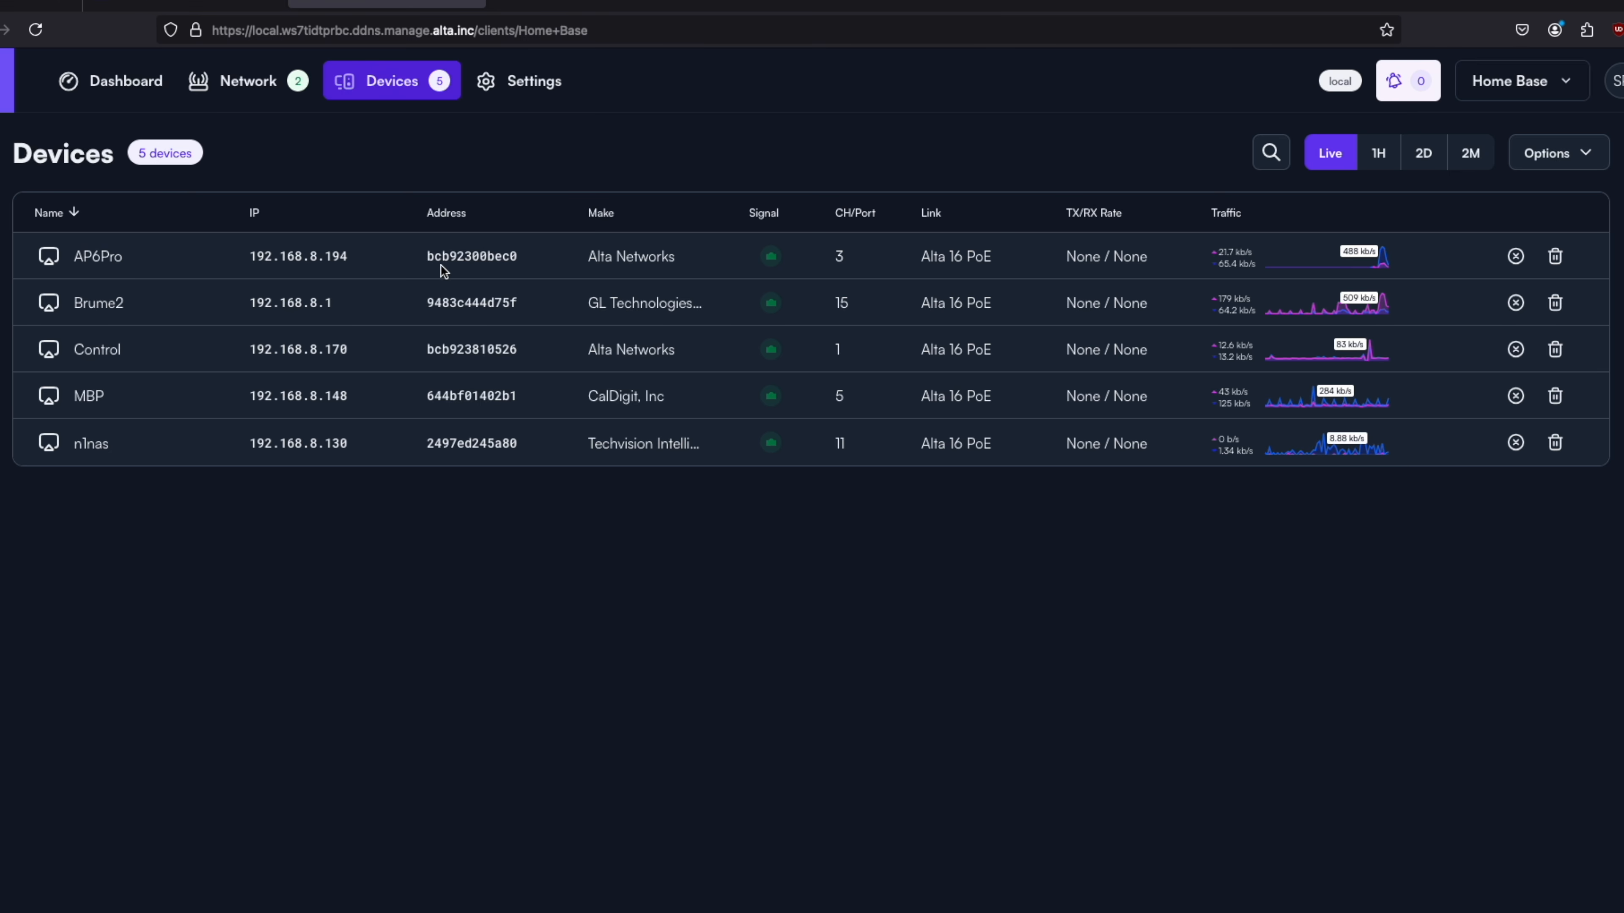
pyautogui.click(247, 81)
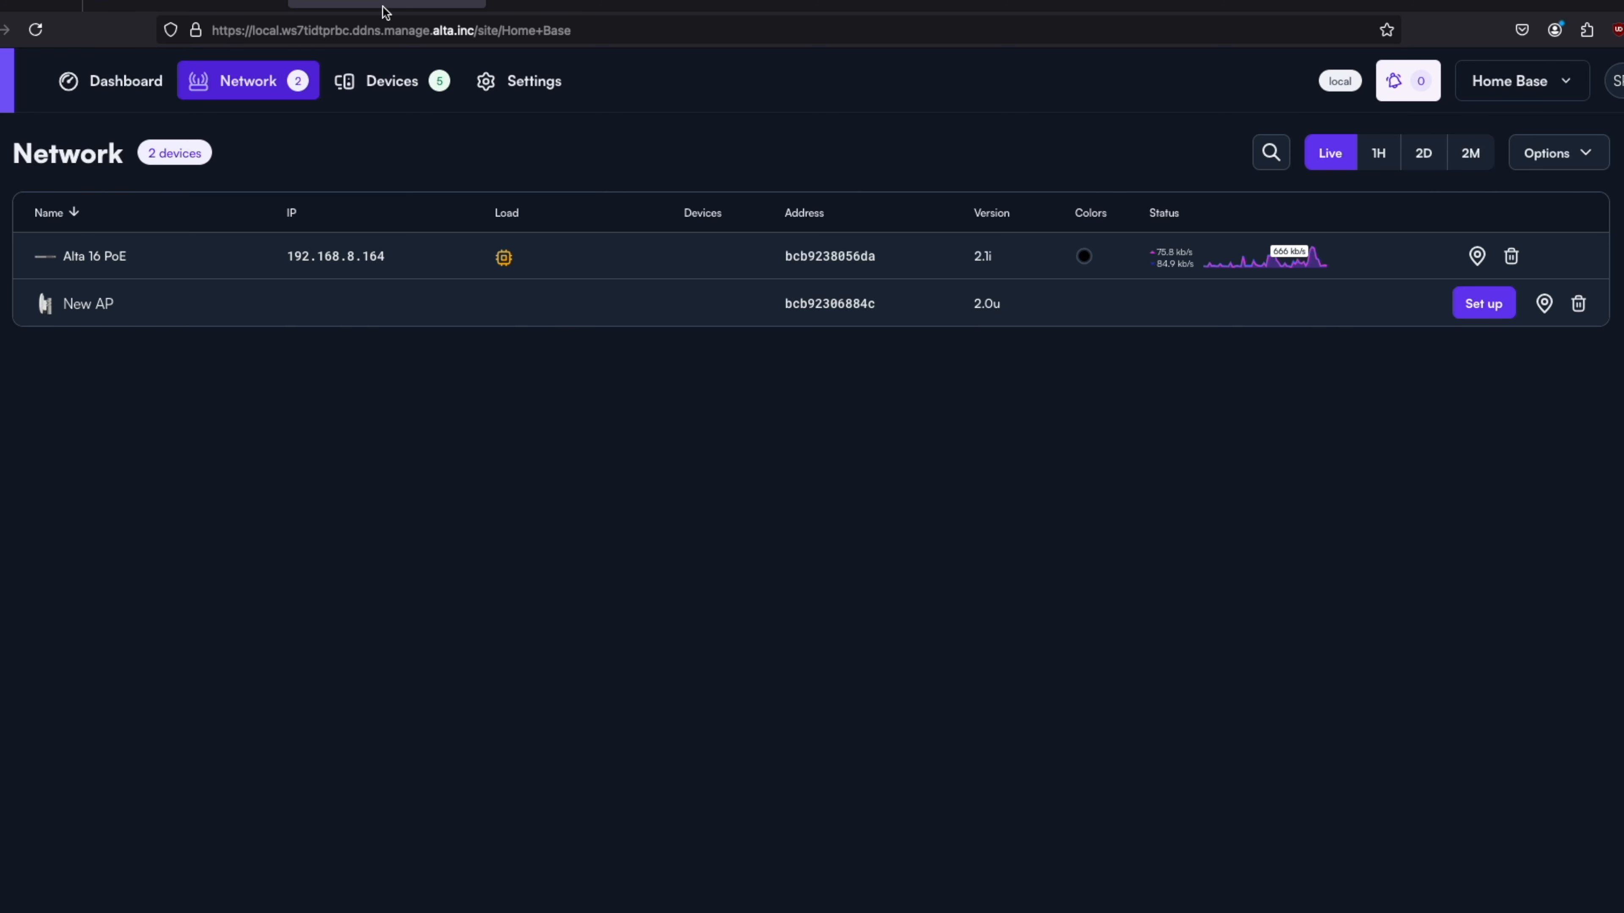
pyautogui.click(391, 81)
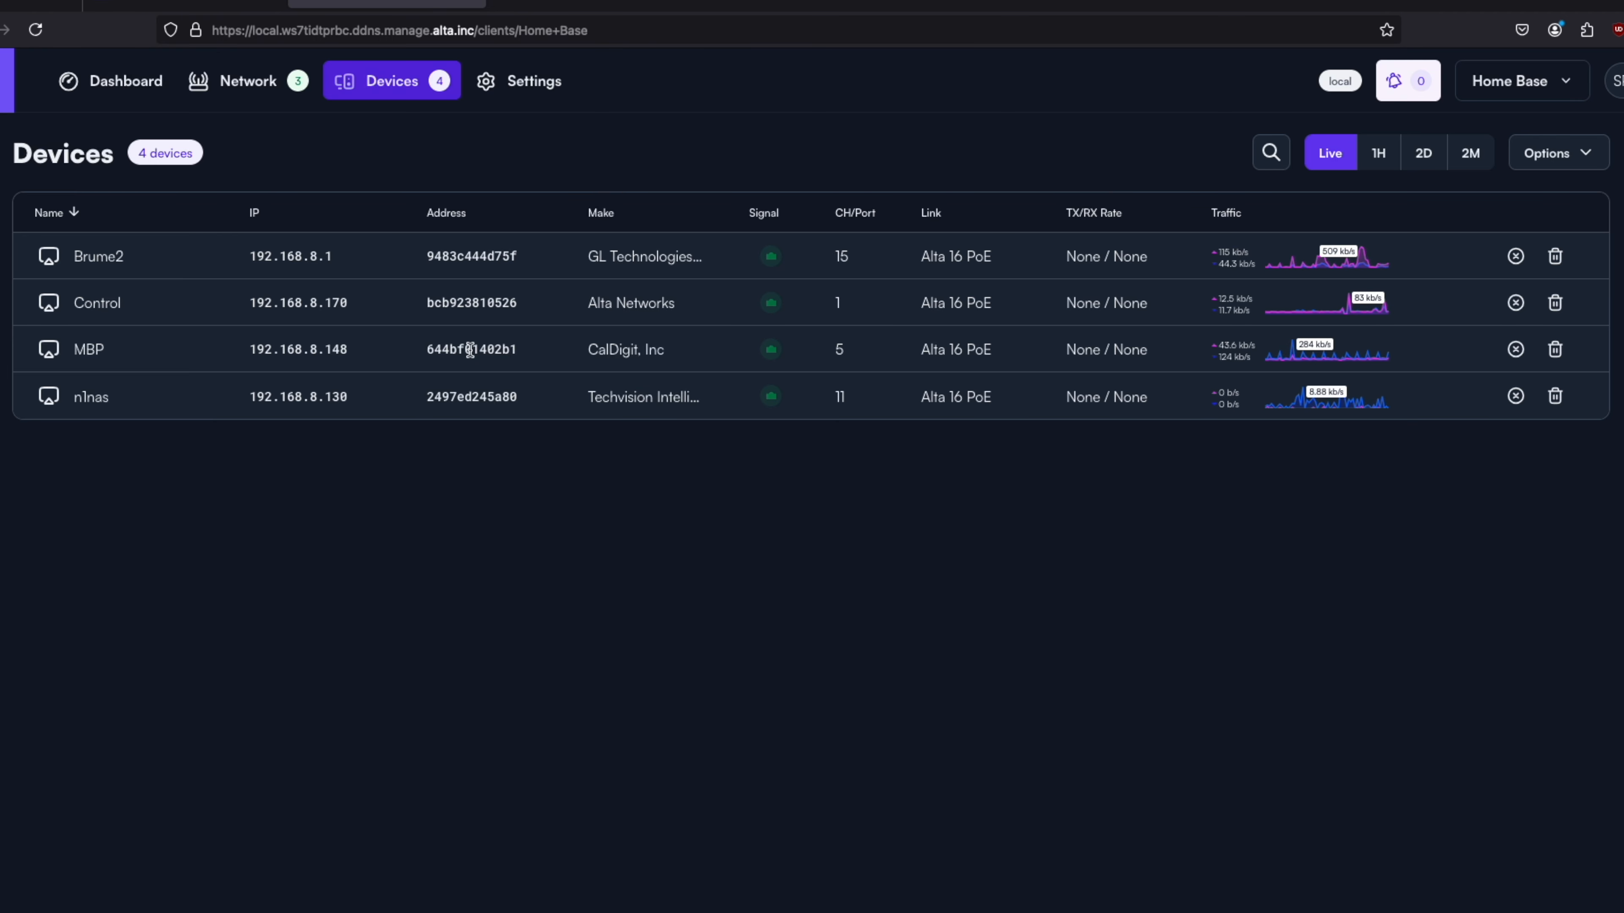
pyautogui.click(246, 81)
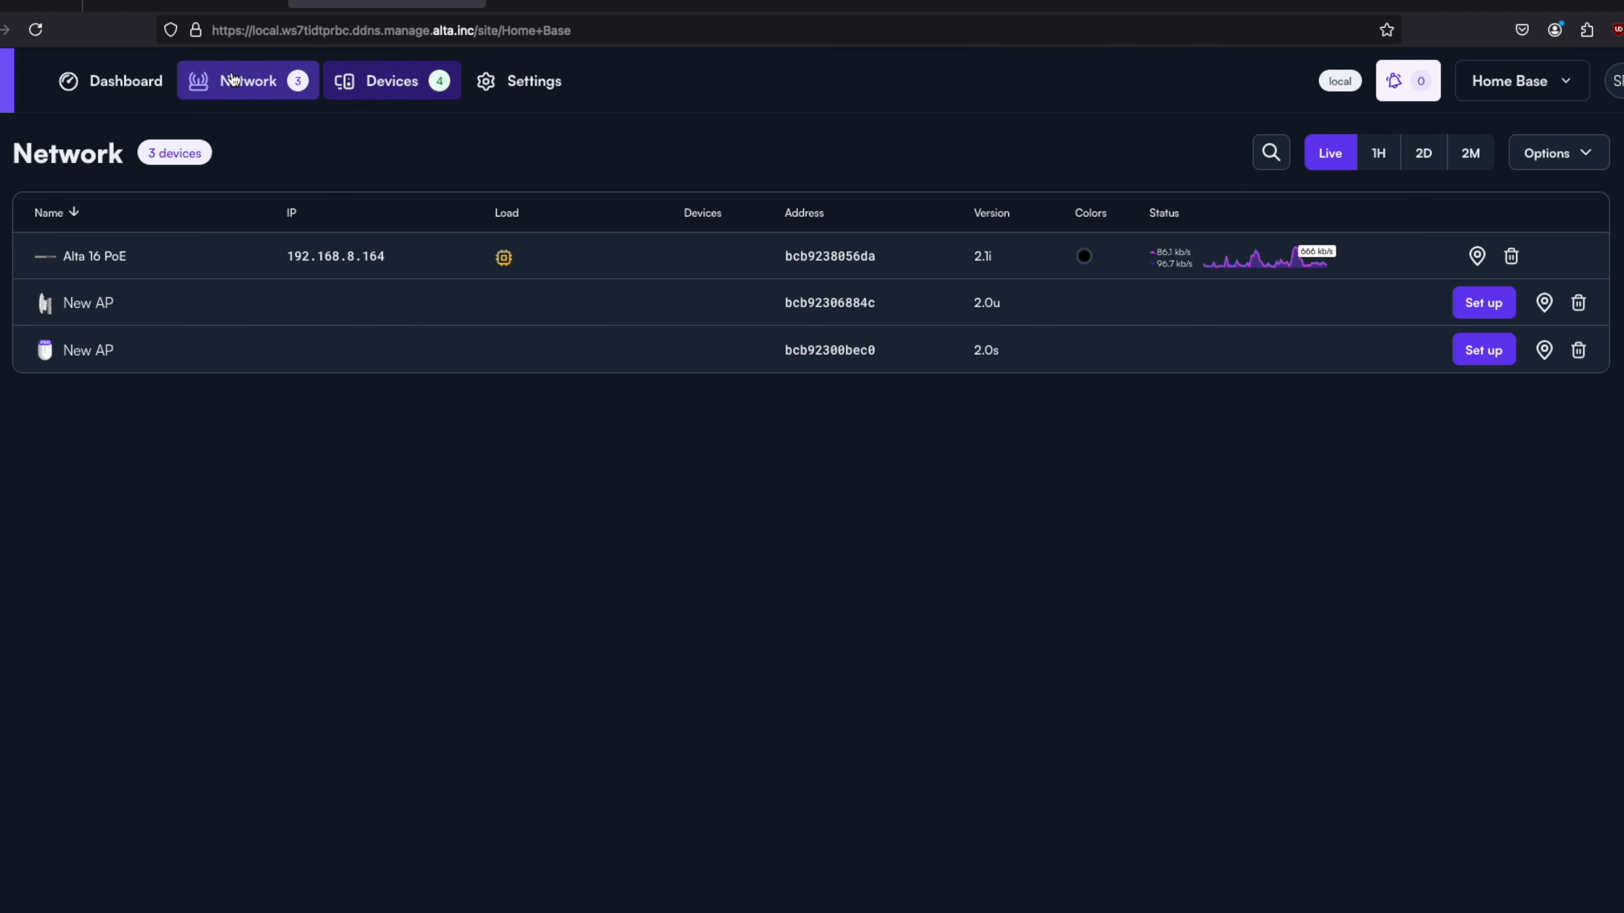
pyautogui.moveTo(92, 382)
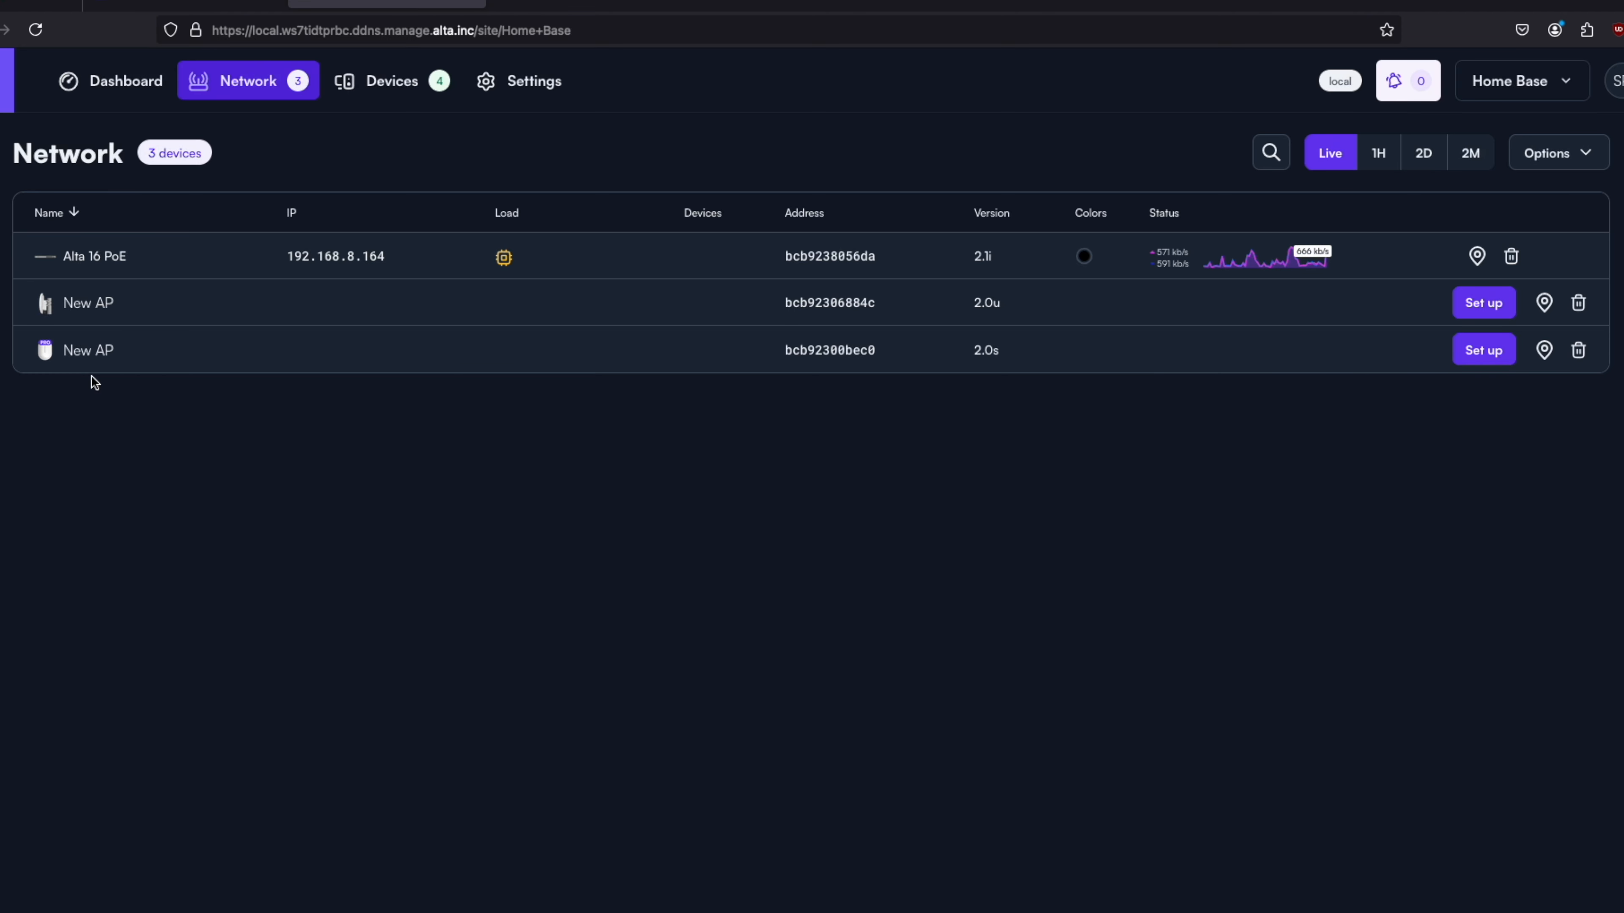
pyautogui.moveTo(44, 311)
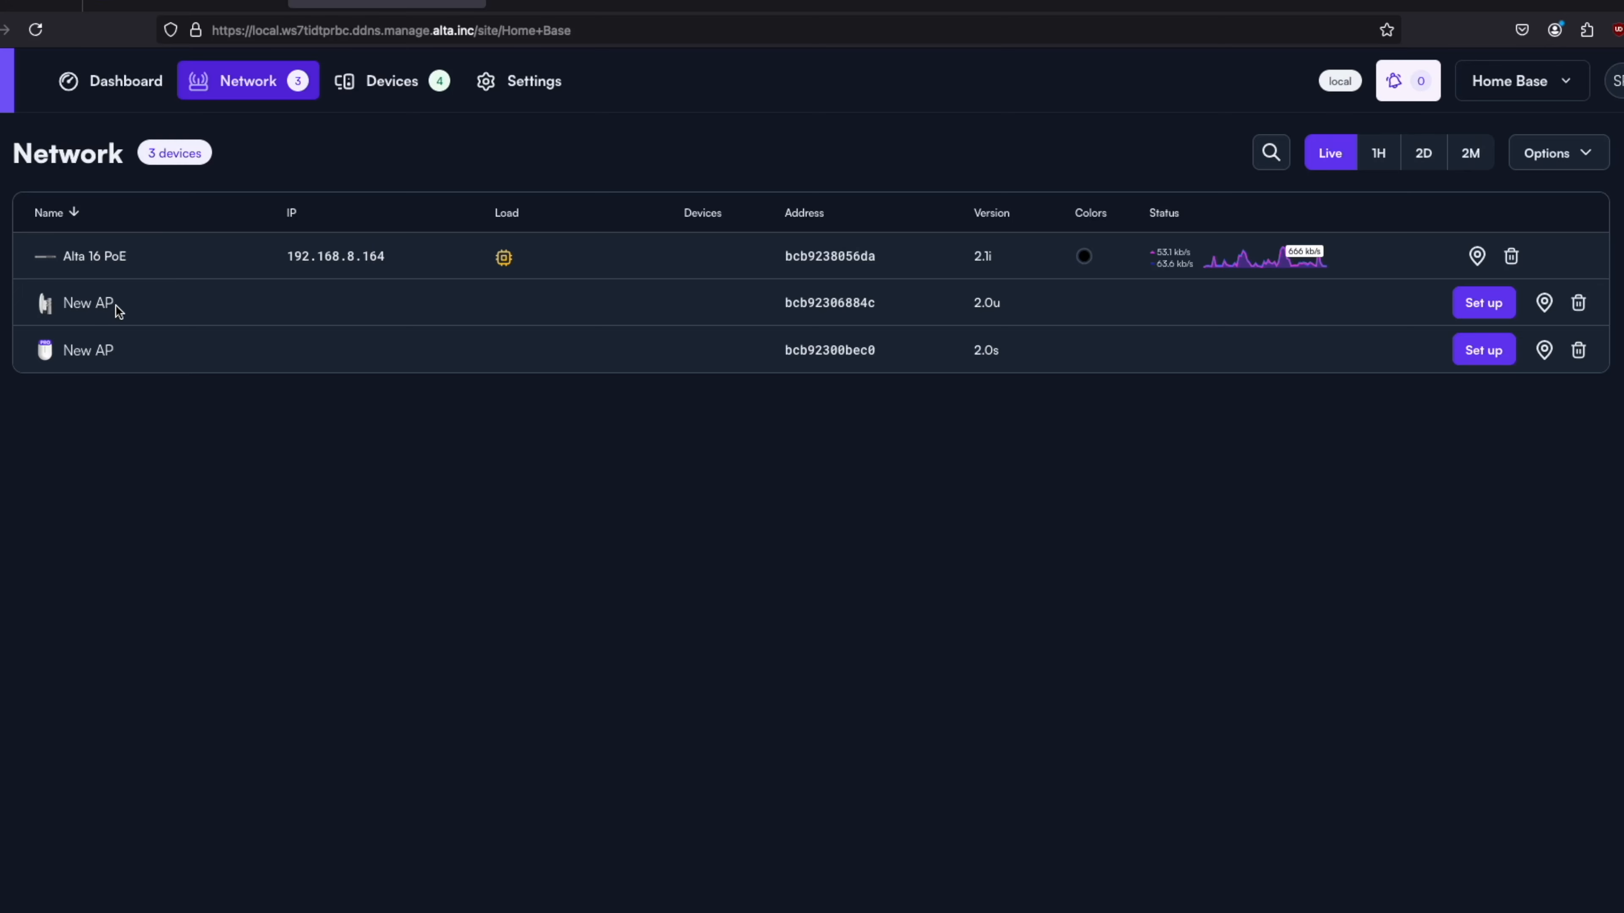
pyautogui.moveTo(43, 305)
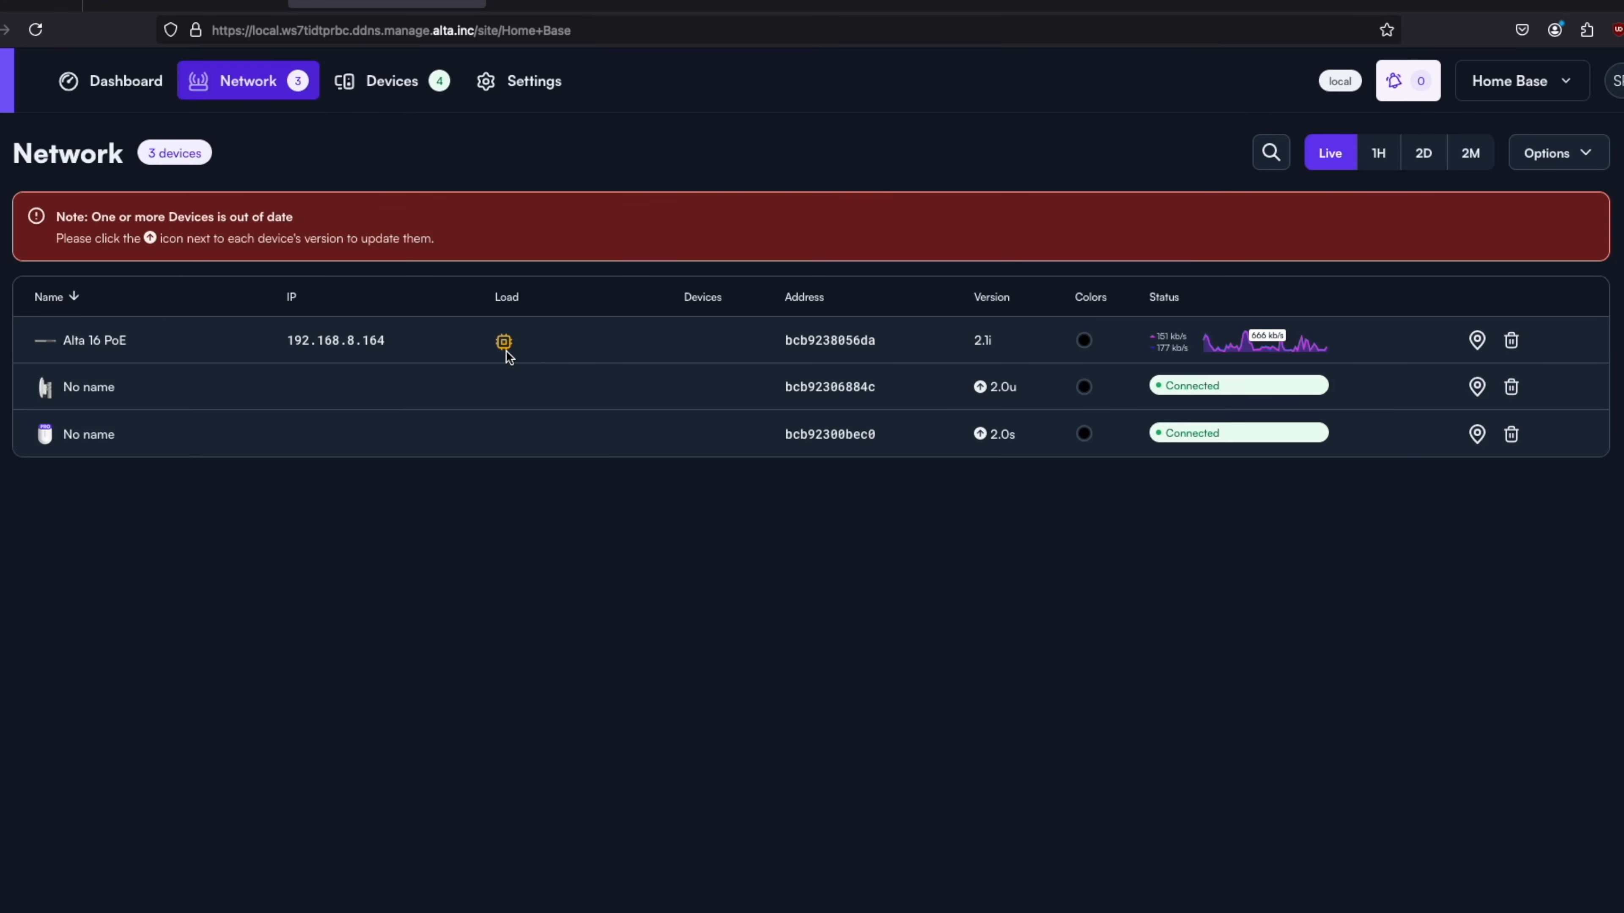
pyautogui.moveTo(503, 342)
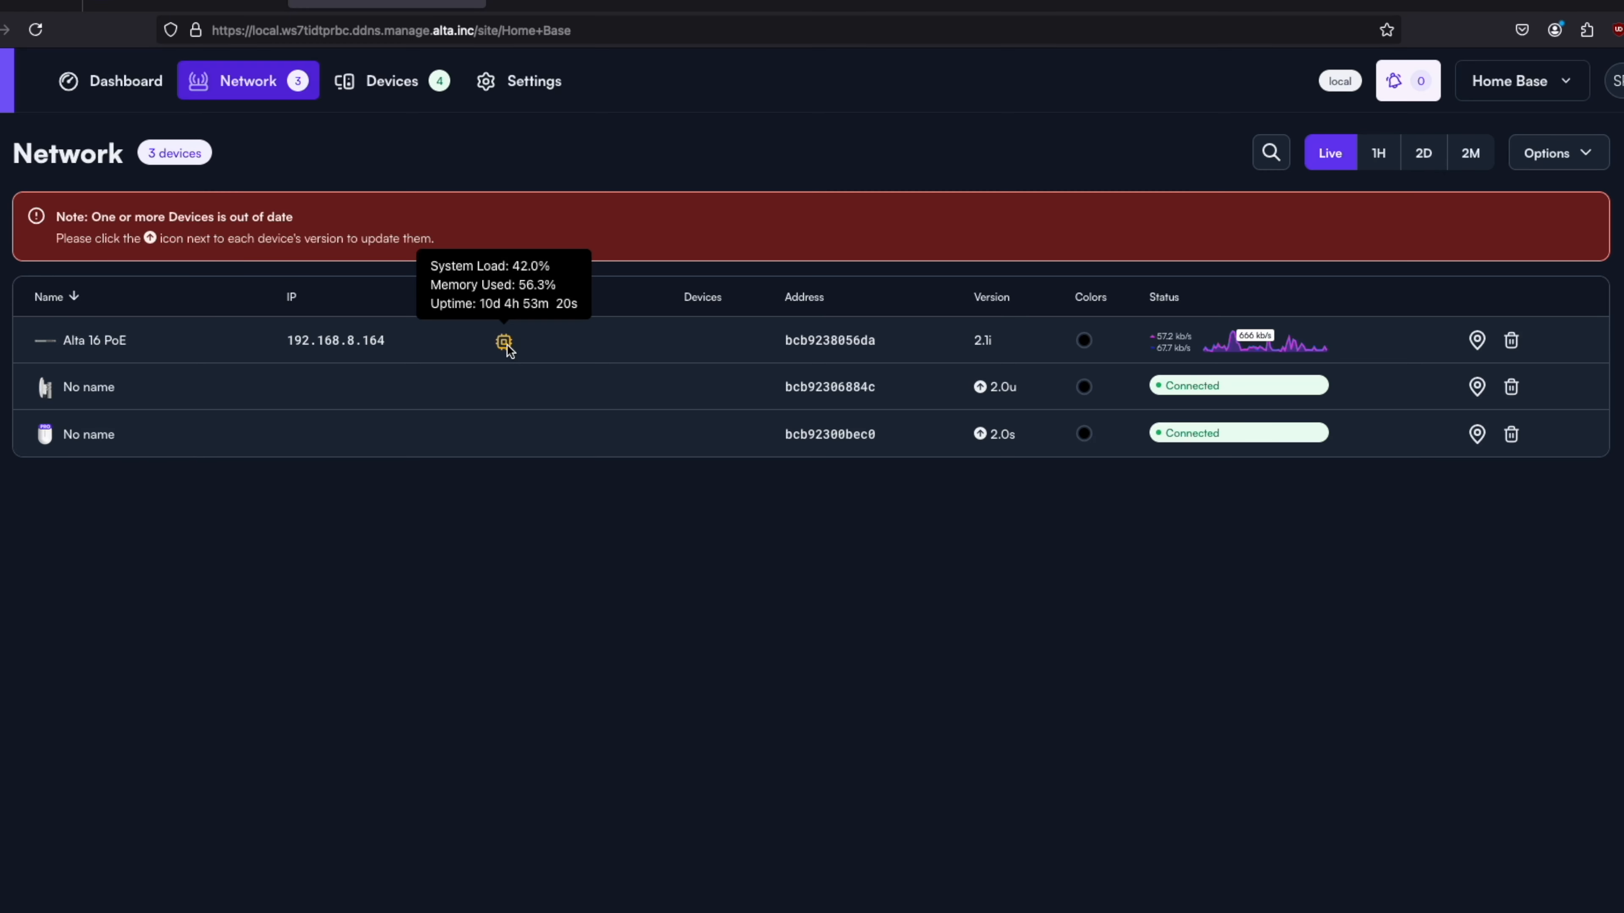
pyautogui.moveTo(511, 430)
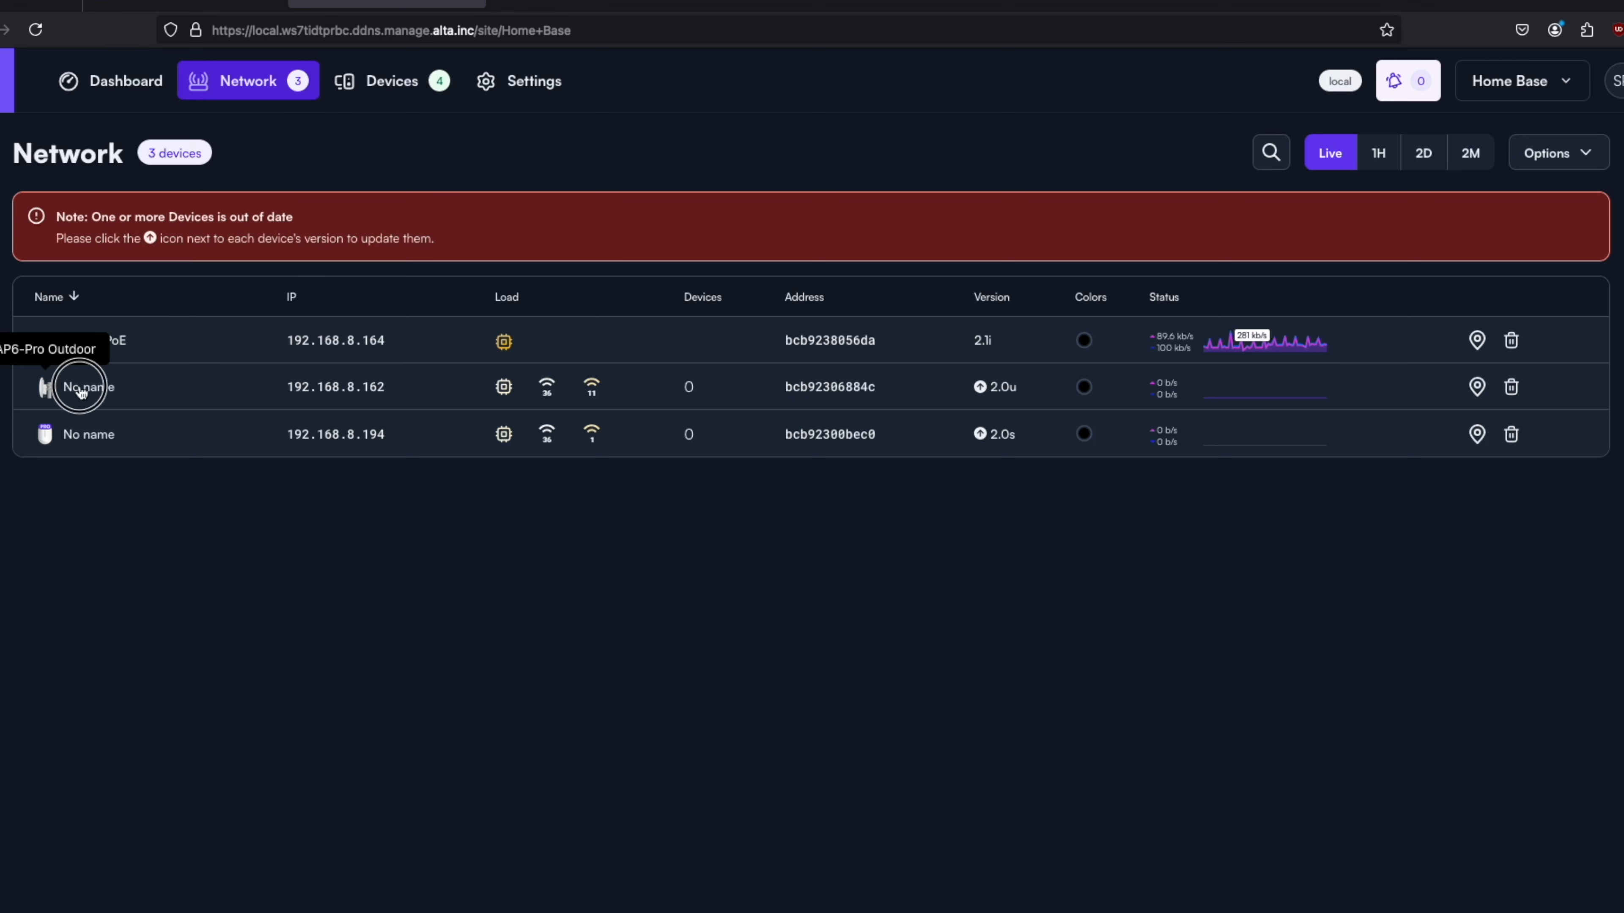
# - Rename an access point to AP6Outdoor and confirm the switch's new name S16
pyautogui.write('AP6')
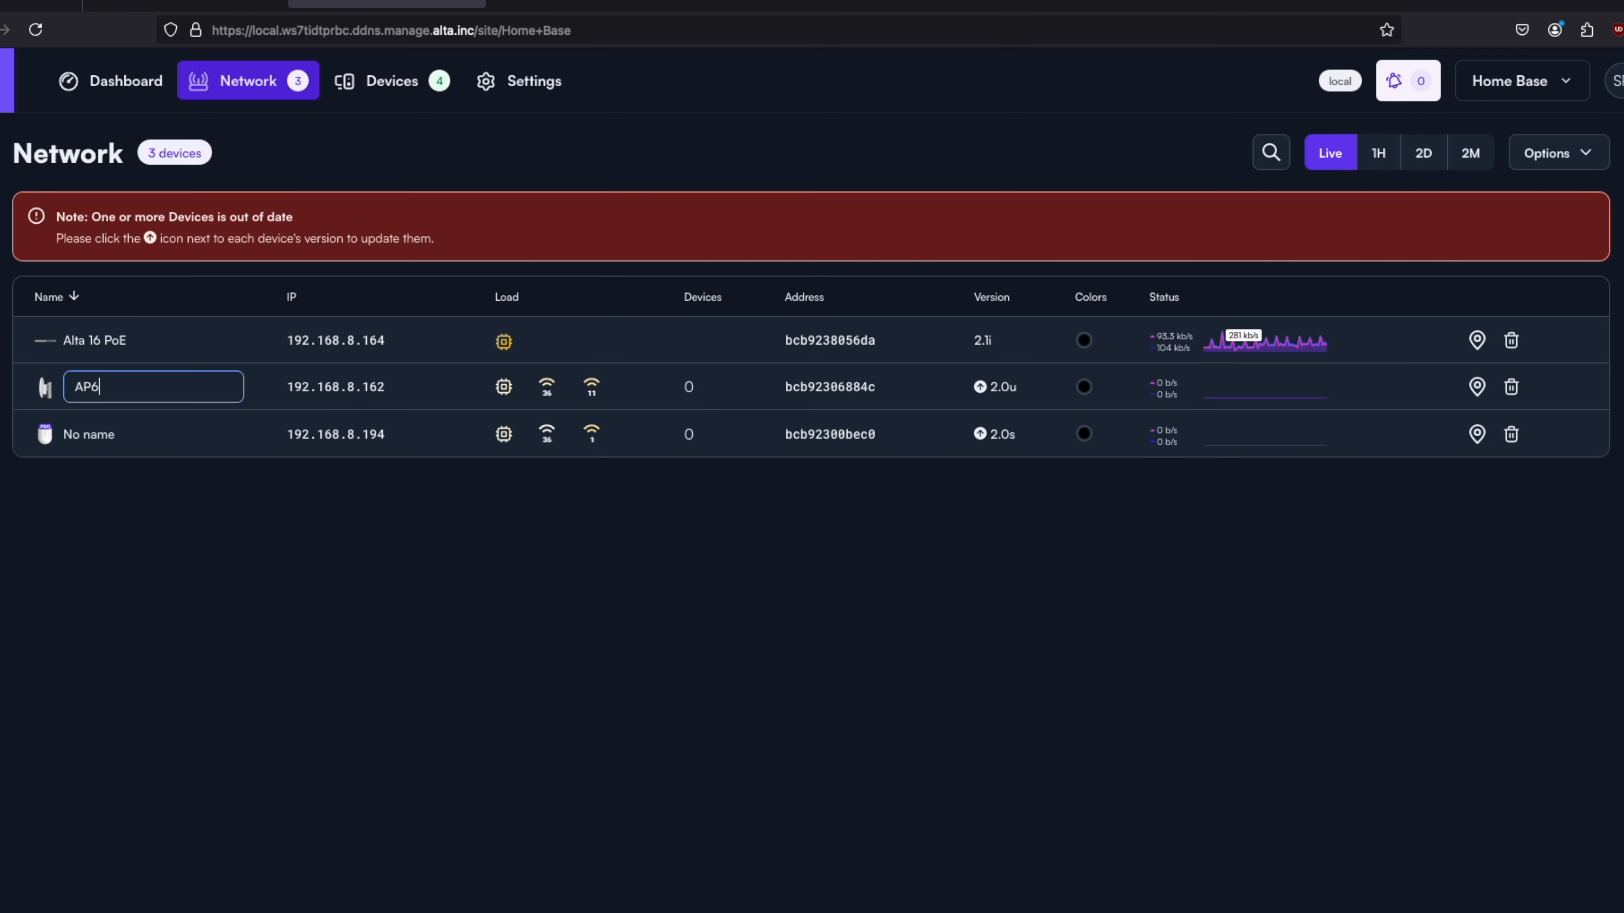
pyautogui.write('Outood')
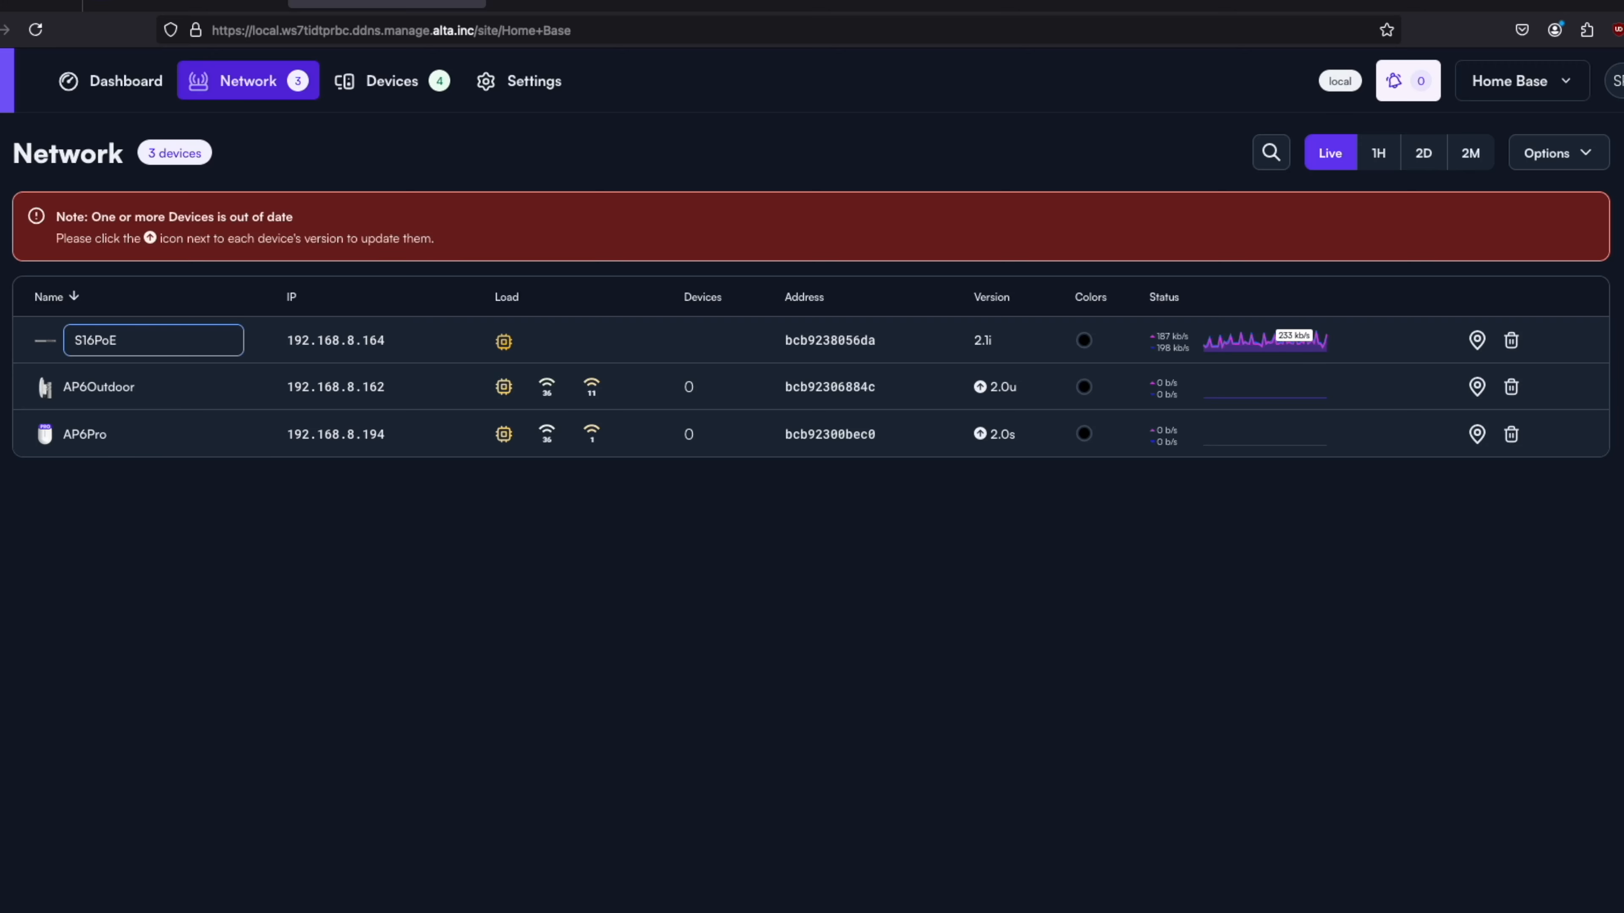
pyautogui.press('Backspace')
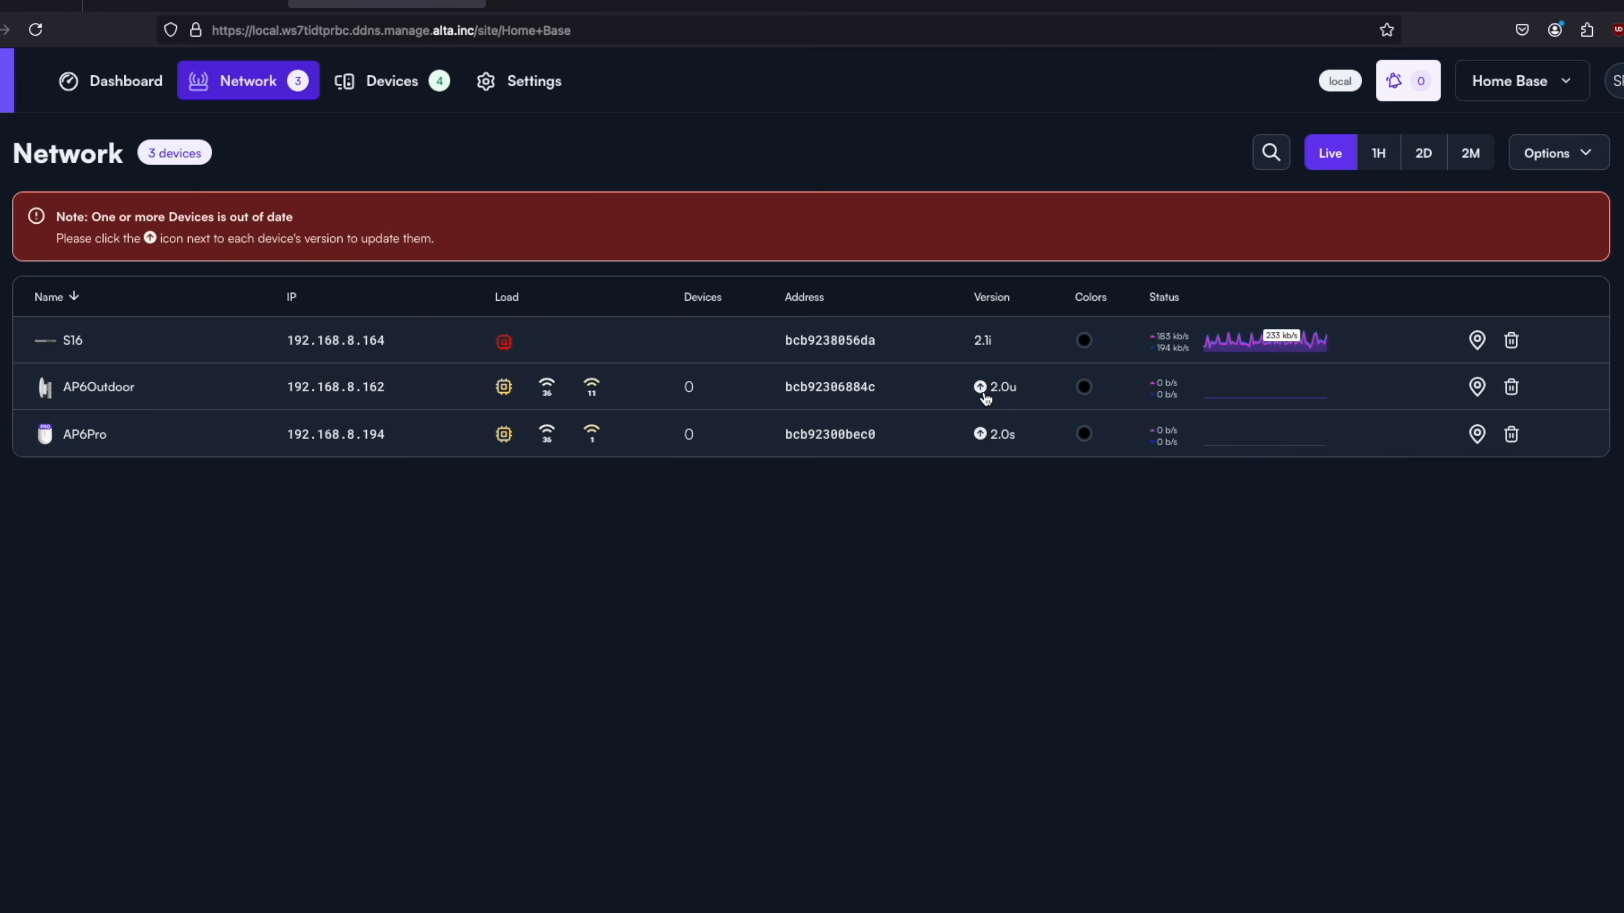
# - Update AP6Outdoor's firmware, then list the four clients linked through S16
pyautogui.click(979, 387)
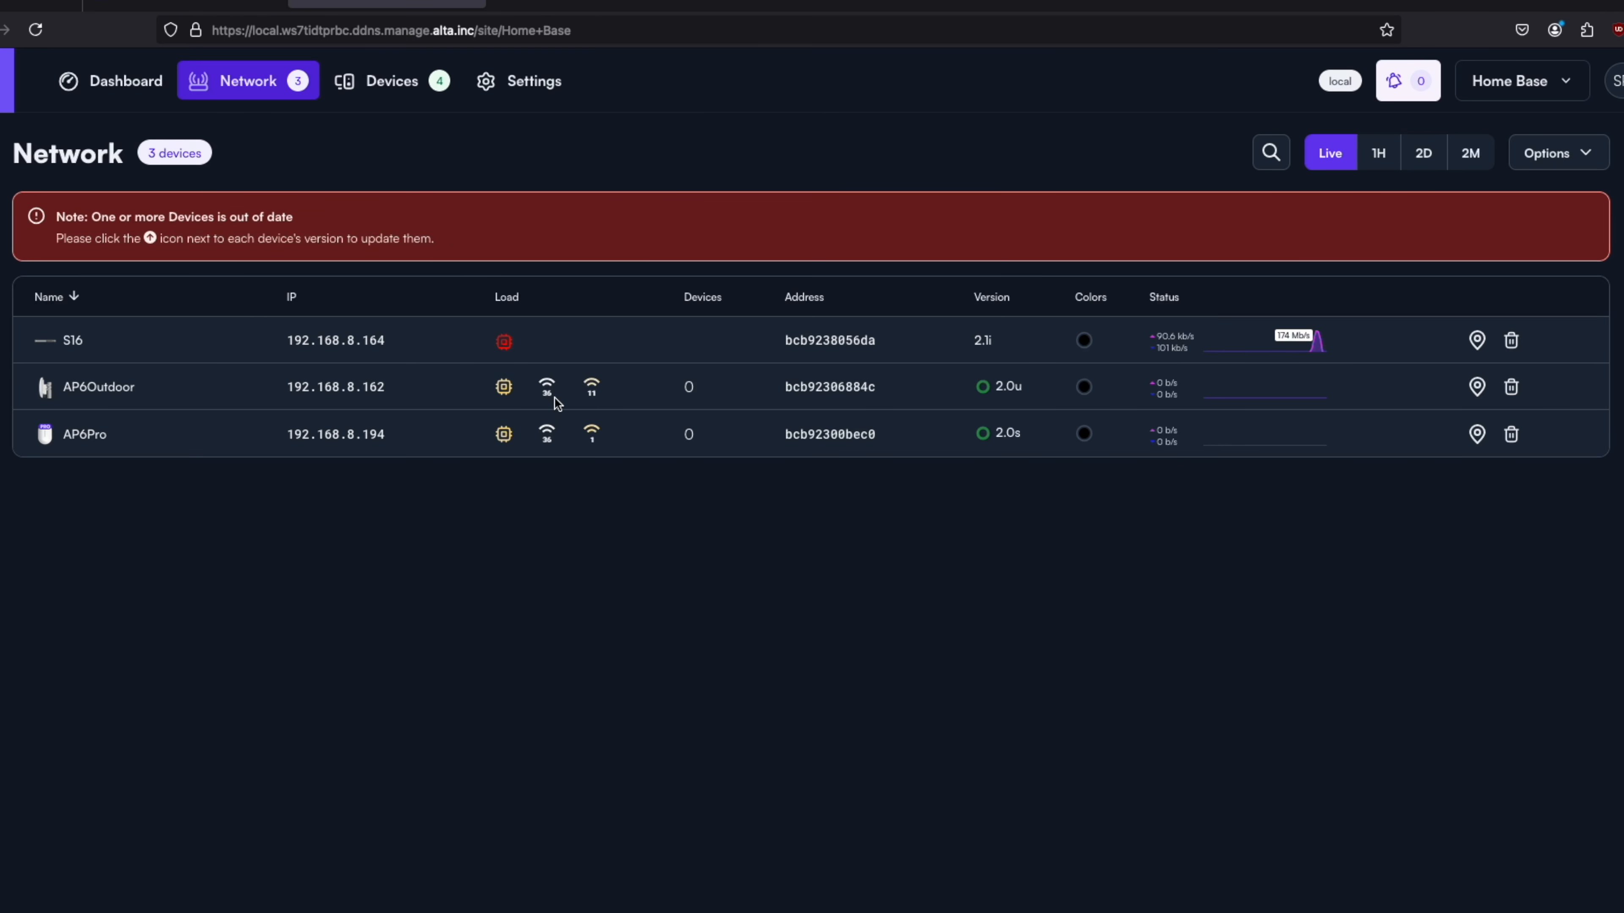
pyautogui.moveTo(546, 386)
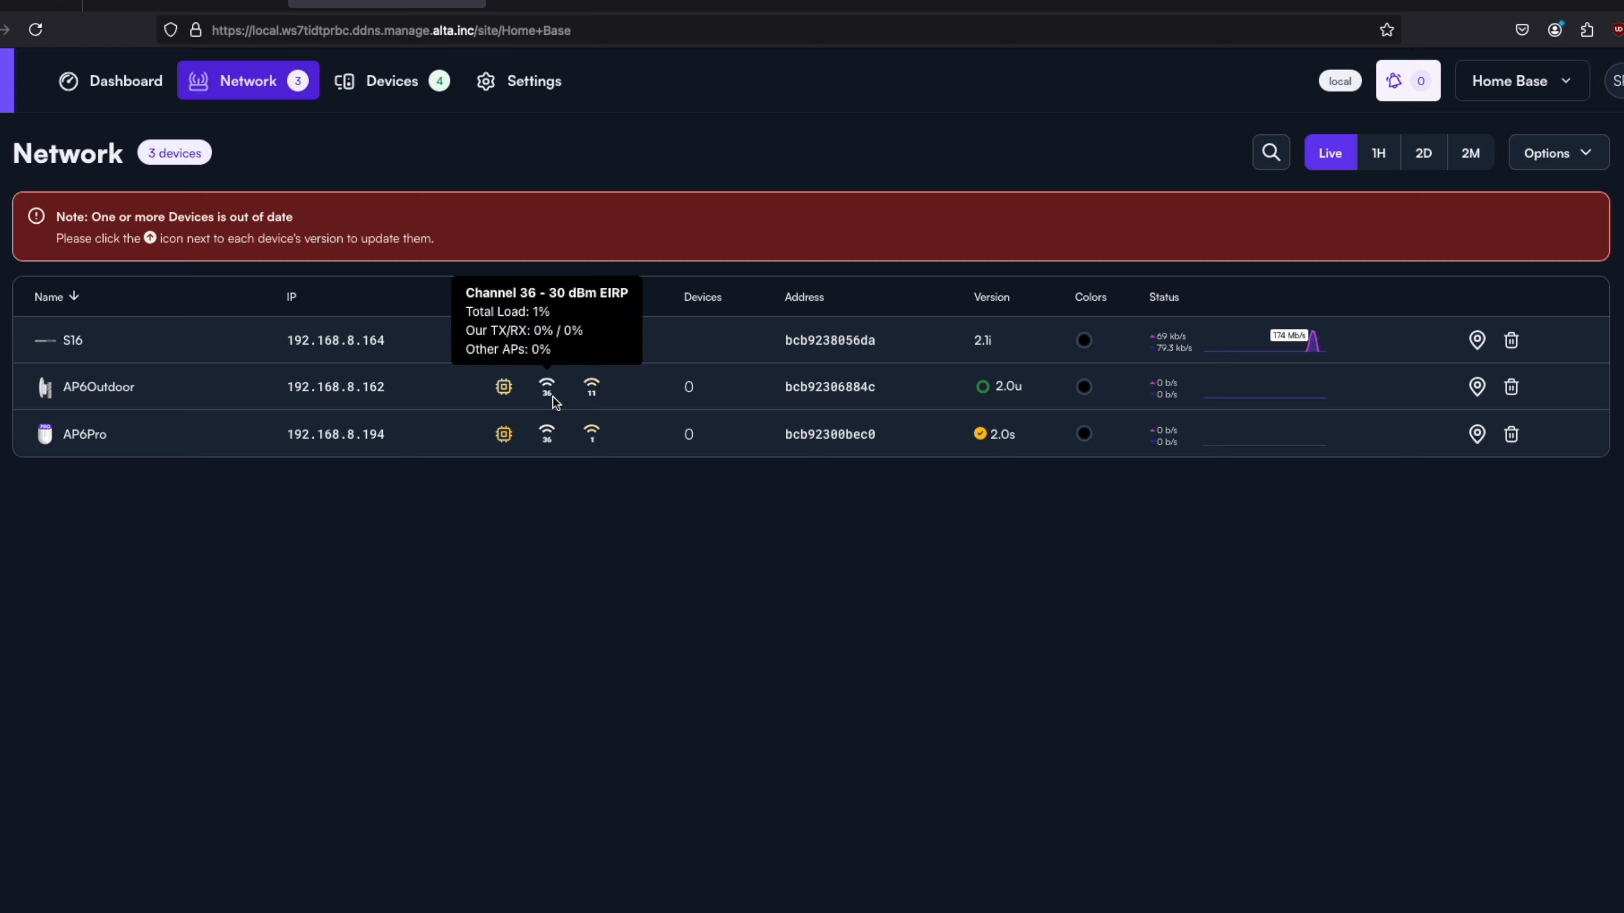
pyautogui.moveTo(591, 388)
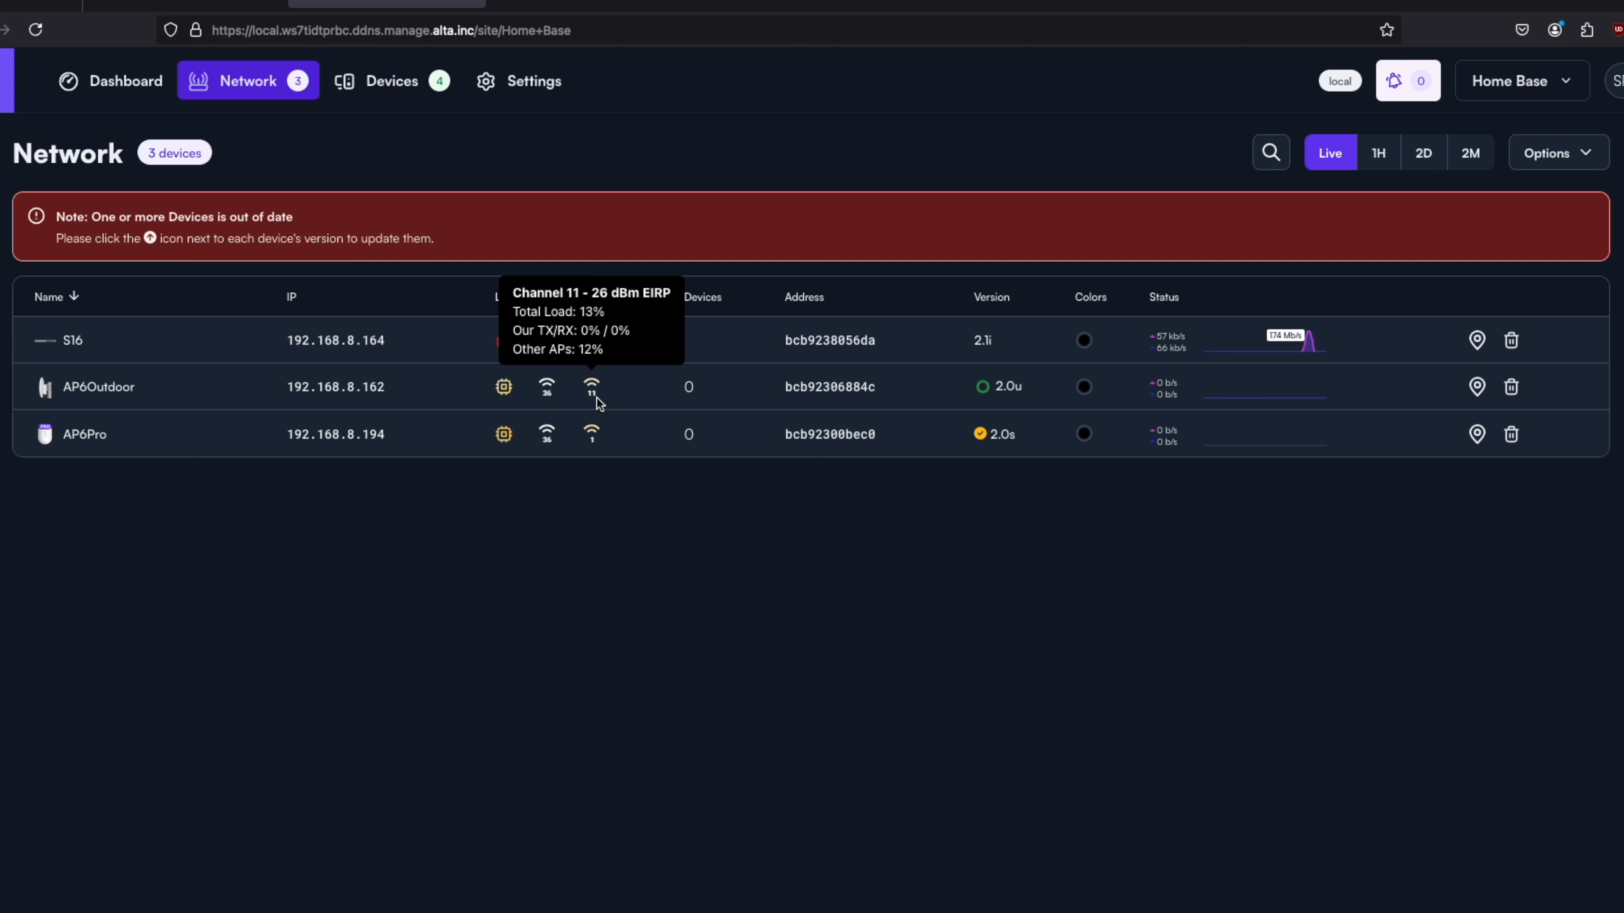
pyautogui.moveTo(547, 439)
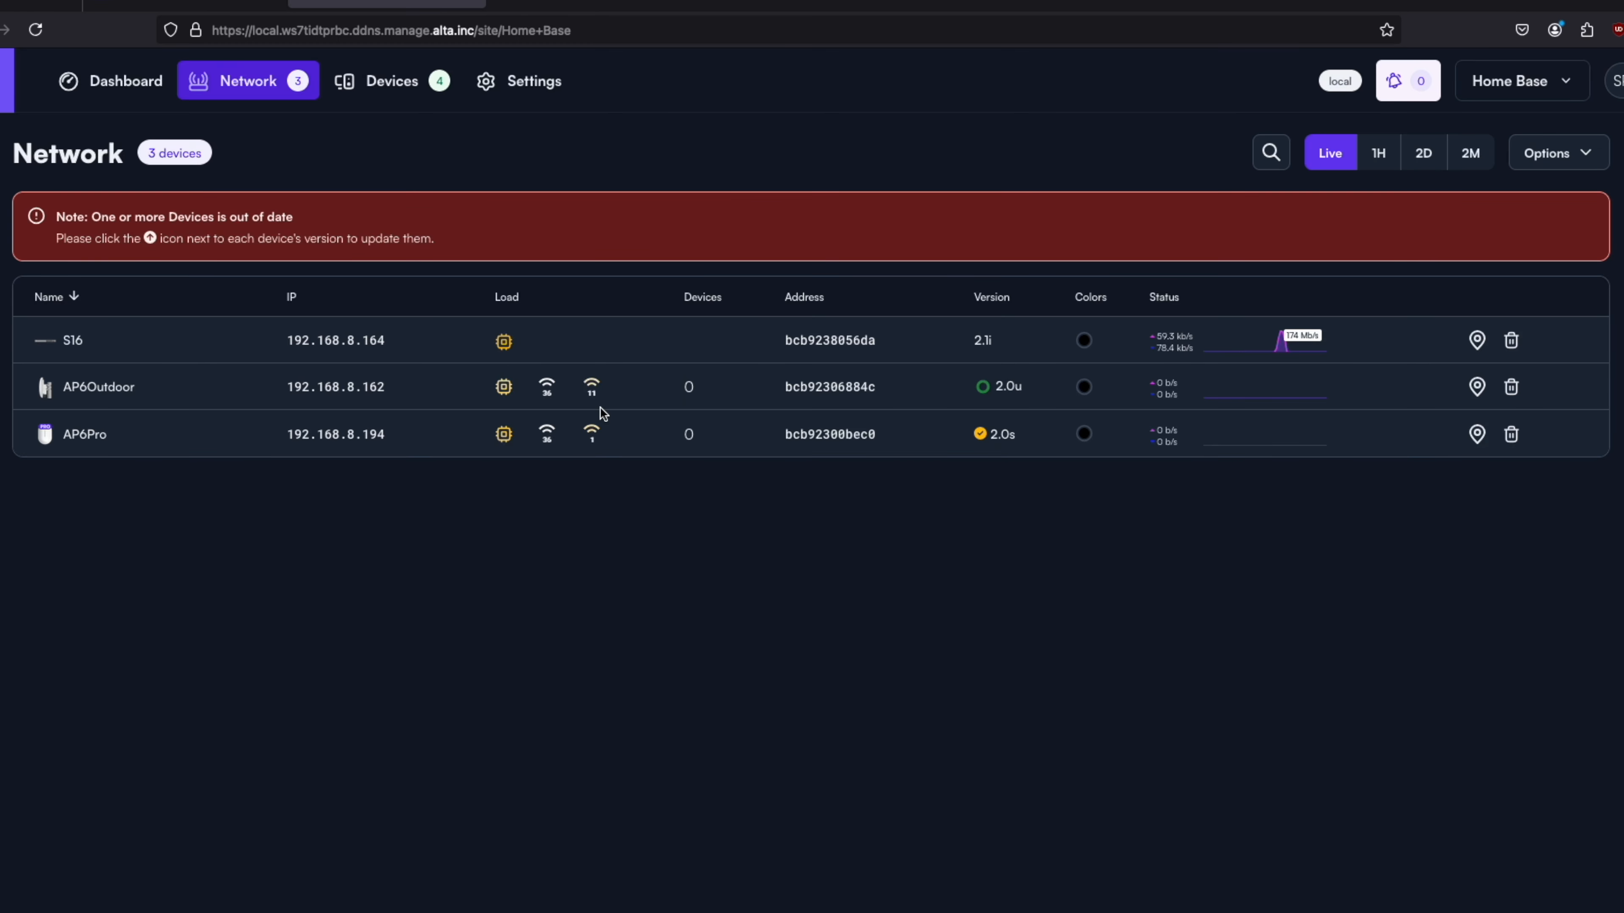
pyautogui.moveTo(978, 434)
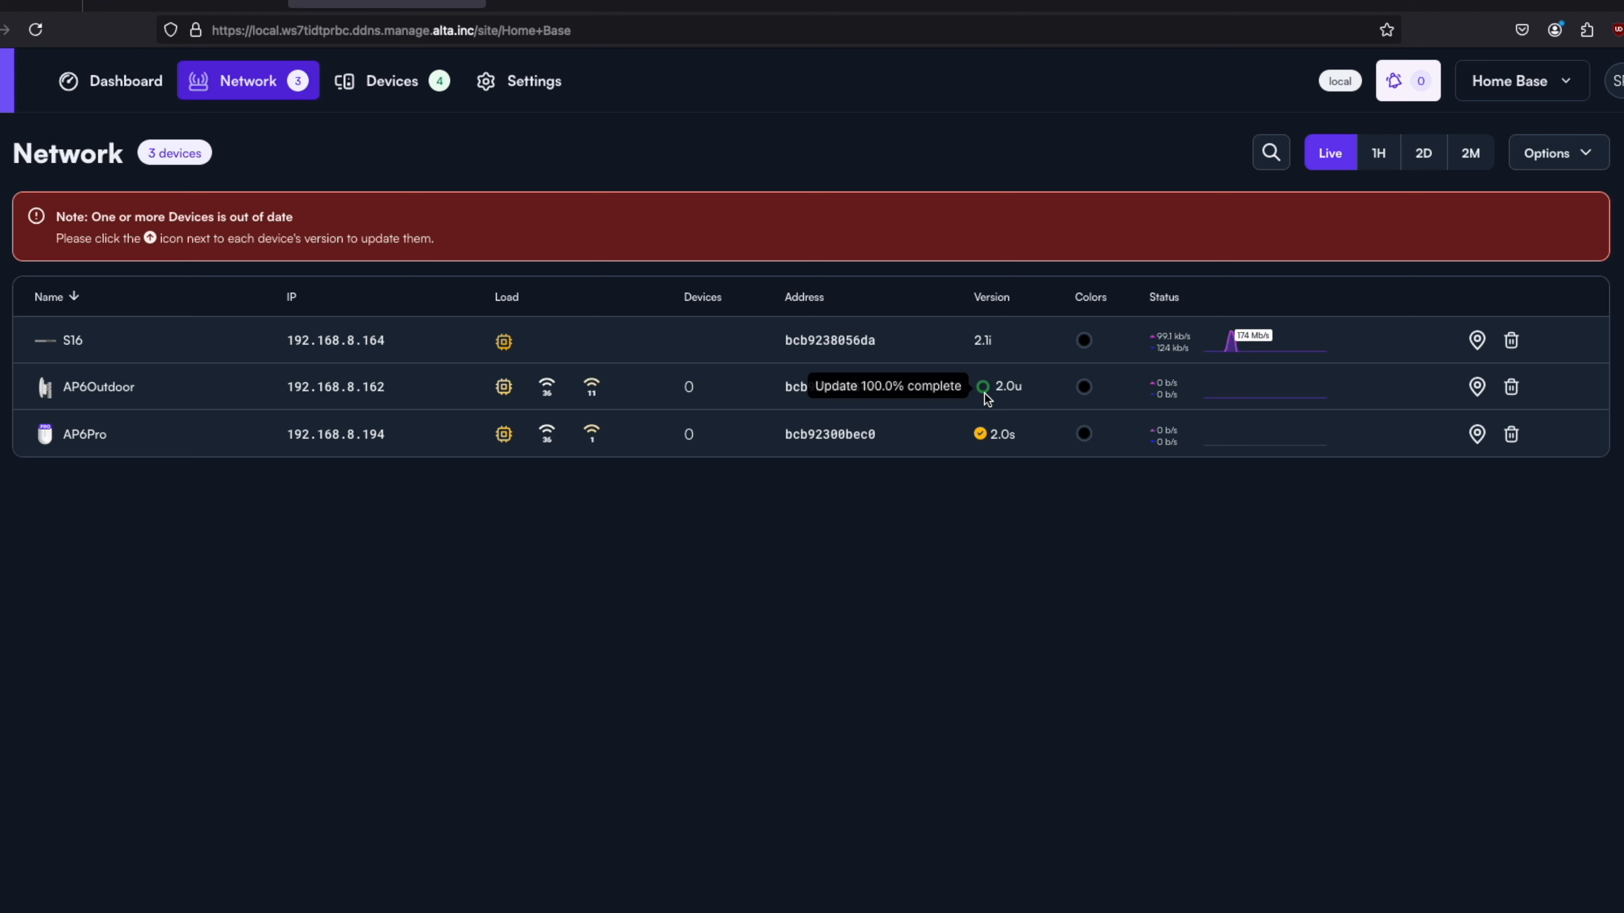
pyautogui.click(392, 81)
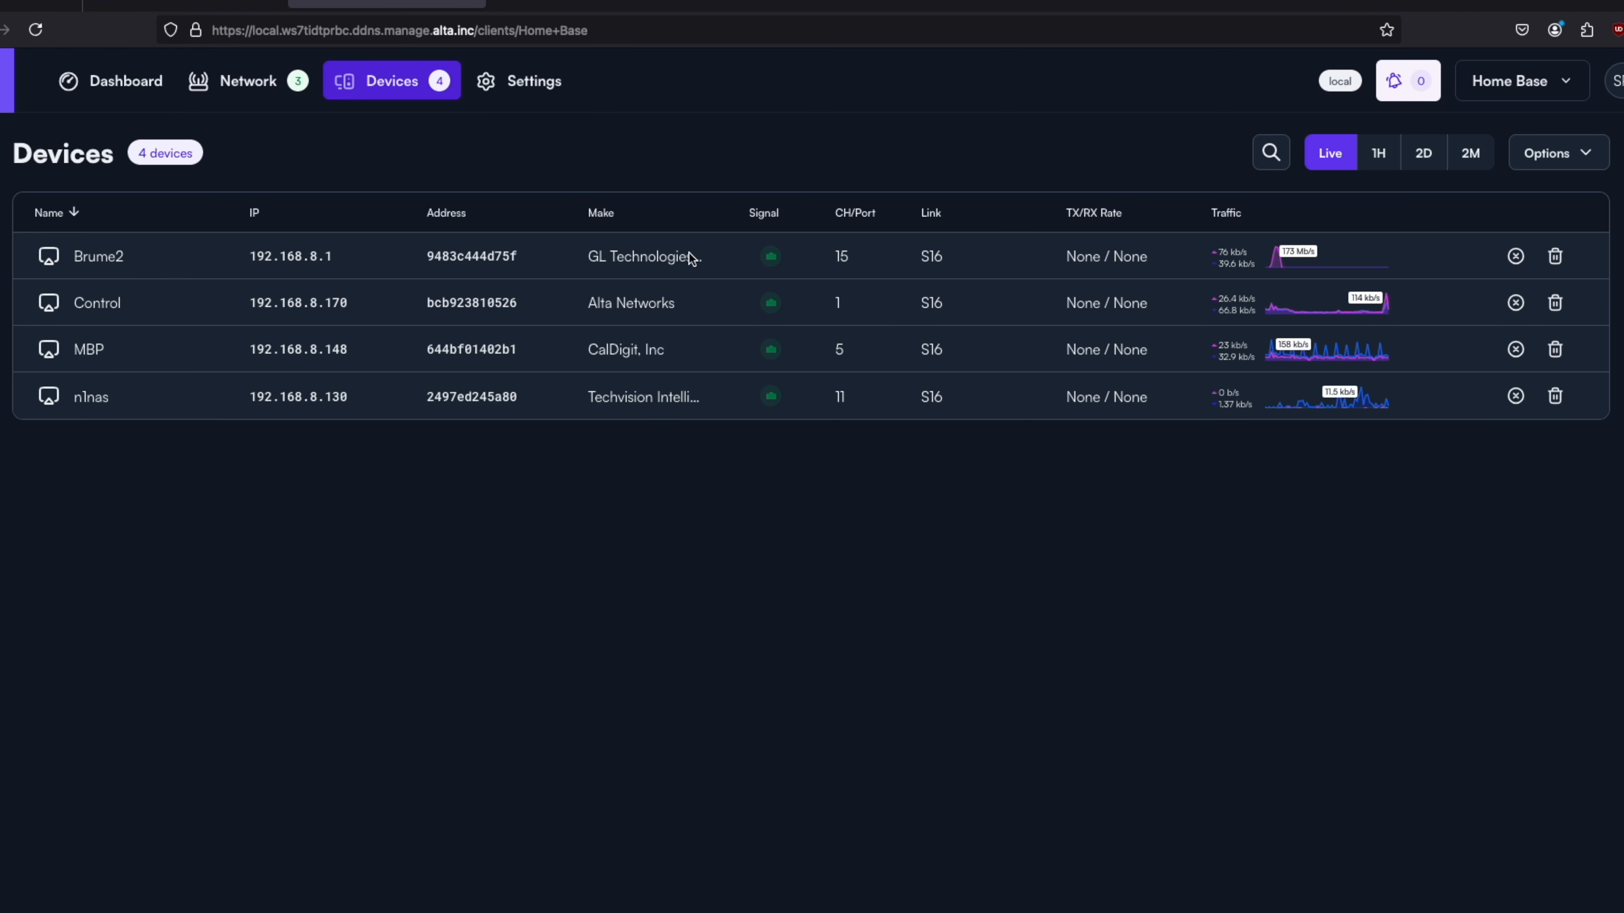
pyautogui.click(519, 81)
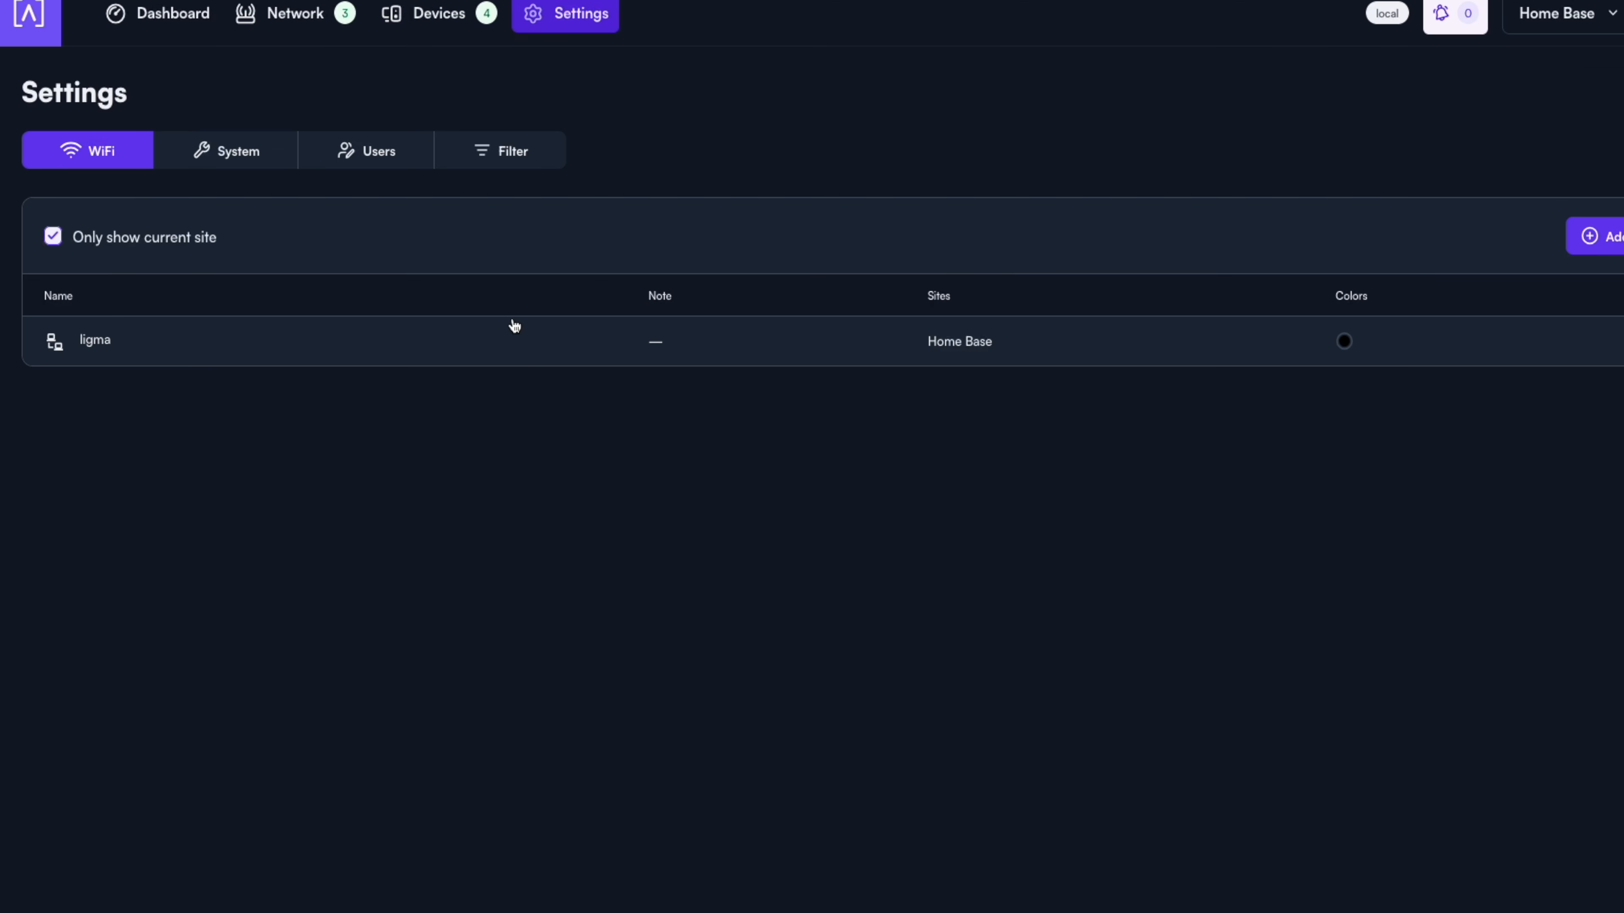
pyautogui.click(225, 150)
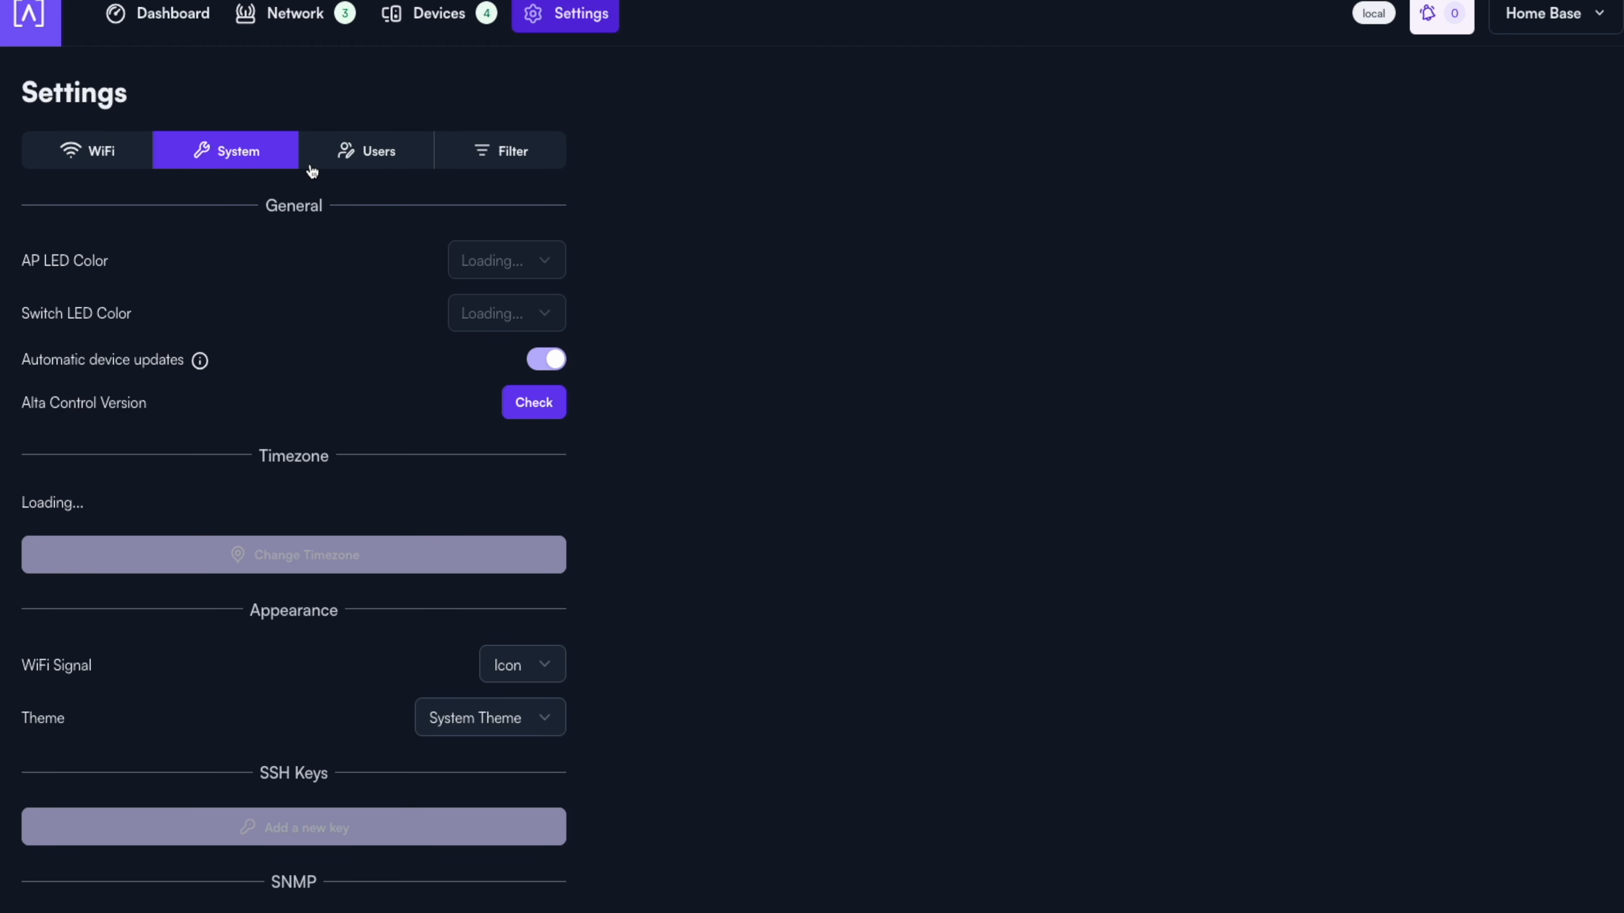
pyautogui.scroll(-3)
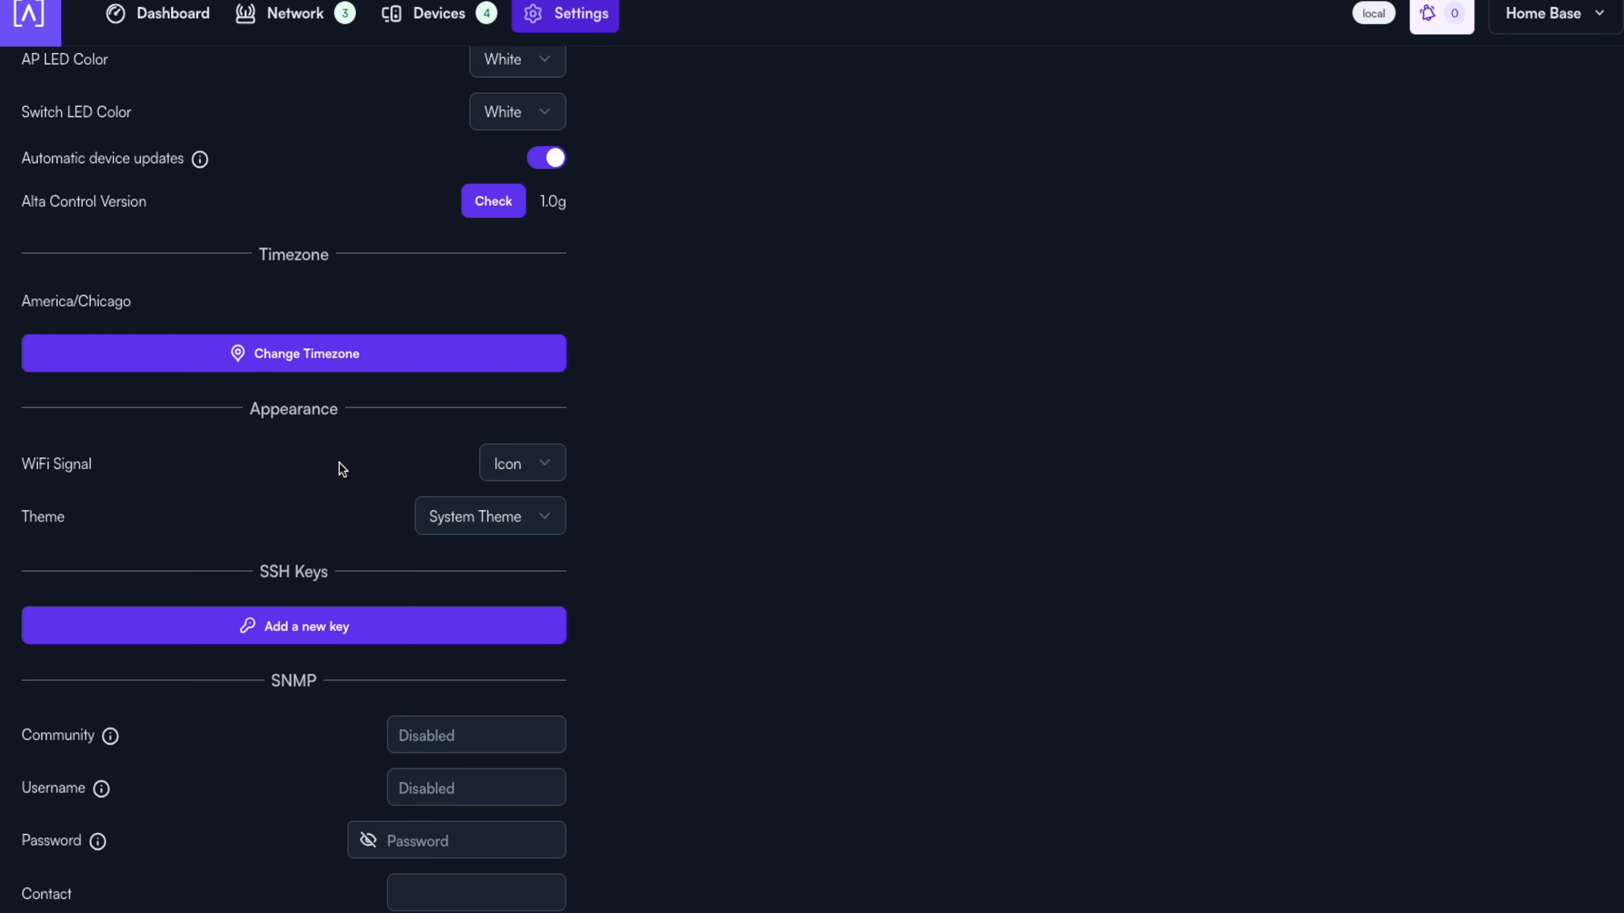
pyautogui.scroll(-3)
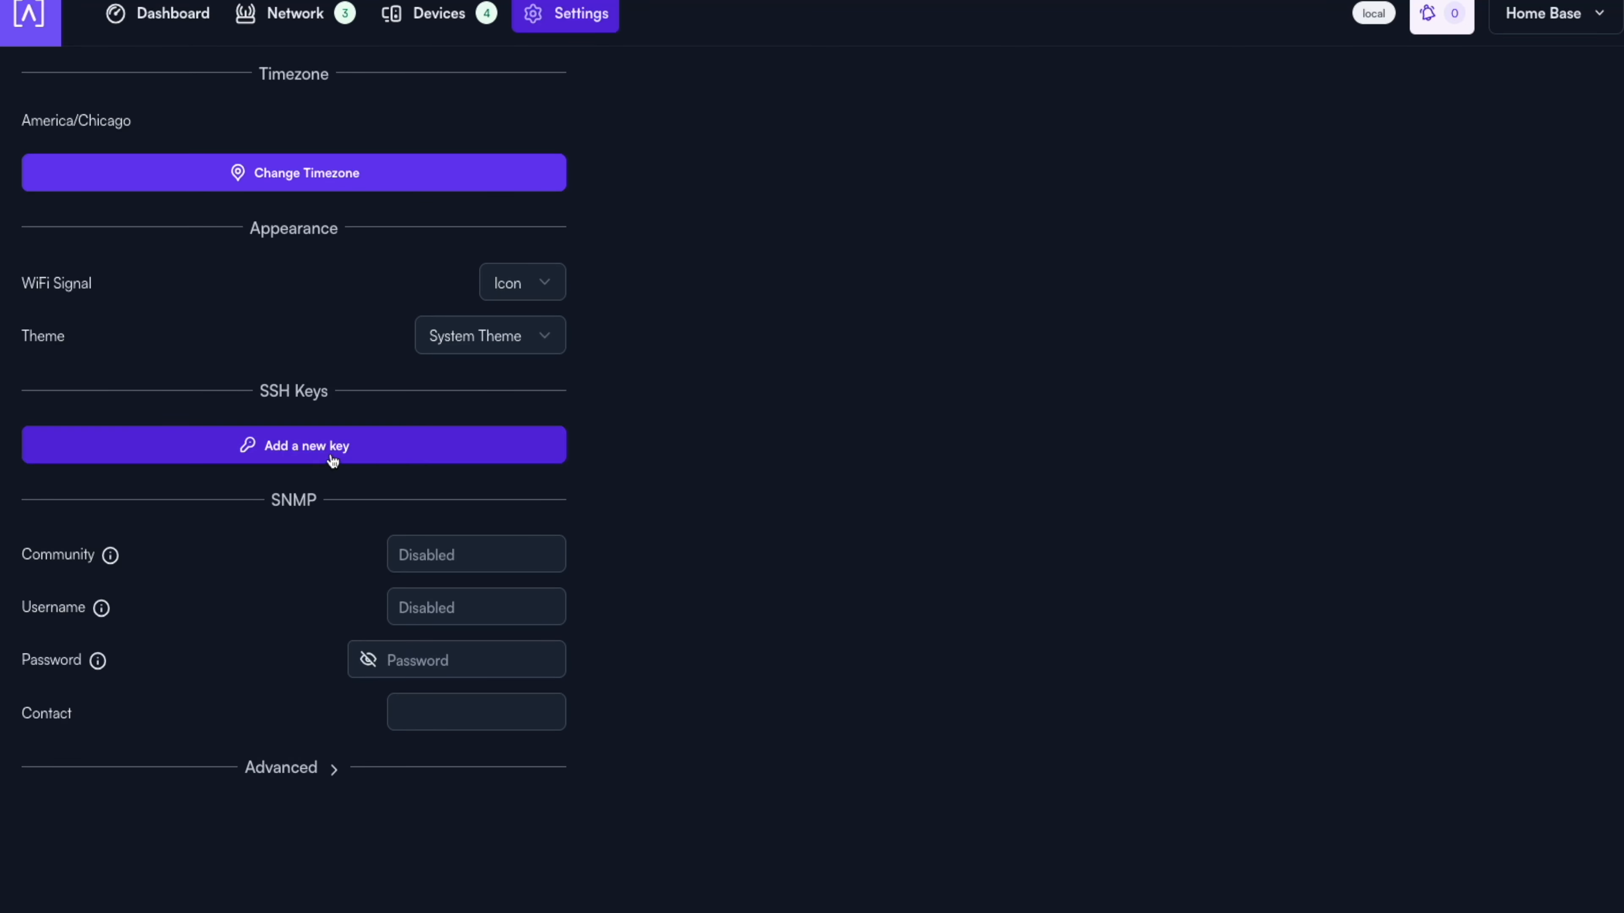
pyautogui.moveTo(325, 517)
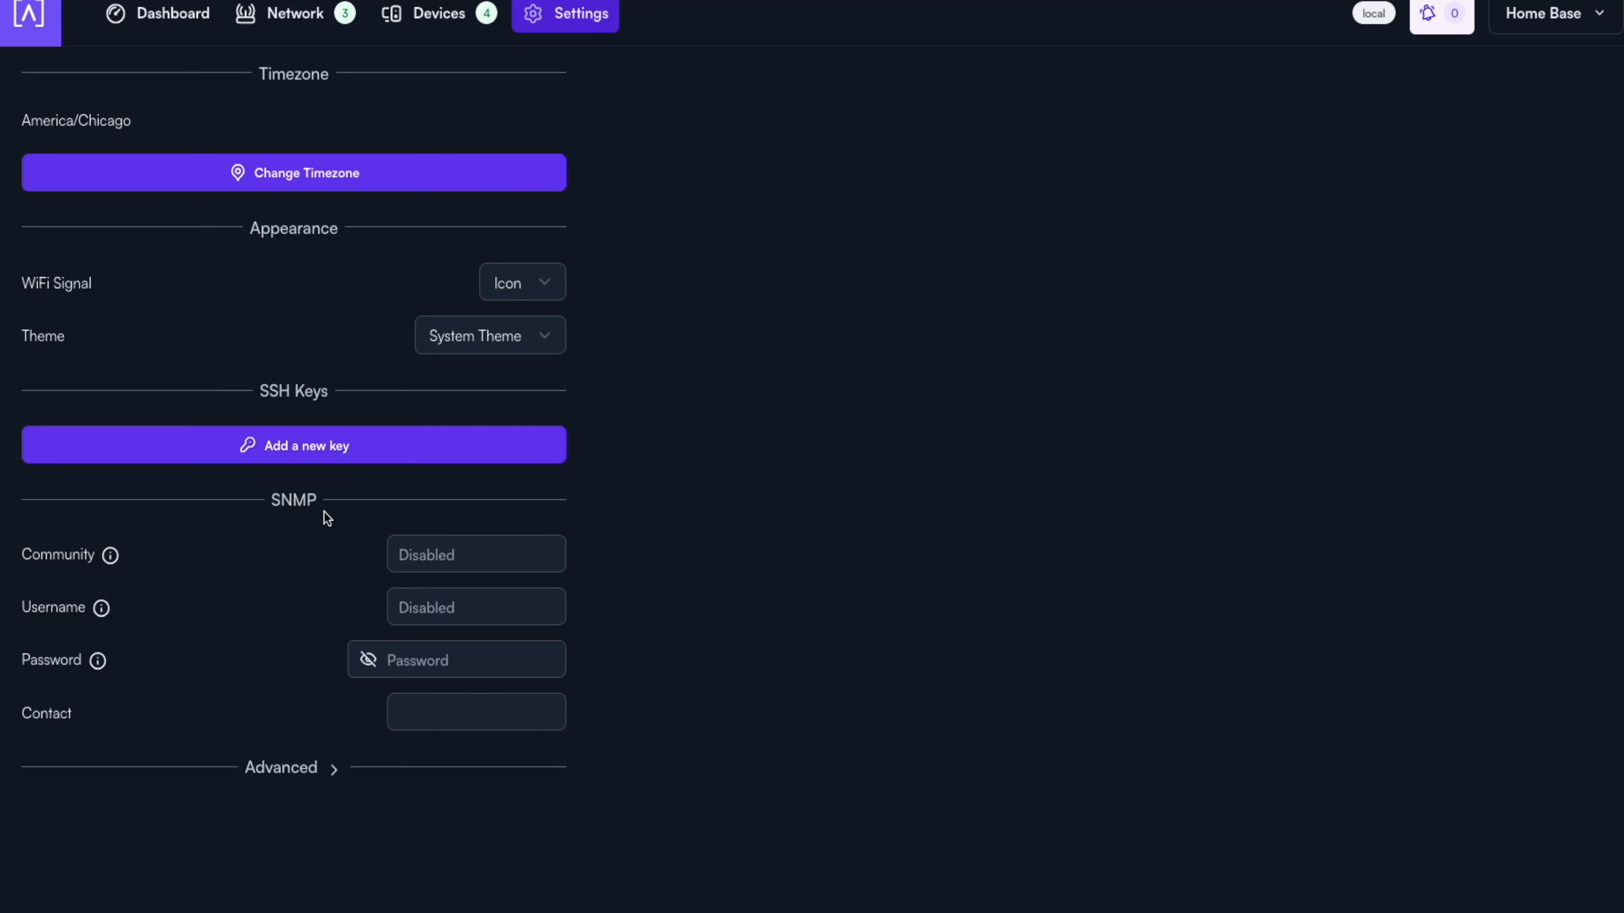
pyautogui.click(292, 767)
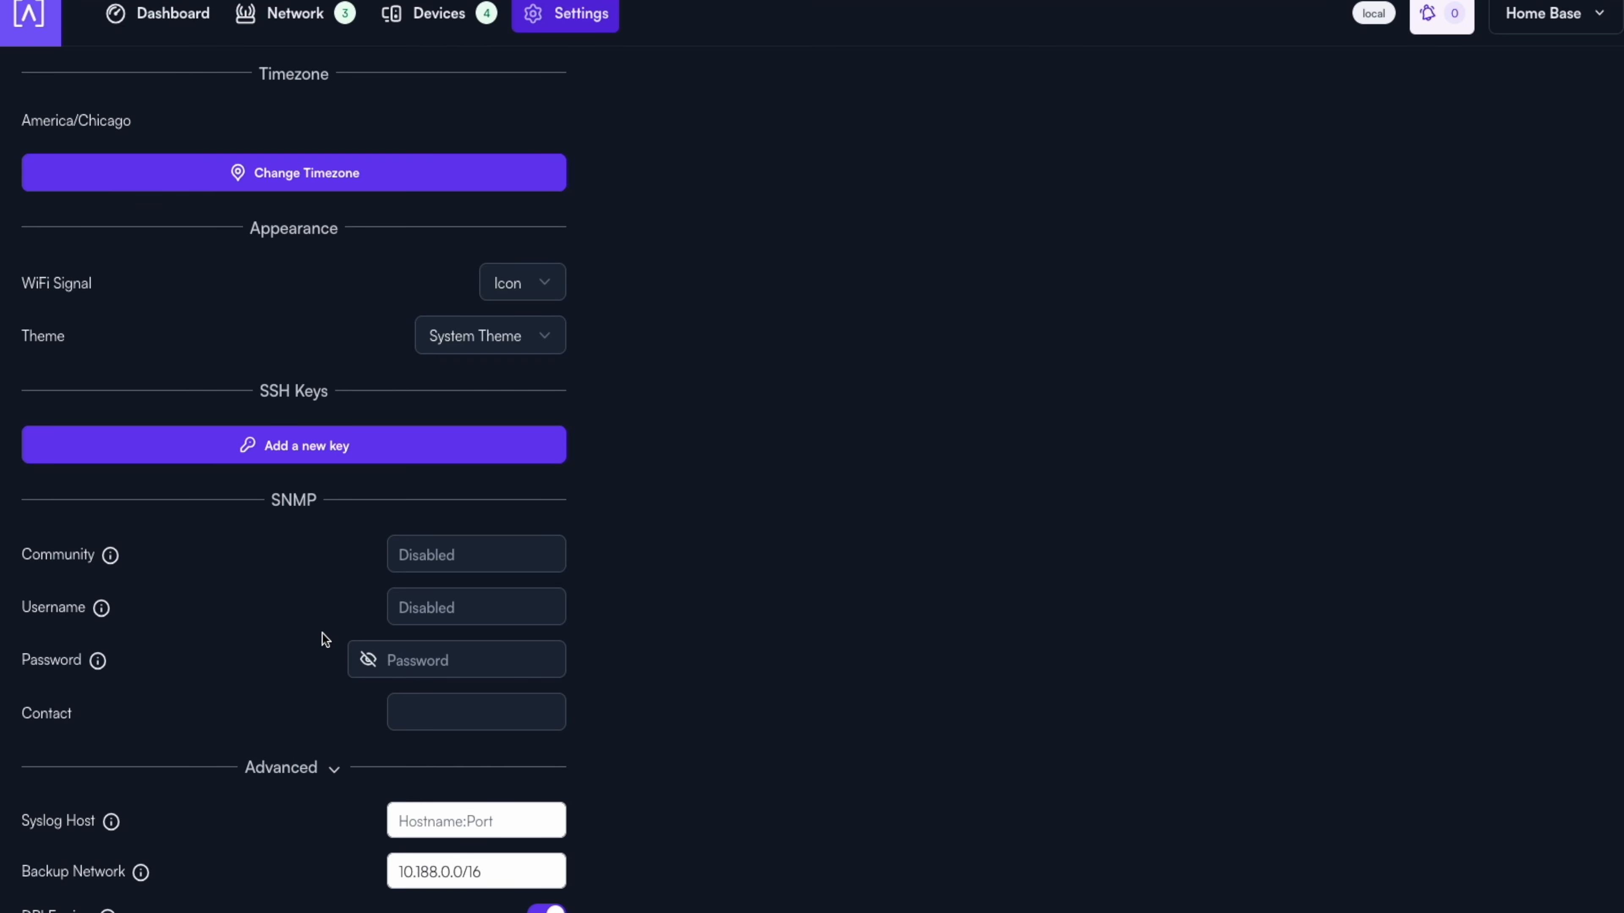
pyautogui.scroll(-3)
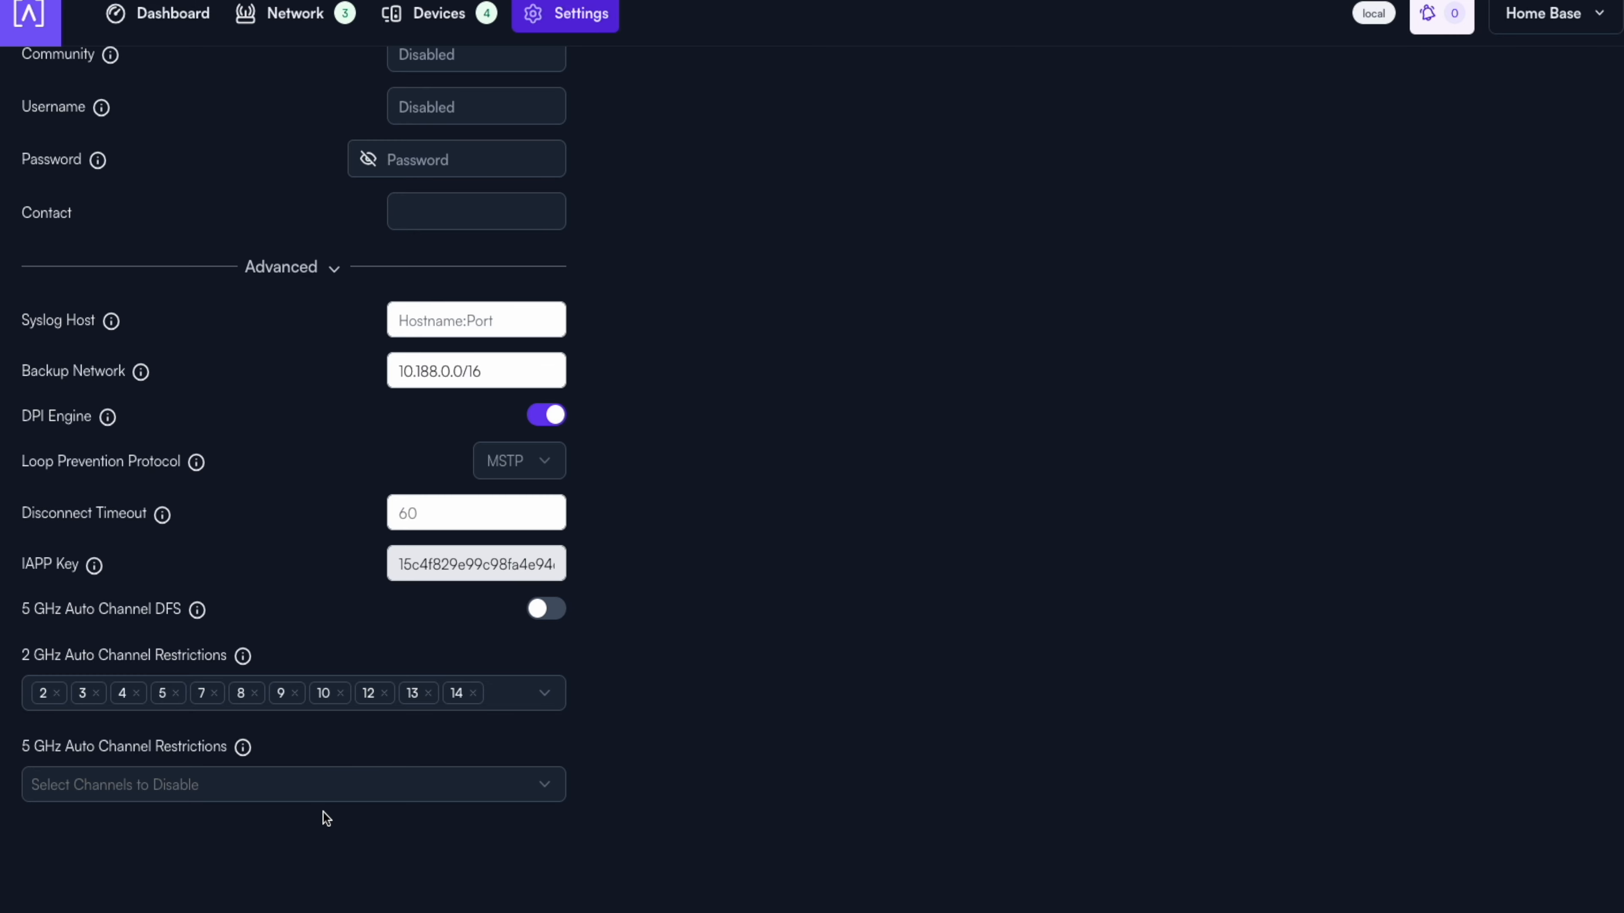
pyautogui.click(225, 151)
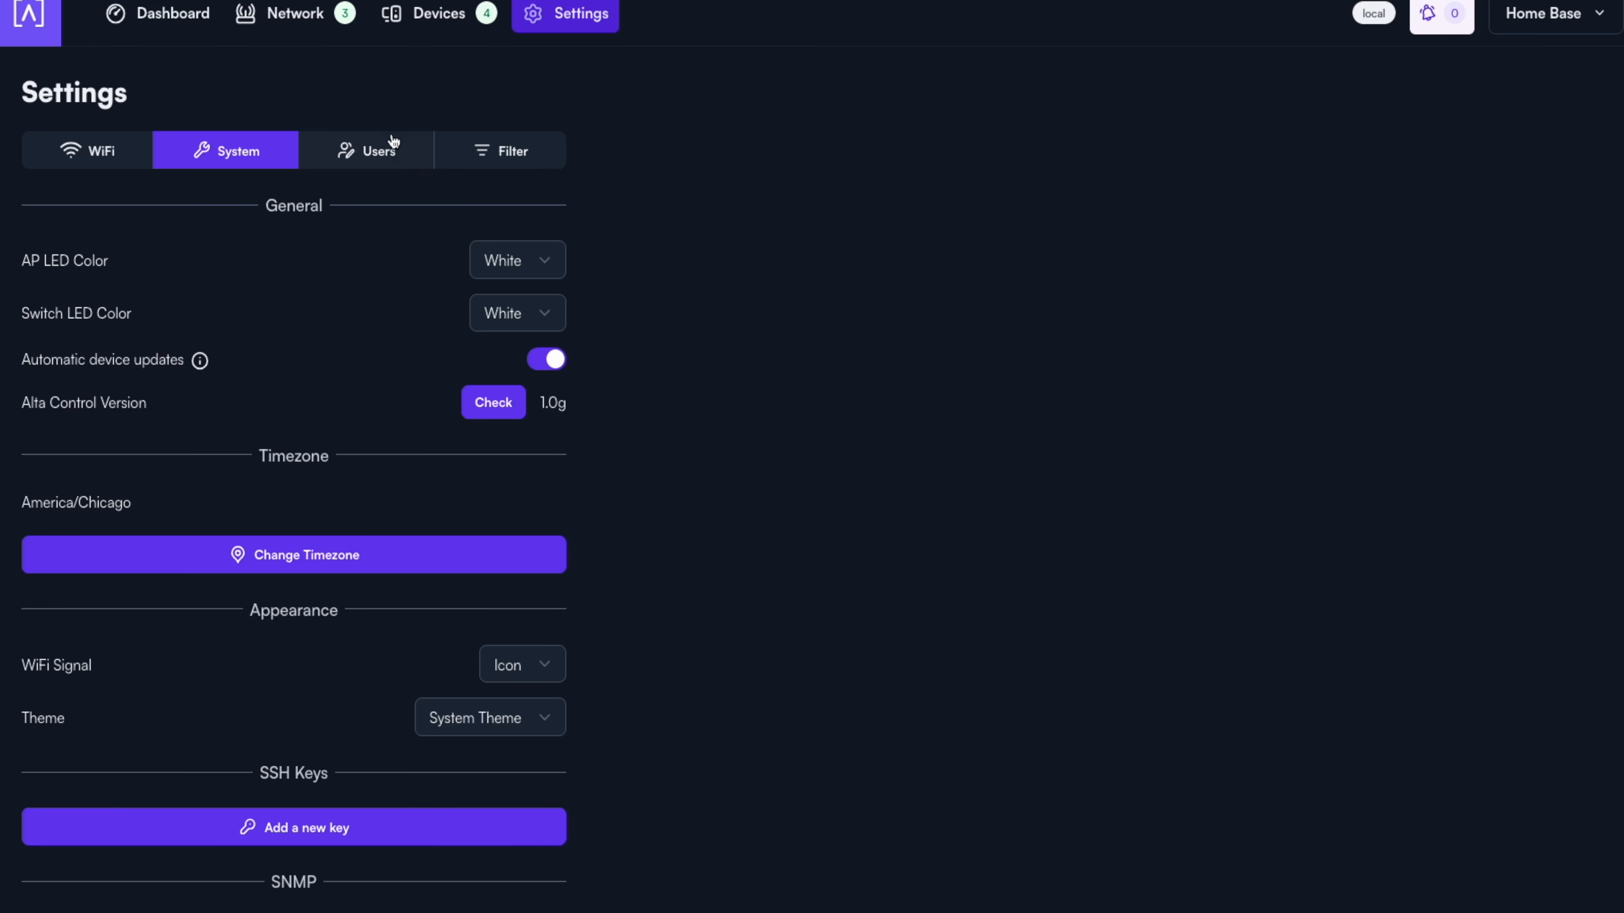
pyautogui.click(498, 150)
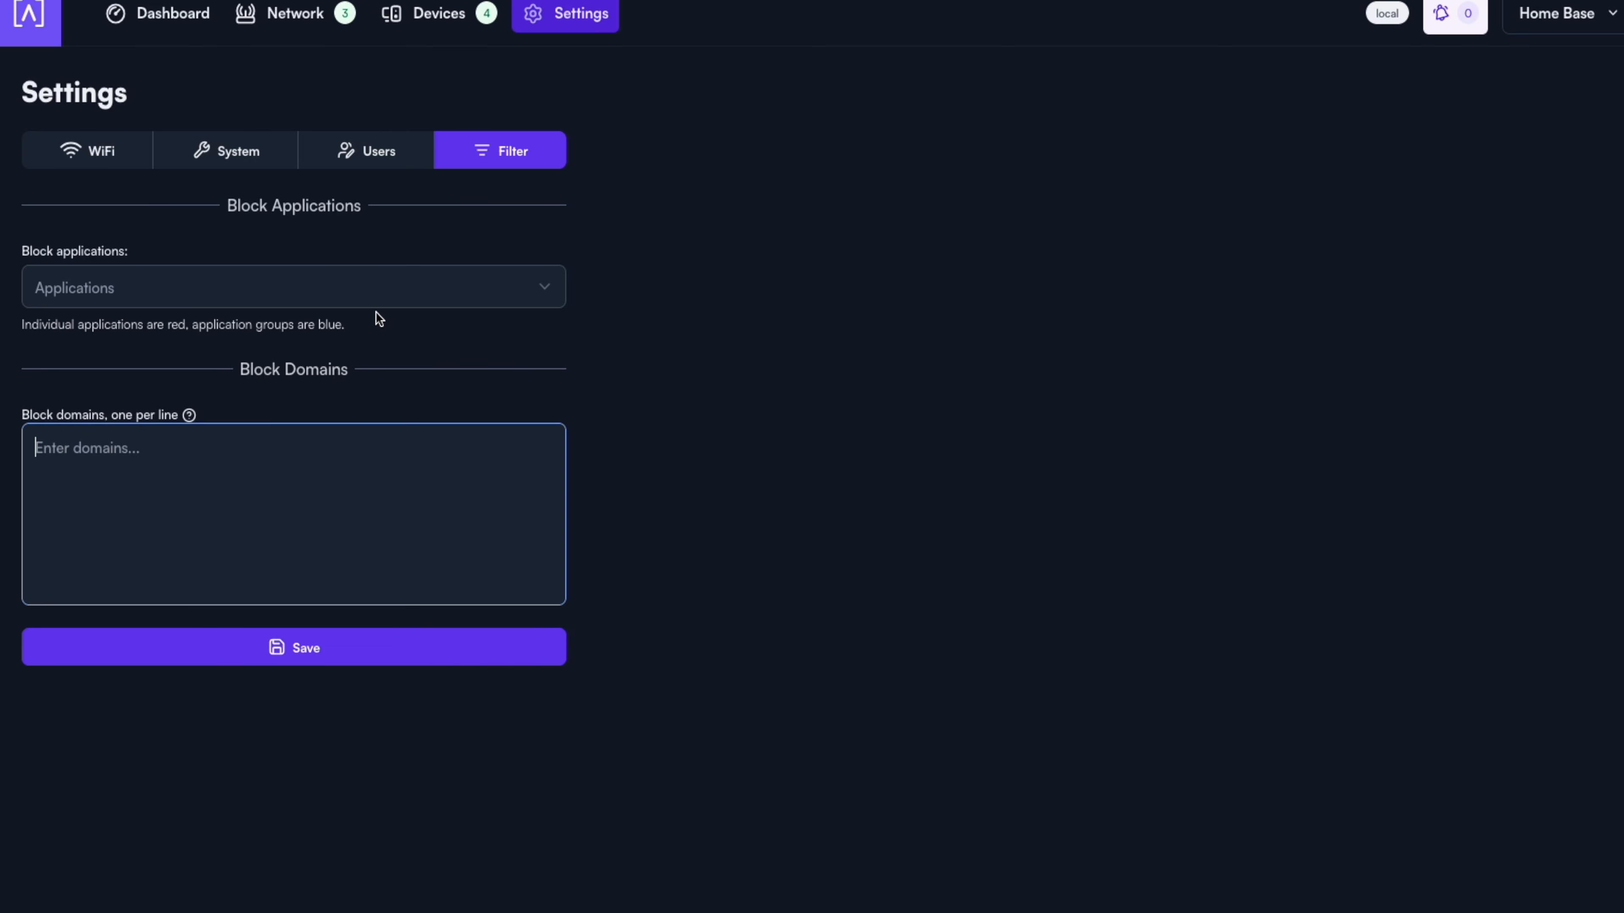
pyautogui.moveTo(181, 218)
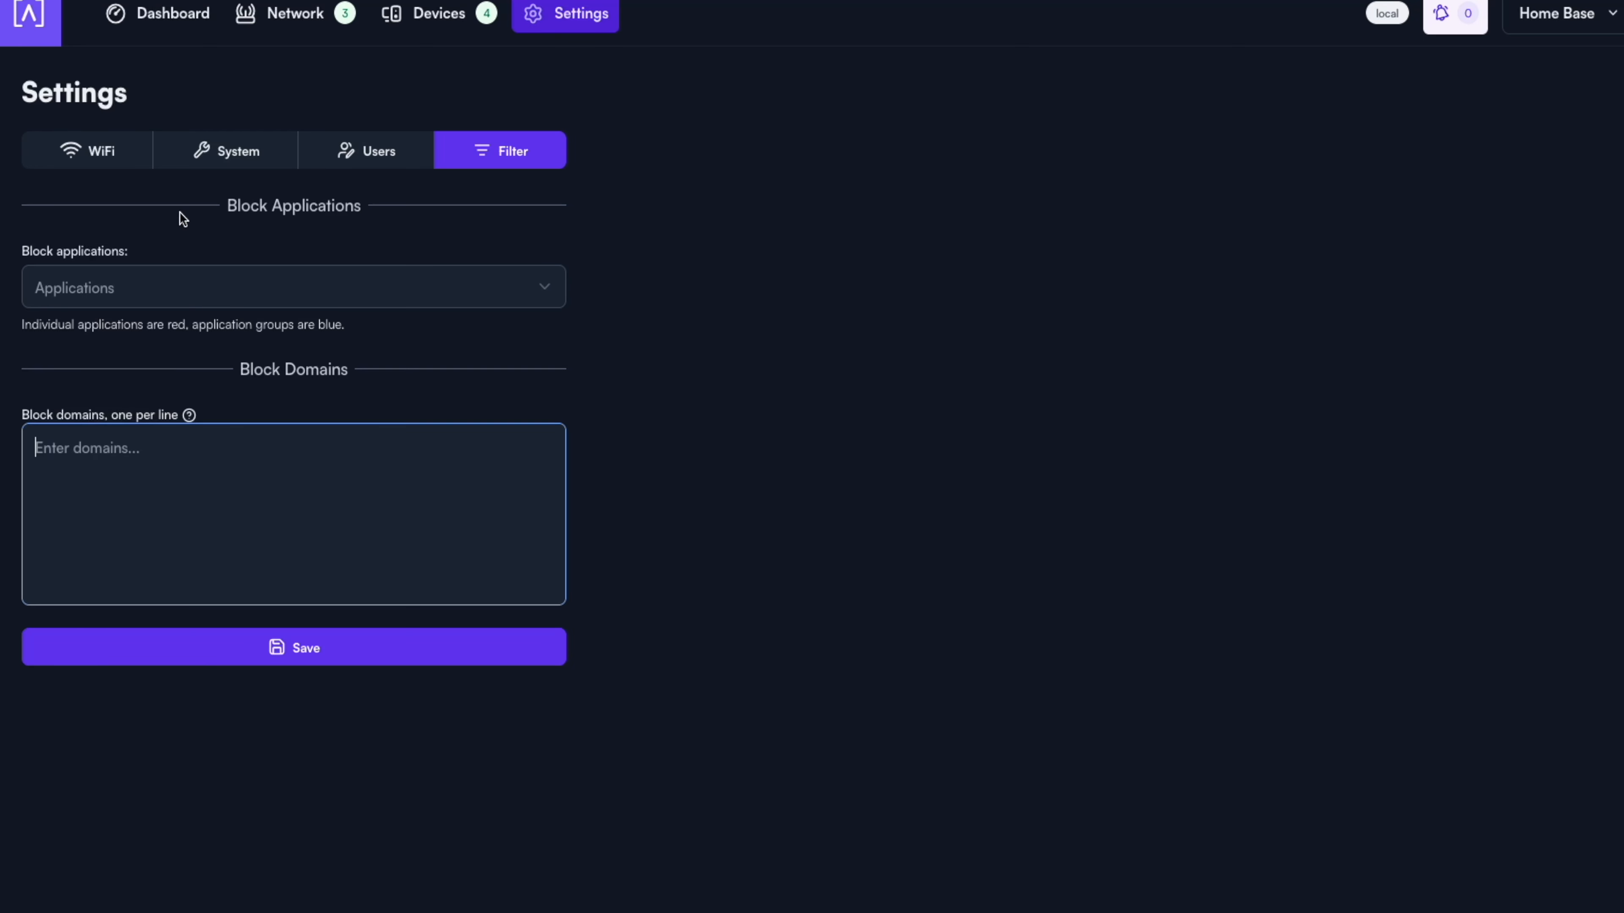
pyautogui.click(87, 150)
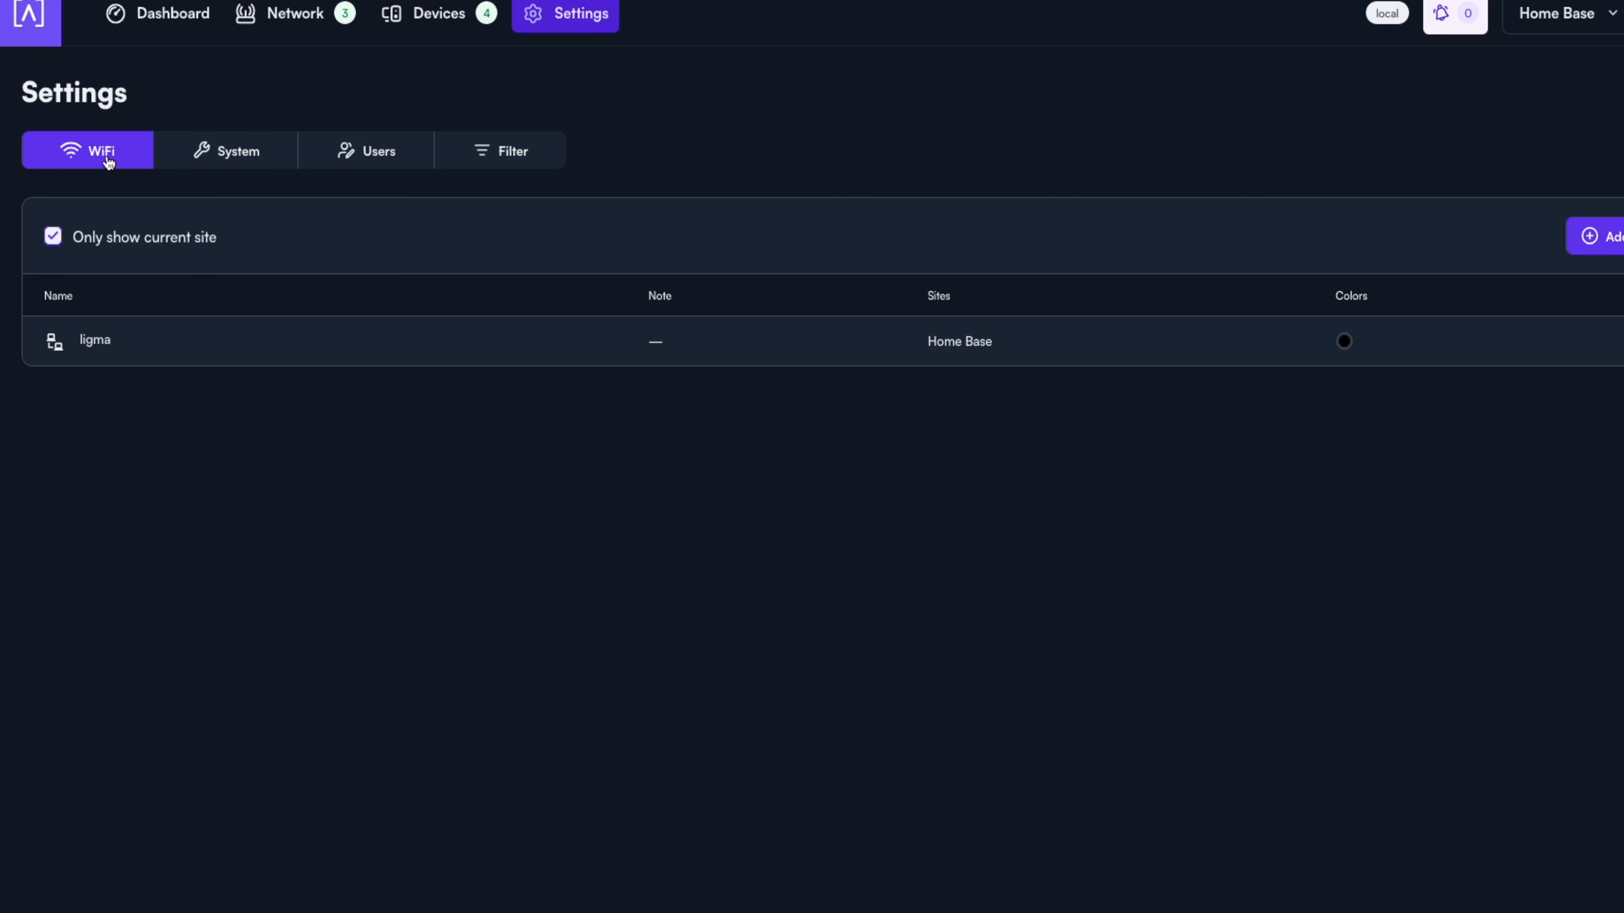
# - Return to the Network device list and show switch S16's details
pyautogui.click(295, 14)
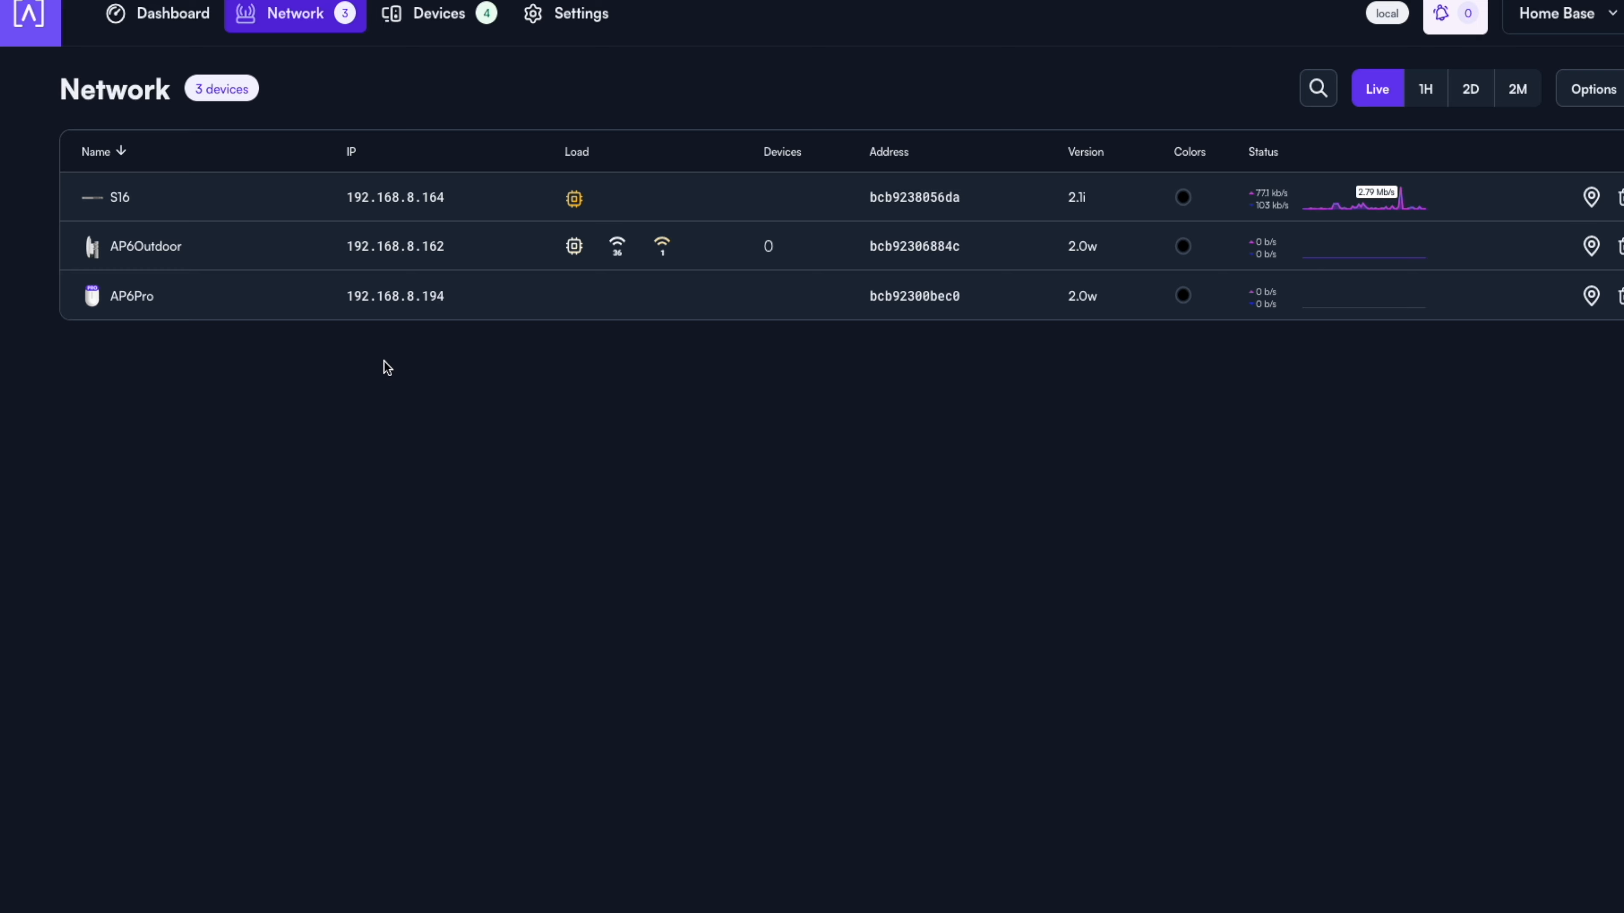
pyautogui.moveTo(483, 319)
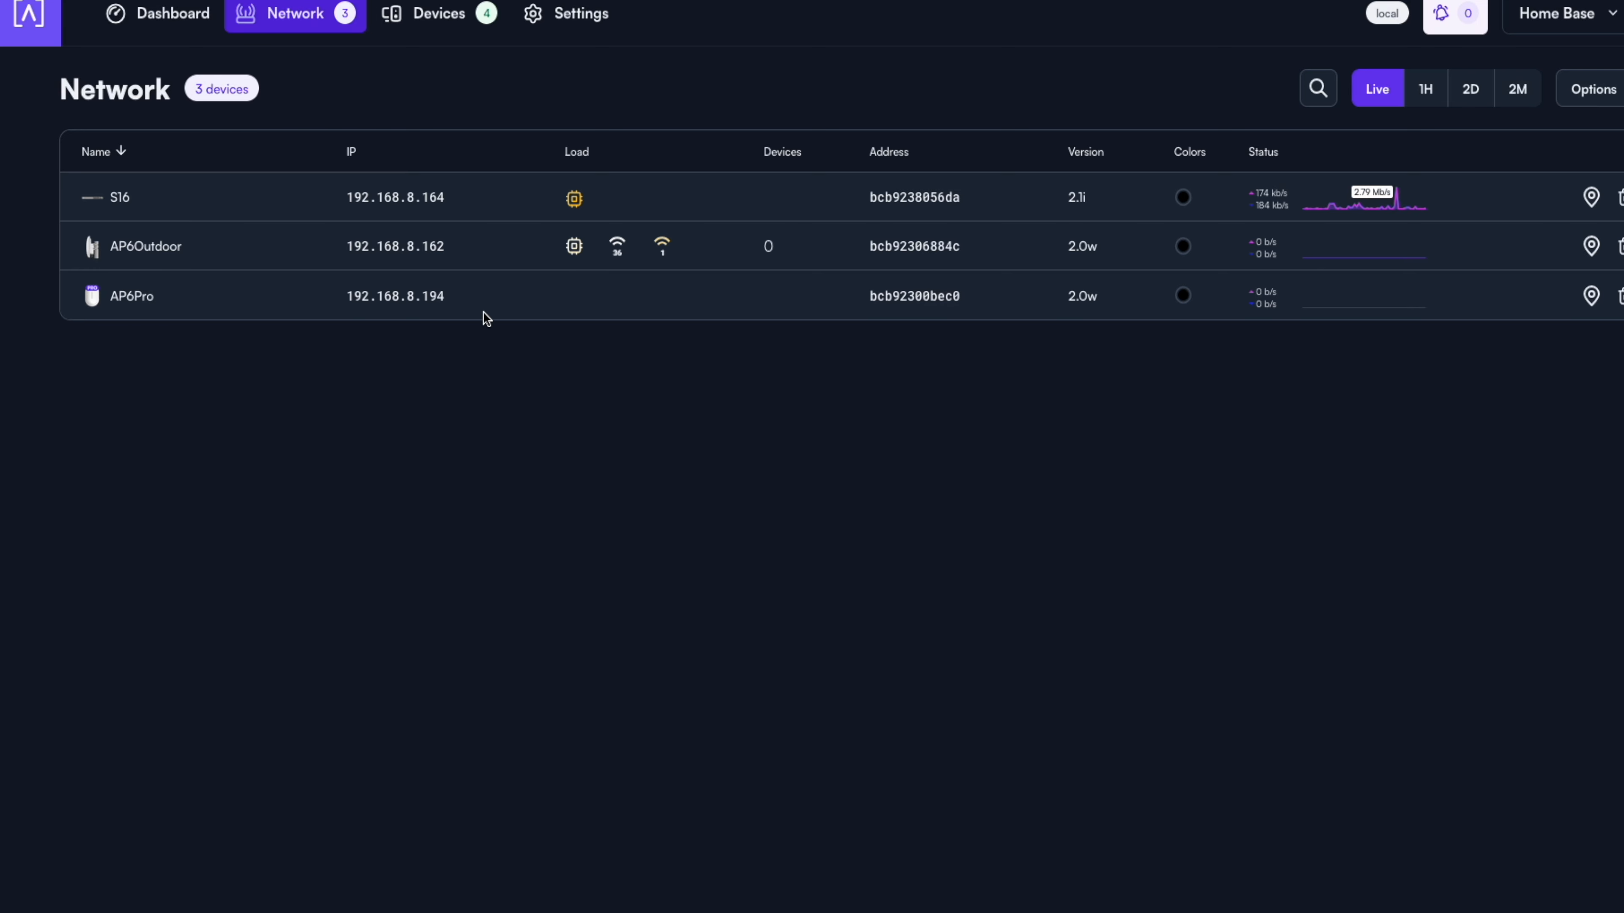
pyautogui.moveTo(740, 243)
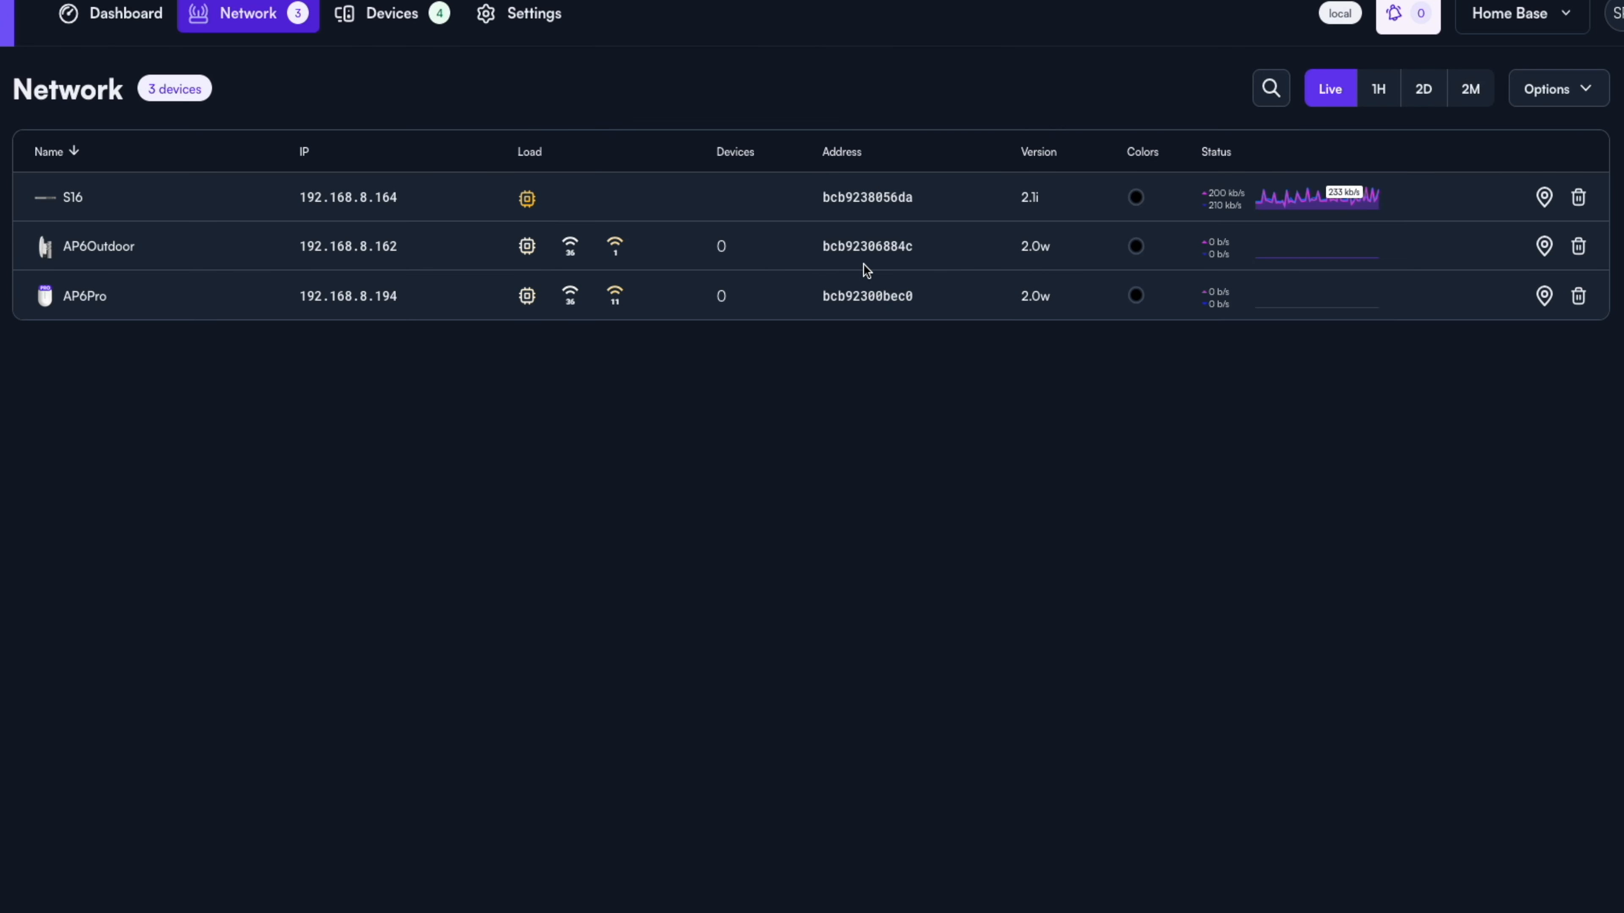
pyautogui.click(70, 197)
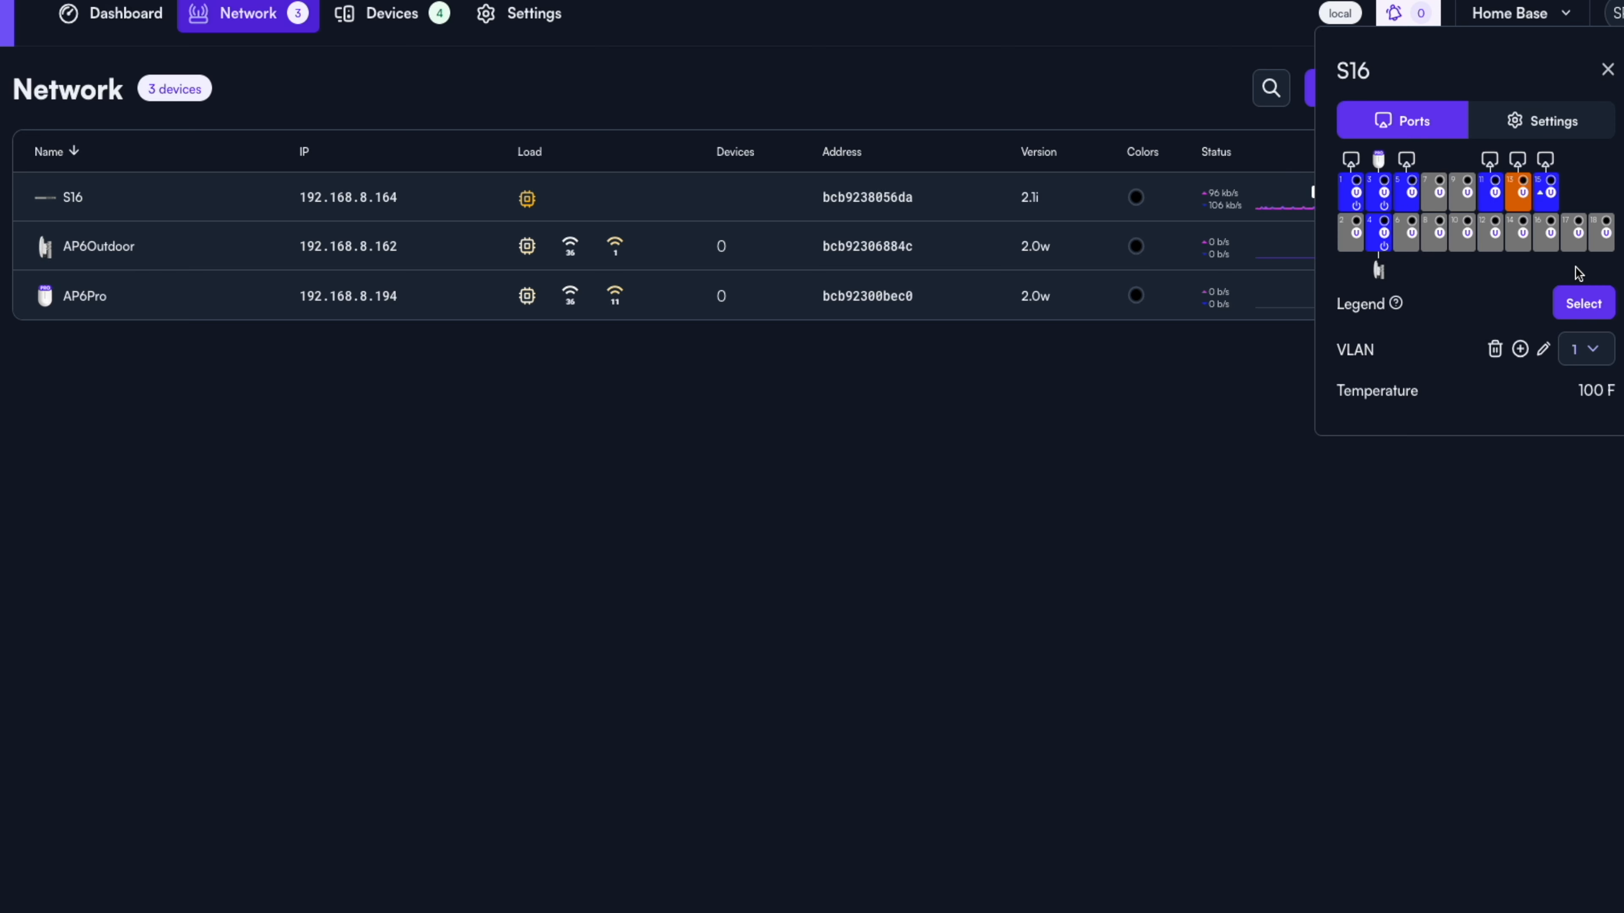
pyautogui.moveTo(1395, 303)
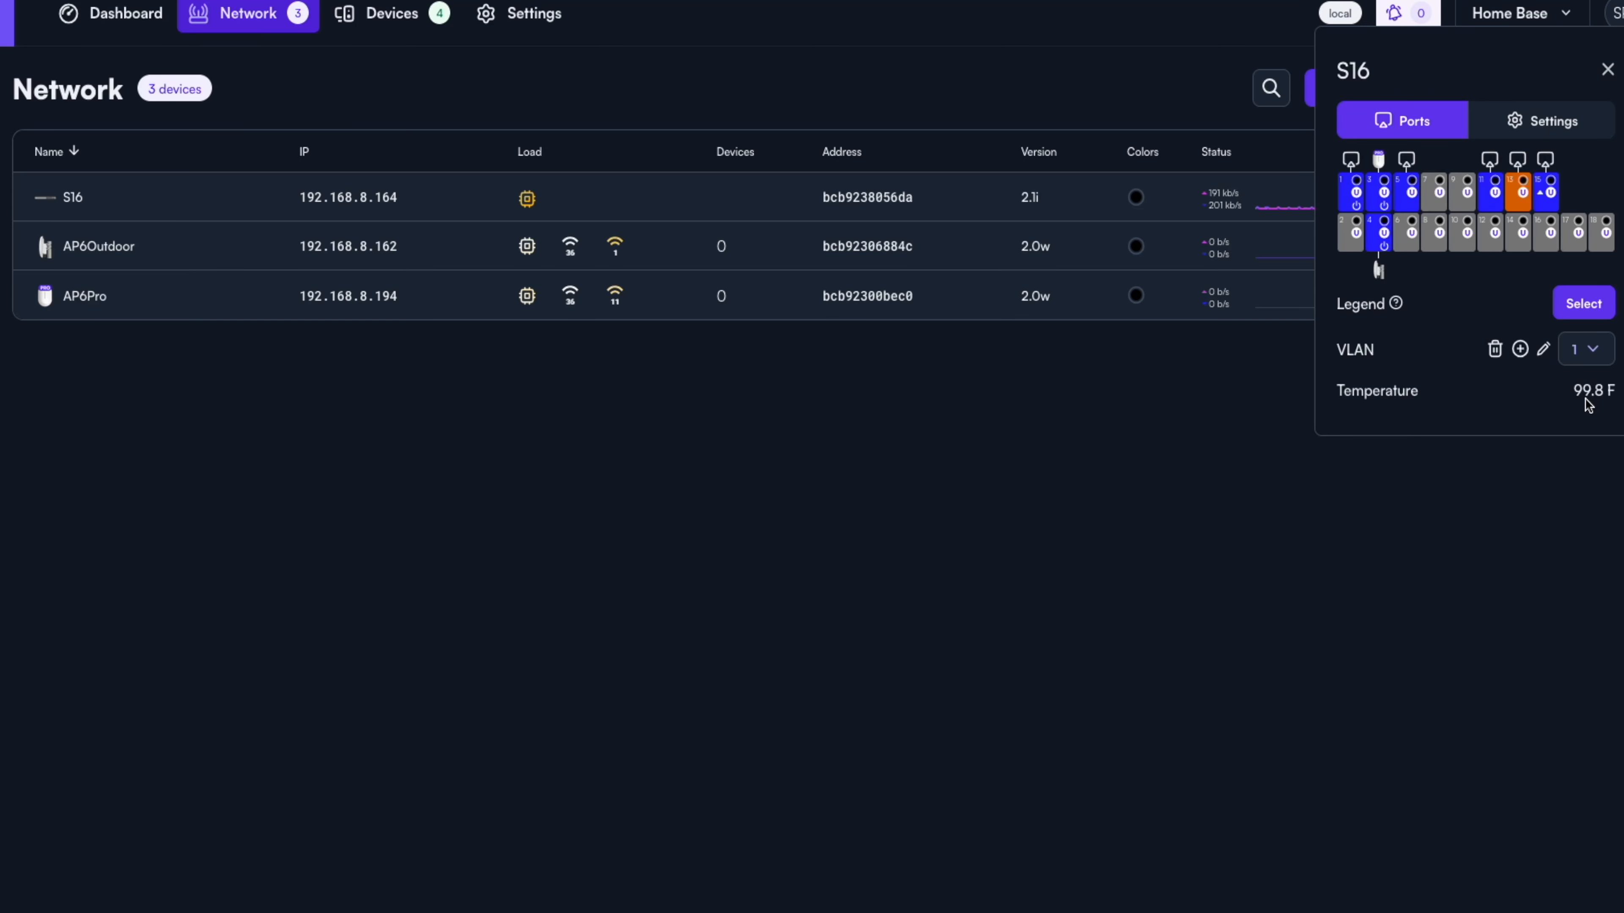
# - Switch S16's temperature reading to Celsius, 37.7 C
pyautogui.click(1595, 391)
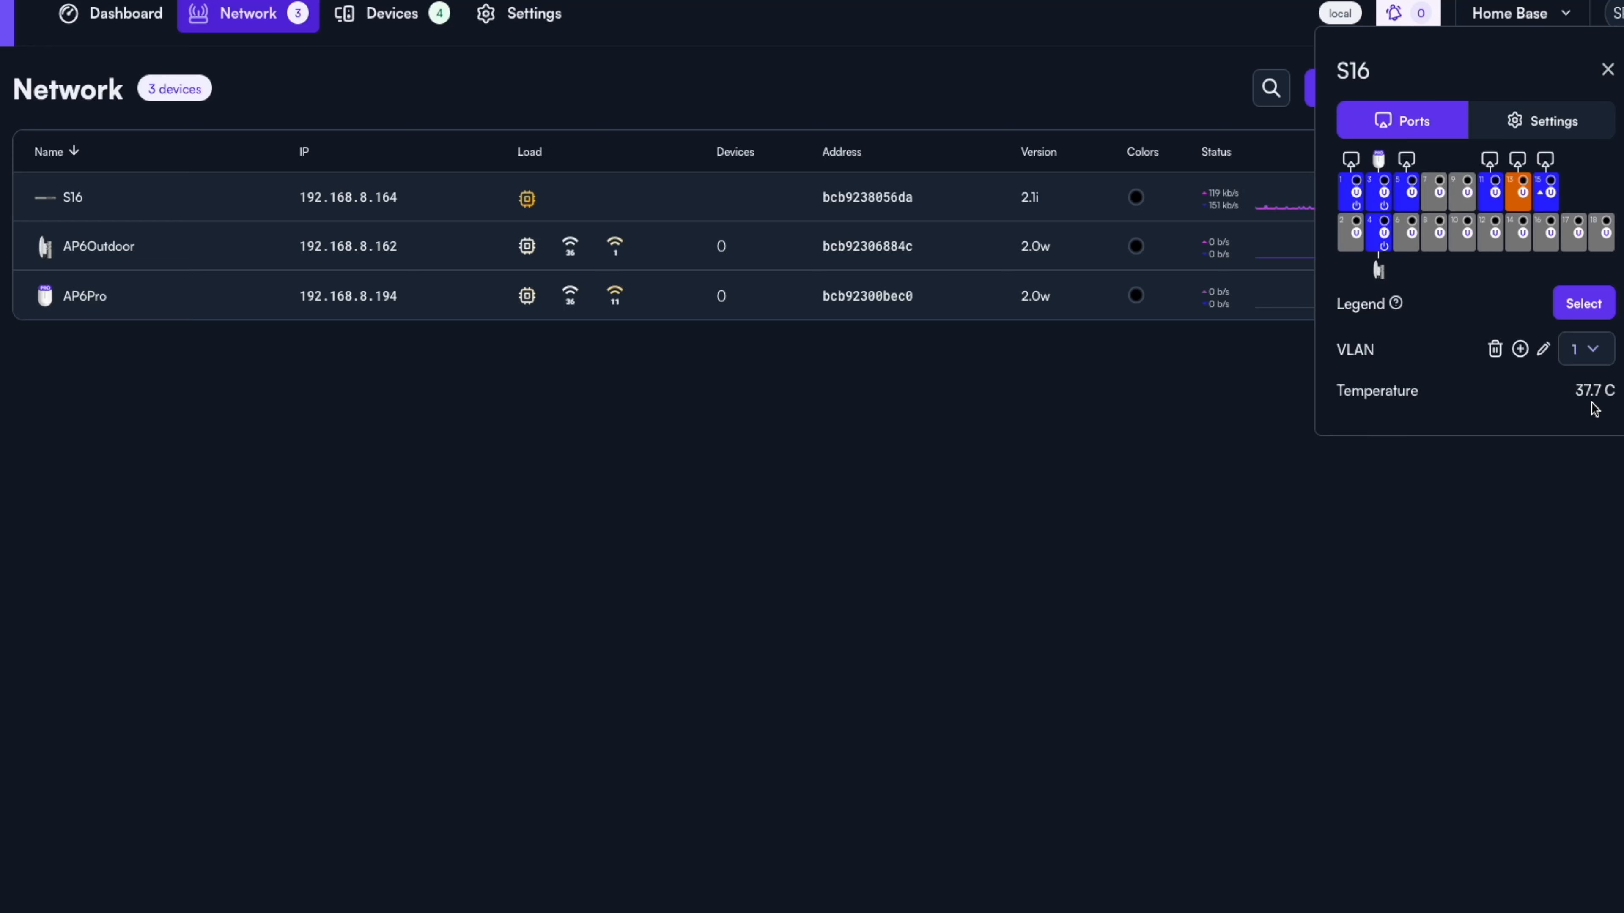
pyautogui.moveTo(1553, 120)
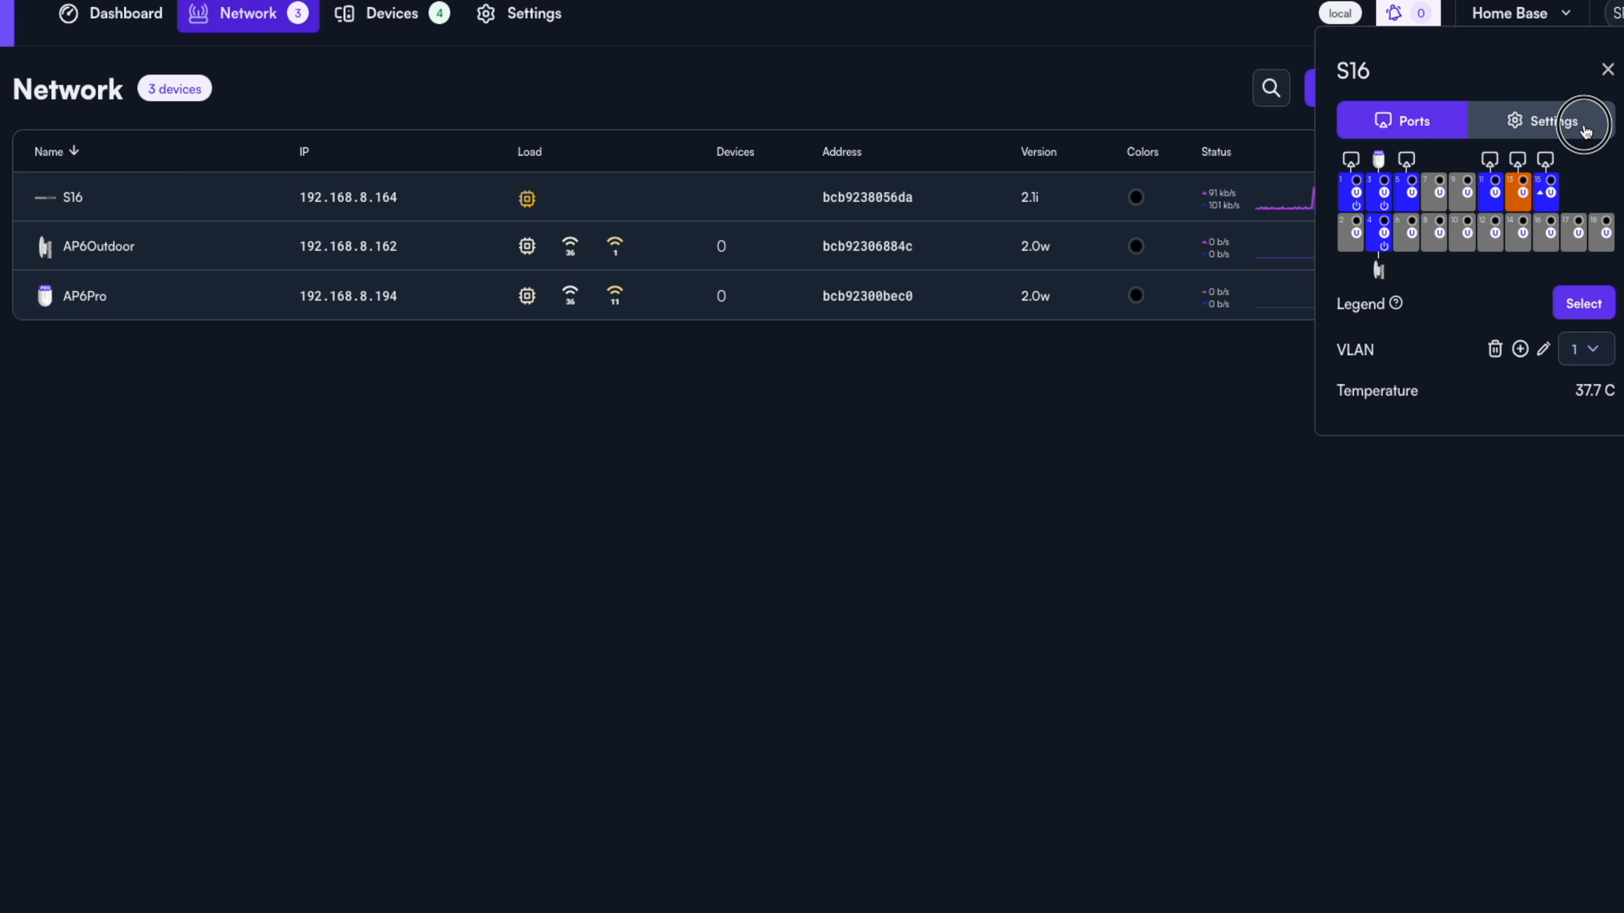
# - Review S16's Settings panel, close it, and show AP6Outdoor's details
pyautogui.click(1540, 120)
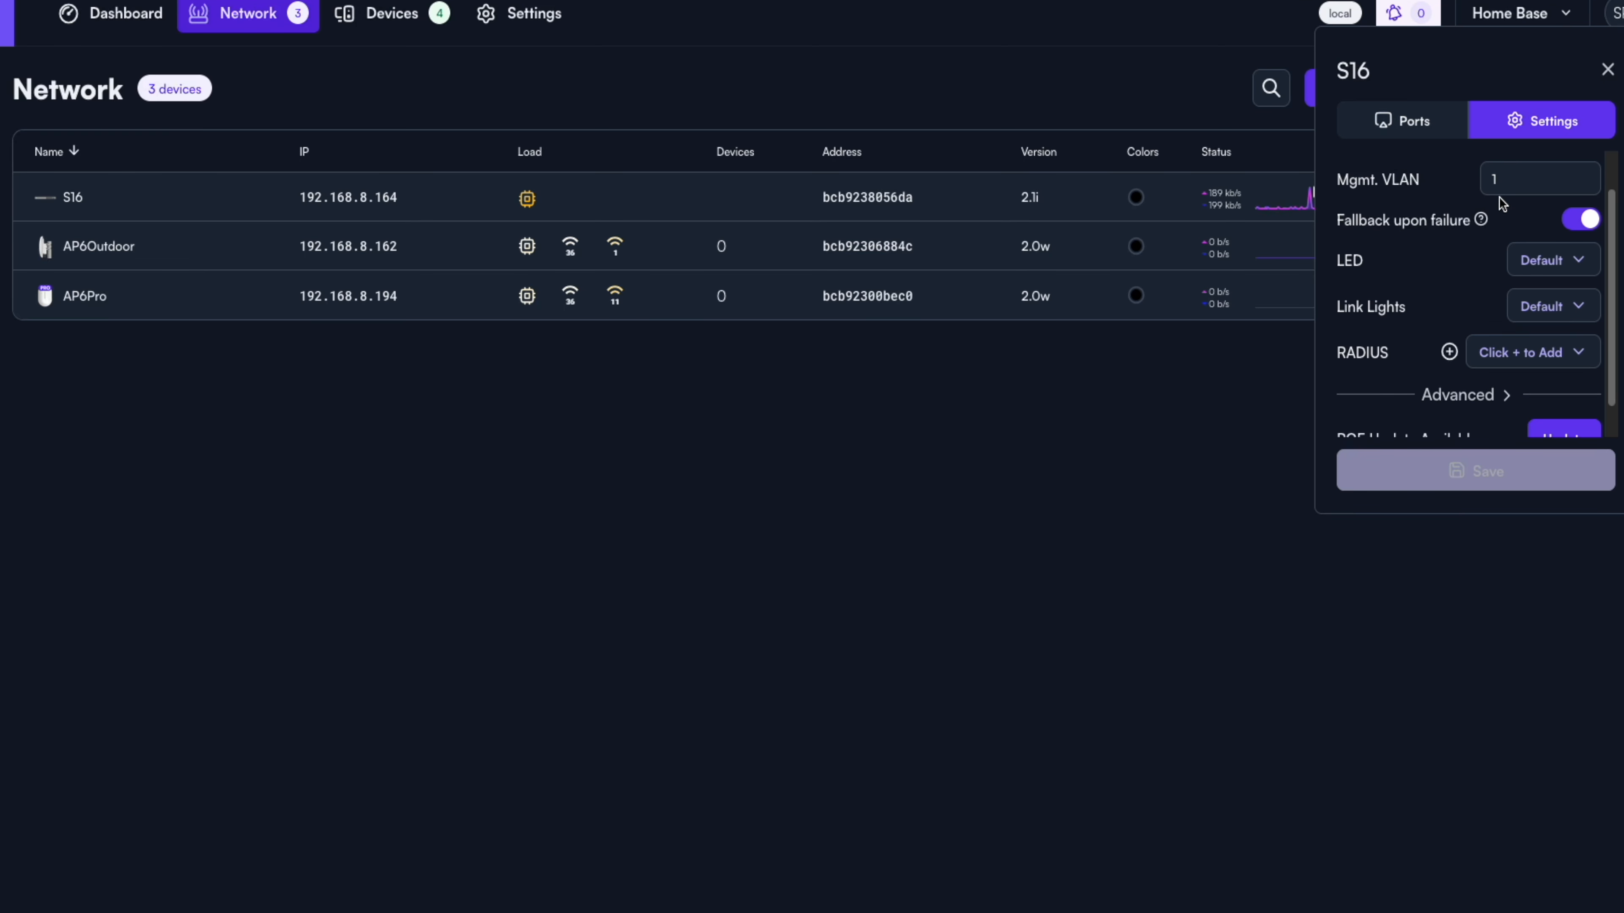
pyautogui.scroll(-3)
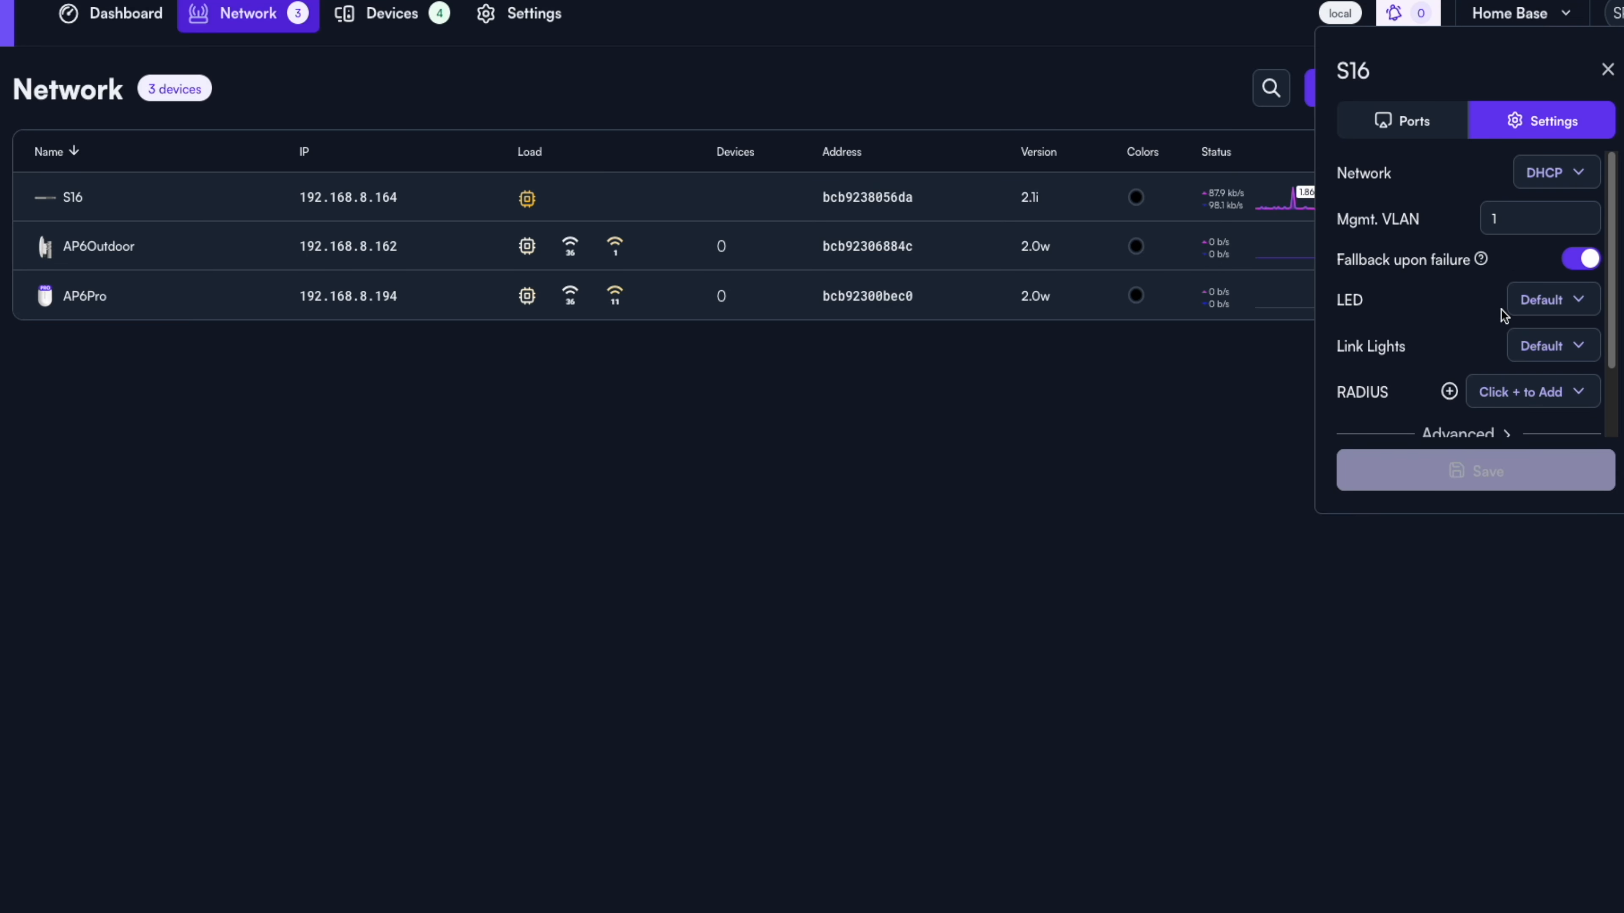
pyautogui.click(1606, 69)
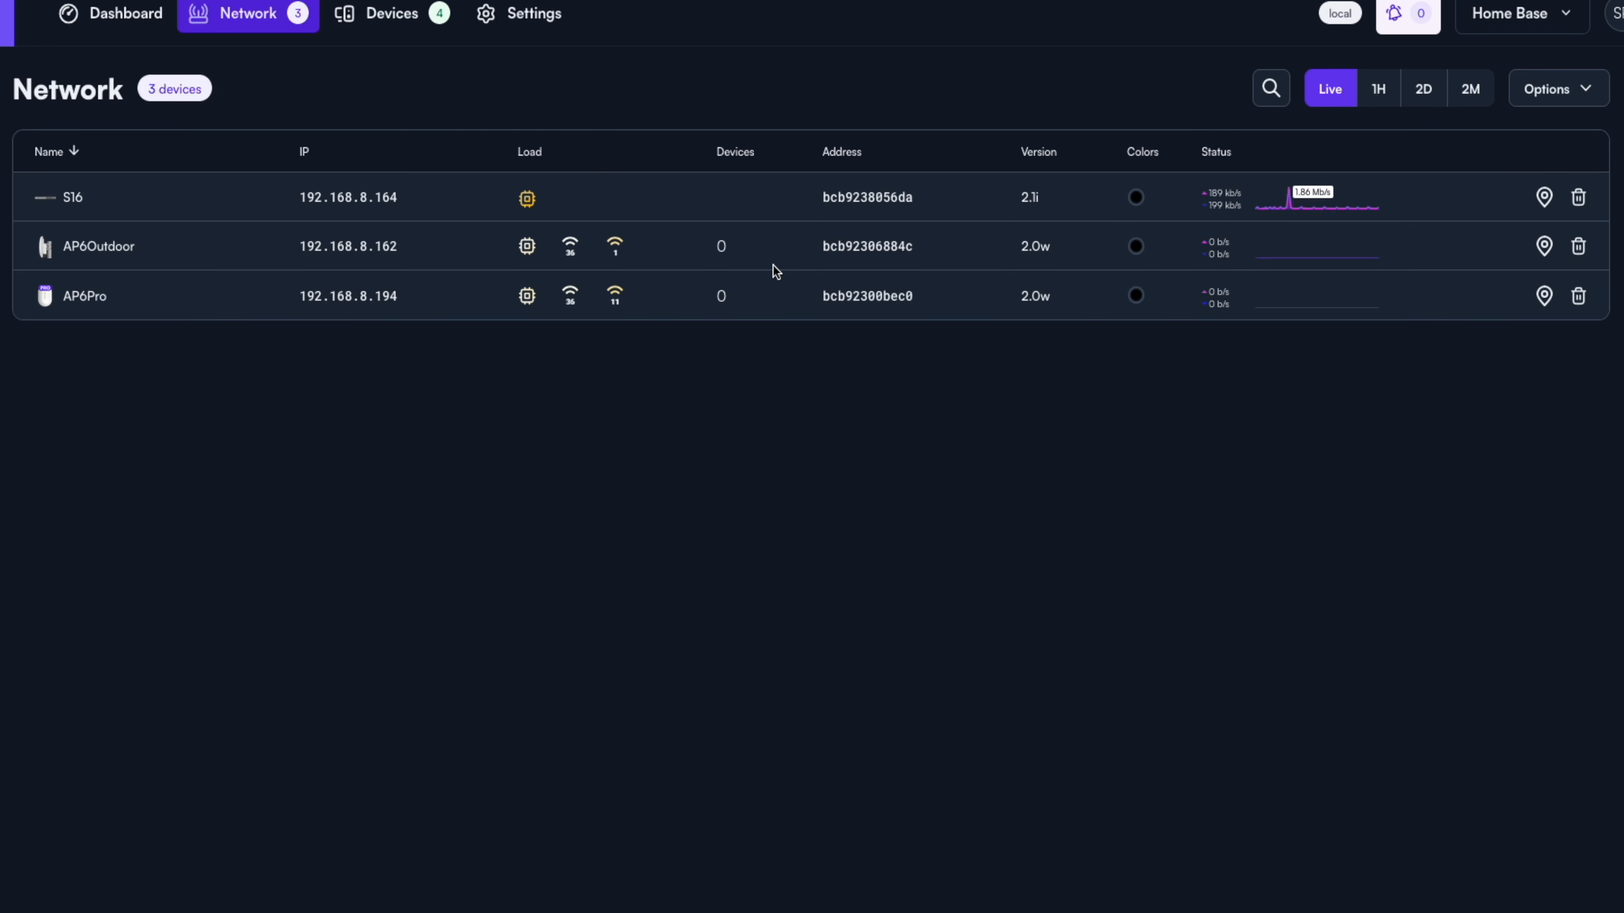
pyautogui.click(97, 246)
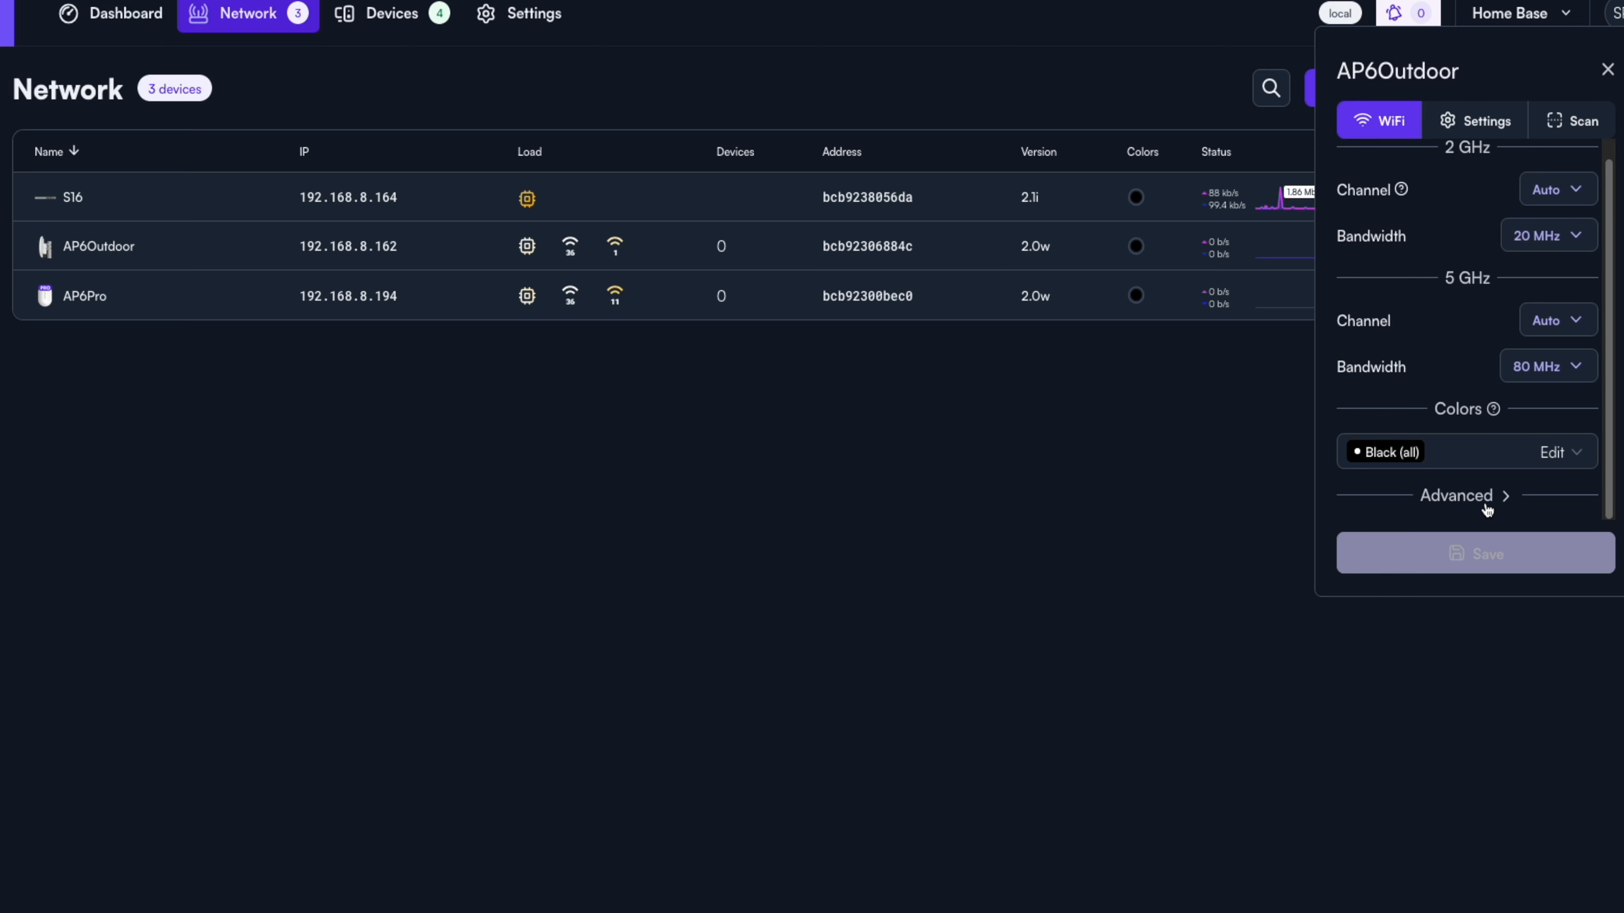
# - Review AP6Outdoor's device settings and advanced options, return to its radio settings, and close
pyautogui.click(1463, 495)
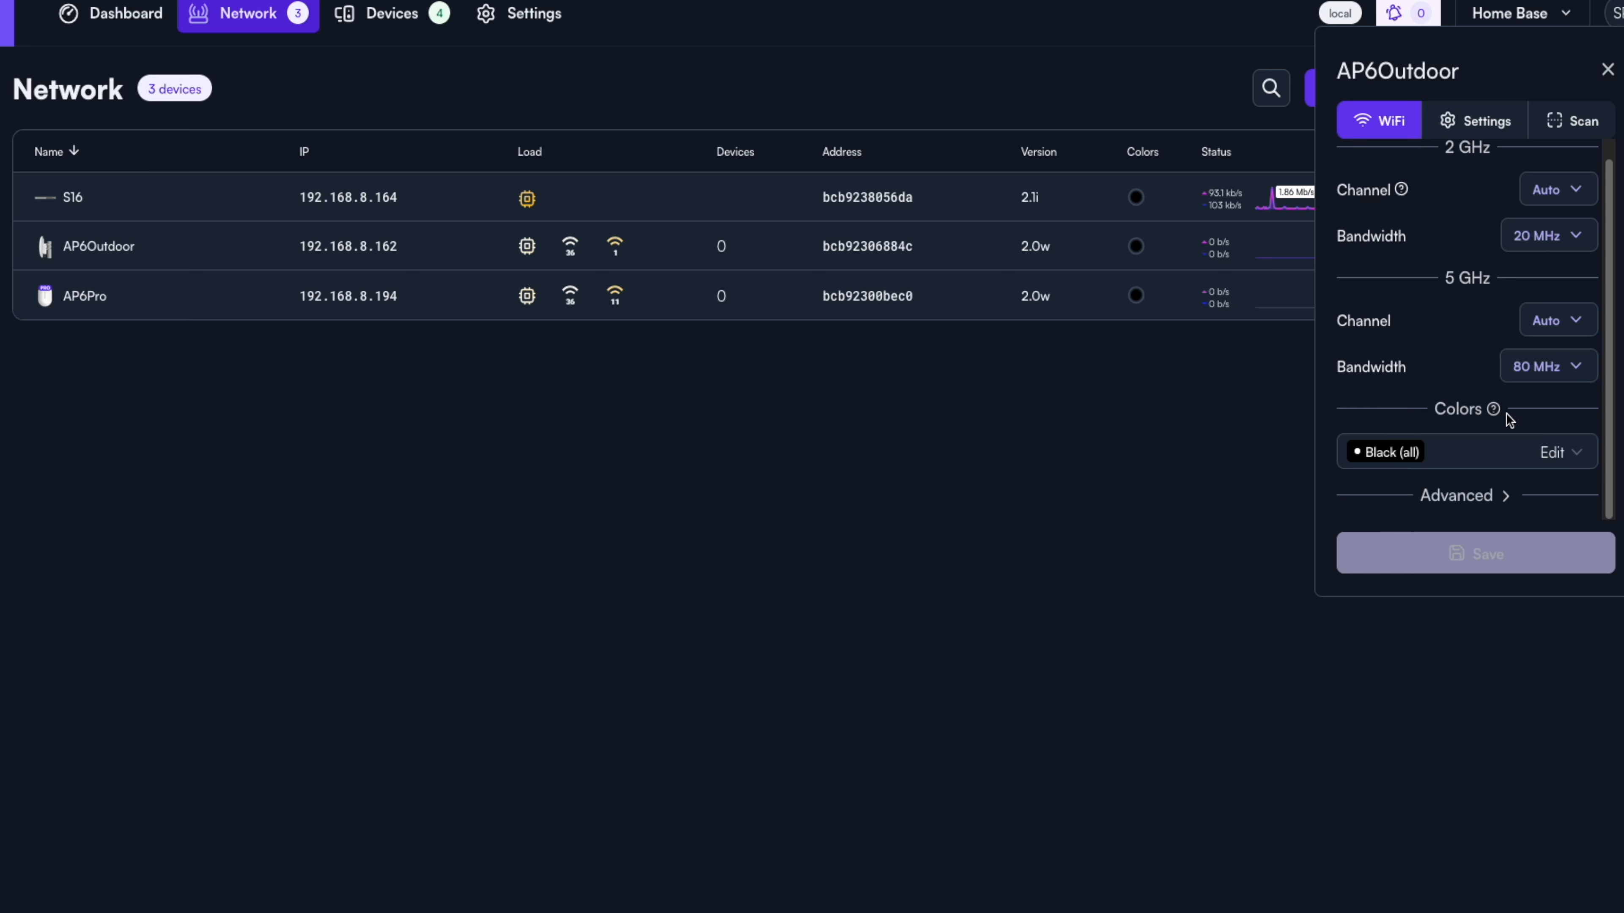
pyautogui.click(1475, 120)
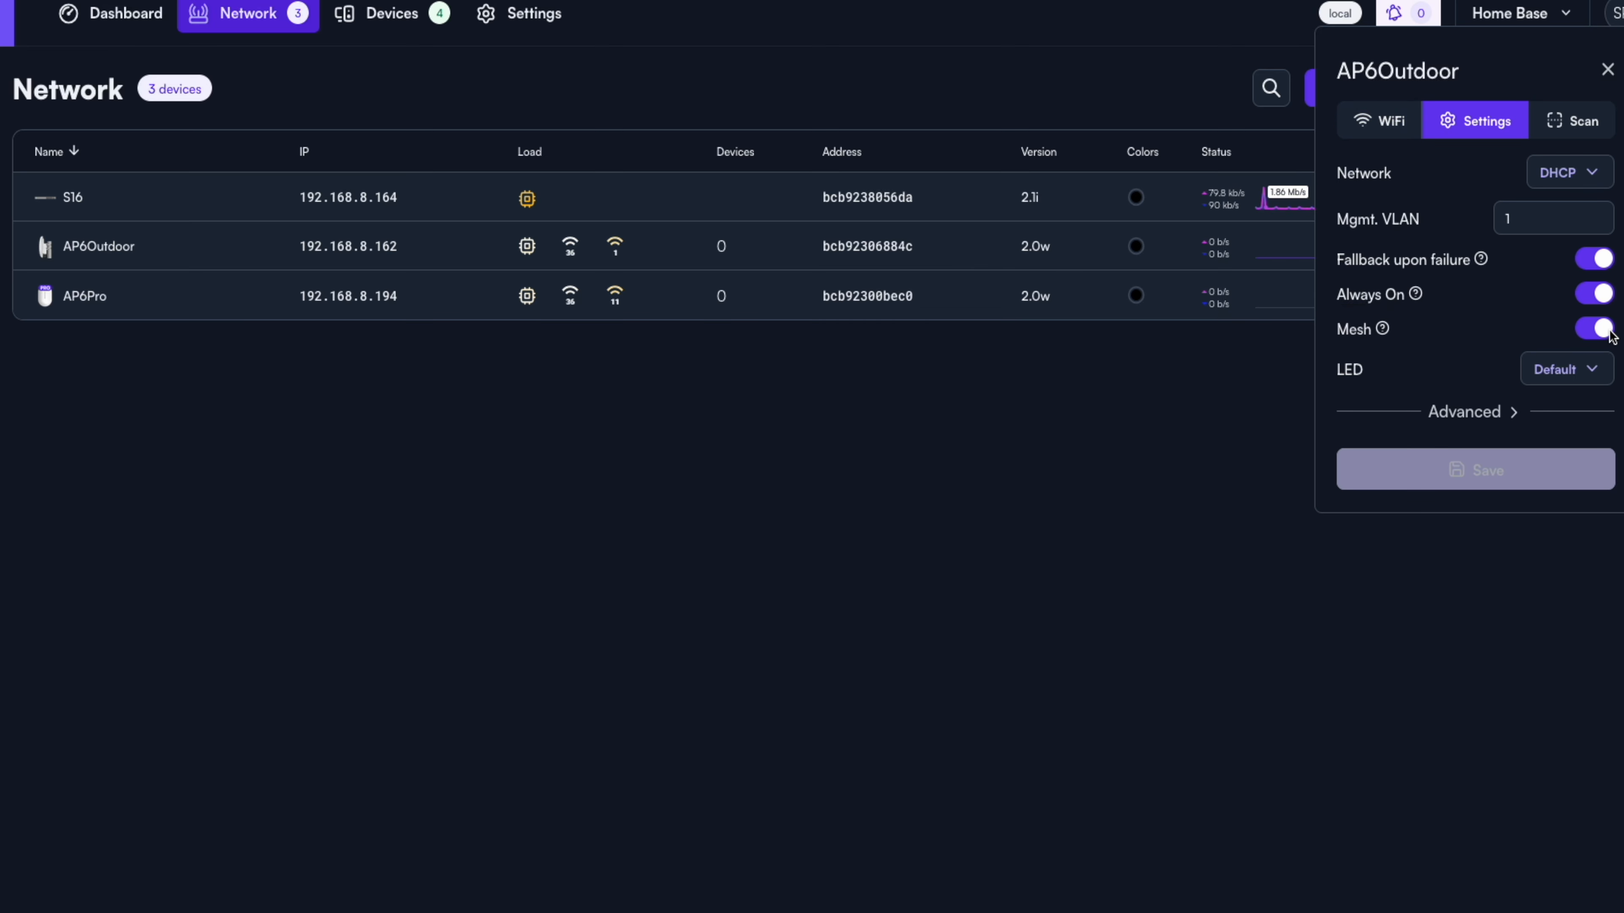
pyautogui.click(1465, 411)
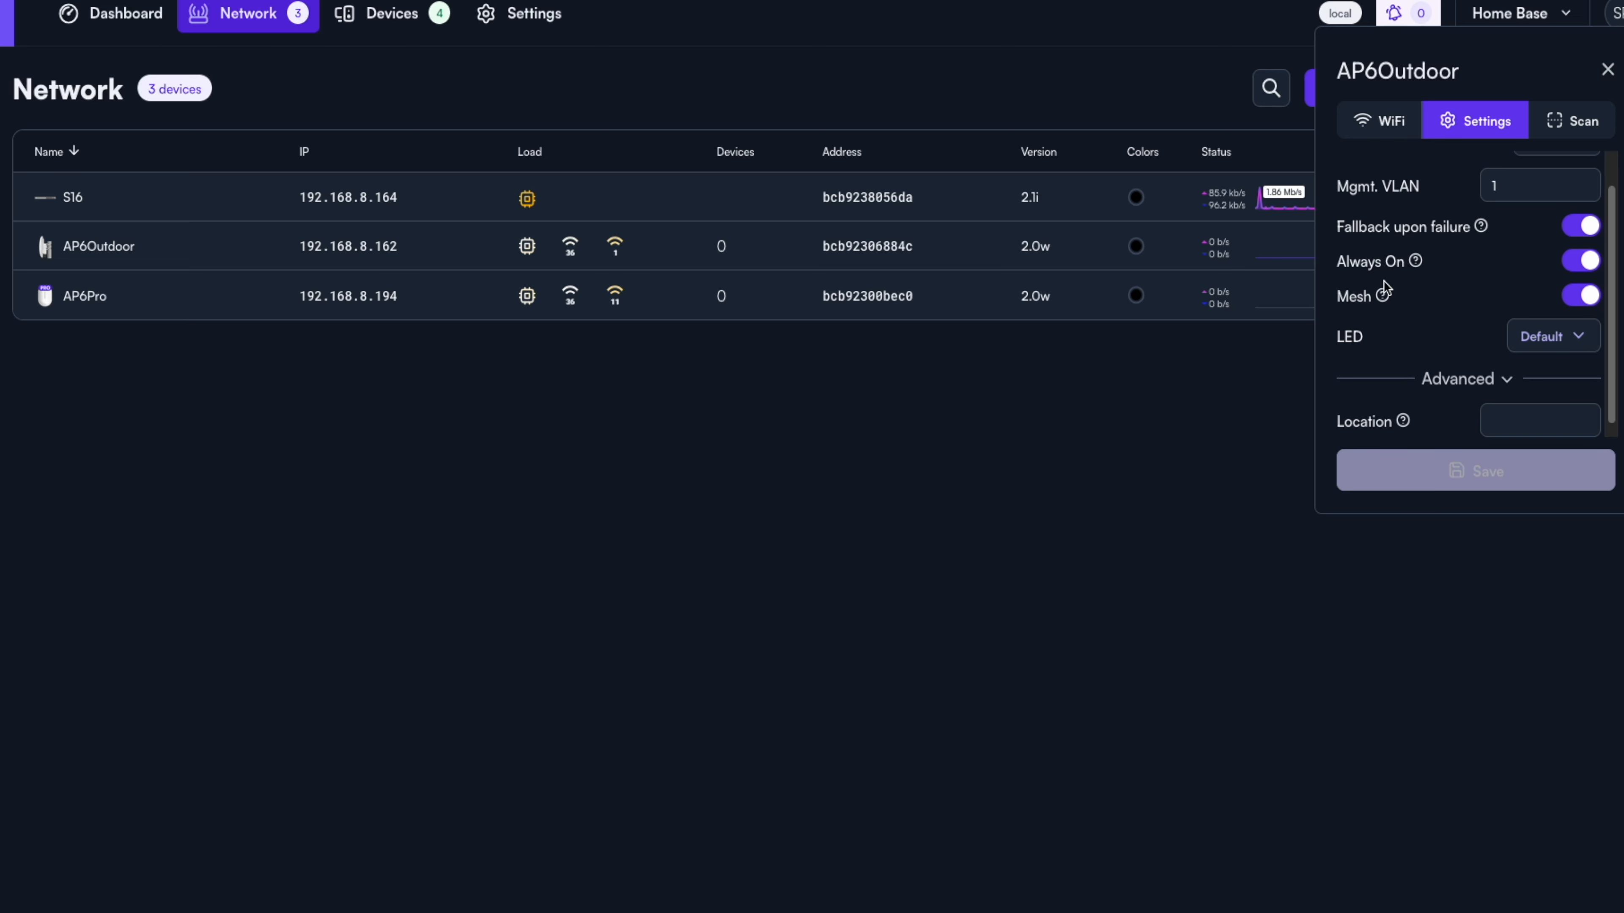
pyautogui.moveTo(1547, 343)
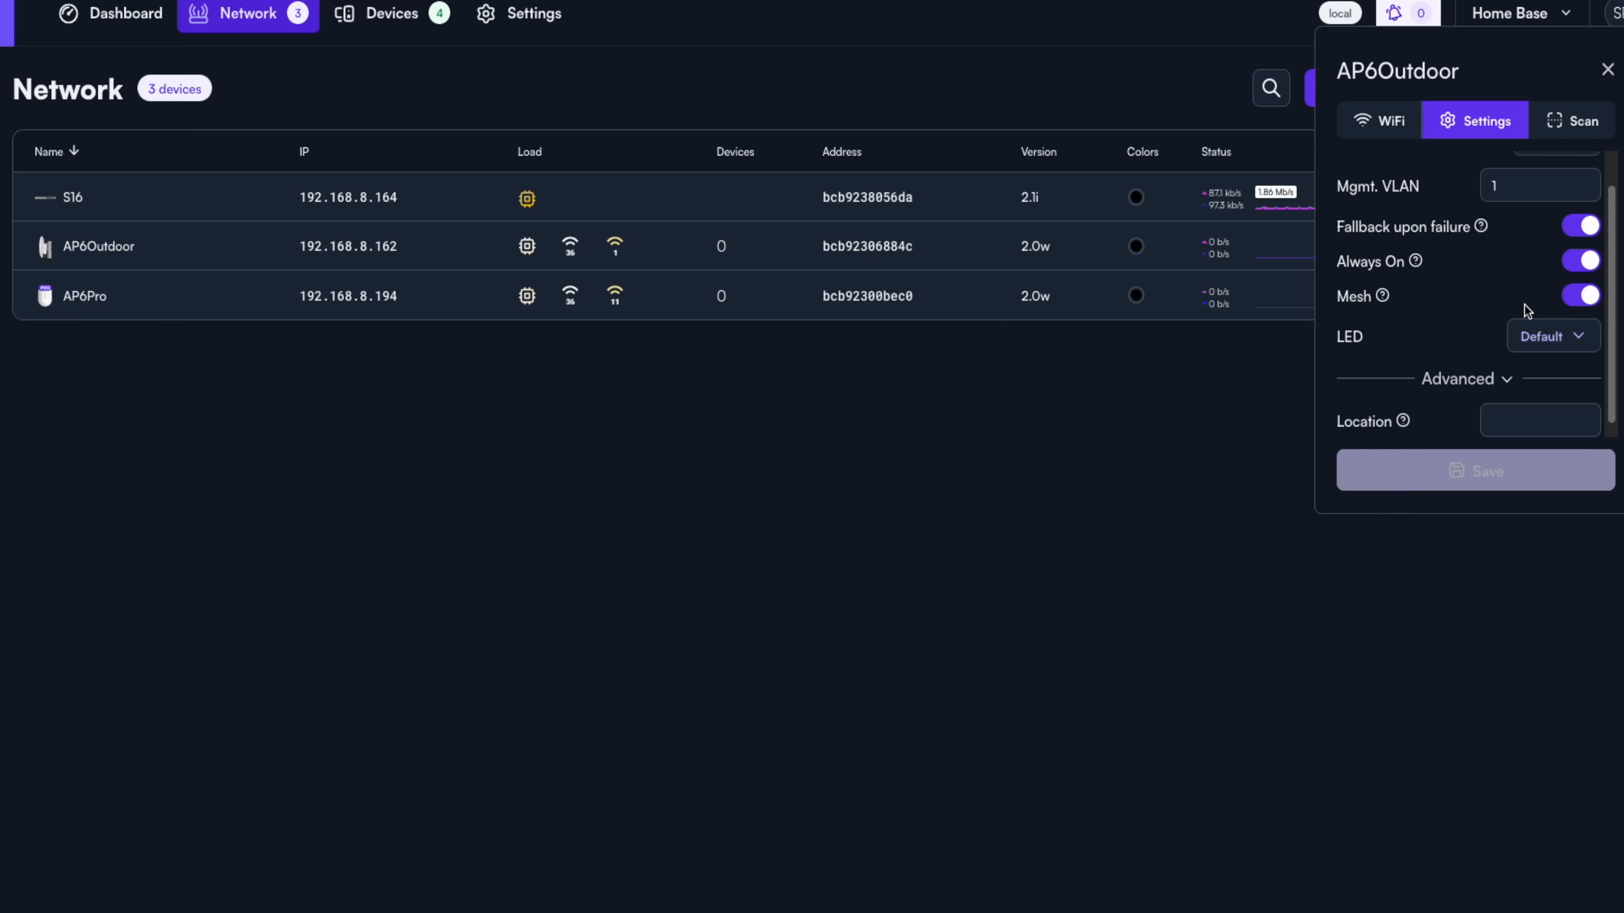
pyautogui.click(1464, 379)
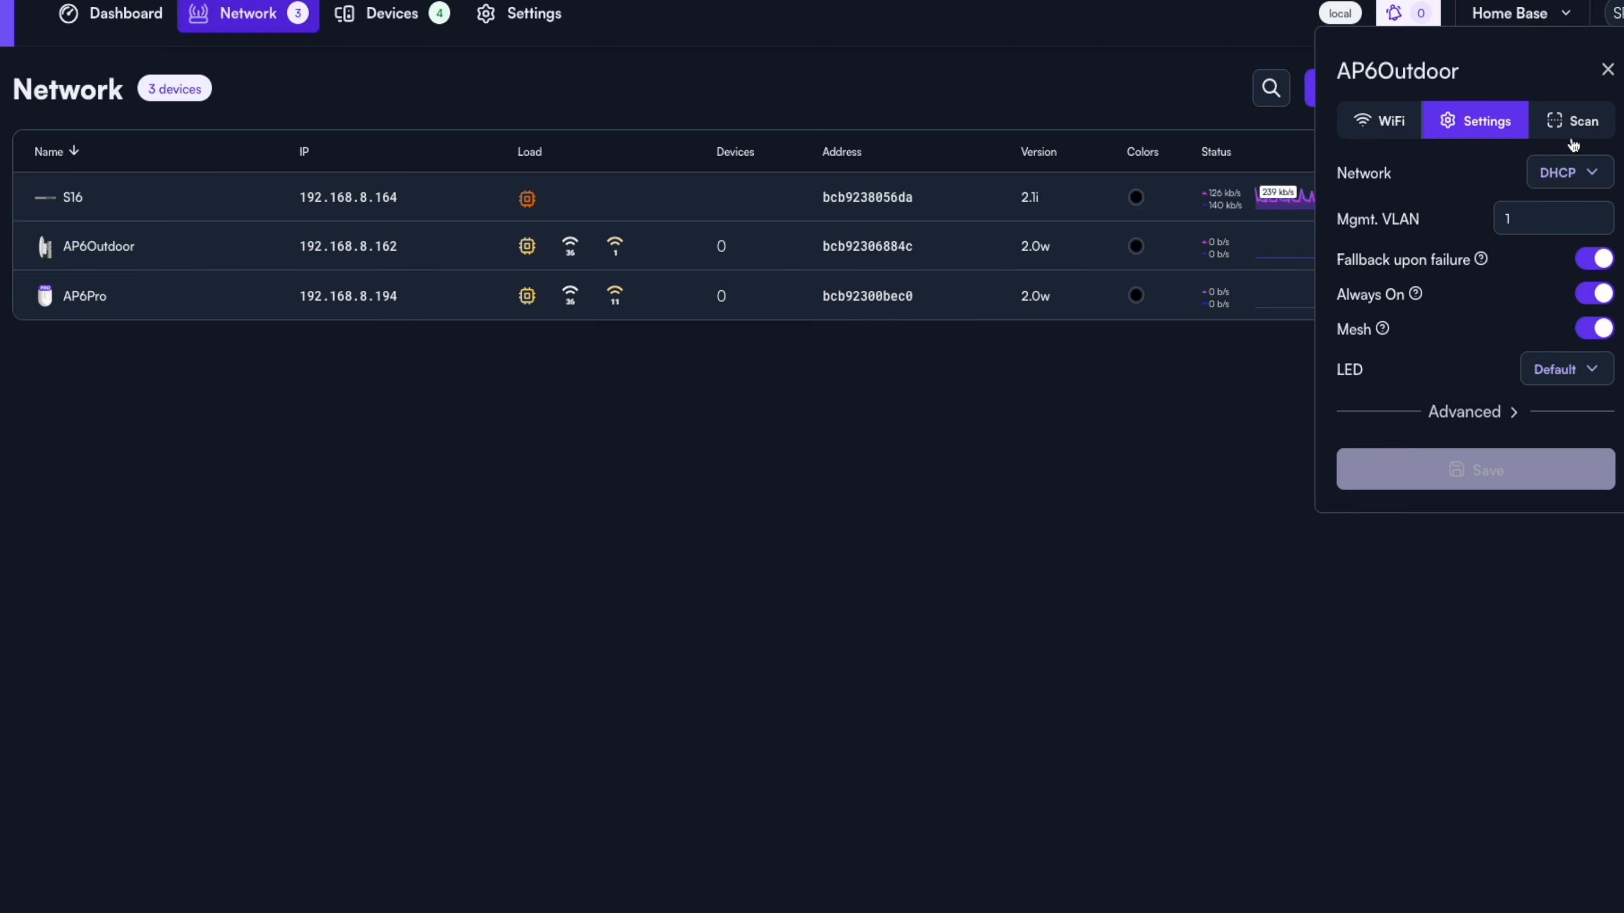
pyautogui.click(1380, 120)
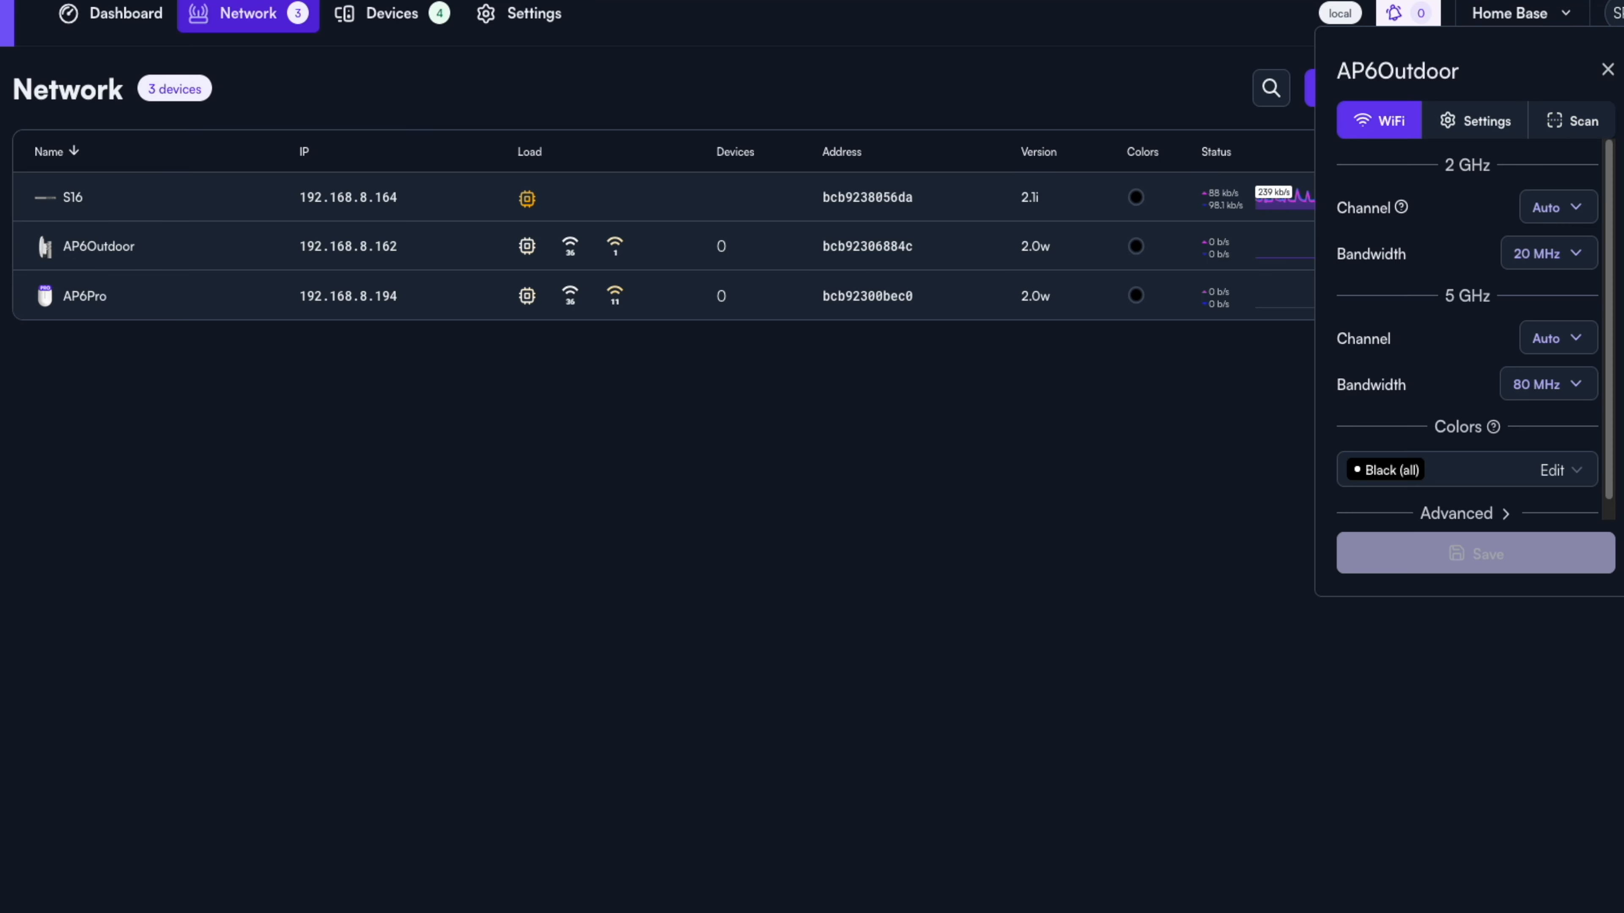
pyautogui.click(1606, 69)
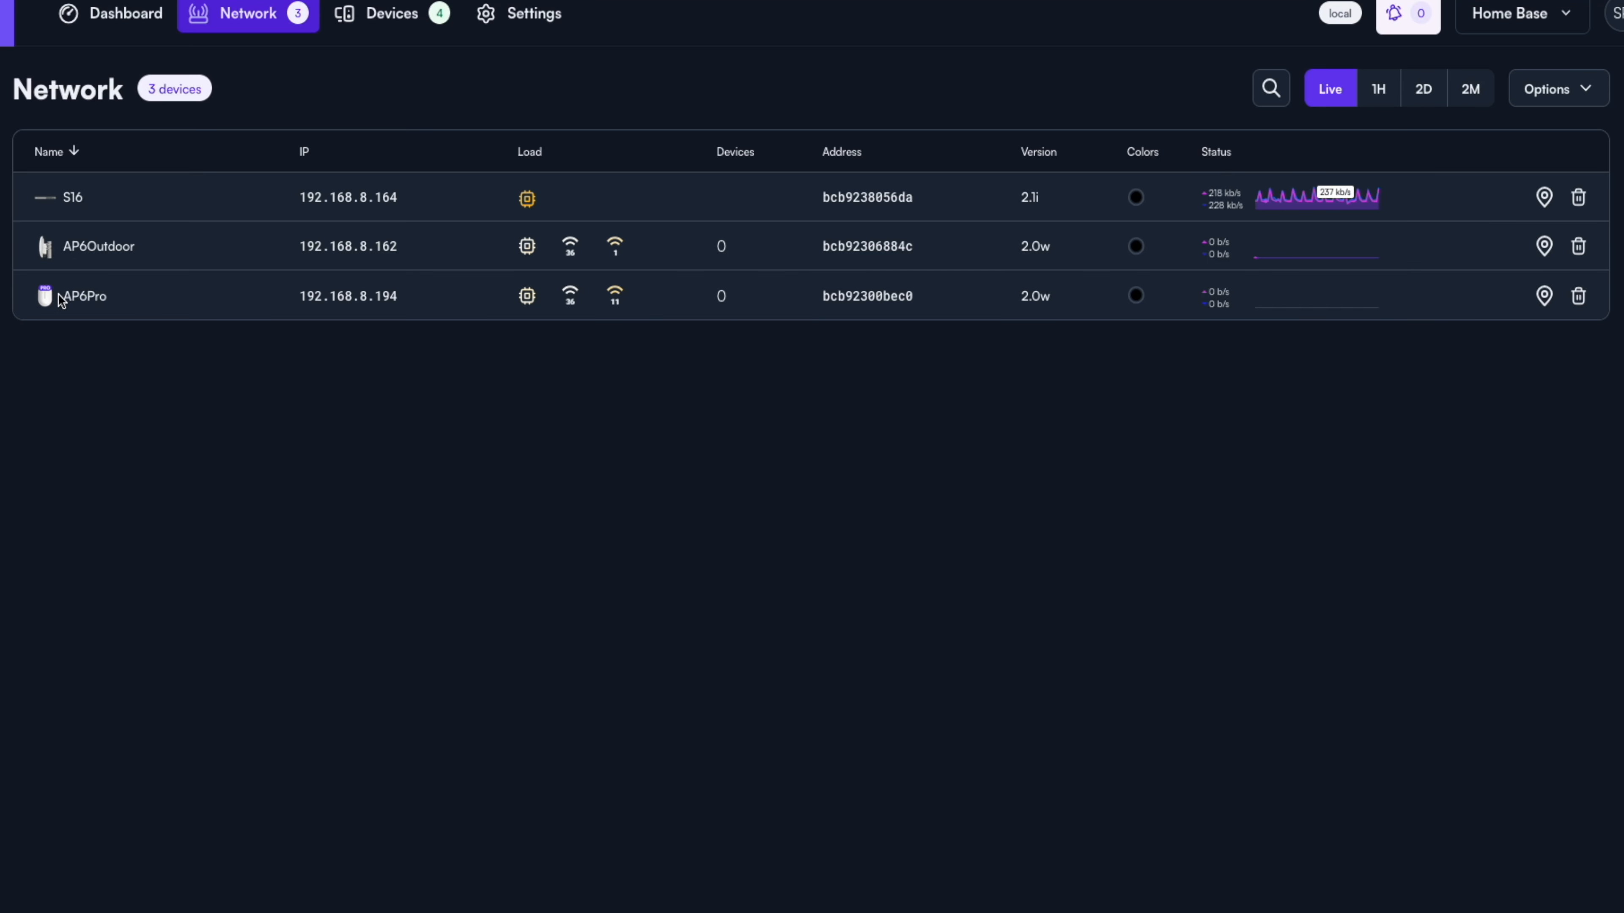
# - Review AP6Pro's 2 GHz and 5 GHz channel settings, then leave for the Devices page
pyautogui.click(83, 296)
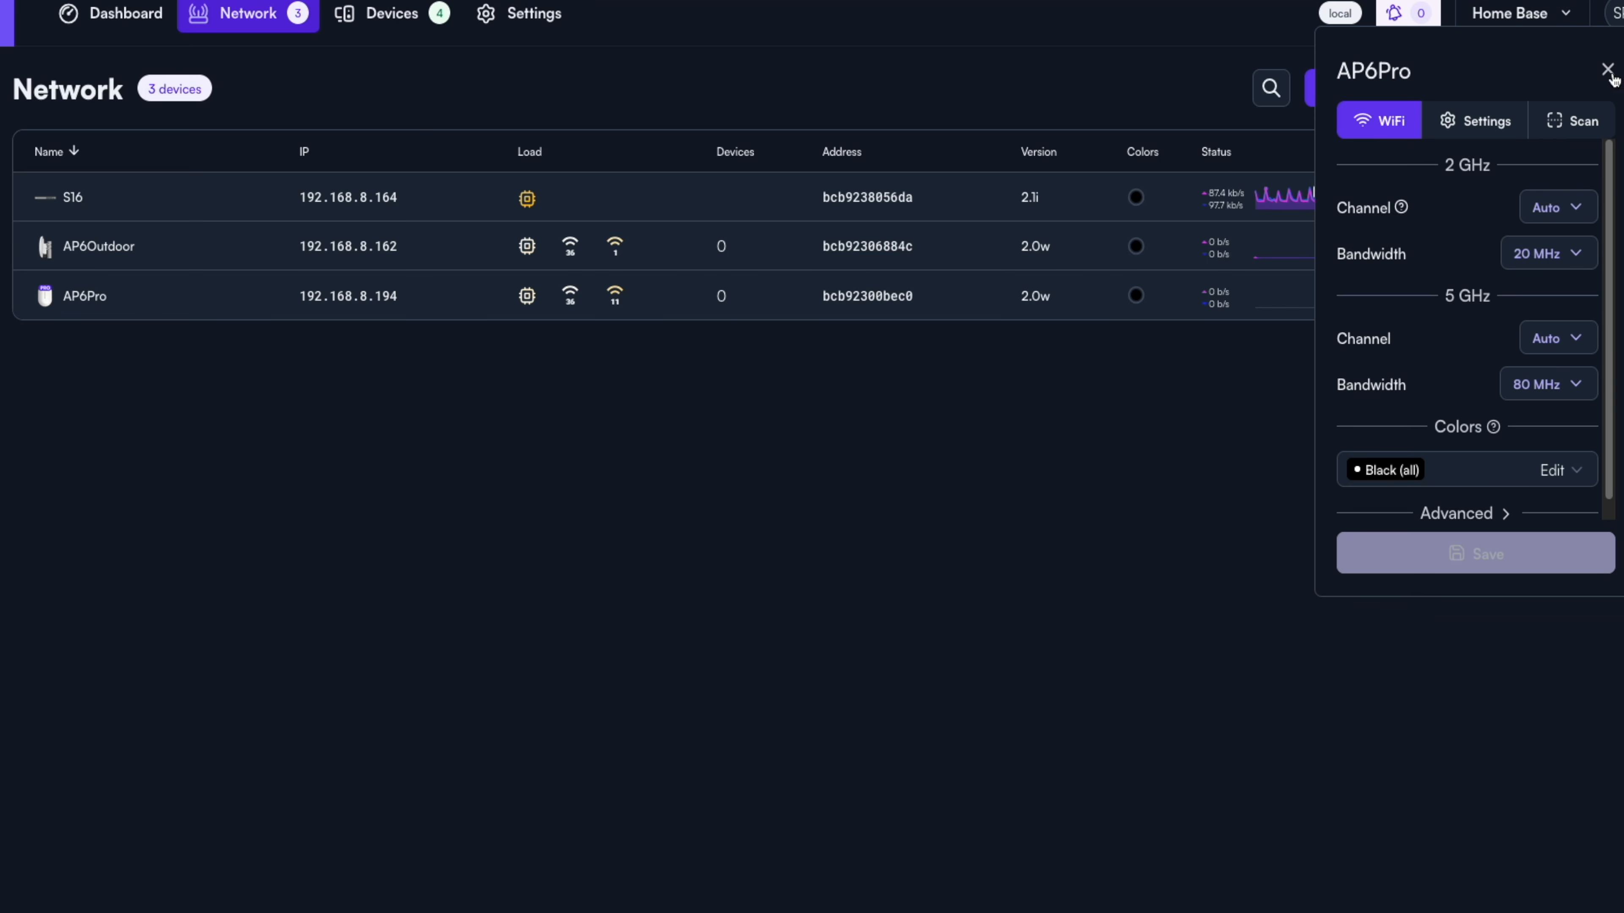
pyautogui.click(391, 14)
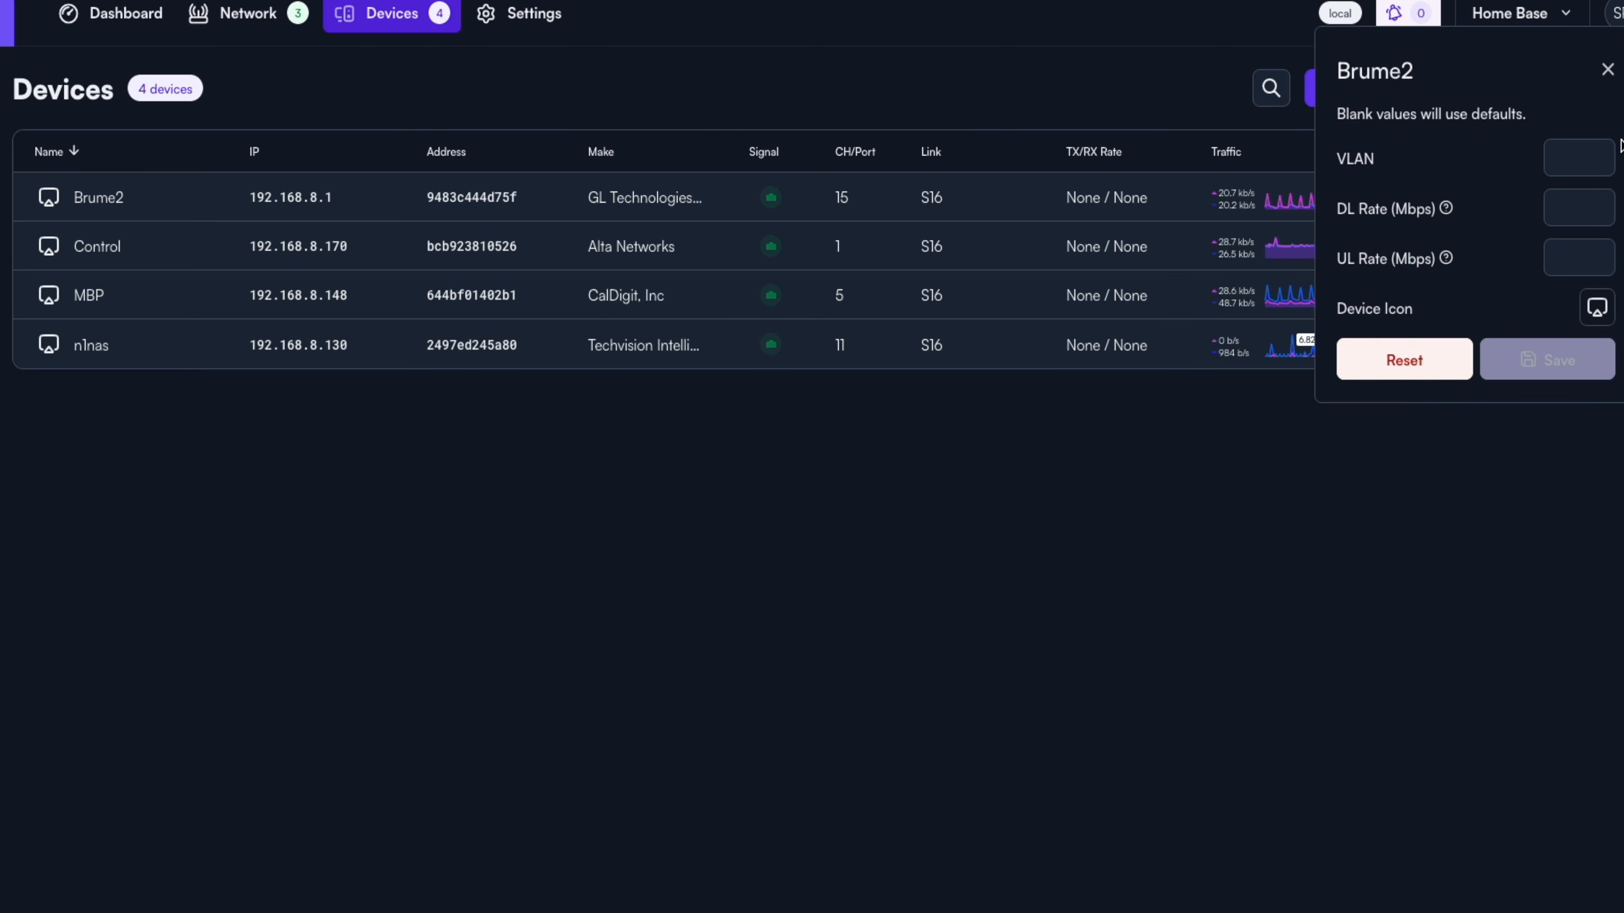
pyautogui.click(1577, 257)
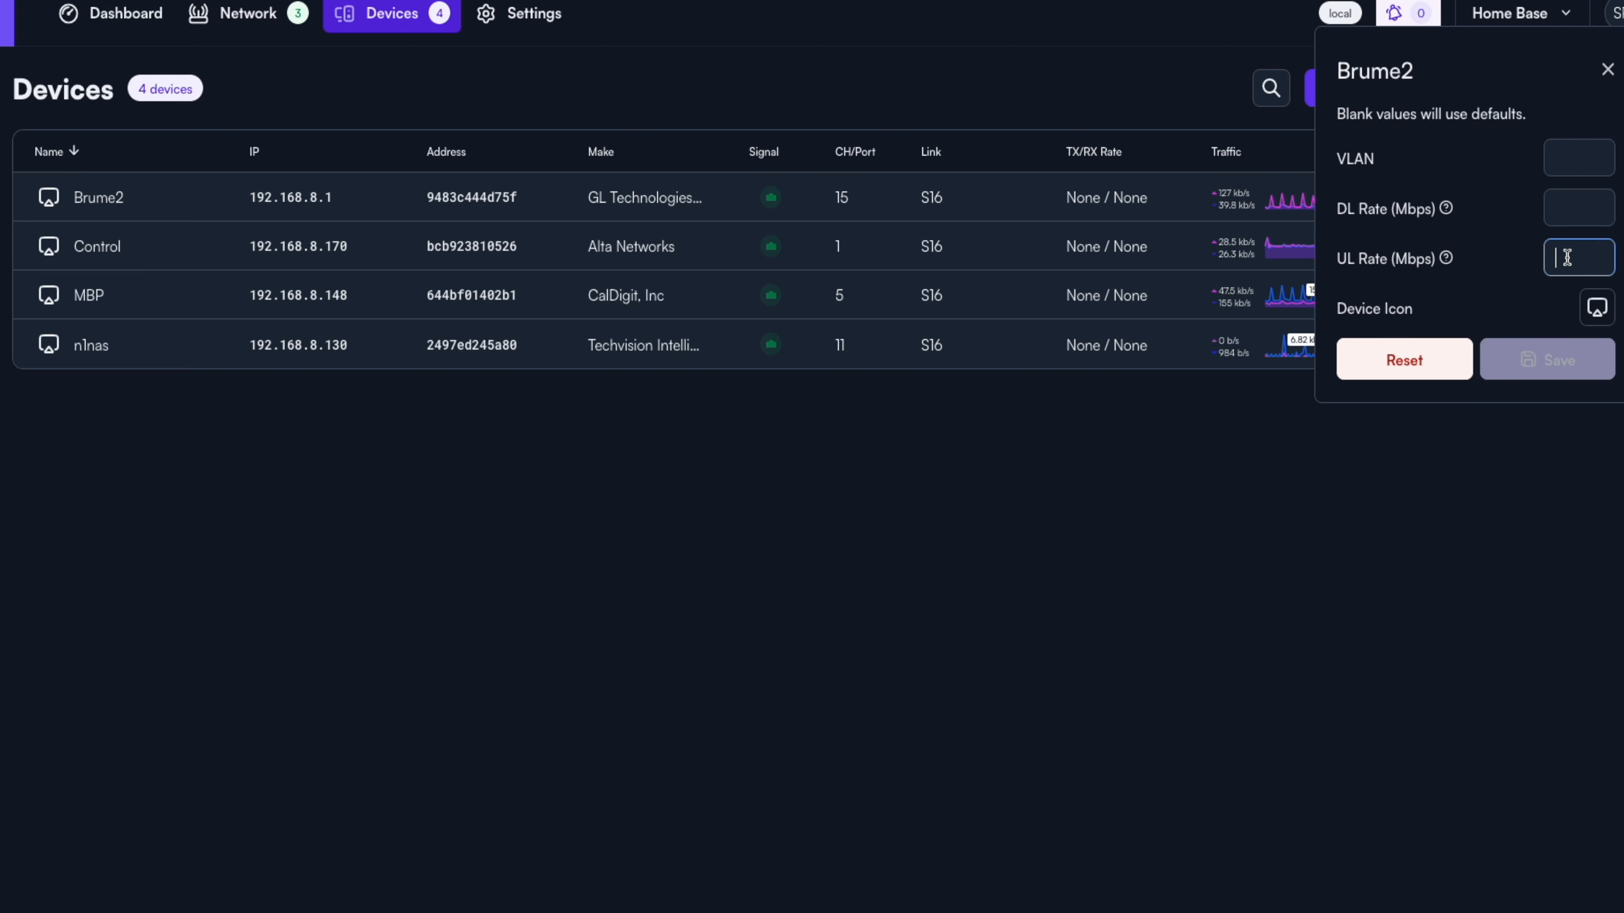
pyautogui.click(1606, 68)
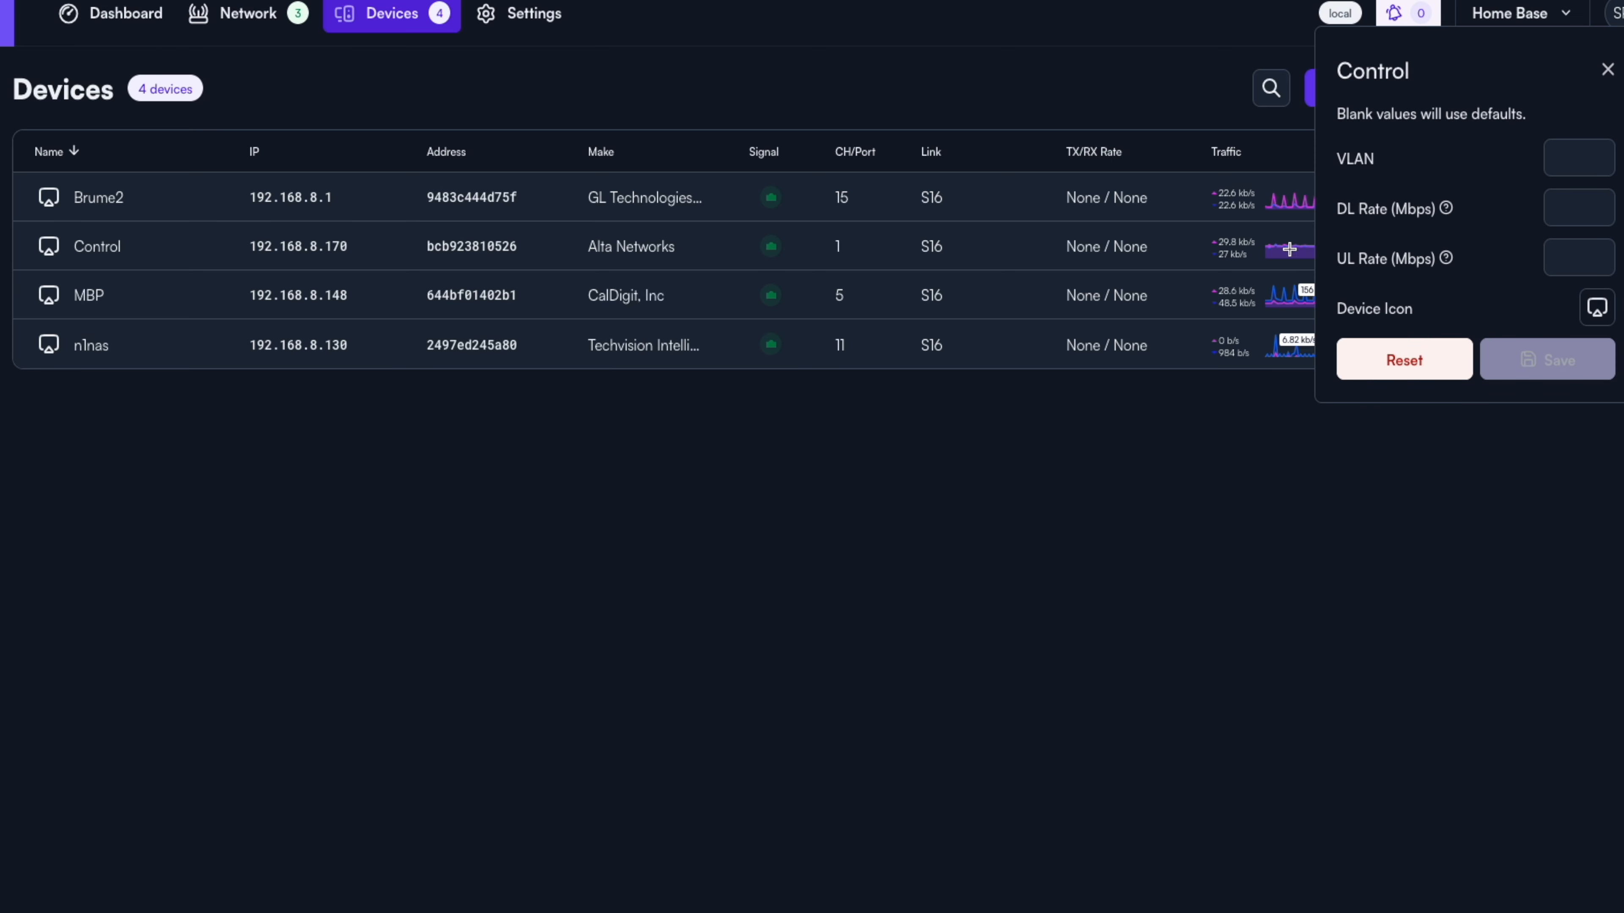
pyautogui.click(1577, 208)
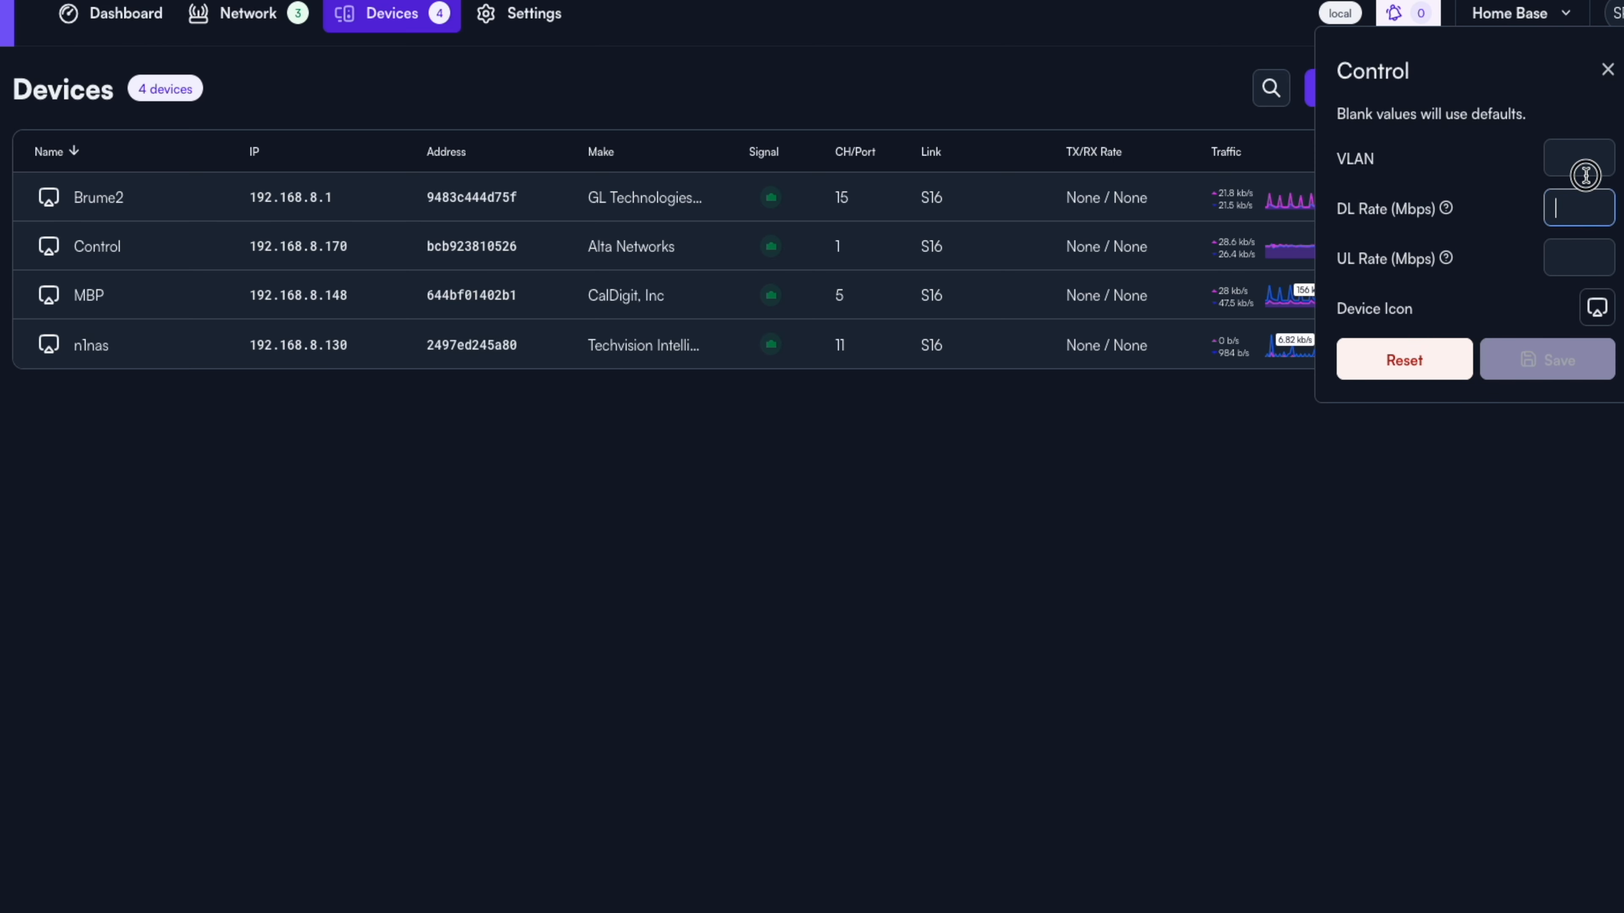
pyautogui.click(1606, 69)
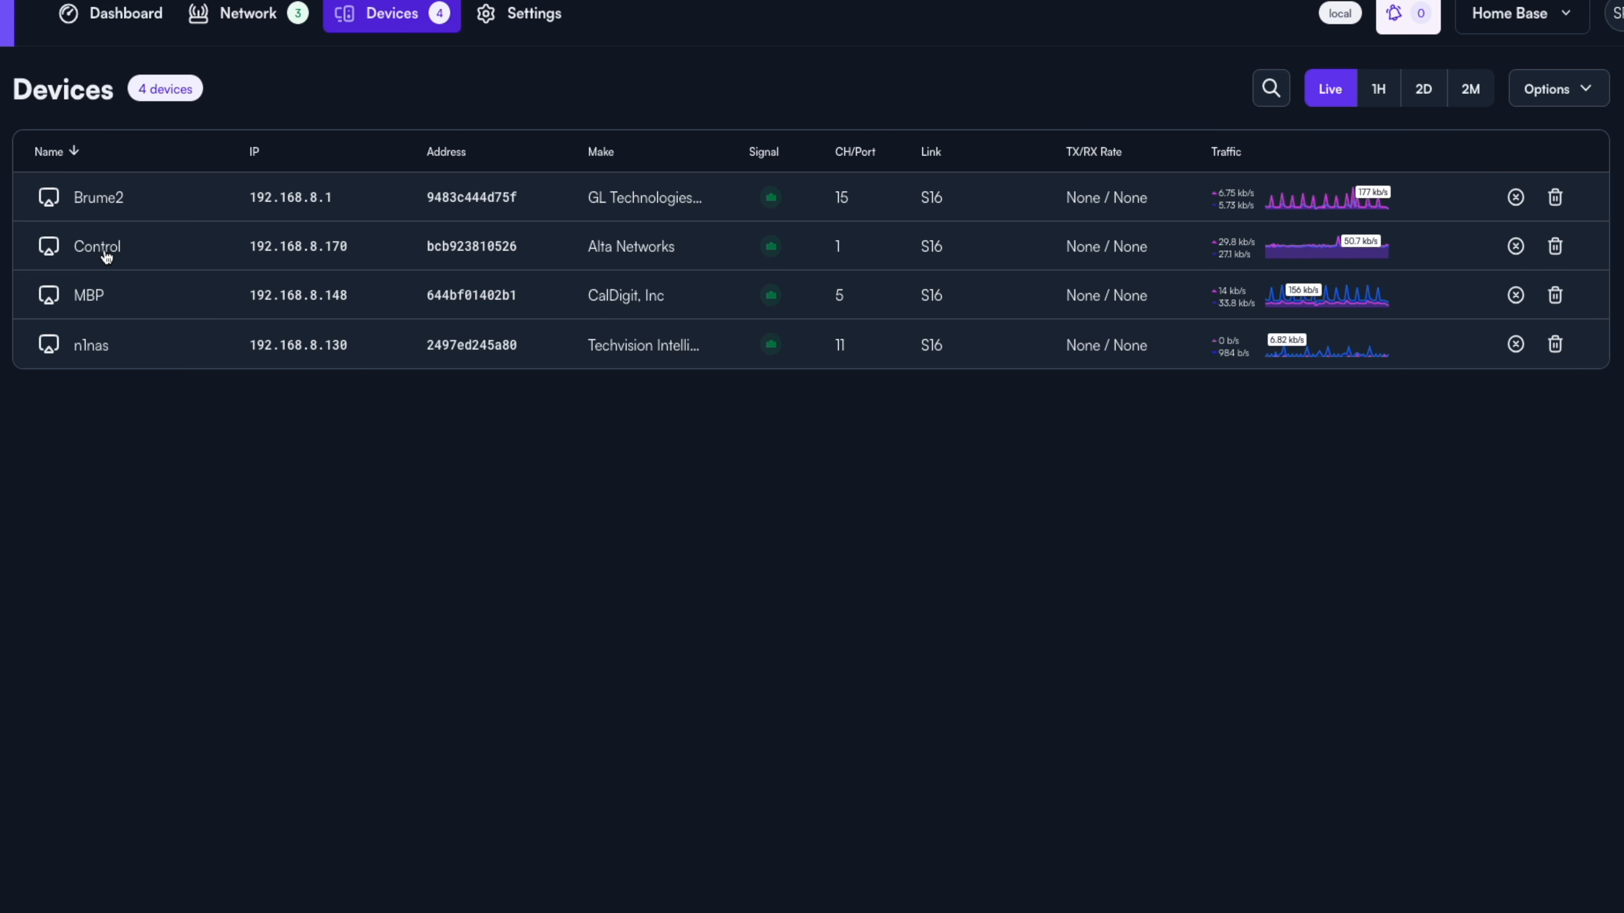
pyautogui.moveTo(133, 250)
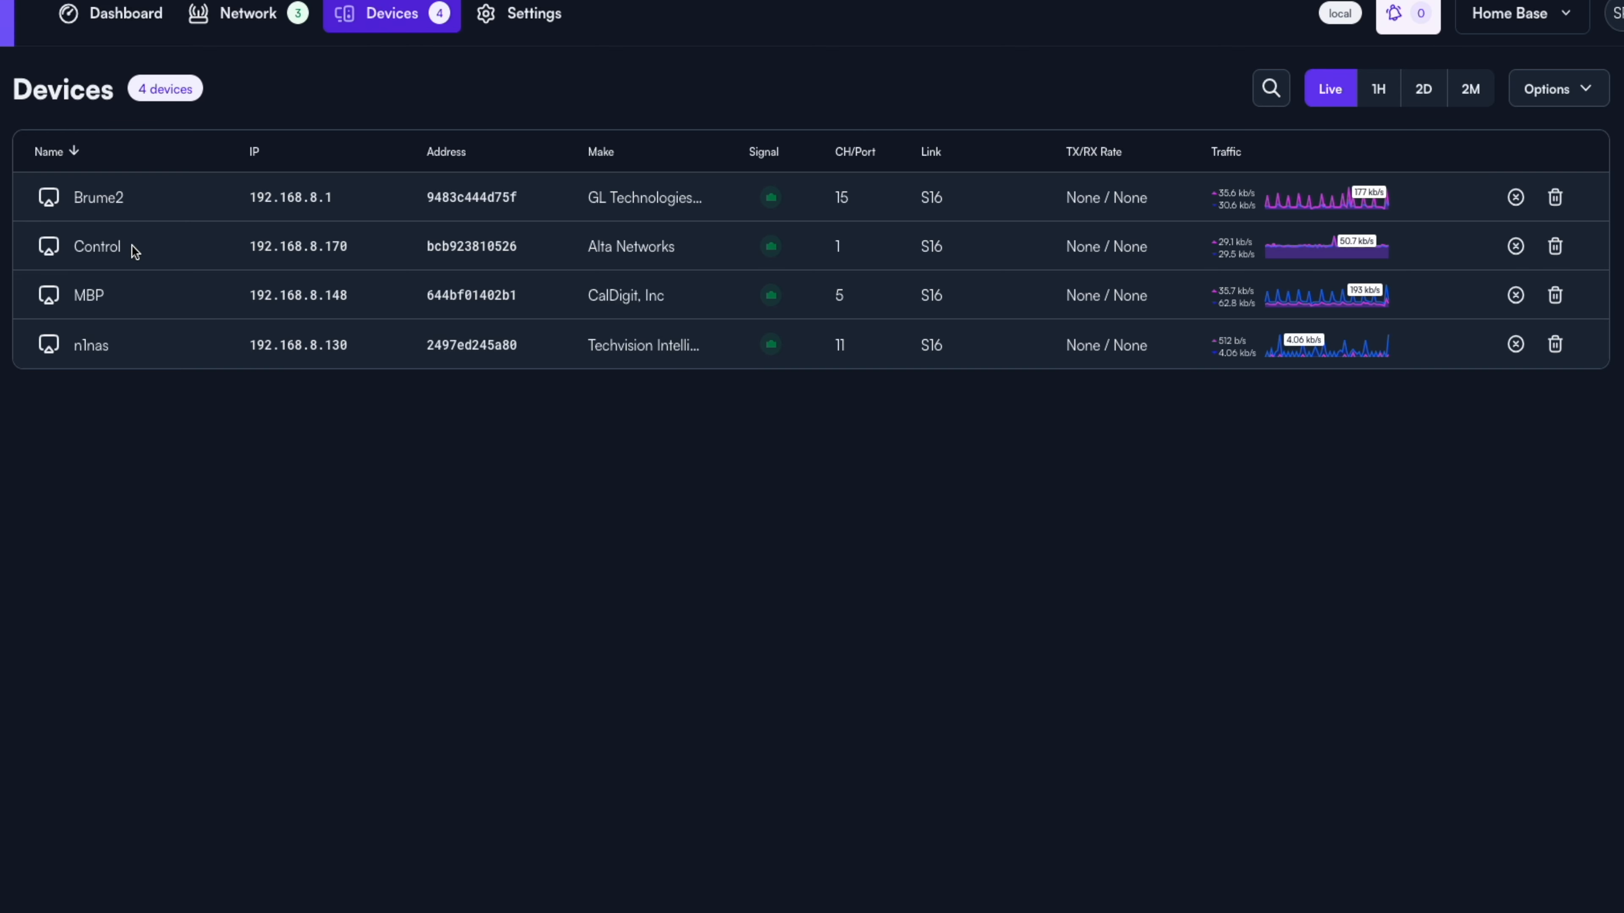
pyautogui.click(1555, 88)
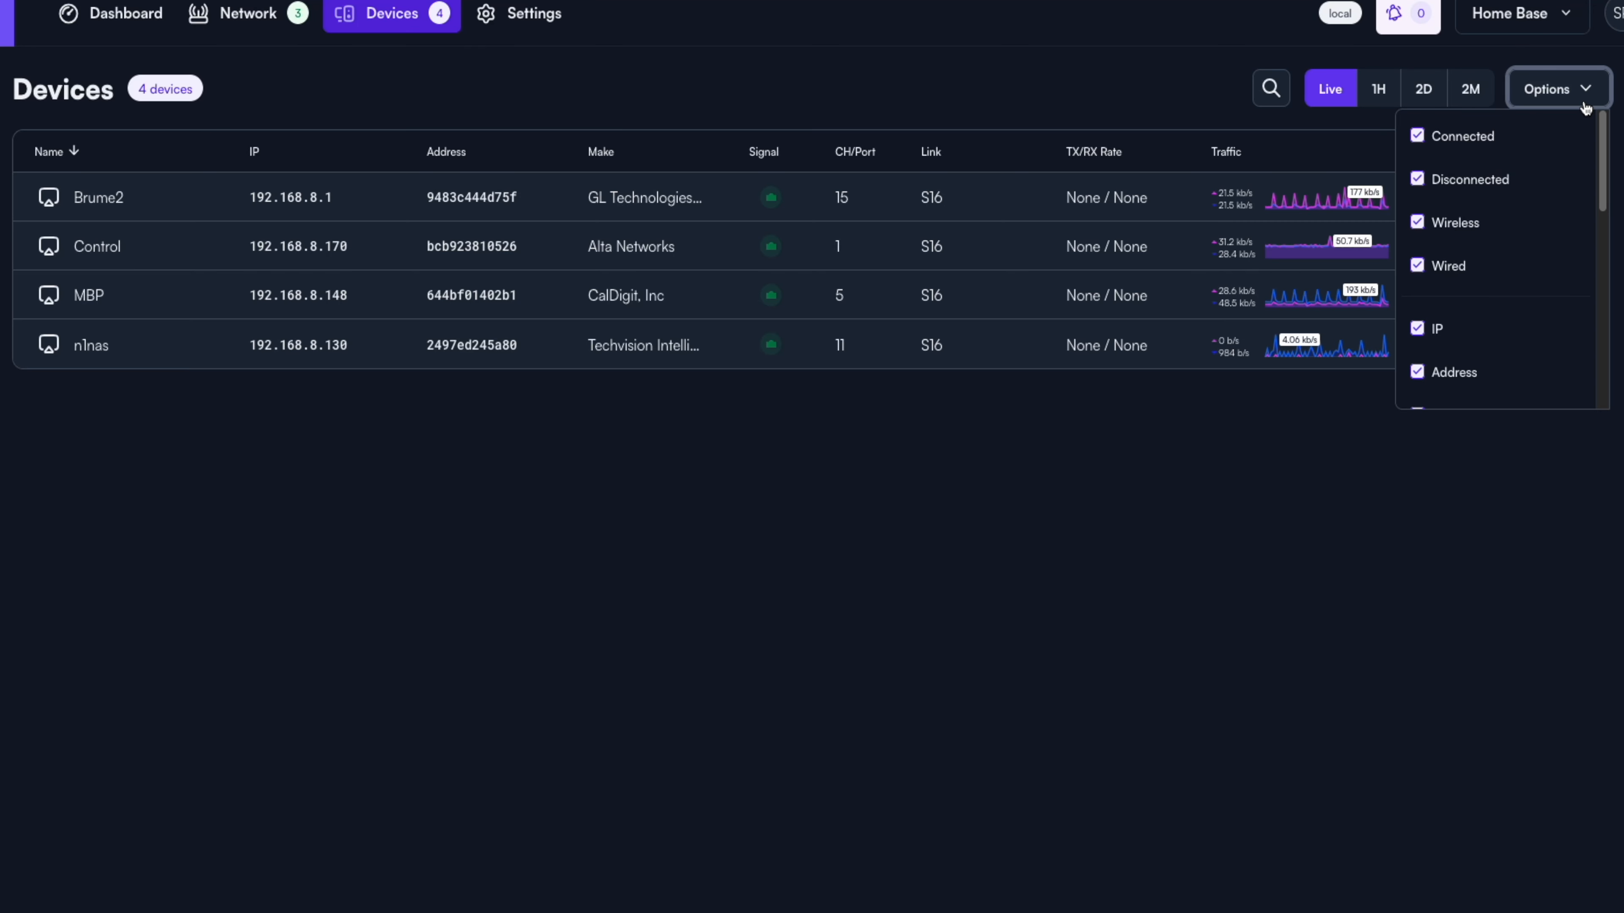
pyautogui.scroll(-3)
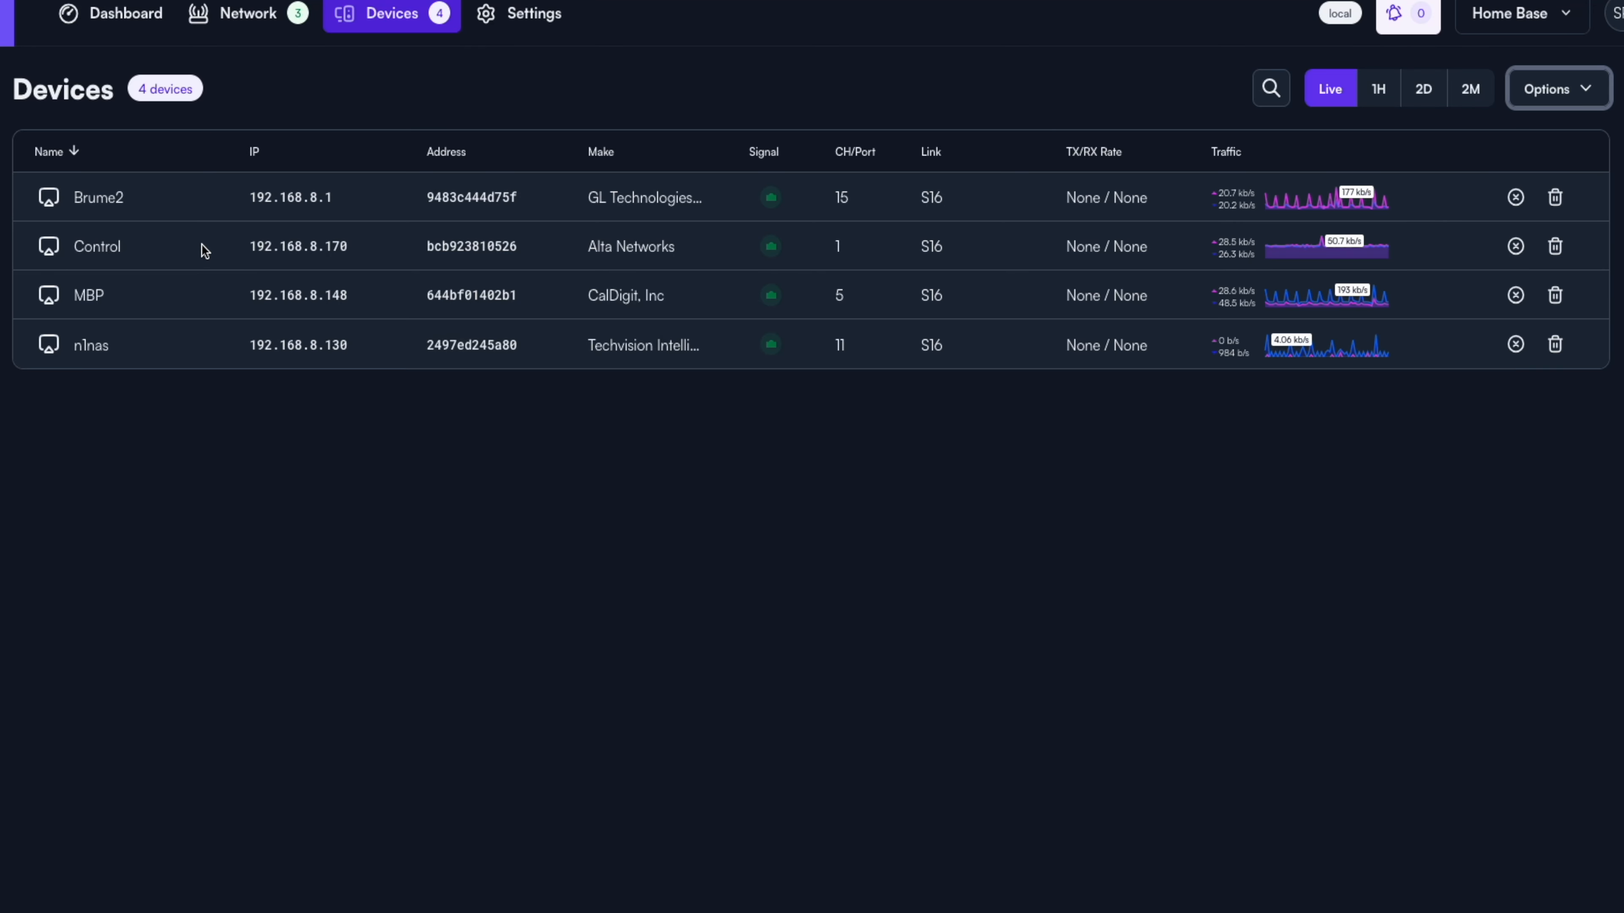
pyautogui.moveTo(228, 37)
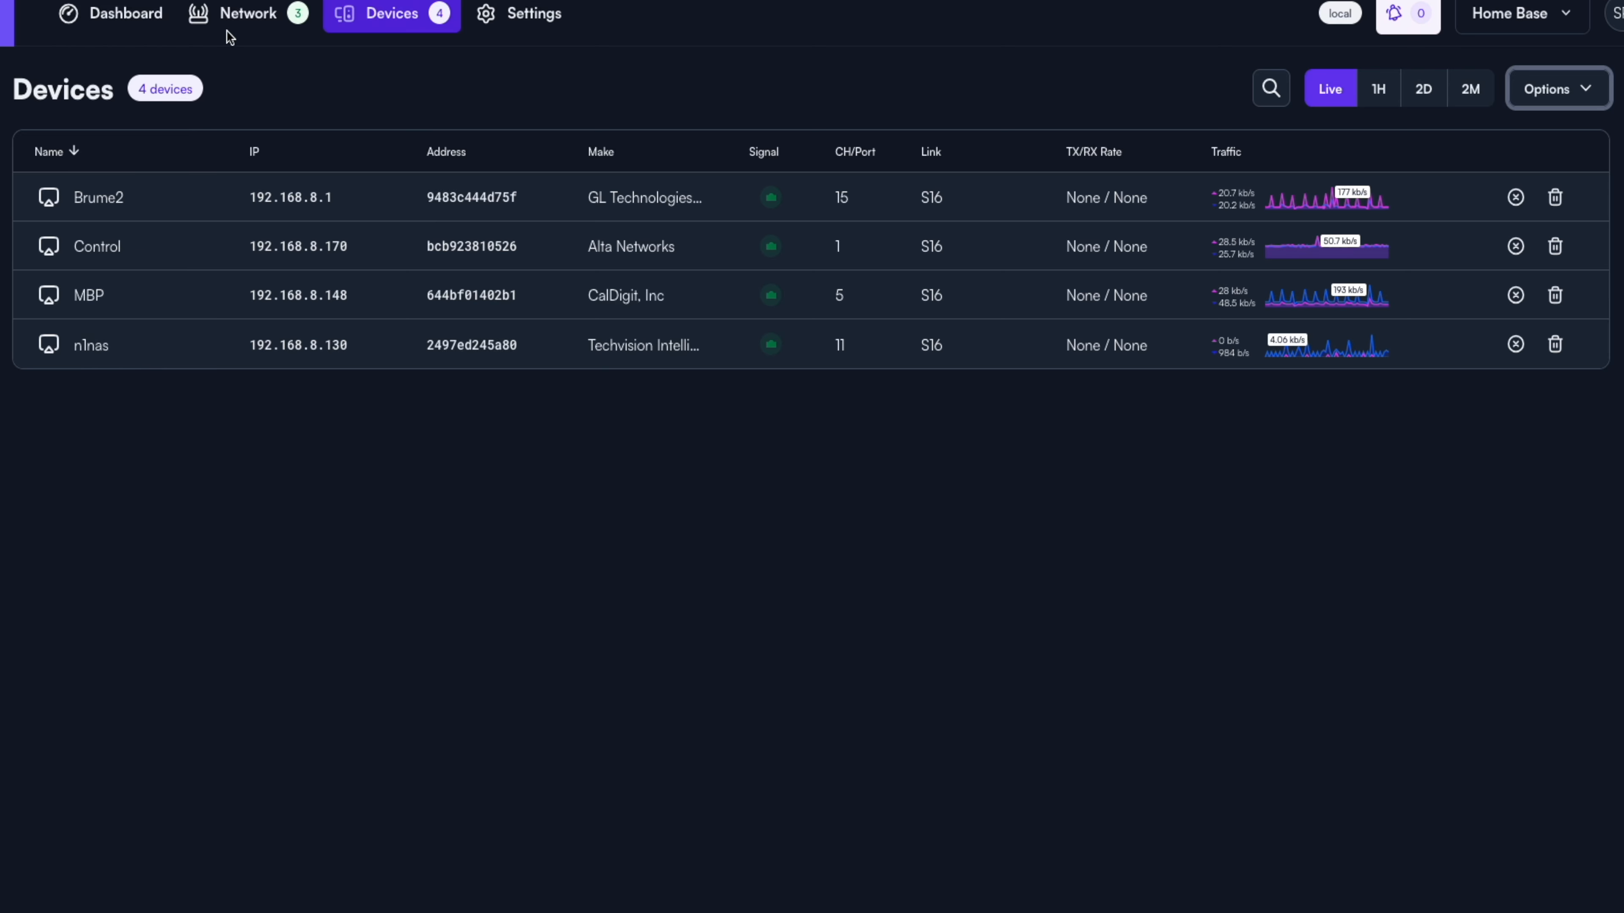
pyautogui.click(248, 13)
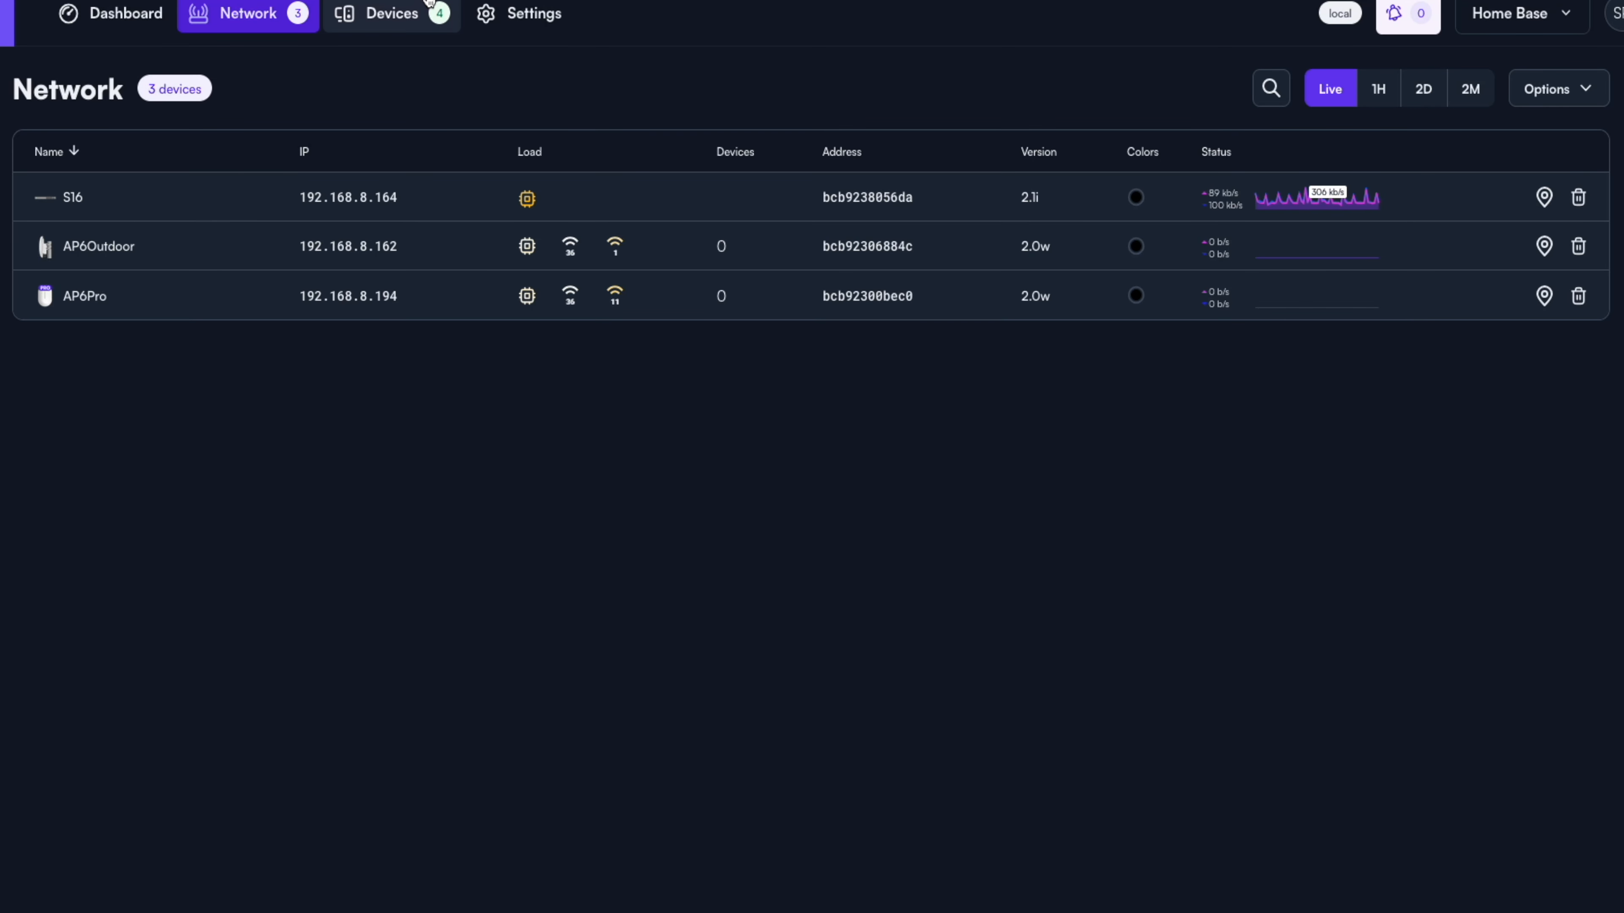
pyautogui.click(518, 15)
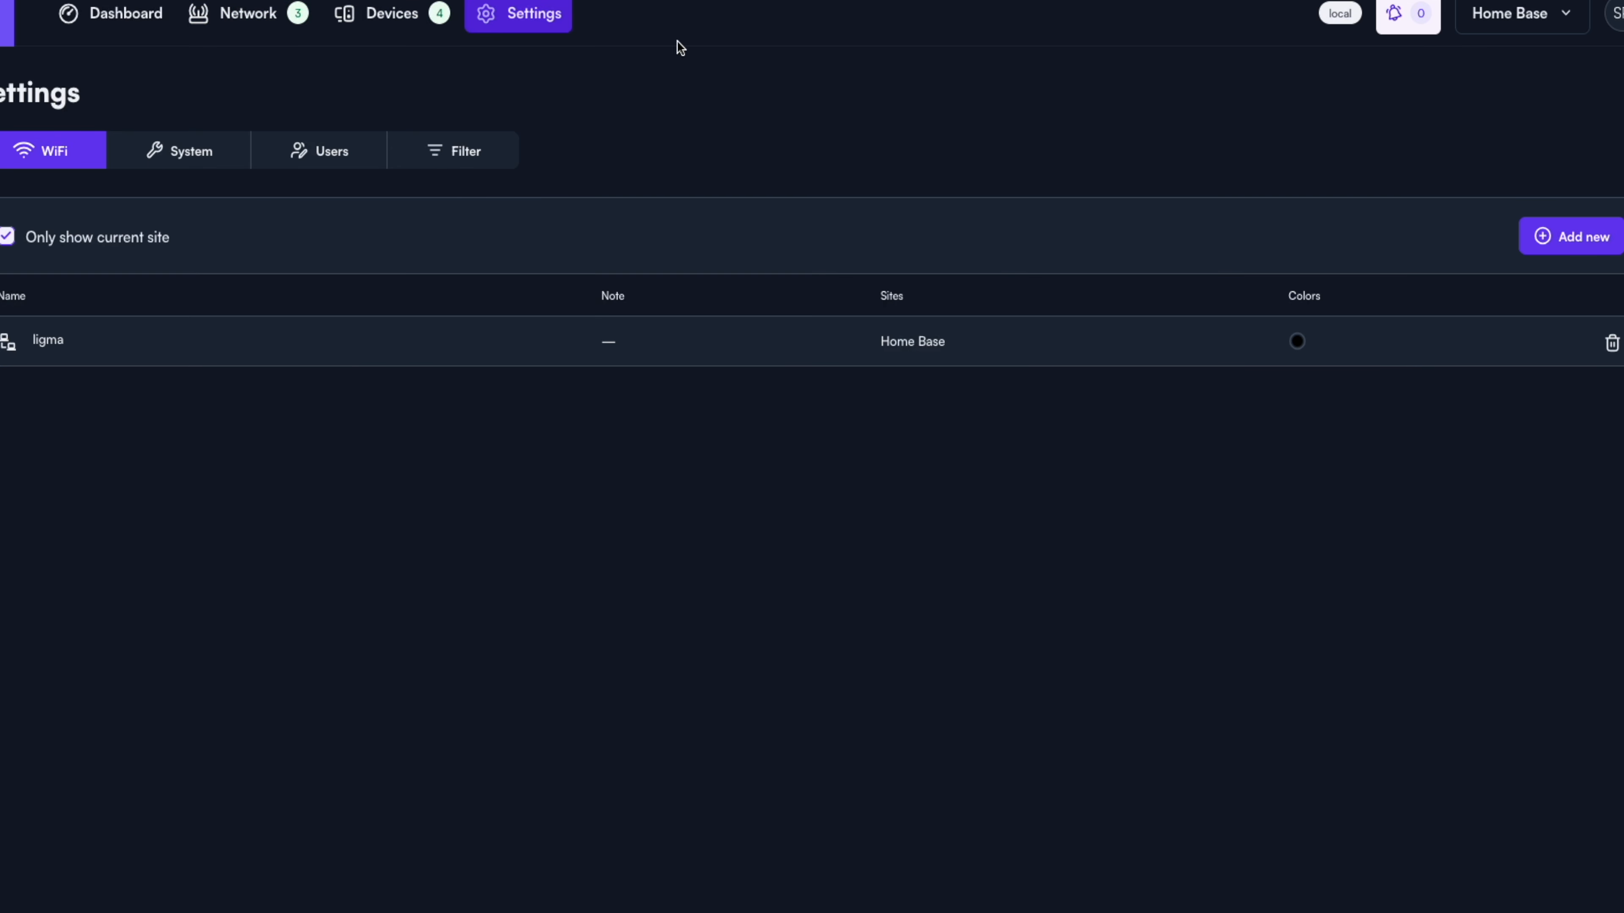
pyautogui.click(1522, 13)
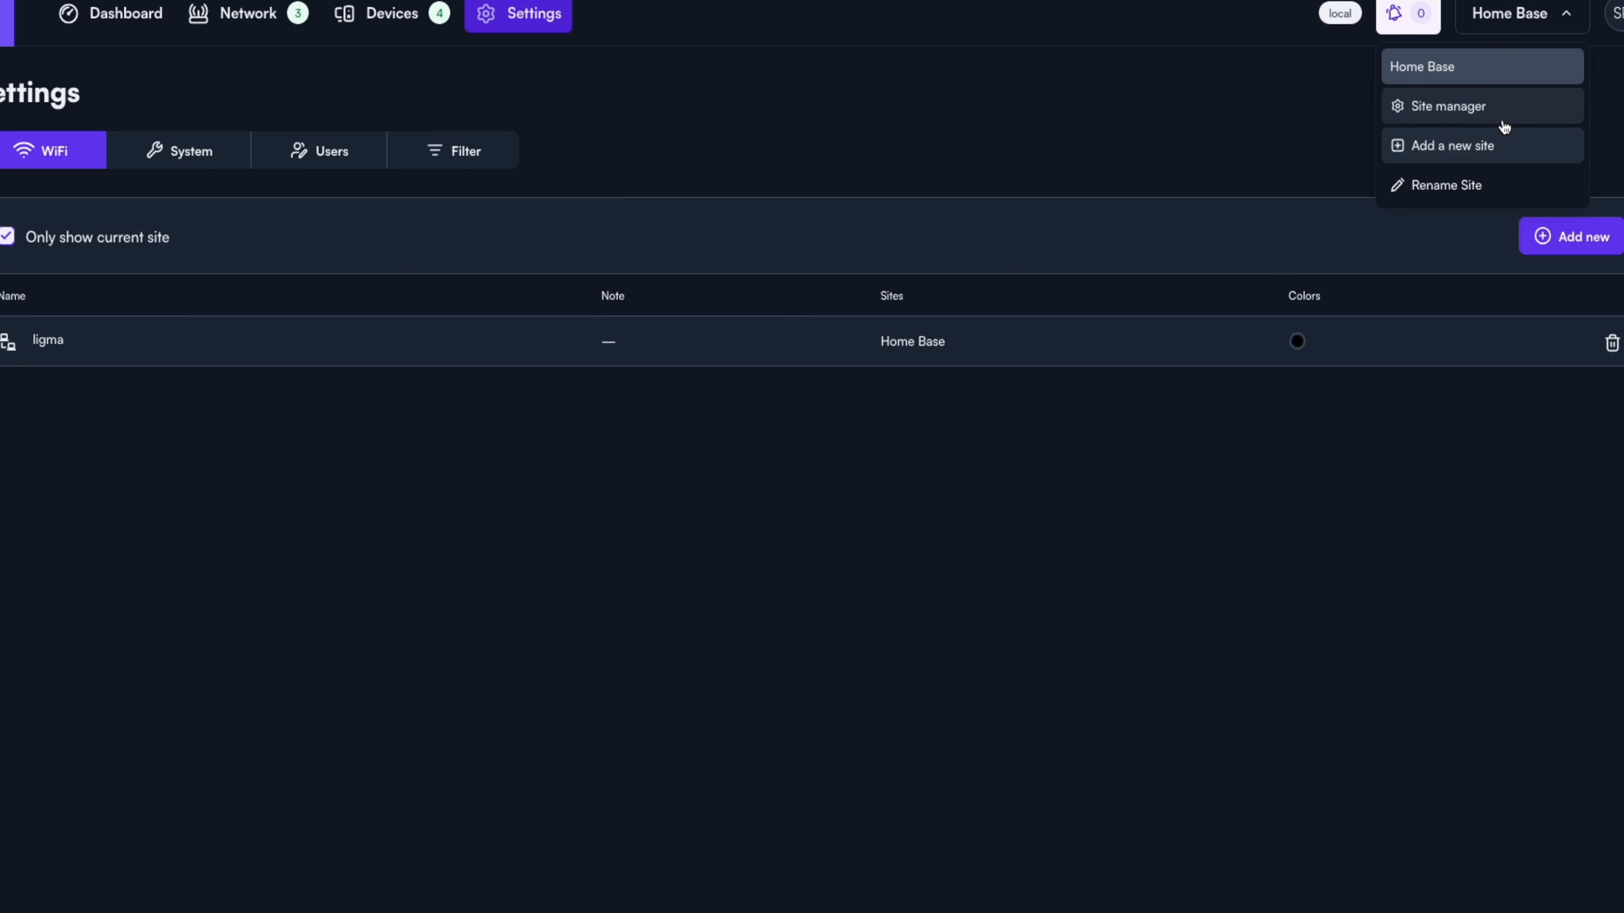
pyautogui.click(1445, 106)
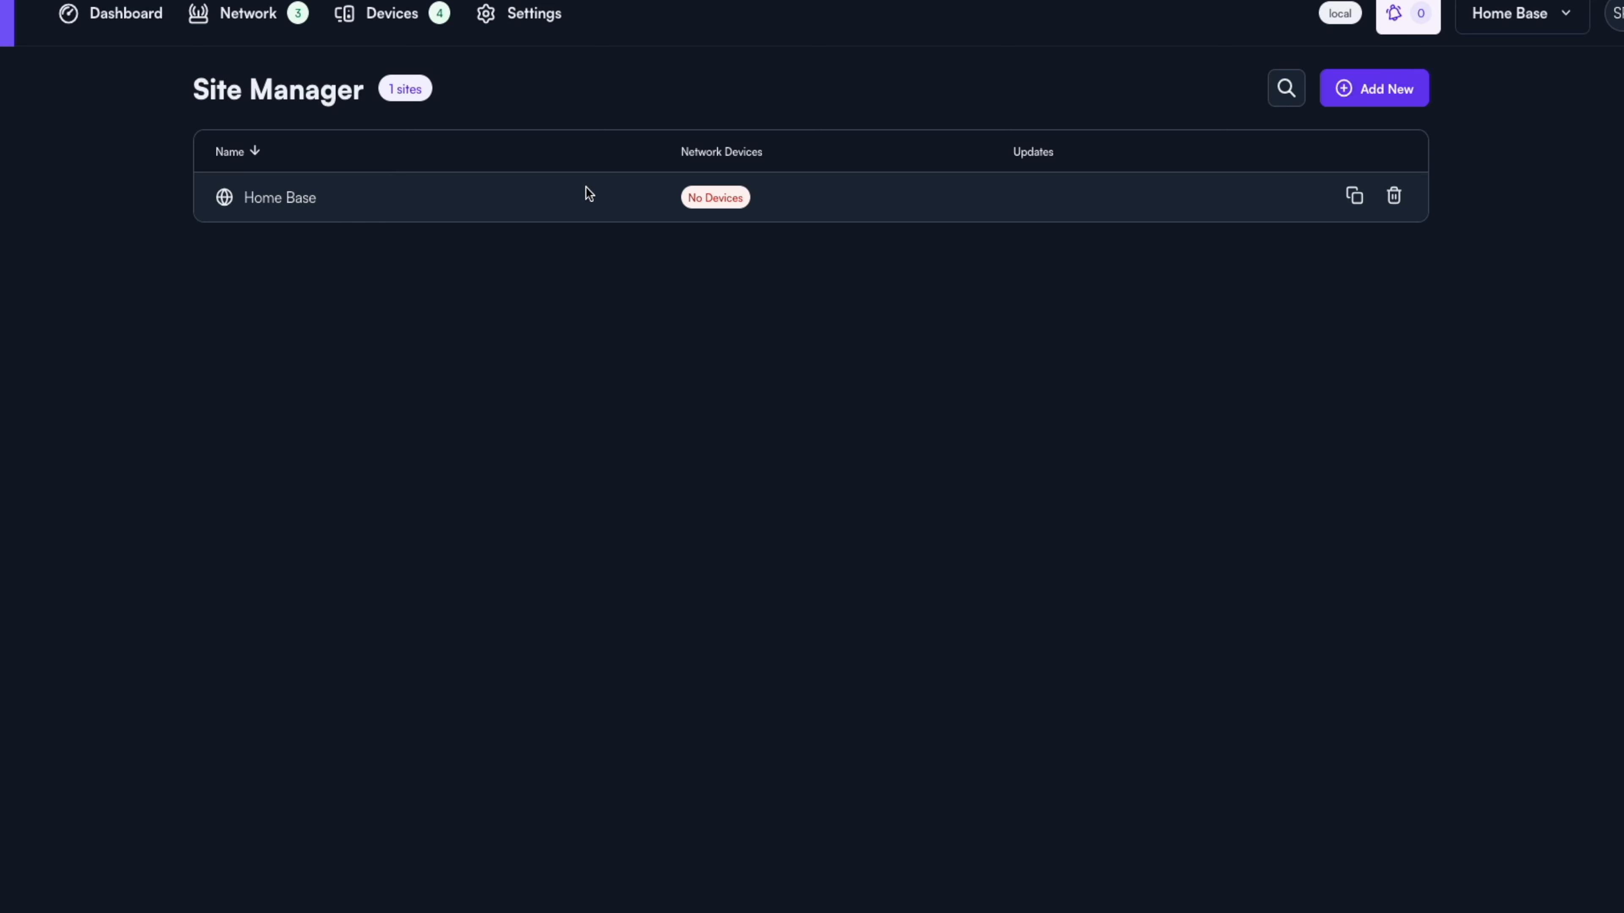
pyautogui.moveTo(430, 213)
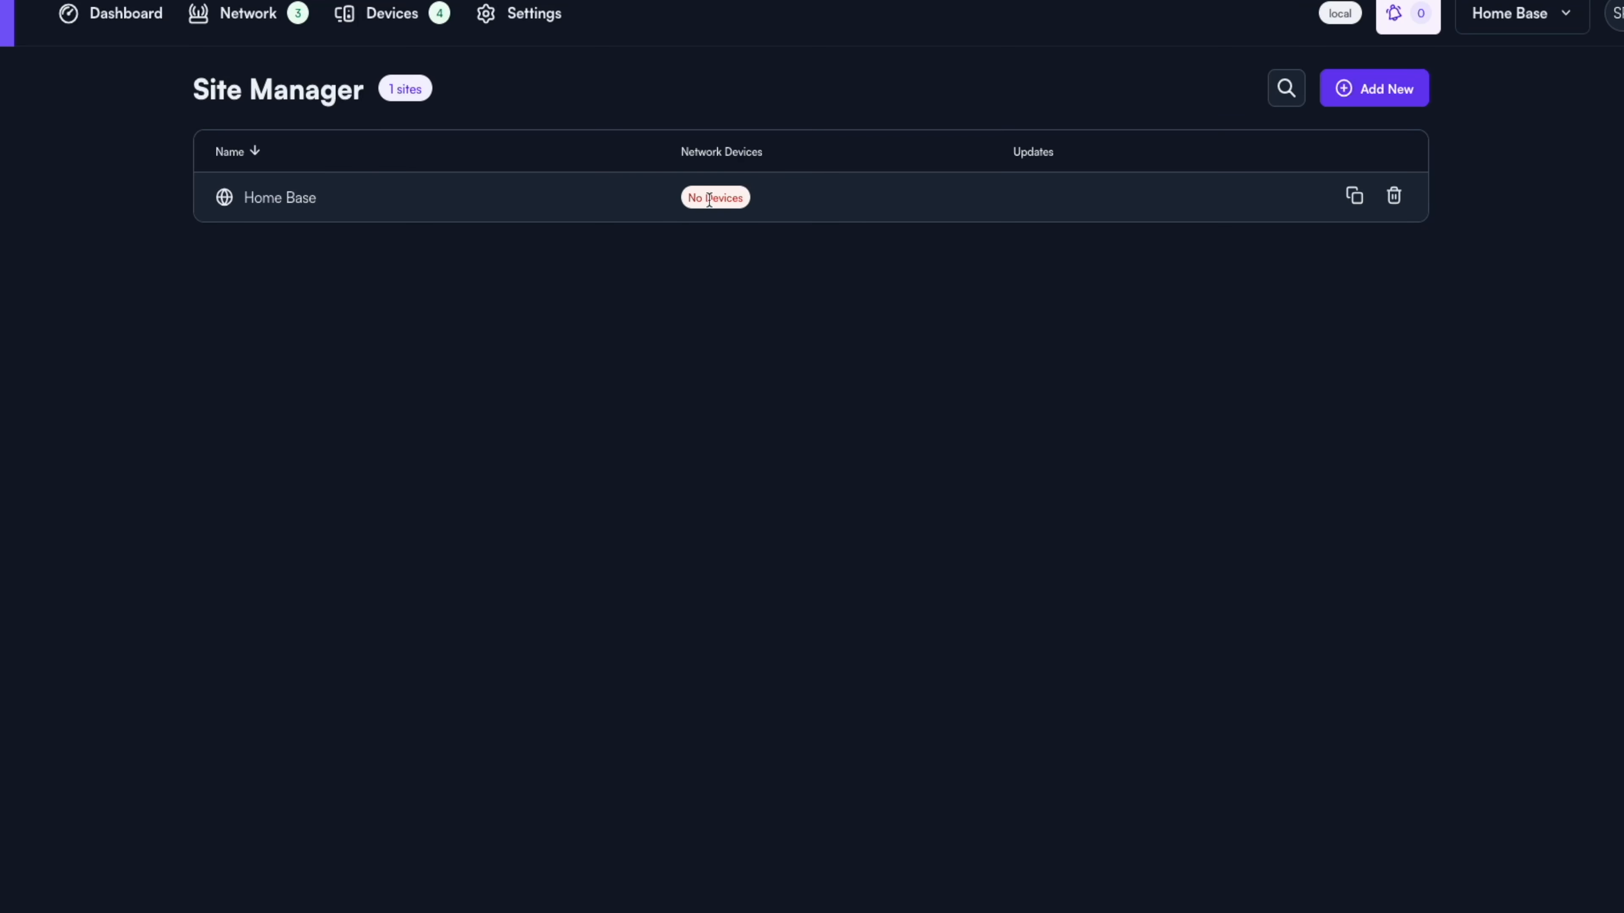
pyautogui.moveTo(684, 211)
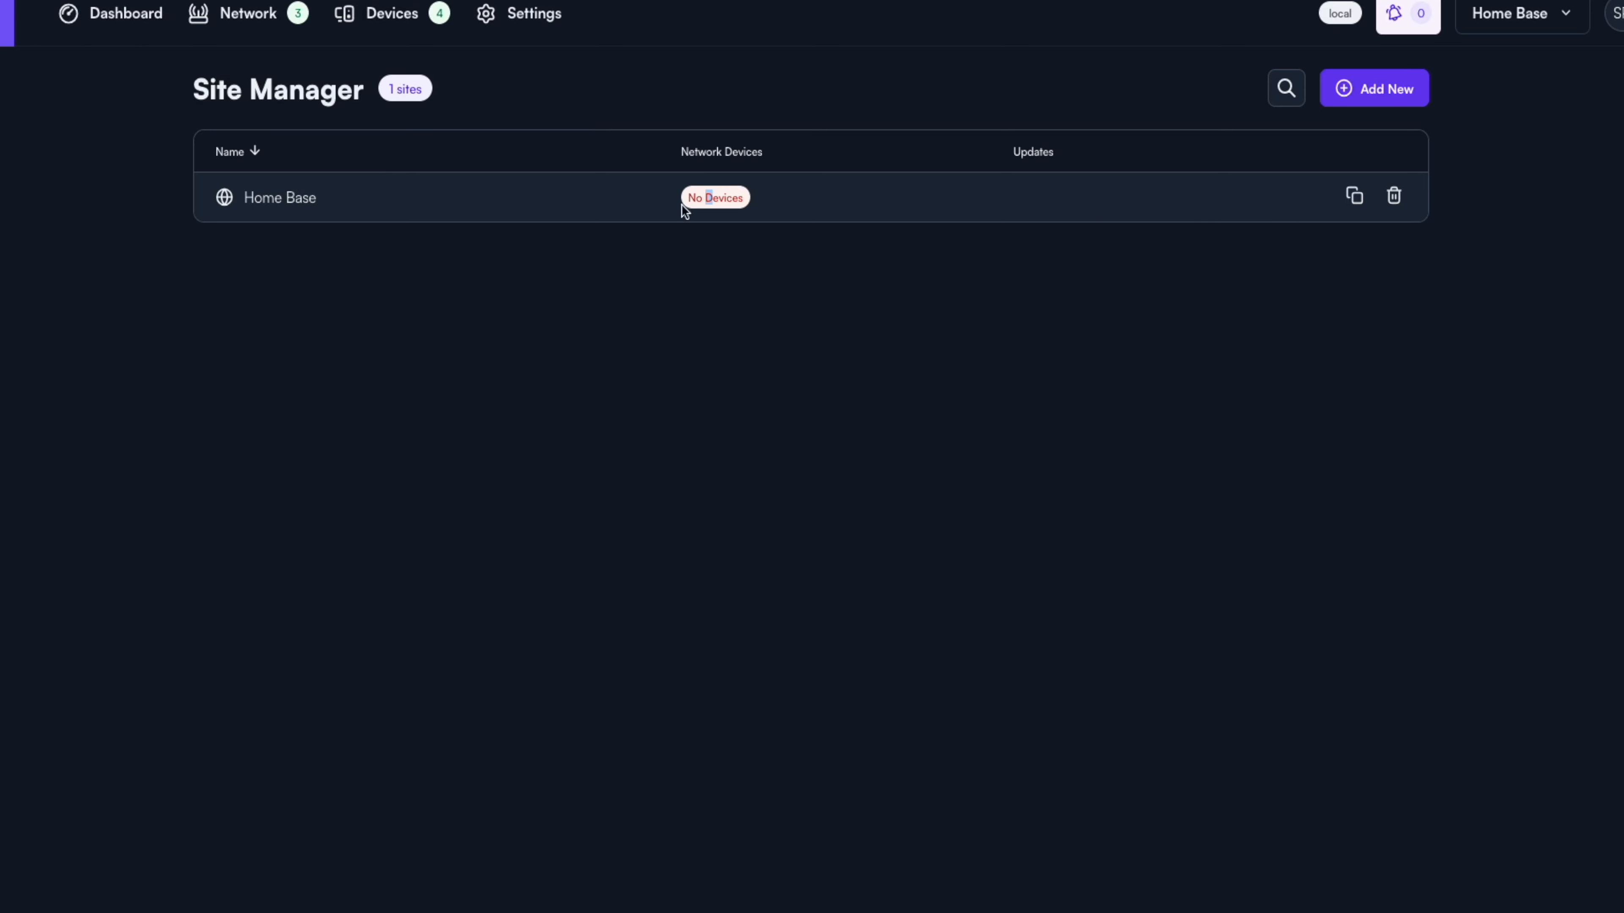
pyautogui.moveTo(1353, 195)
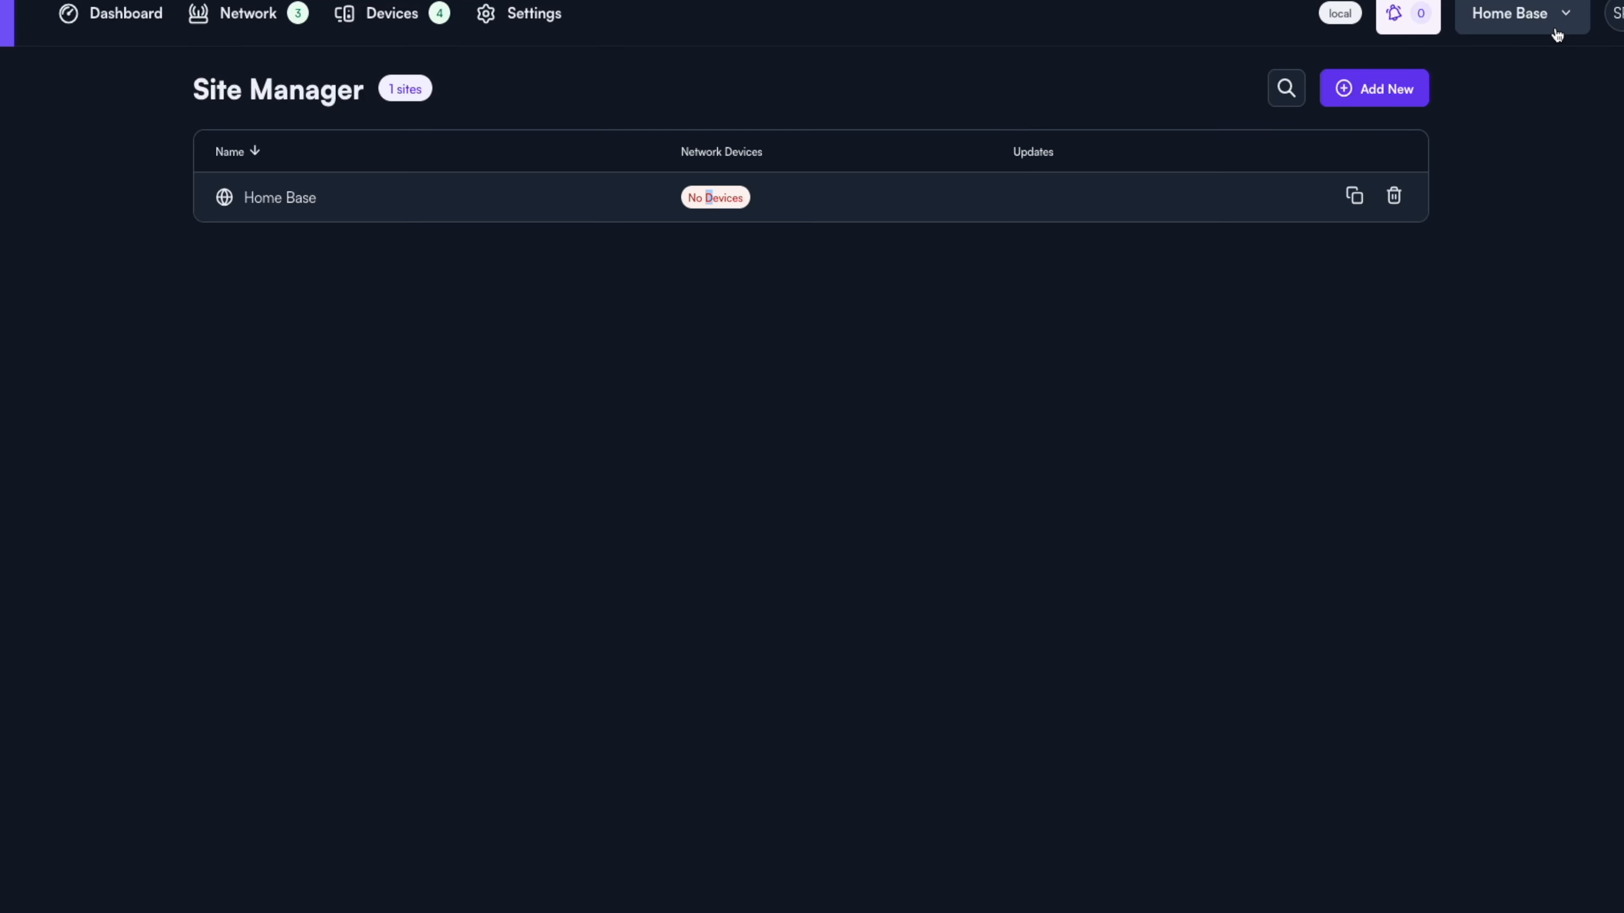
pyautogui.click(1513, 13)
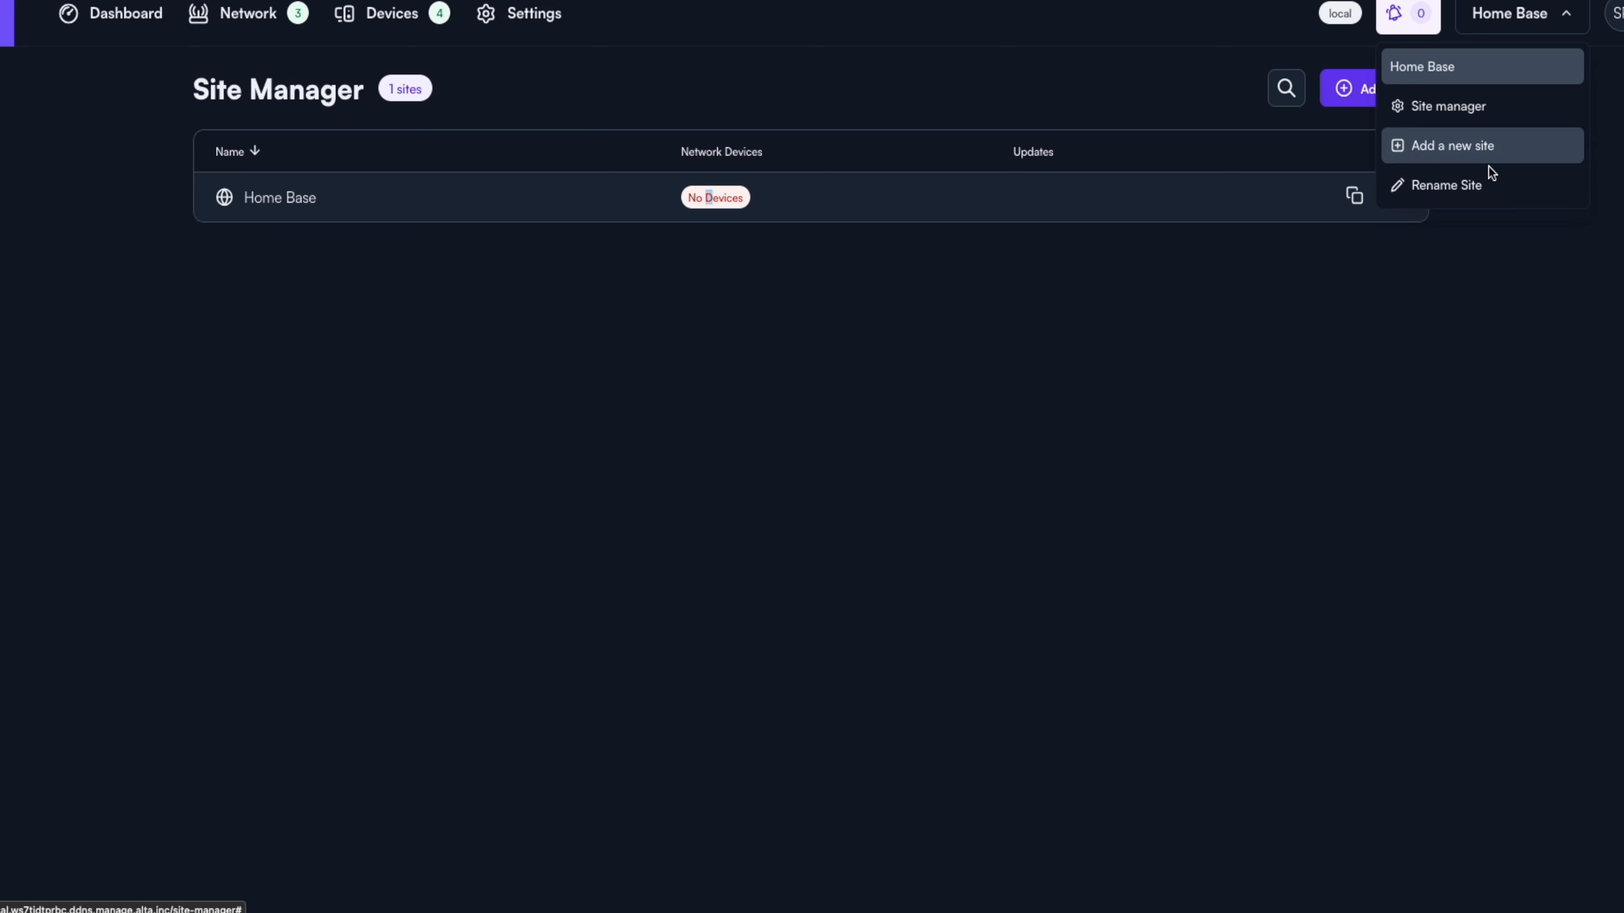
pyautogui.click(248, 14)
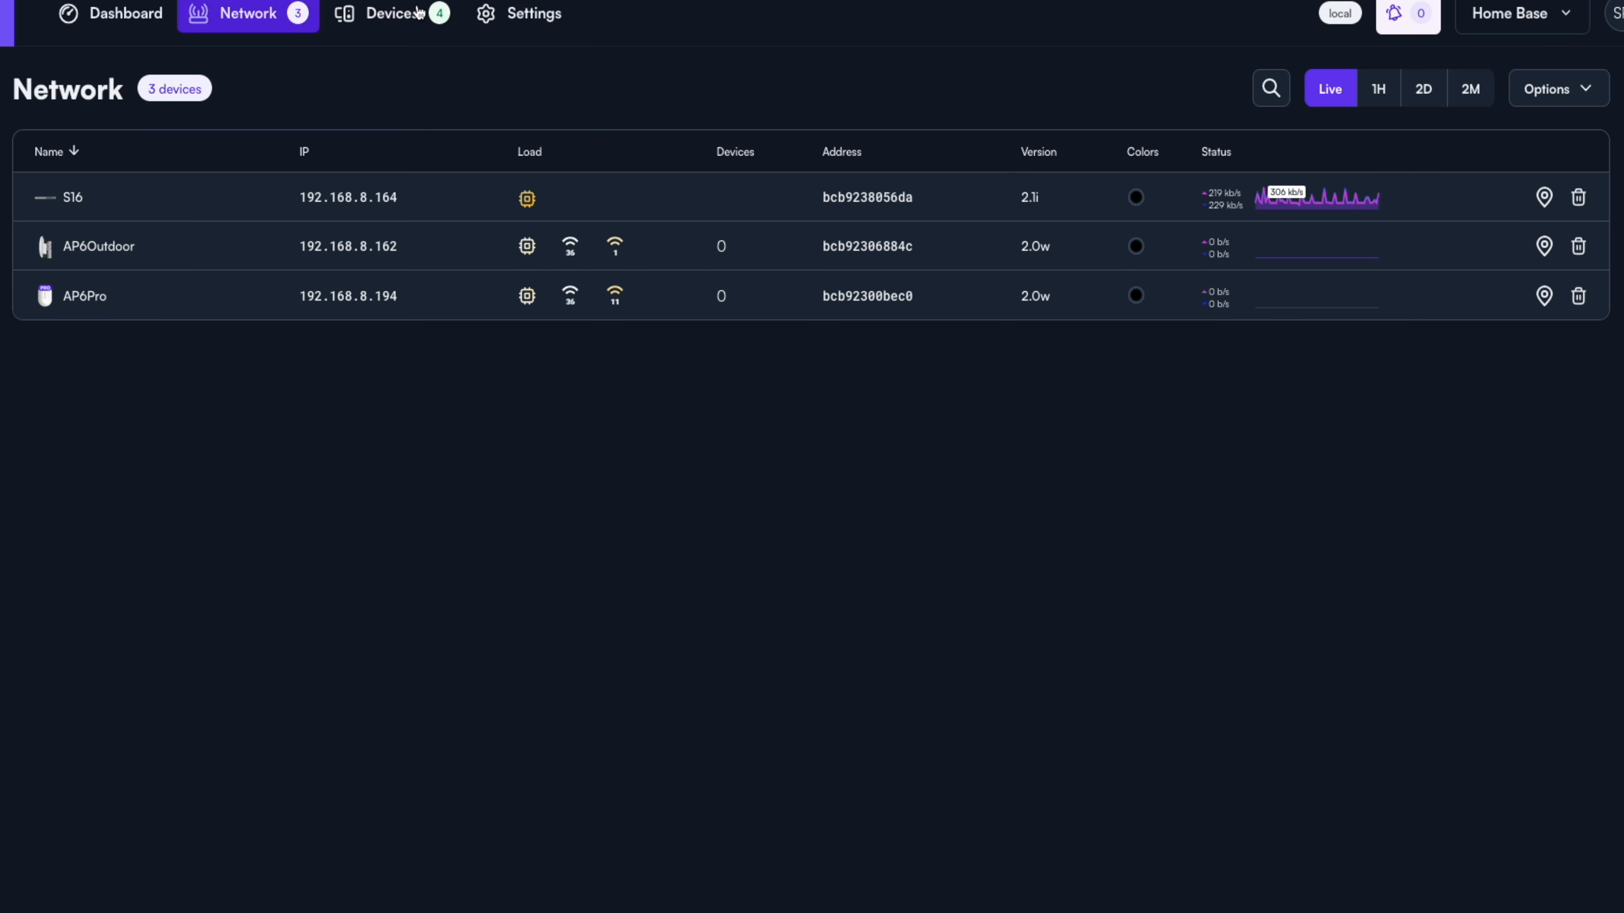
# - Review the Dashboard activity graph, then the Devices list, briefly viewing Control's options
pyautogui.click(125, 14)
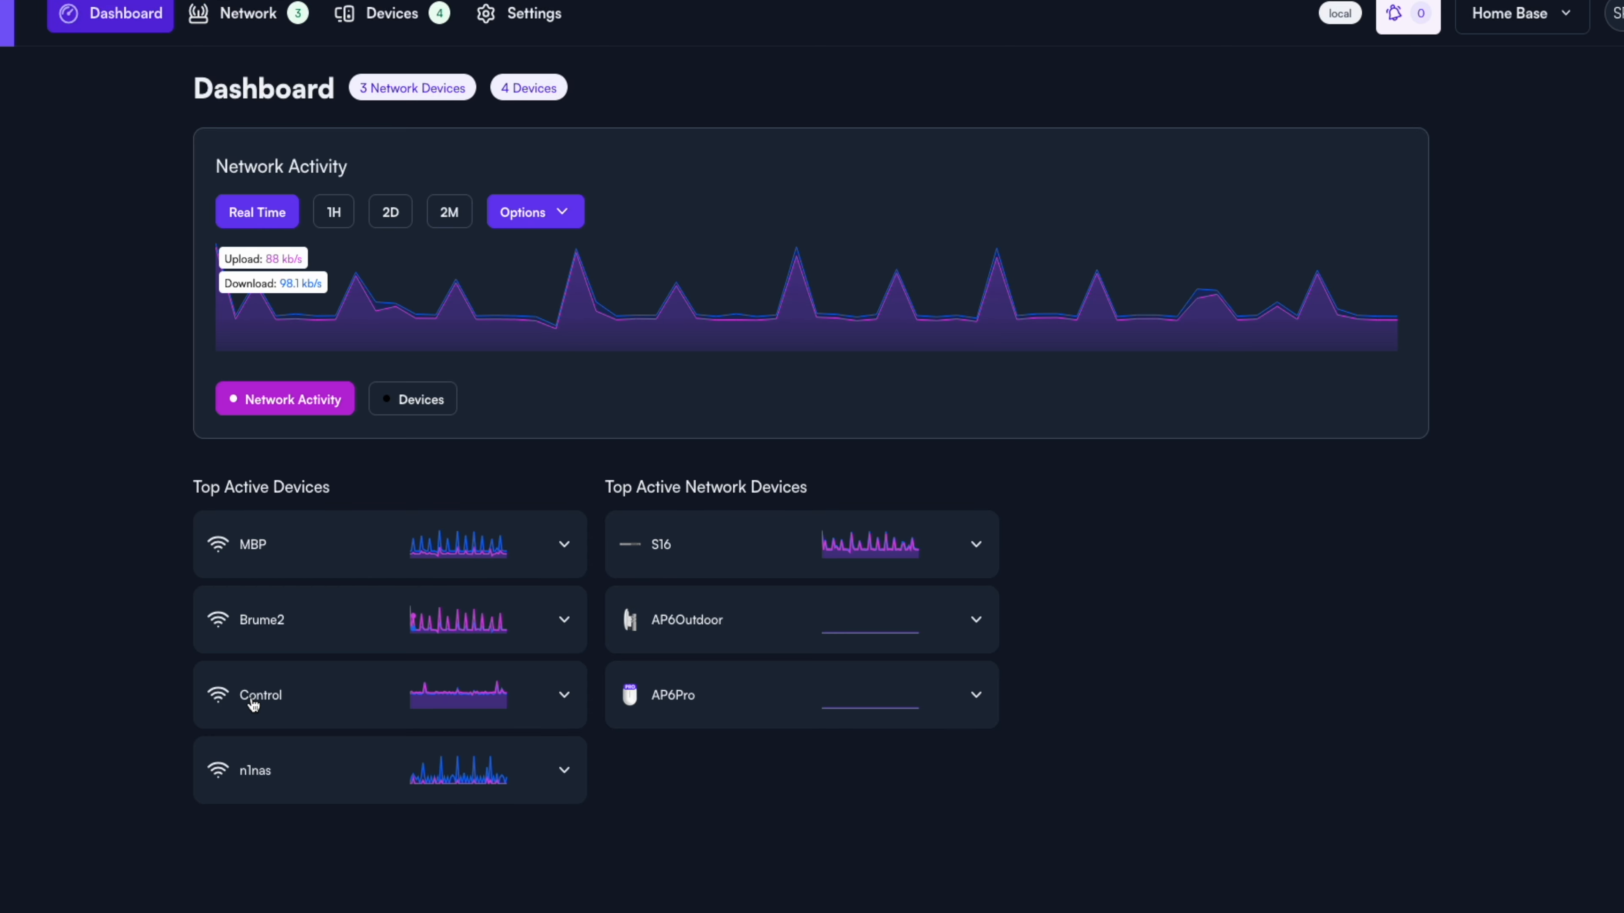
pyautogui.moveTo(333, 730)
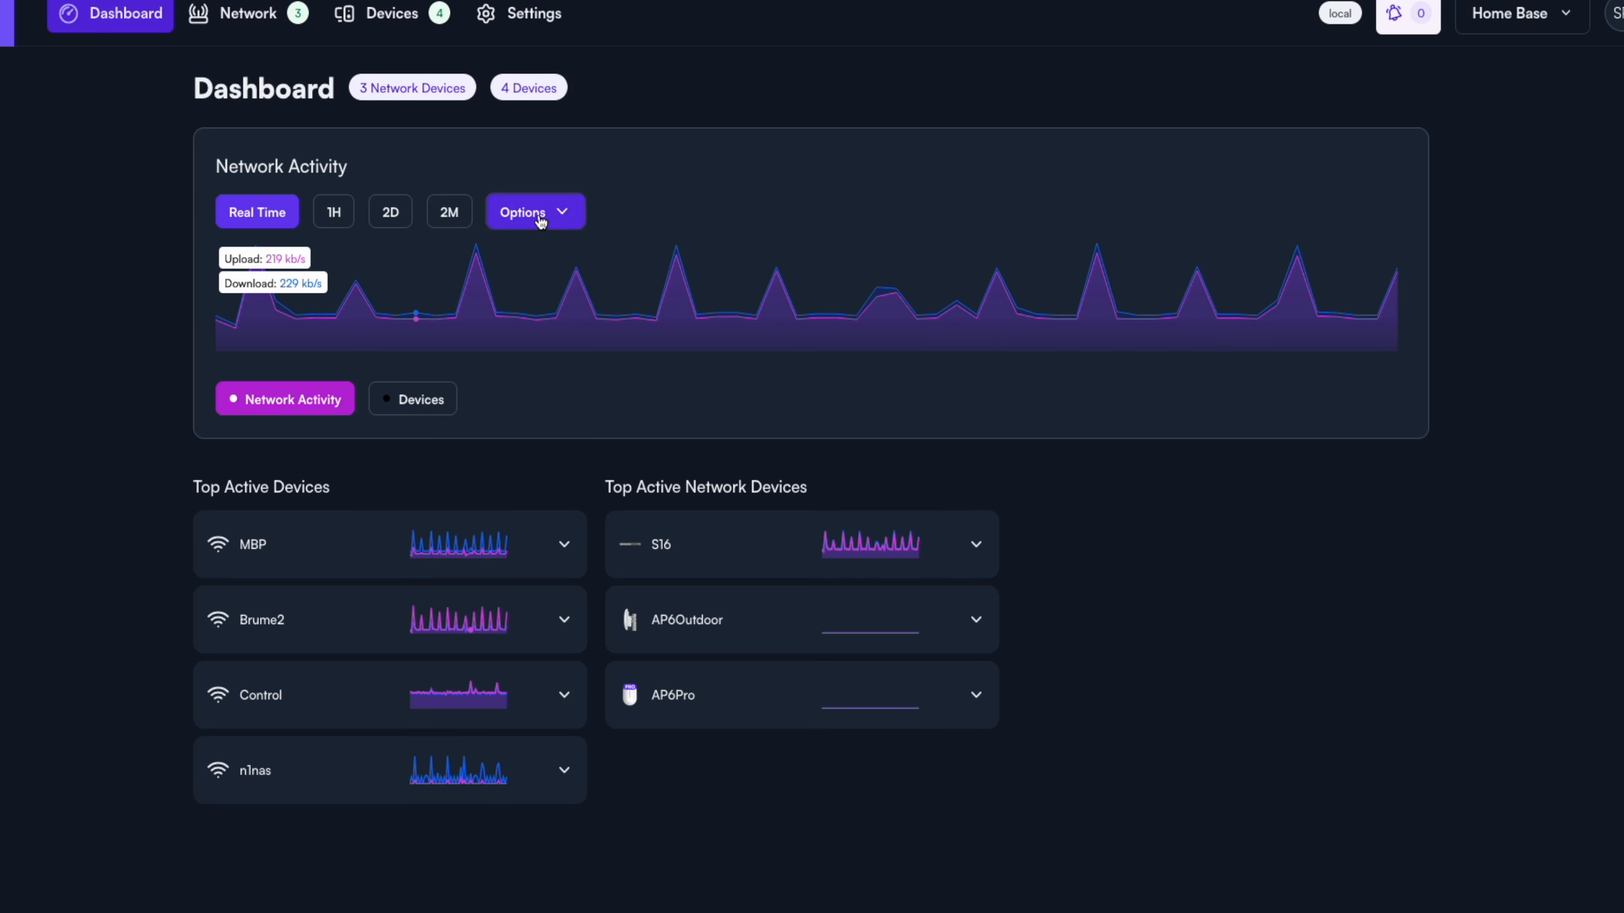
pyautogui.click(248, 14)
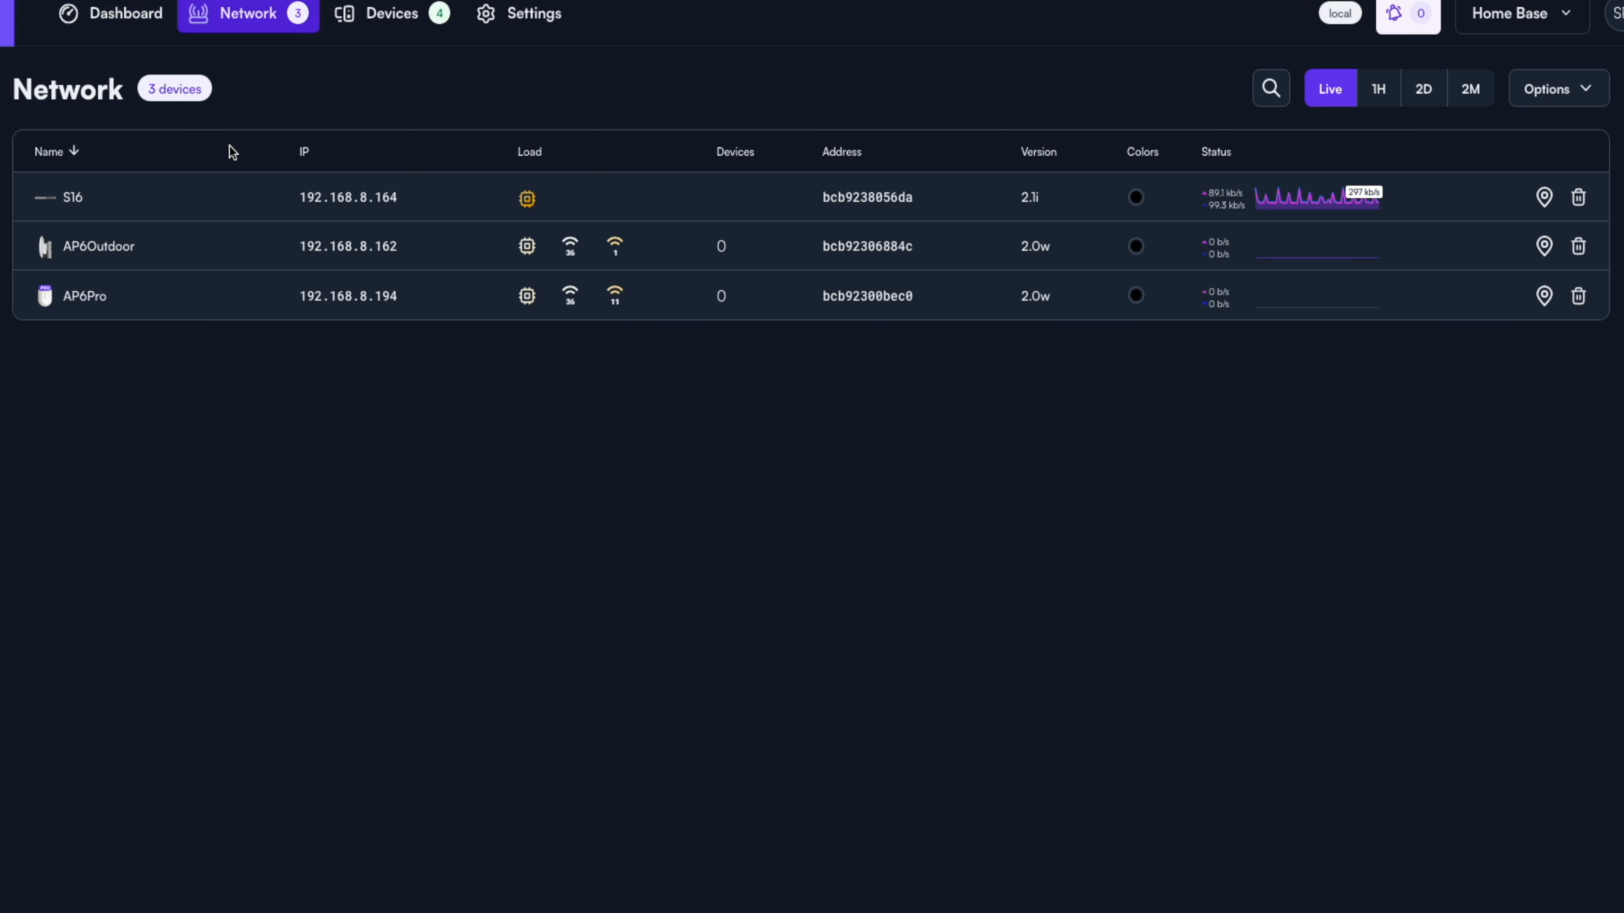
pyautogui.click(392, 14)
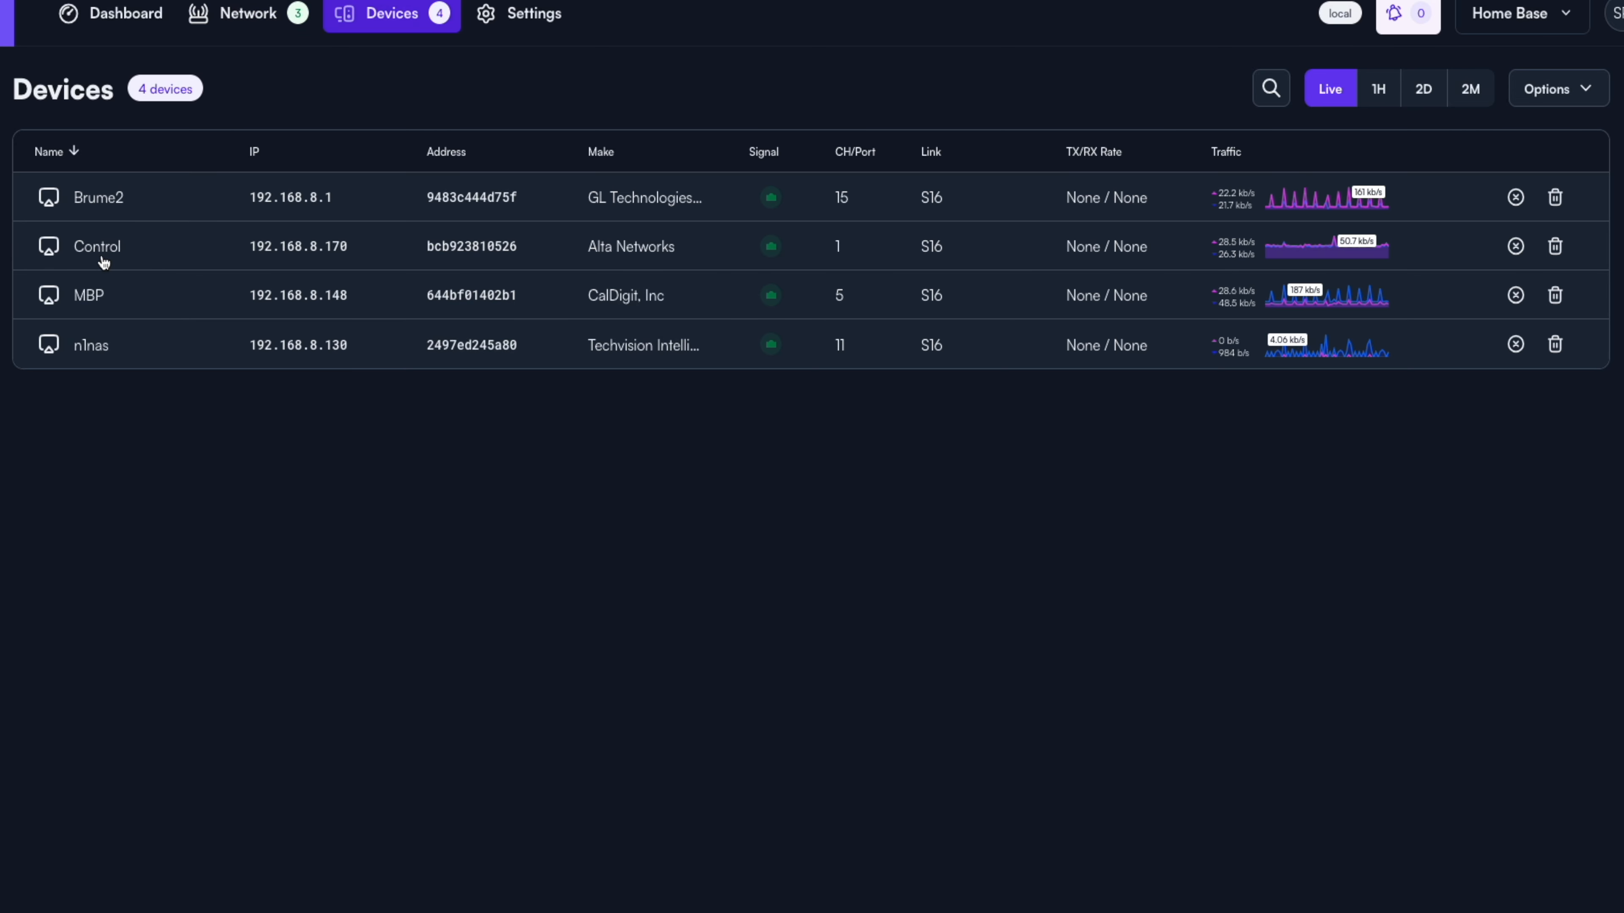
pyautogui.click(96, 246)
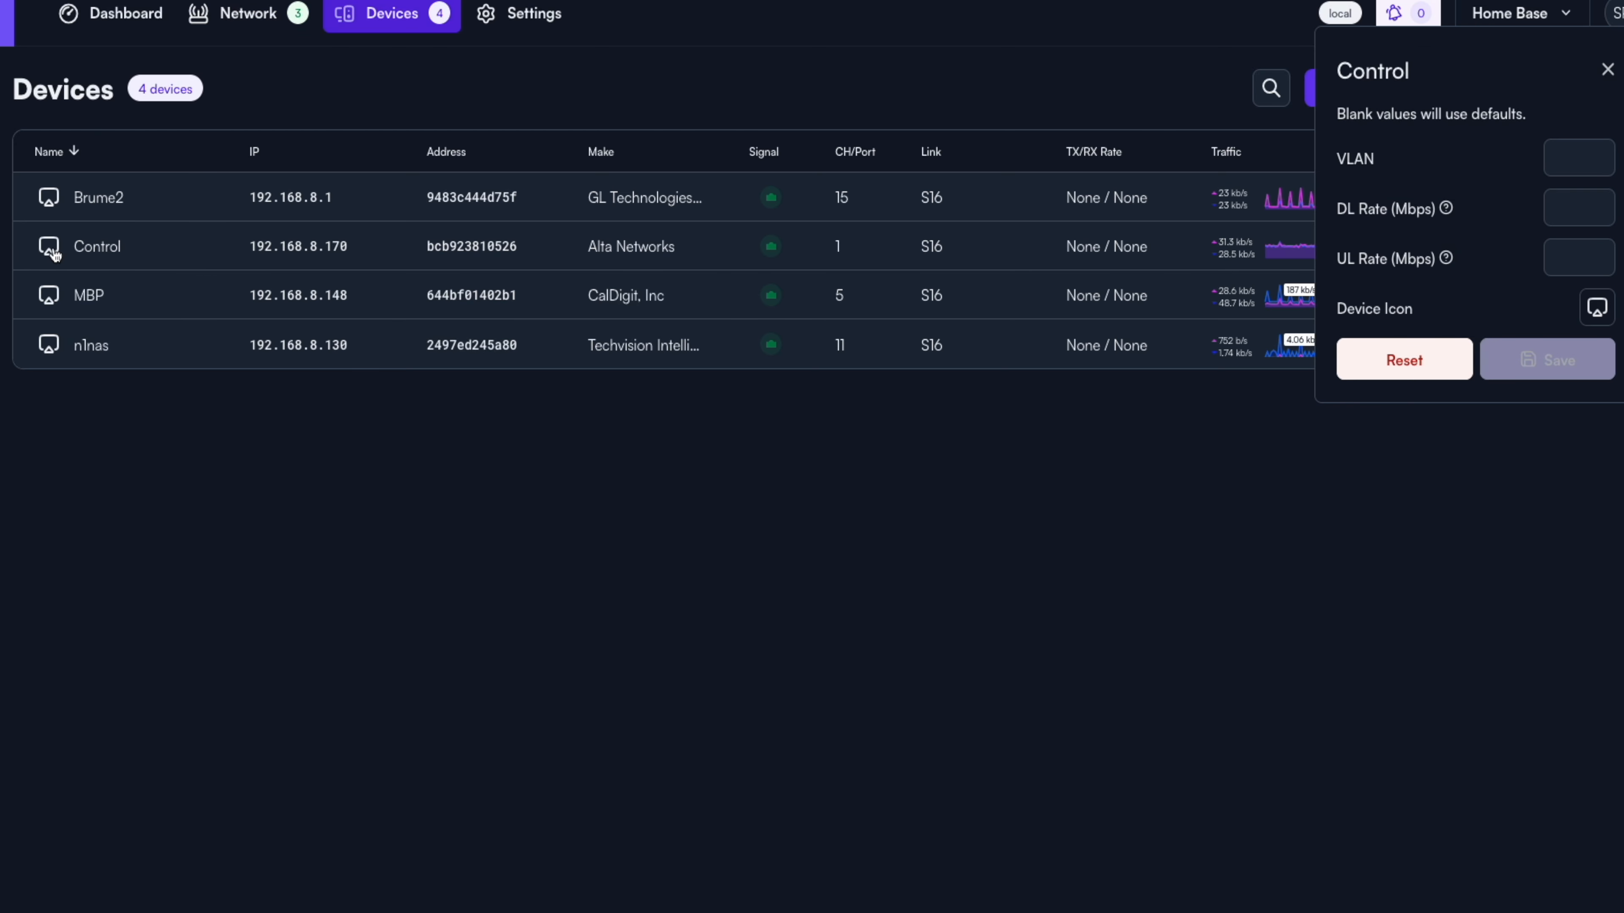
pyautogui.click(1606, 69)
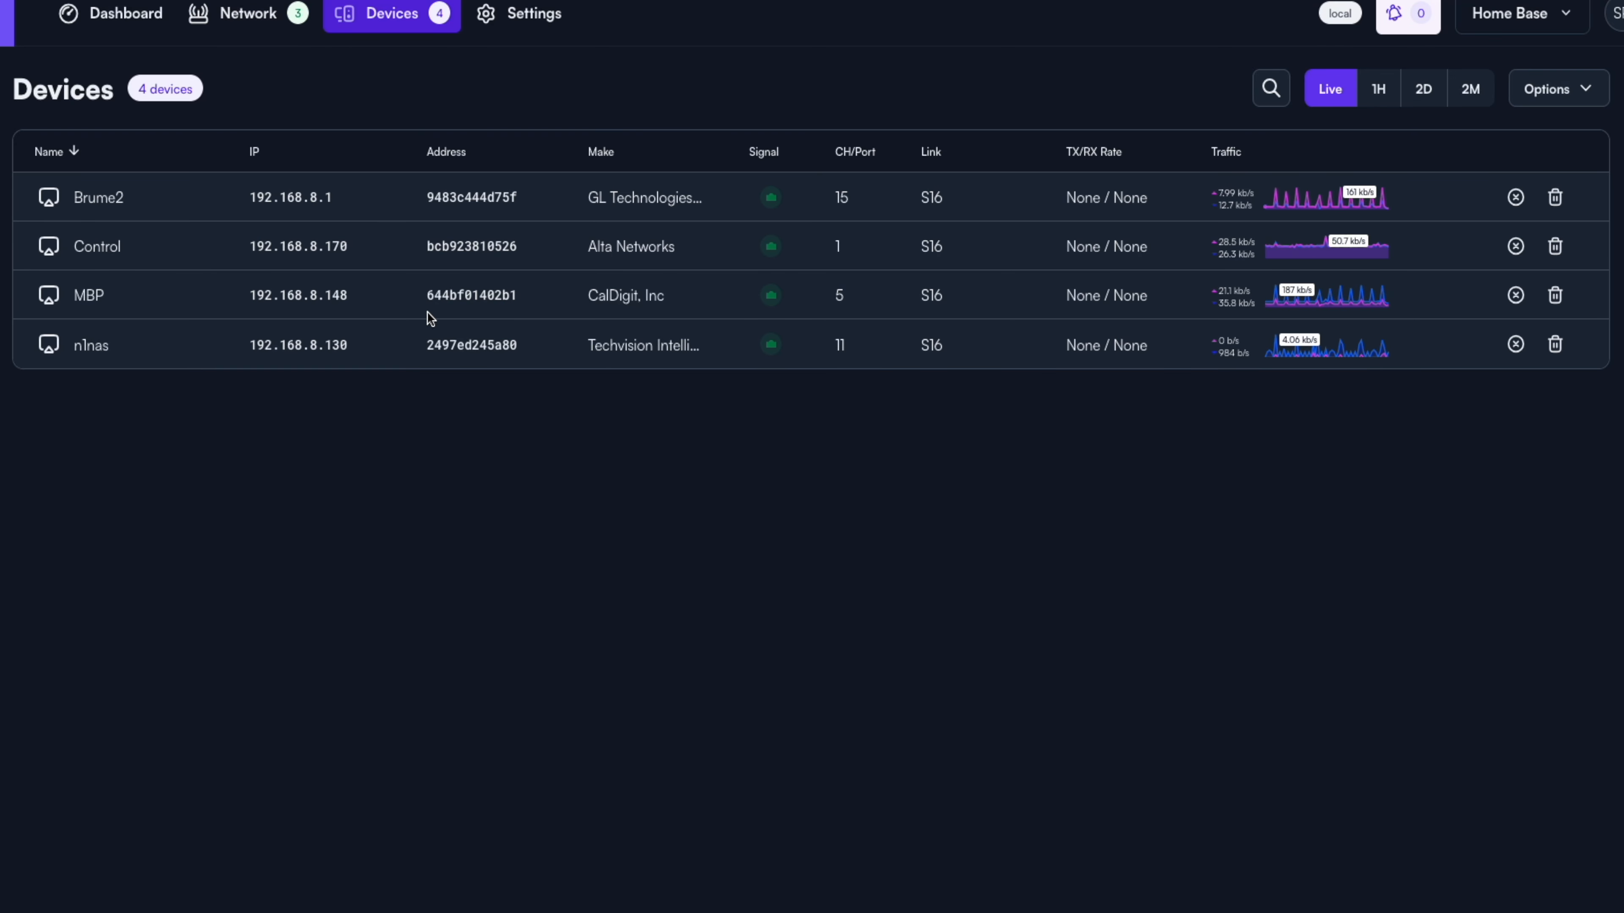